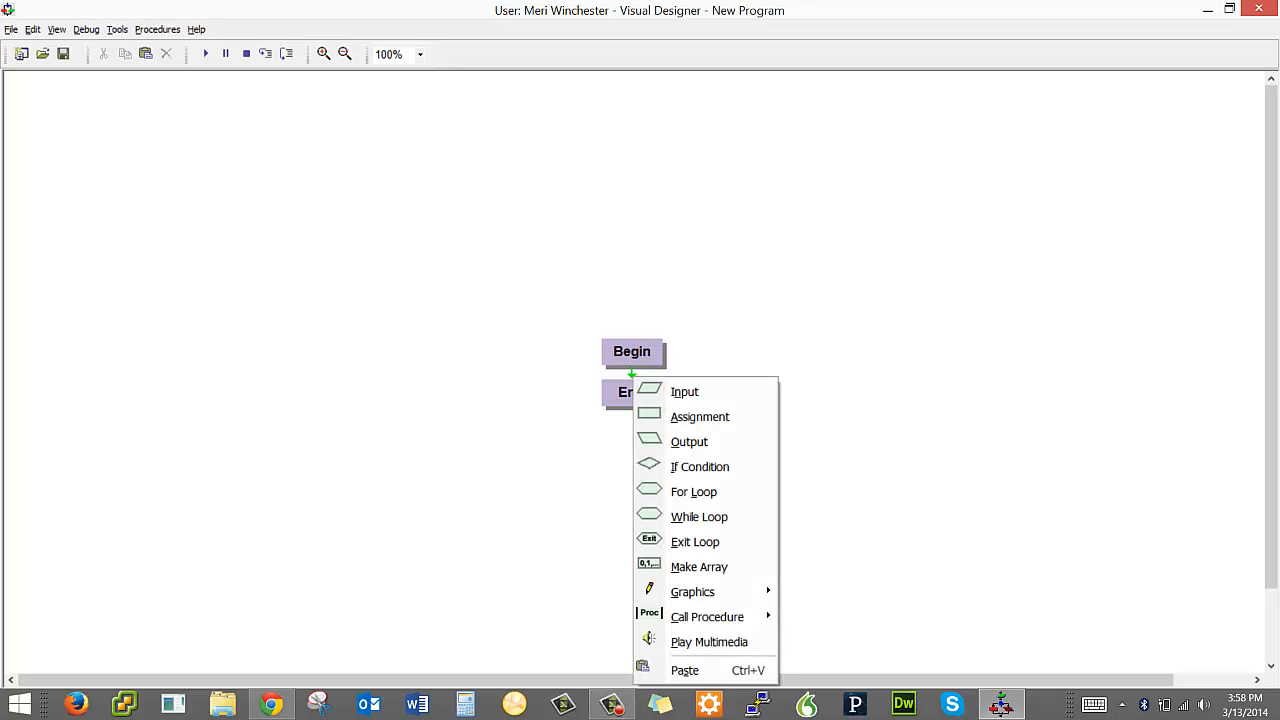
Insert an Input step between Begin and End reading the variable amount.
left_click(684, 390)
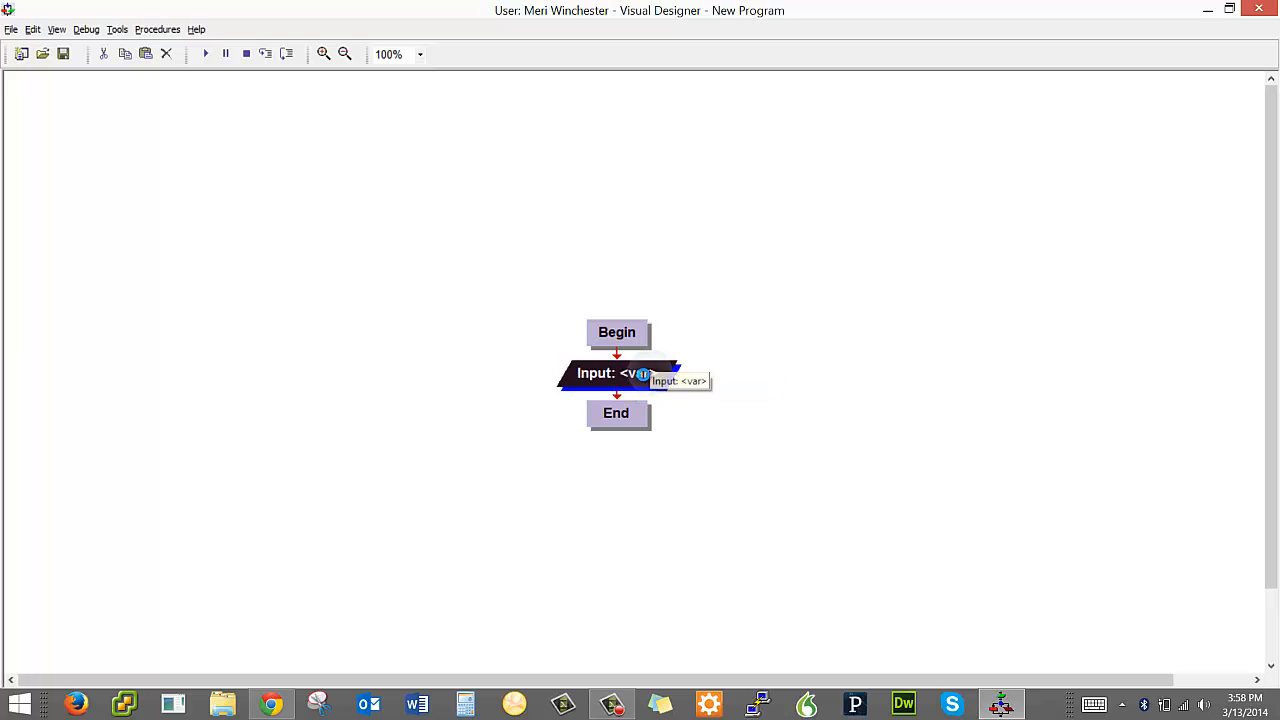
double_click(616, 372)
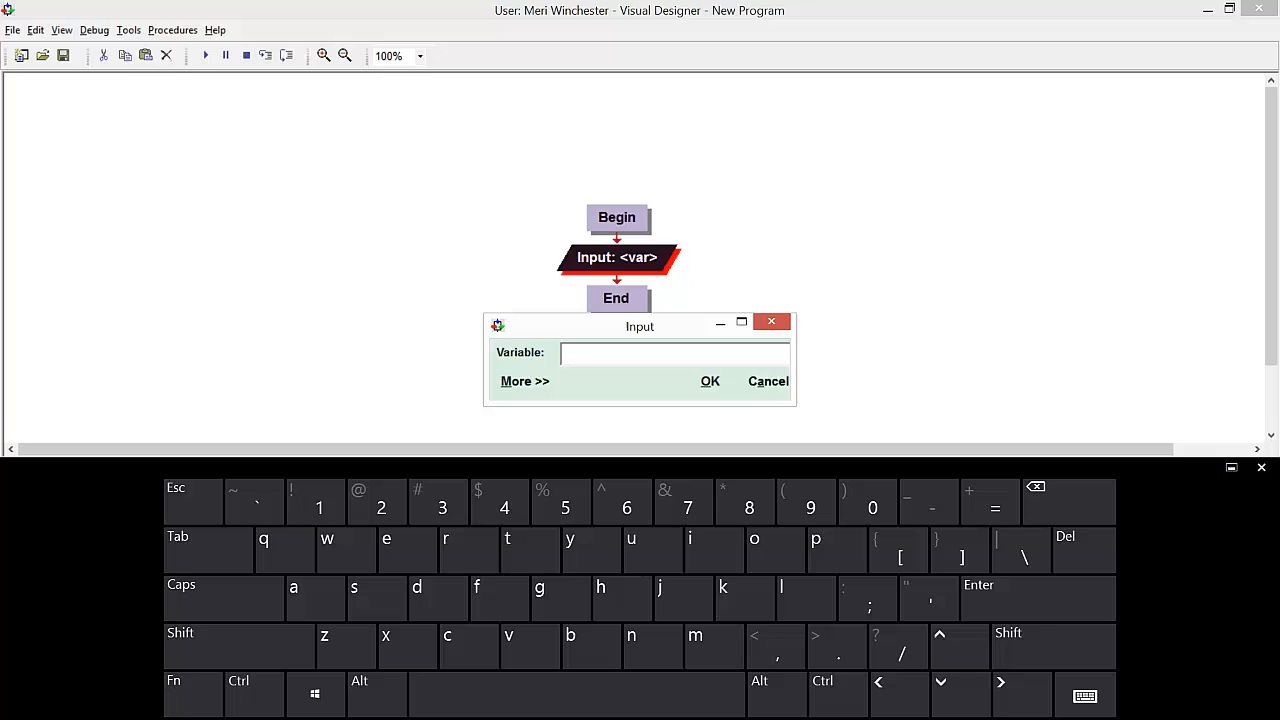
type("amou")
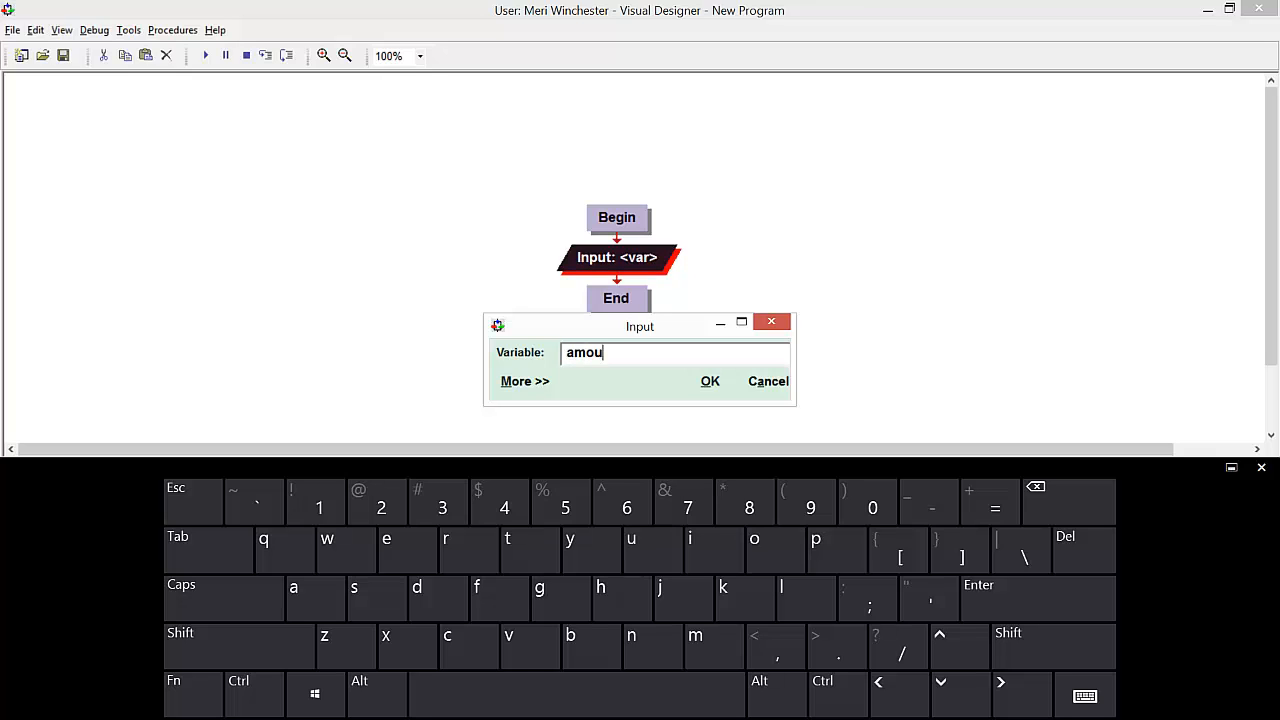
type("nt")
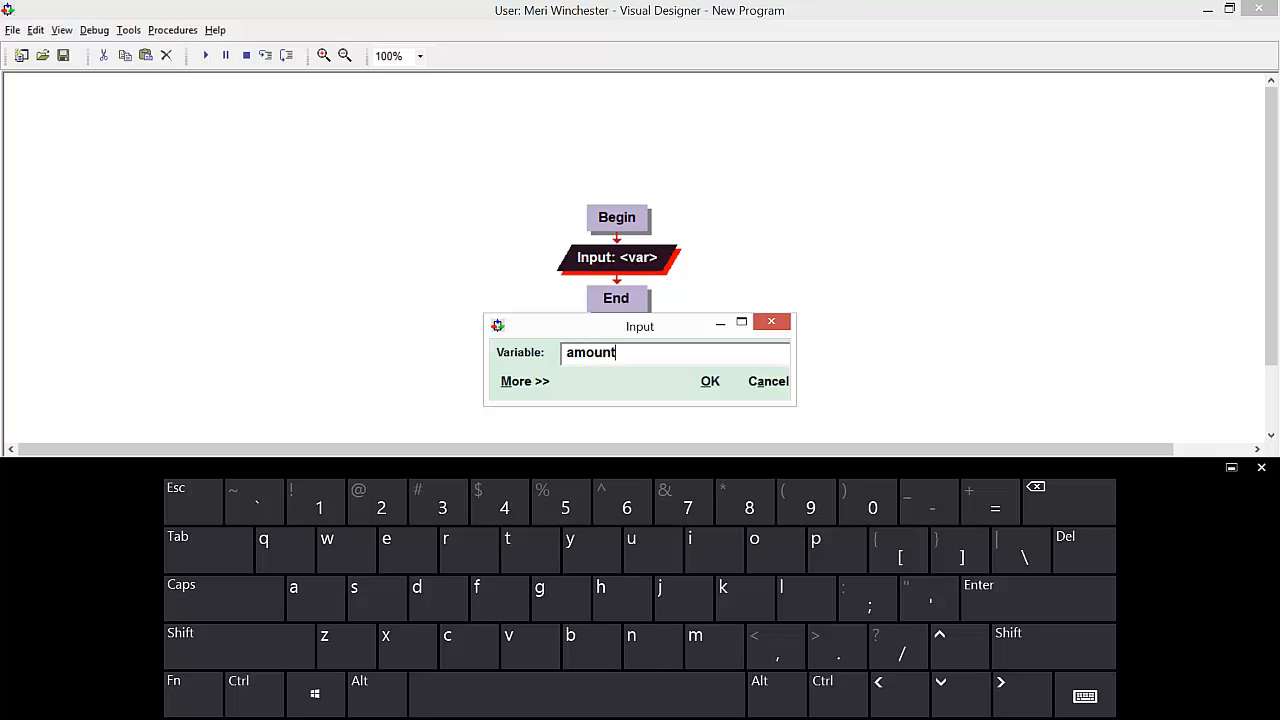
left_click(708, 380)
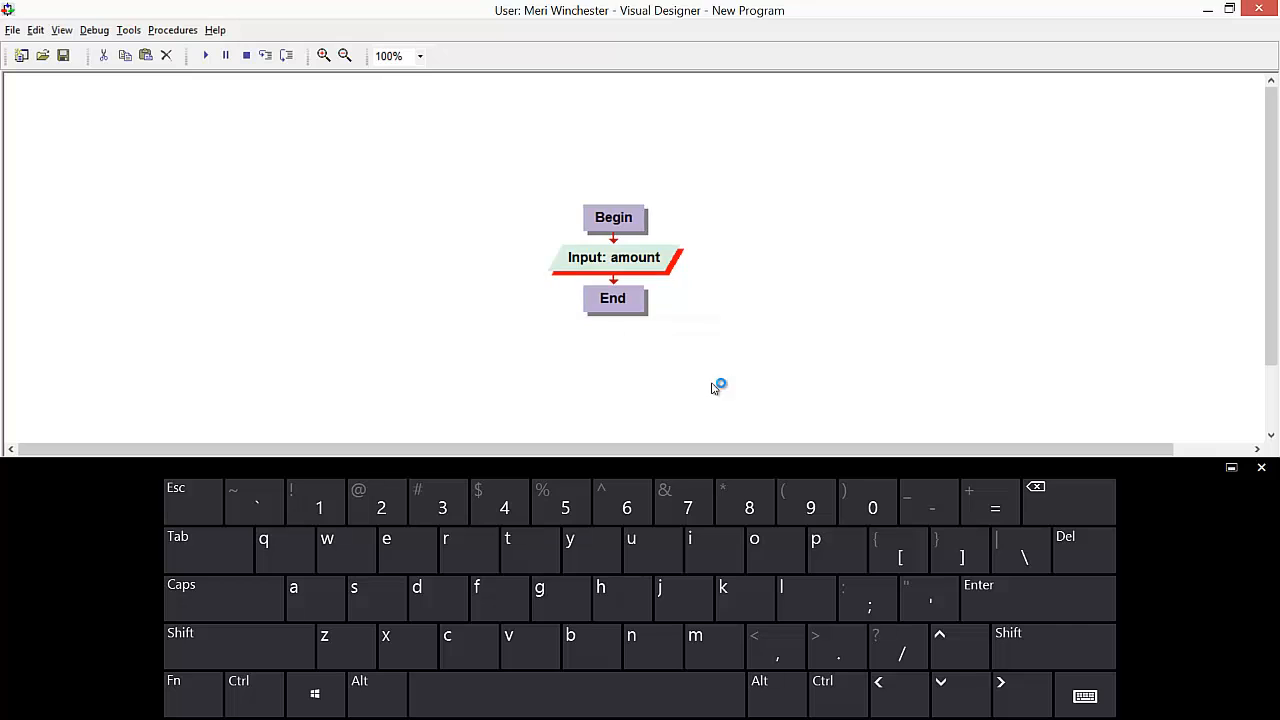
double_click(612, 256)
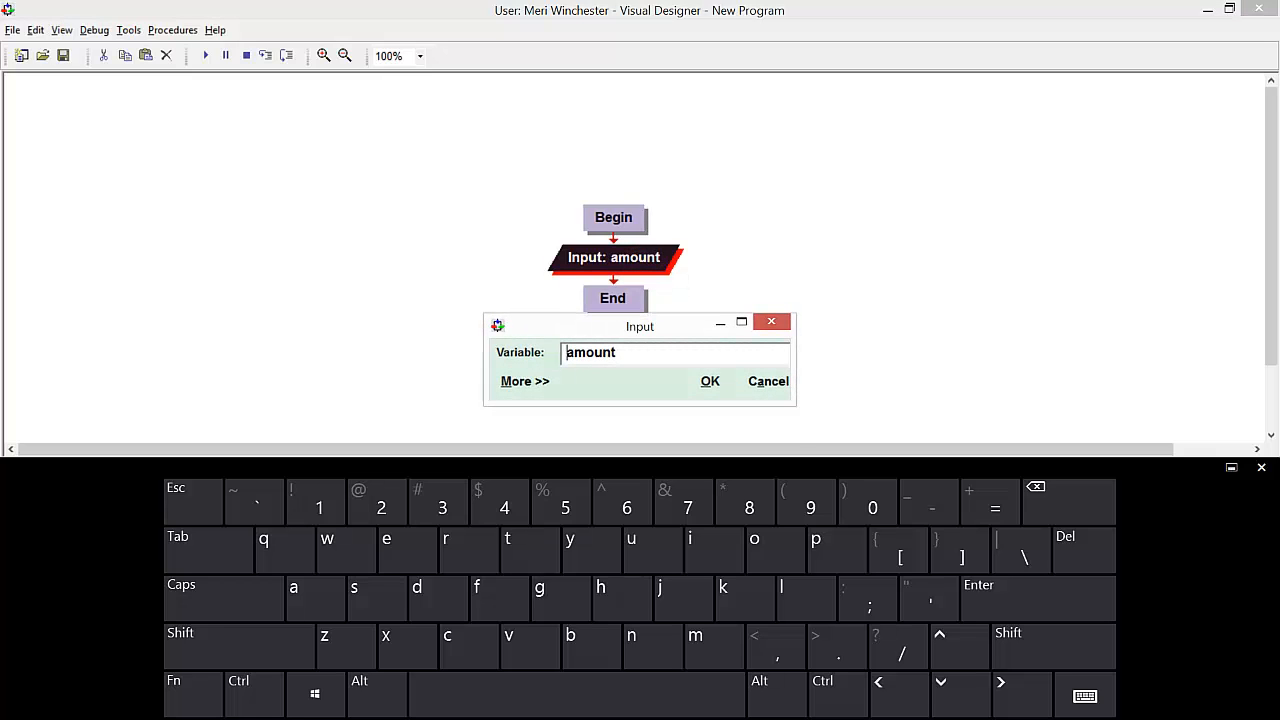
left_click(524, 380)
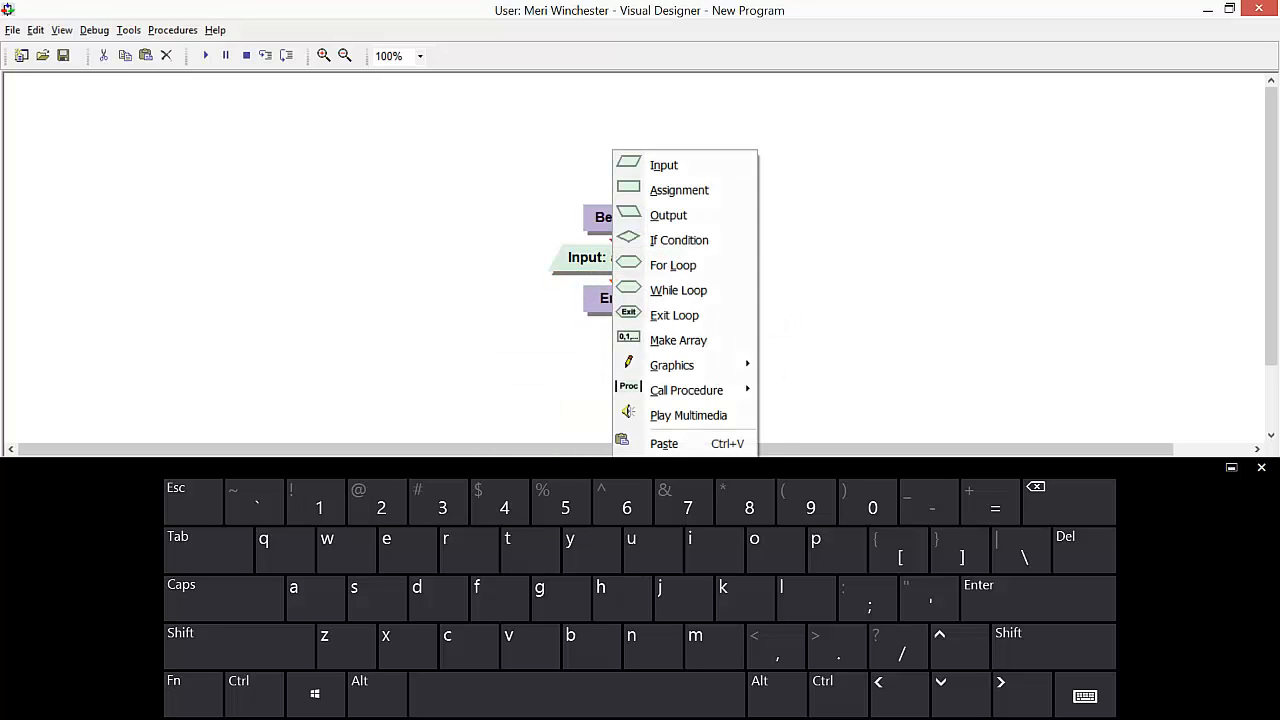
Add an assignment after the input setting count to 0.
left_click(680, 190)
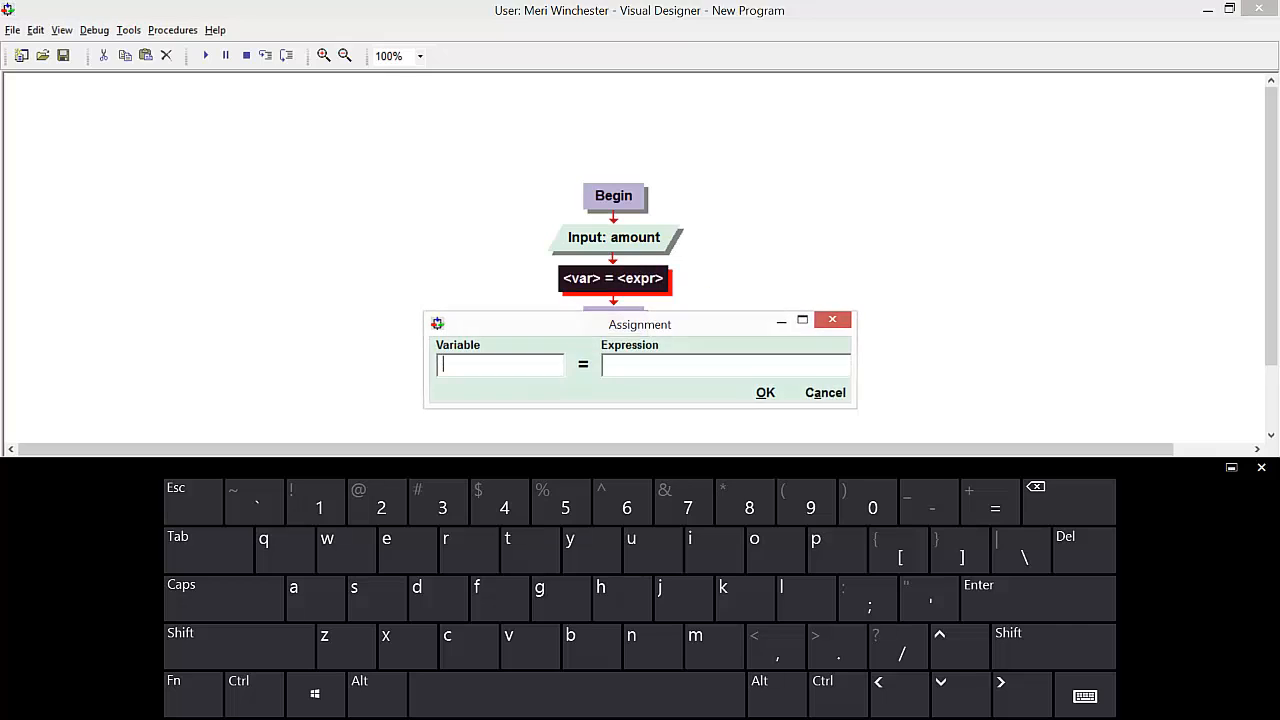
type("count")
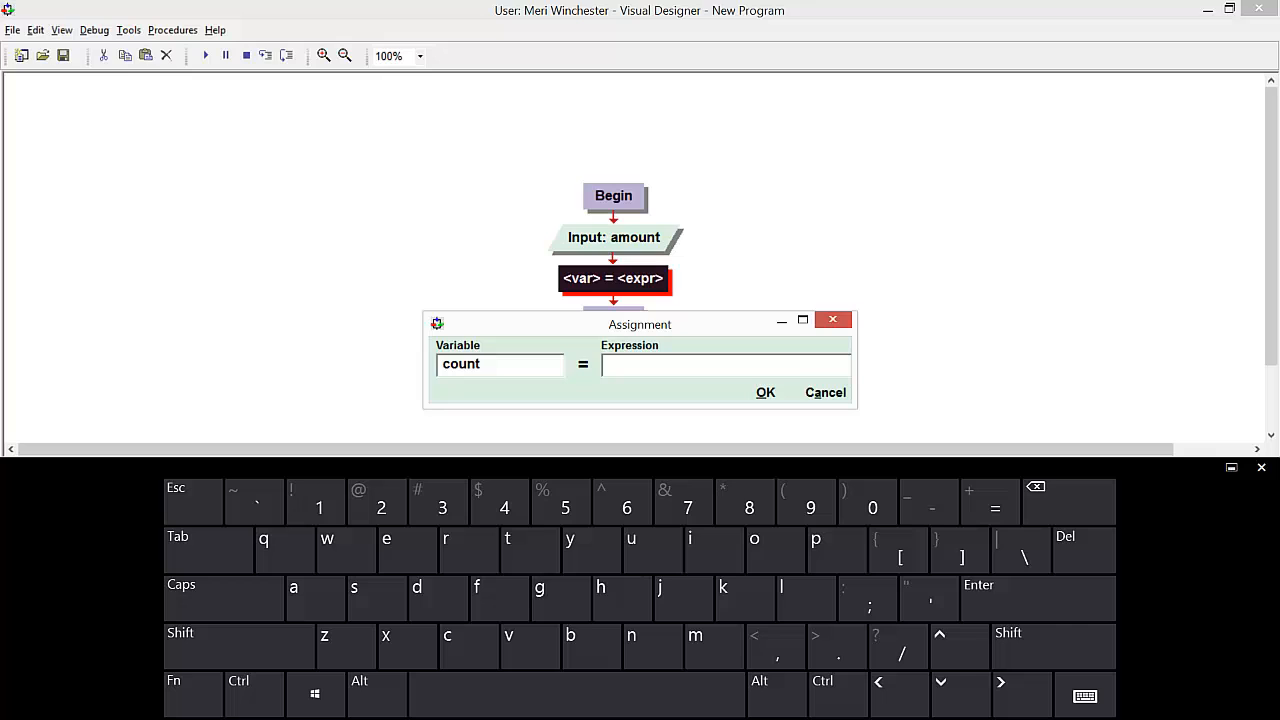
type("0")
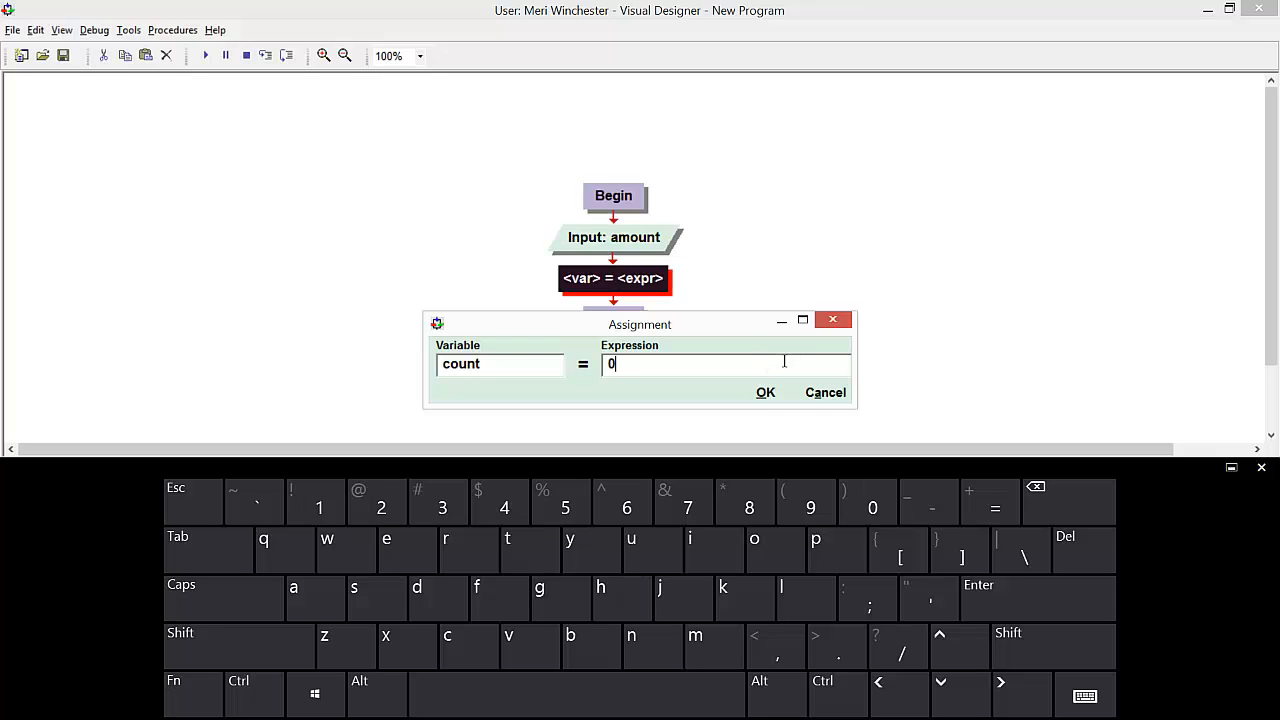
left_click(764, 392)
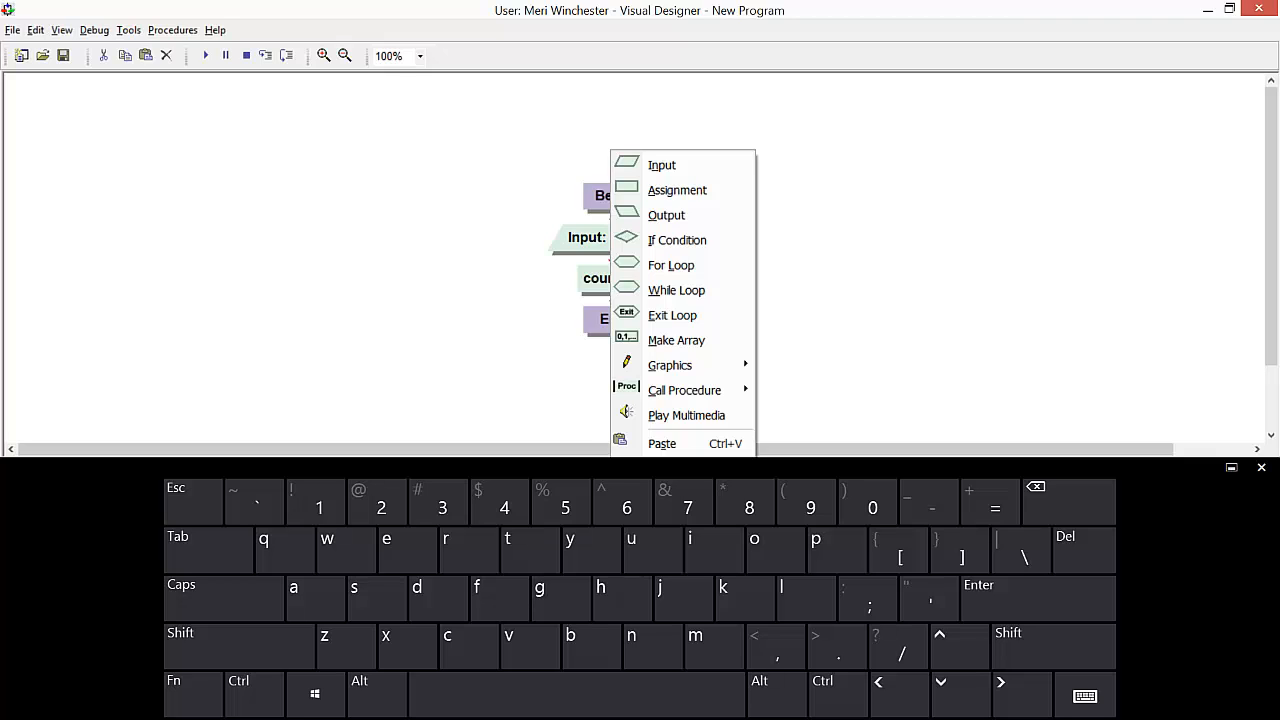
Add a pre-test while loop after count = 0 with condition amount > -1.
left_click(676, 240)
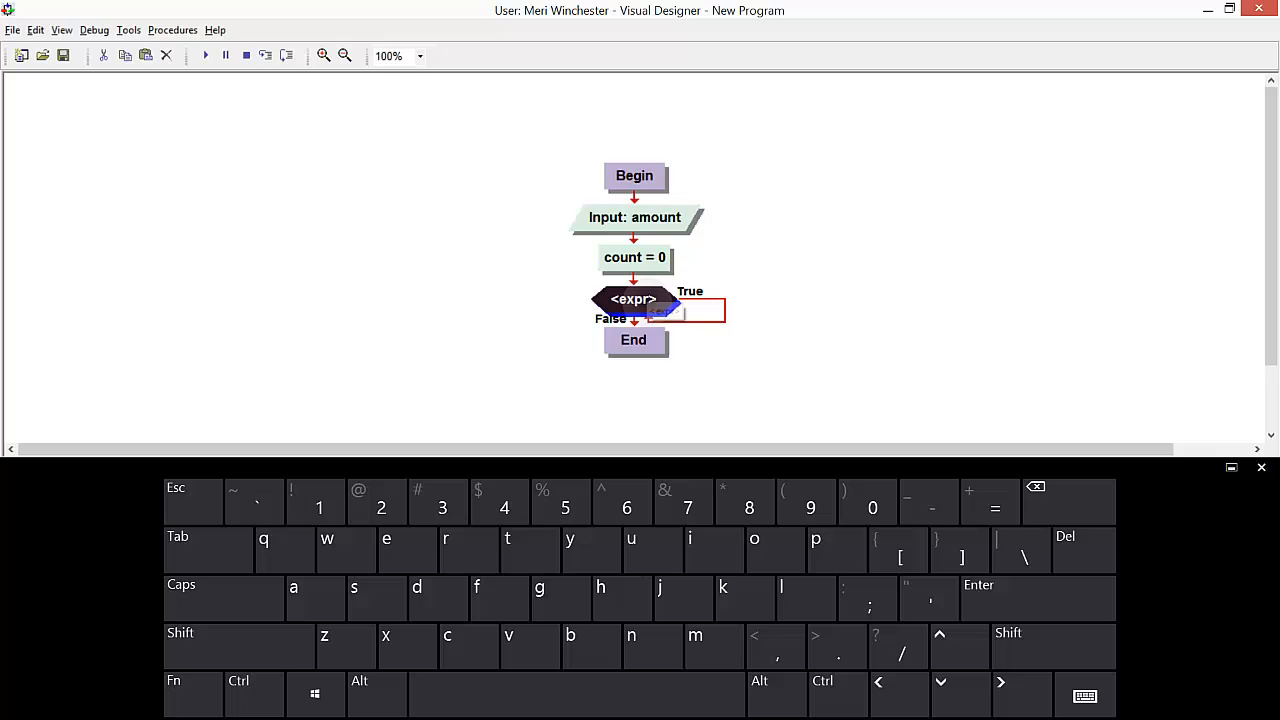
double_click(634, 300)
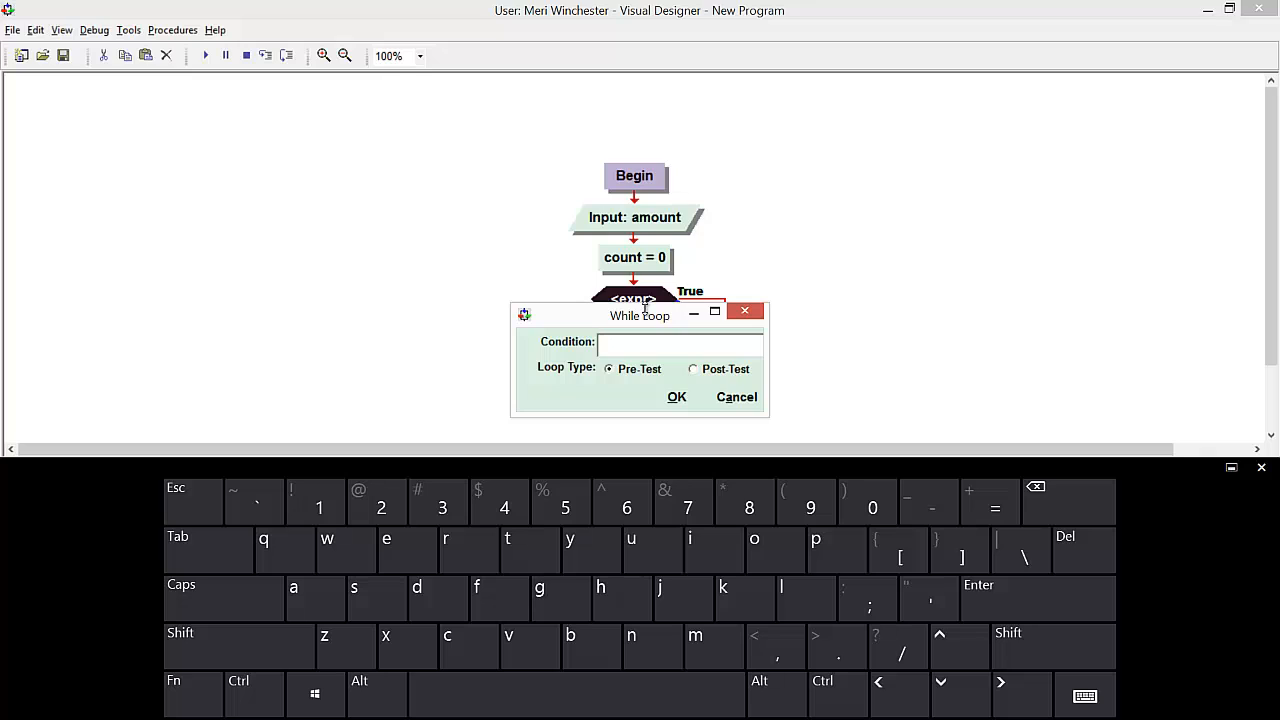
type("amount")
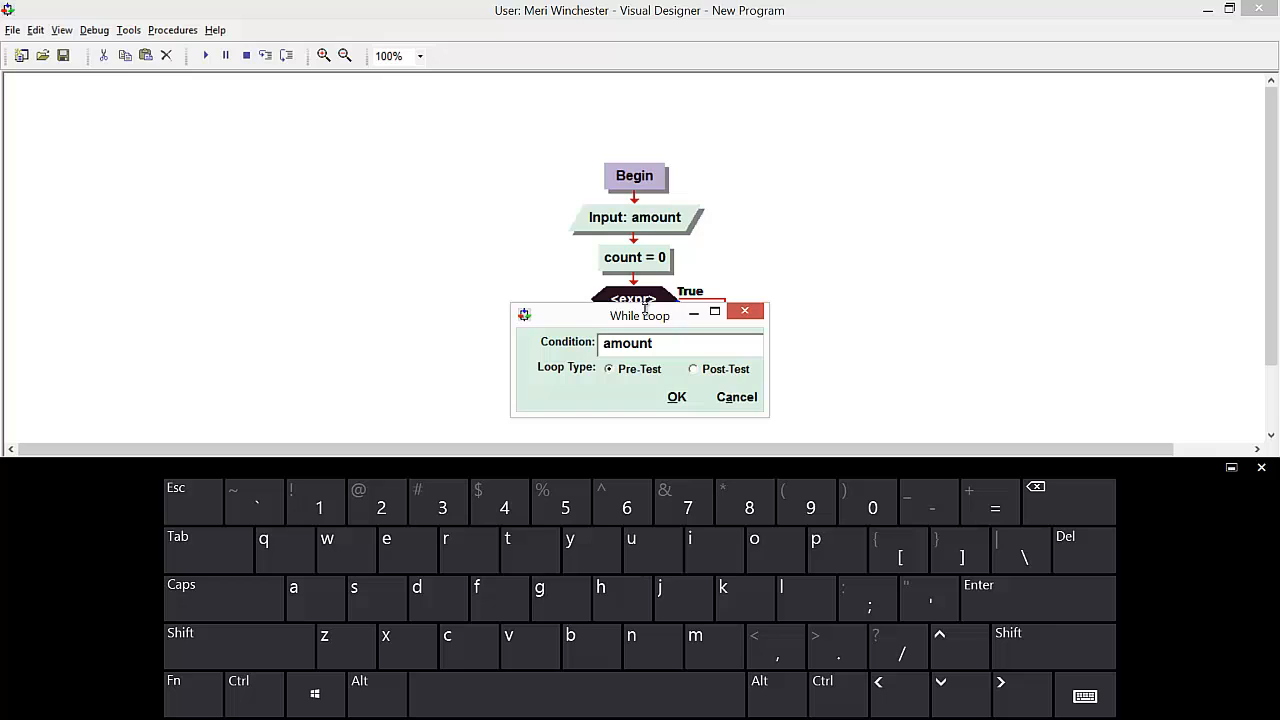
type(">")
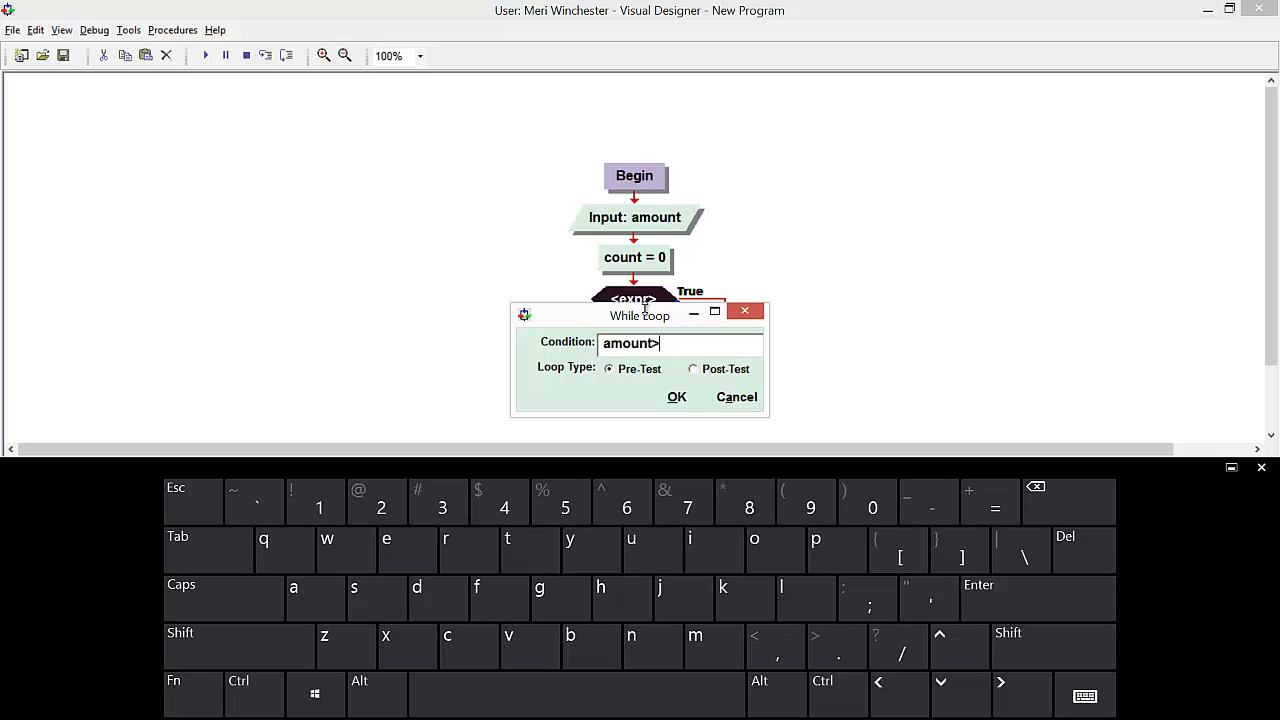
key("Backspace")
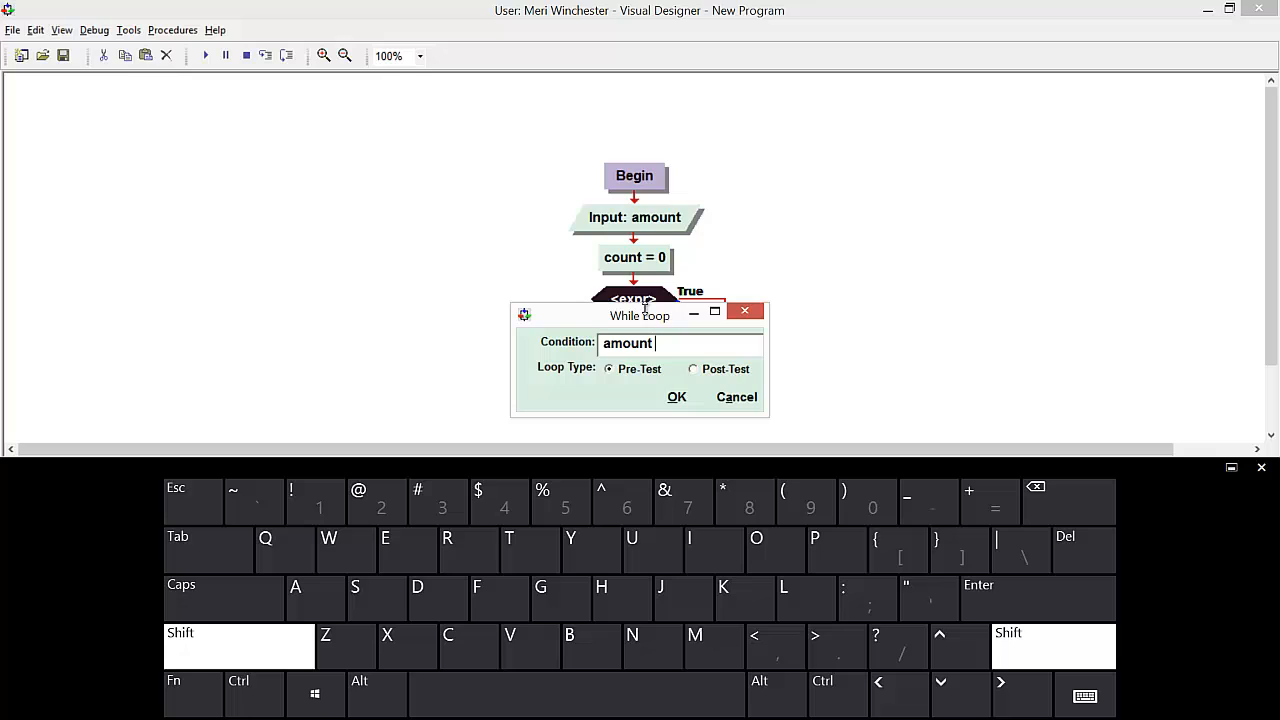
type(">")
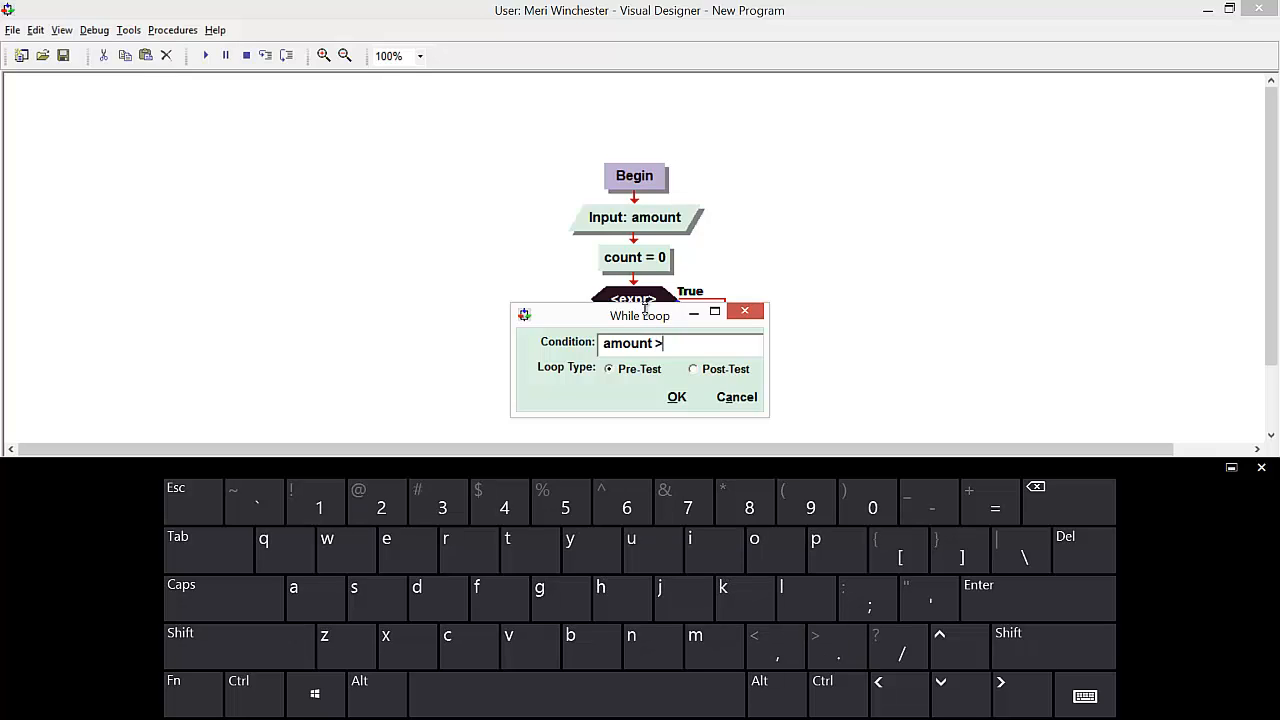
key("space")
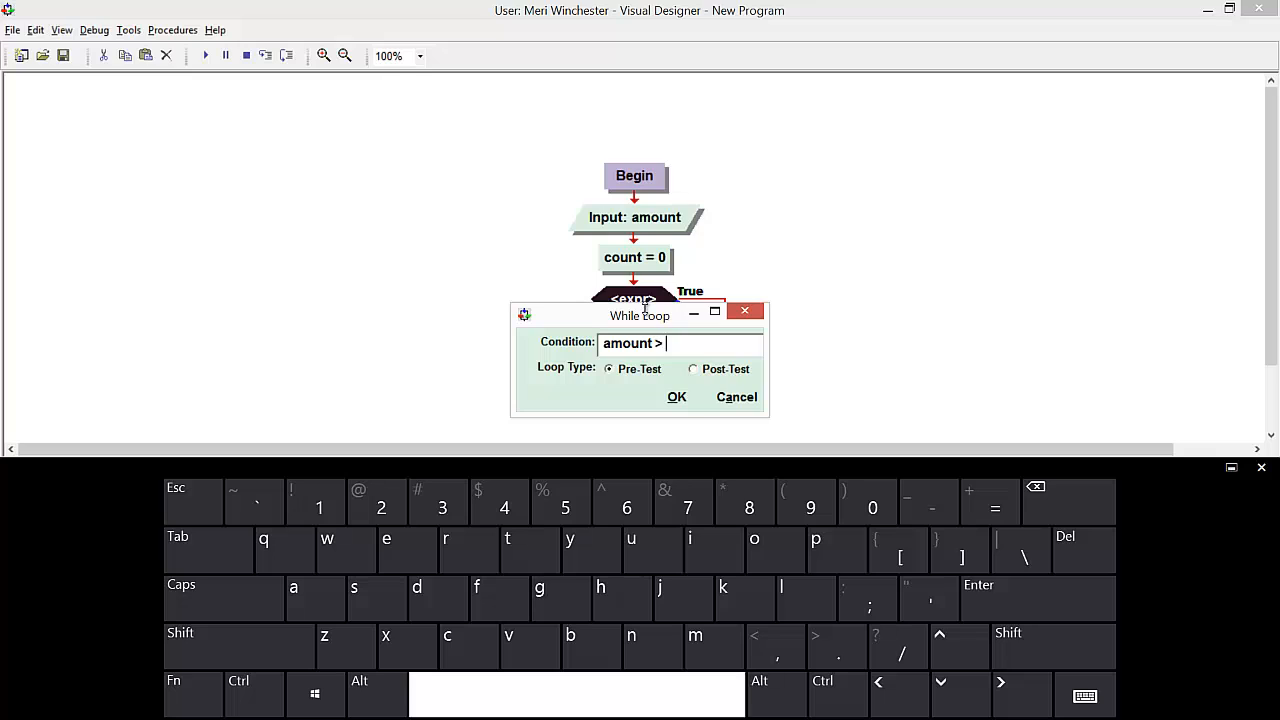
type("-w")
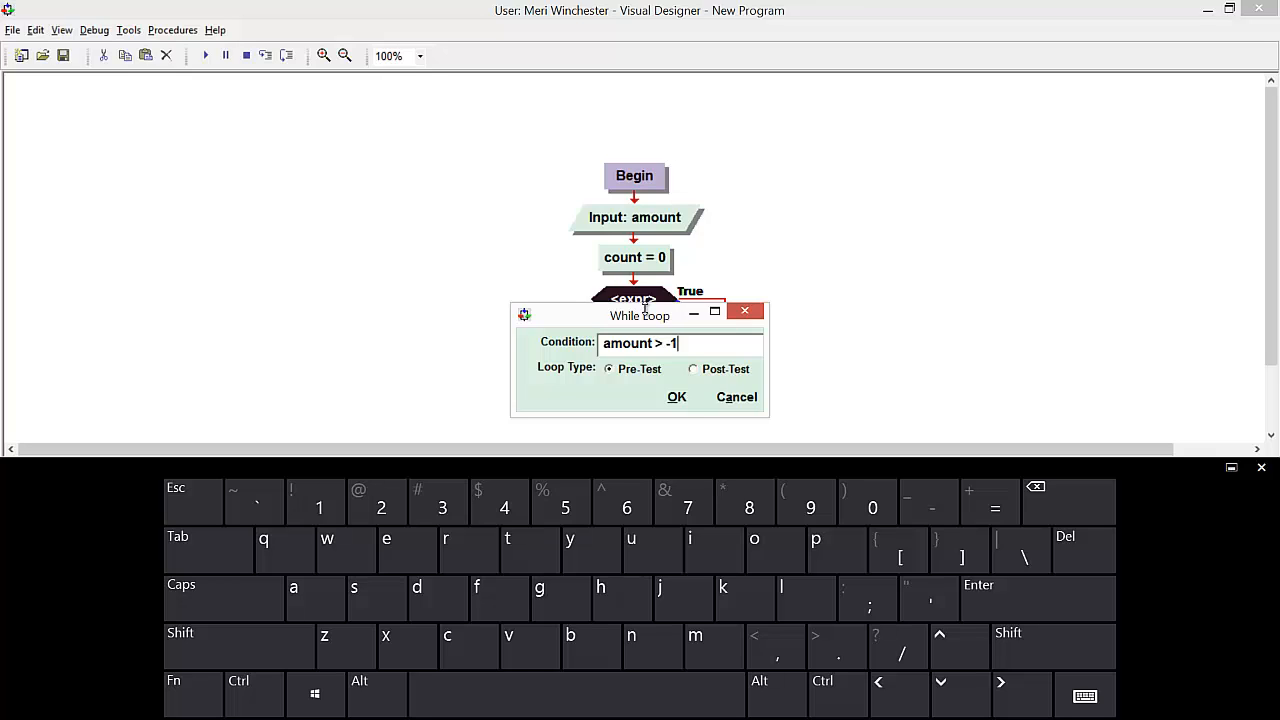
left_click(676, 396)
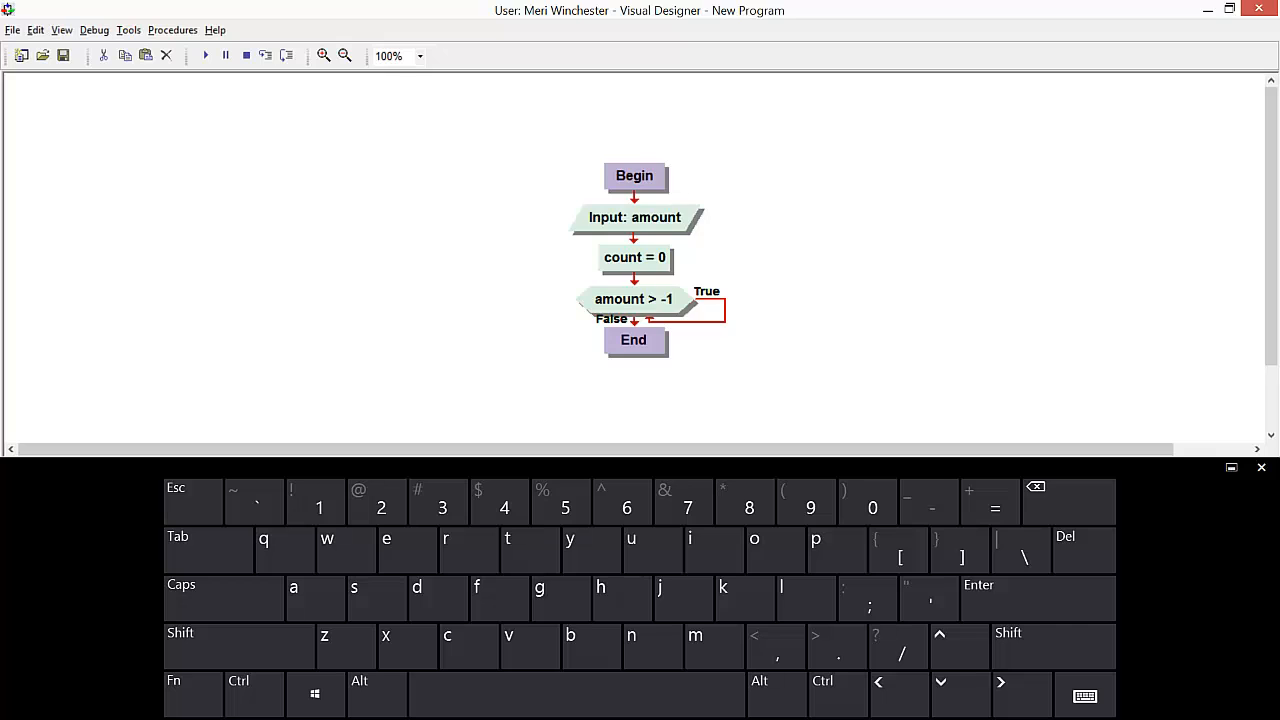
Add an assignment in the loop's True branch setting count = count + 1.
right_click(700, 308)
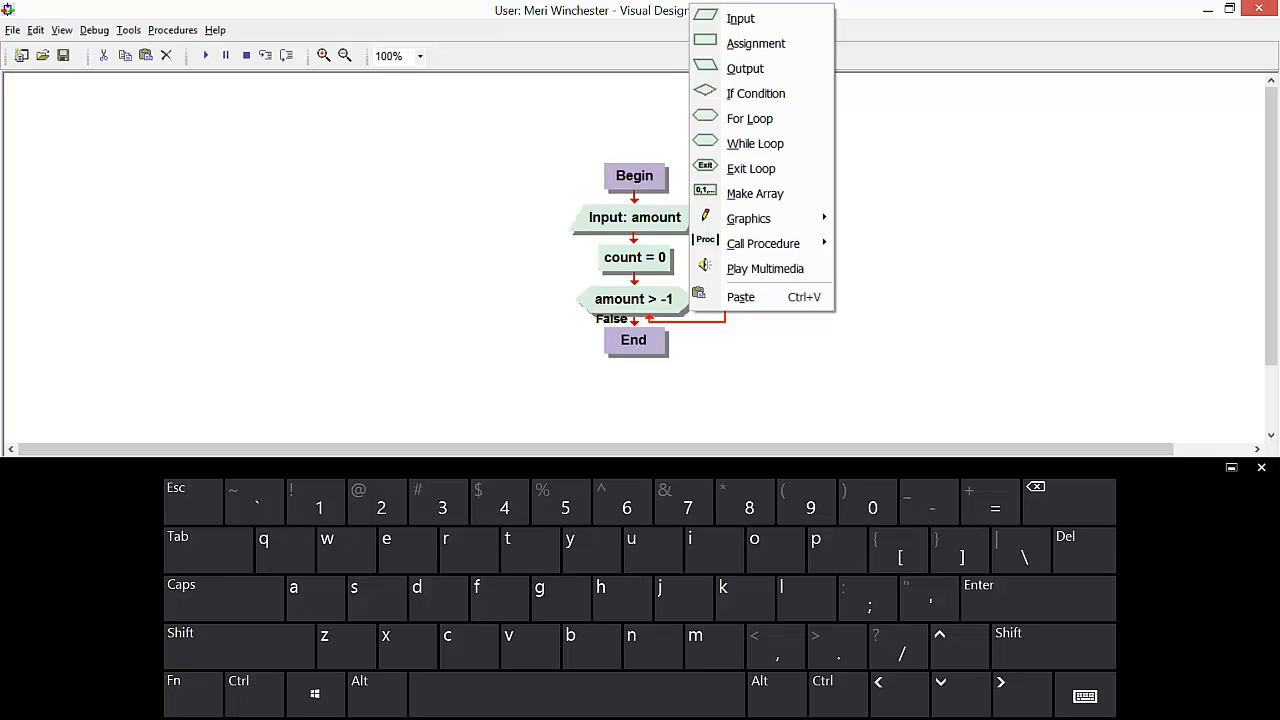
left_click(756, 44)
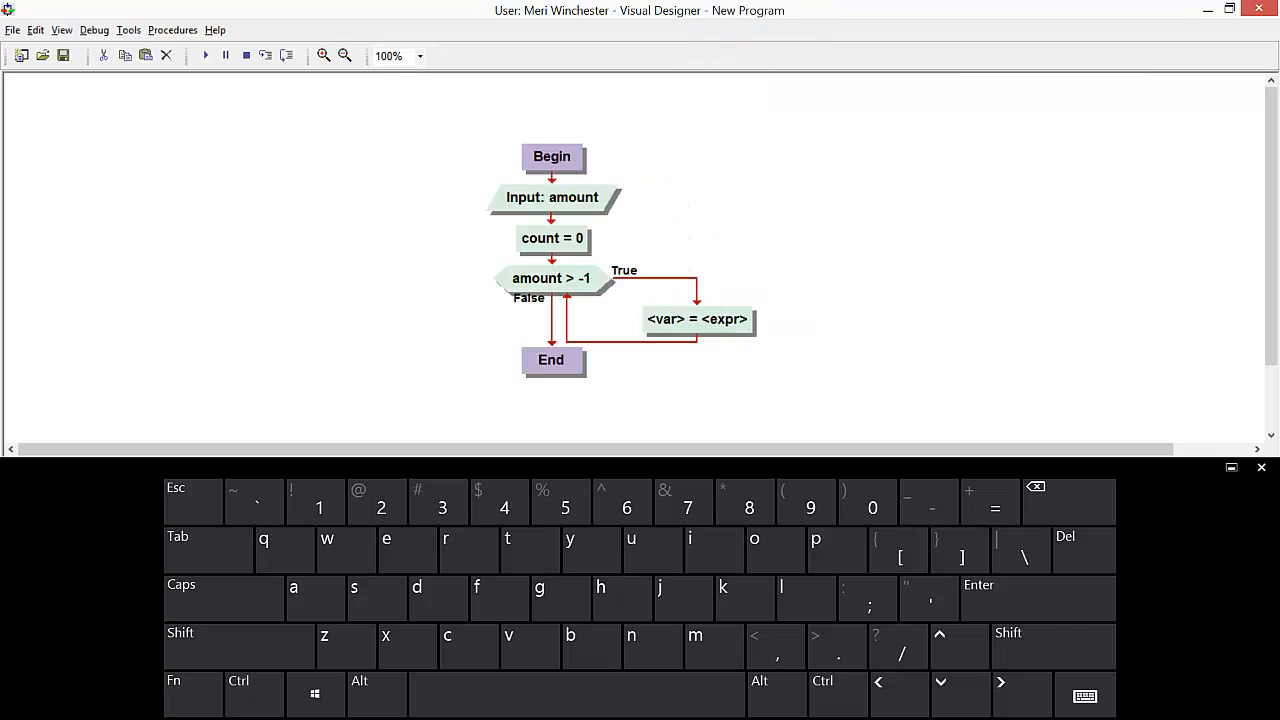
type("c")
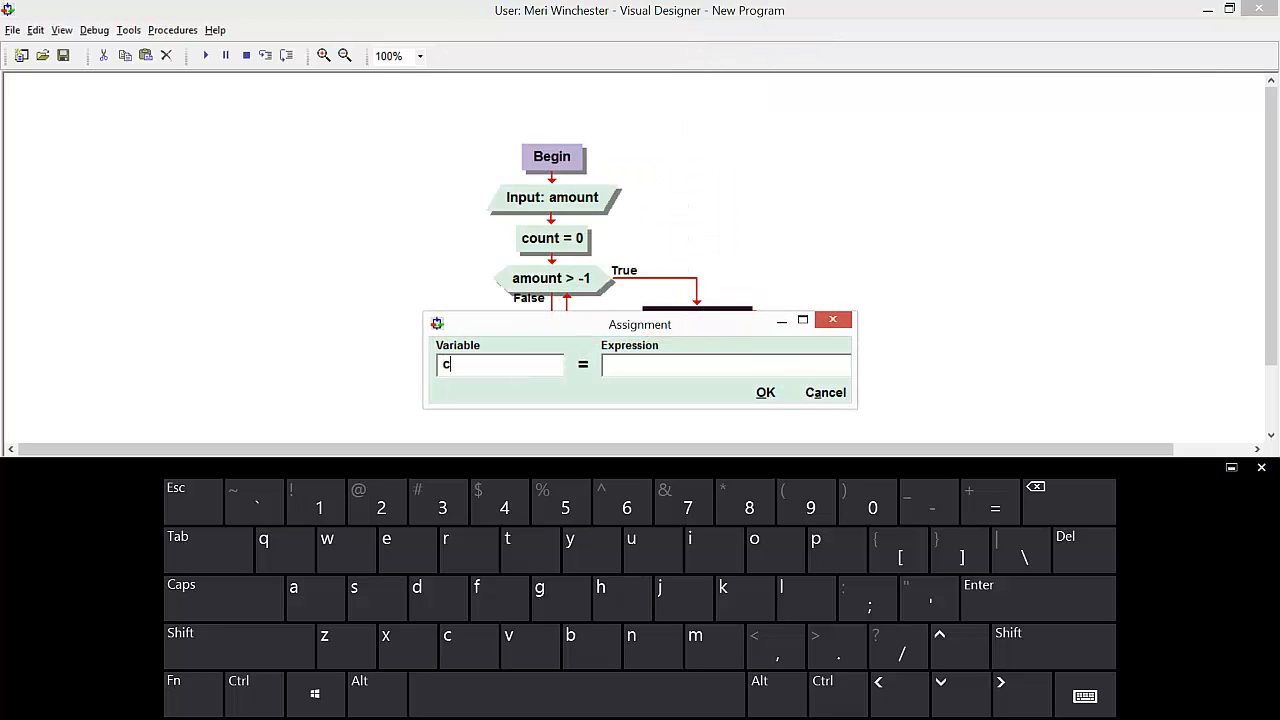
type("ount")
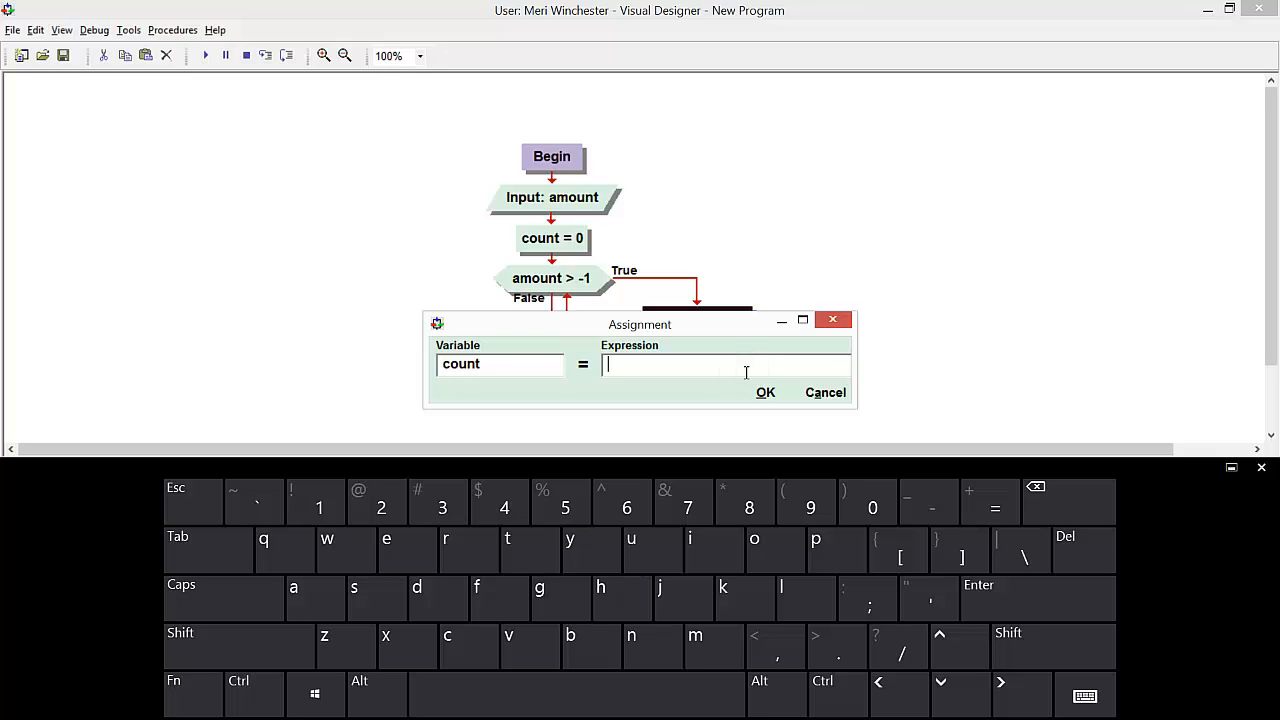
type("ount")
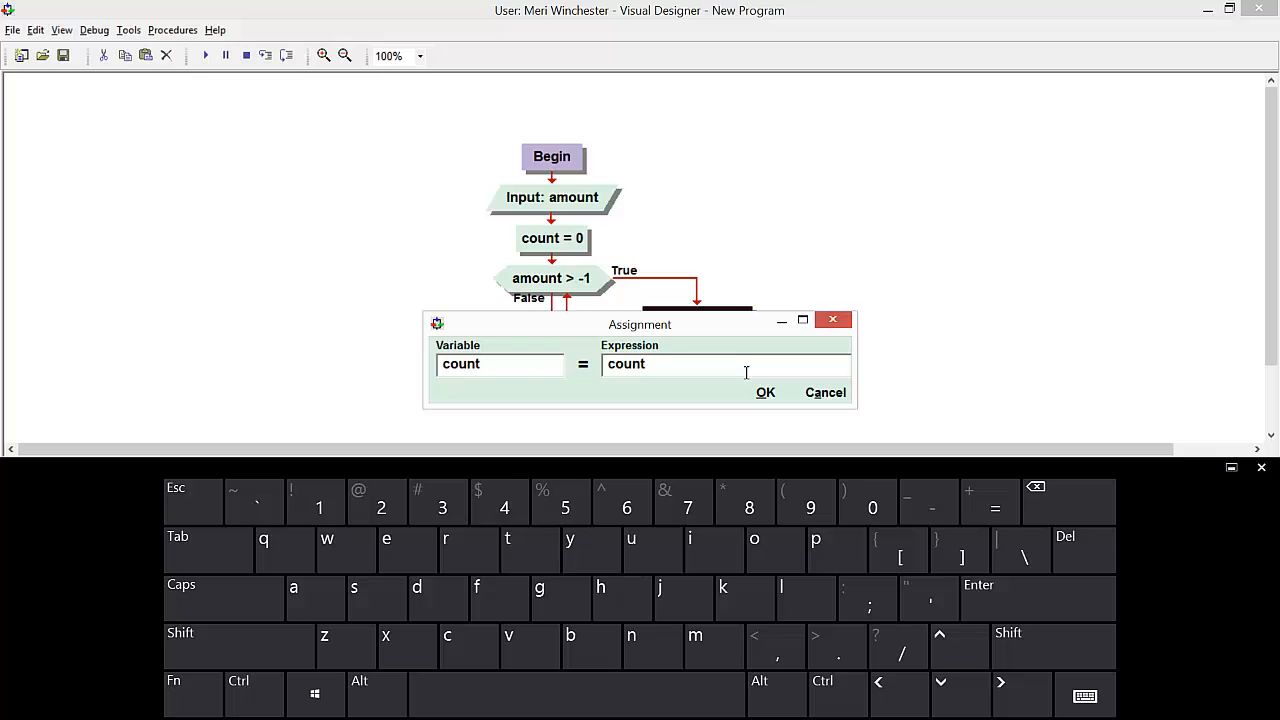
type("+")
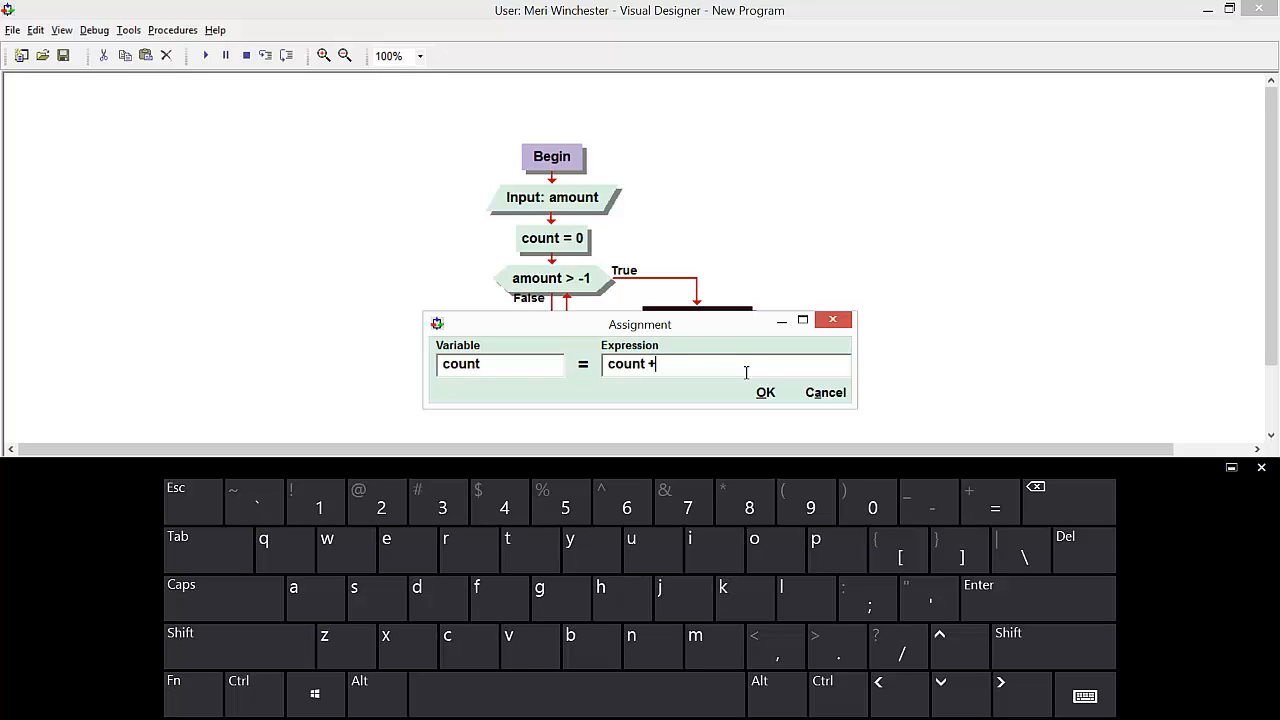
type("1")
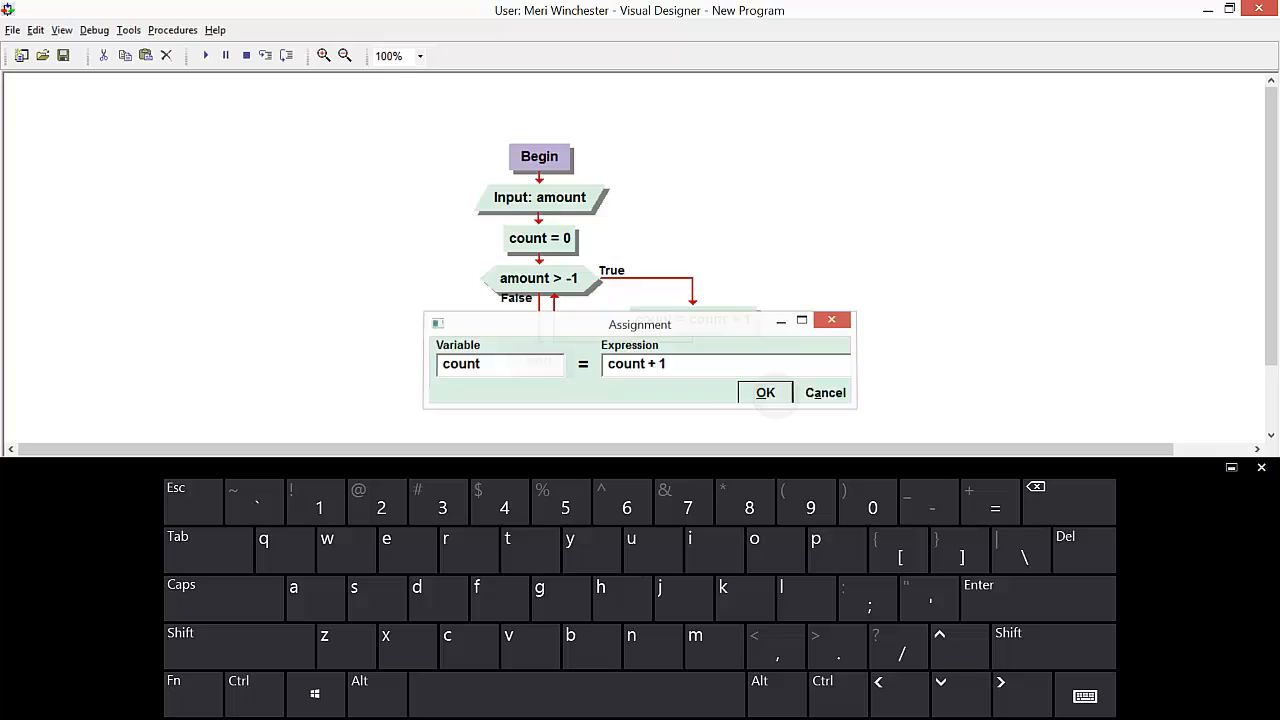
left_click(764, 392)
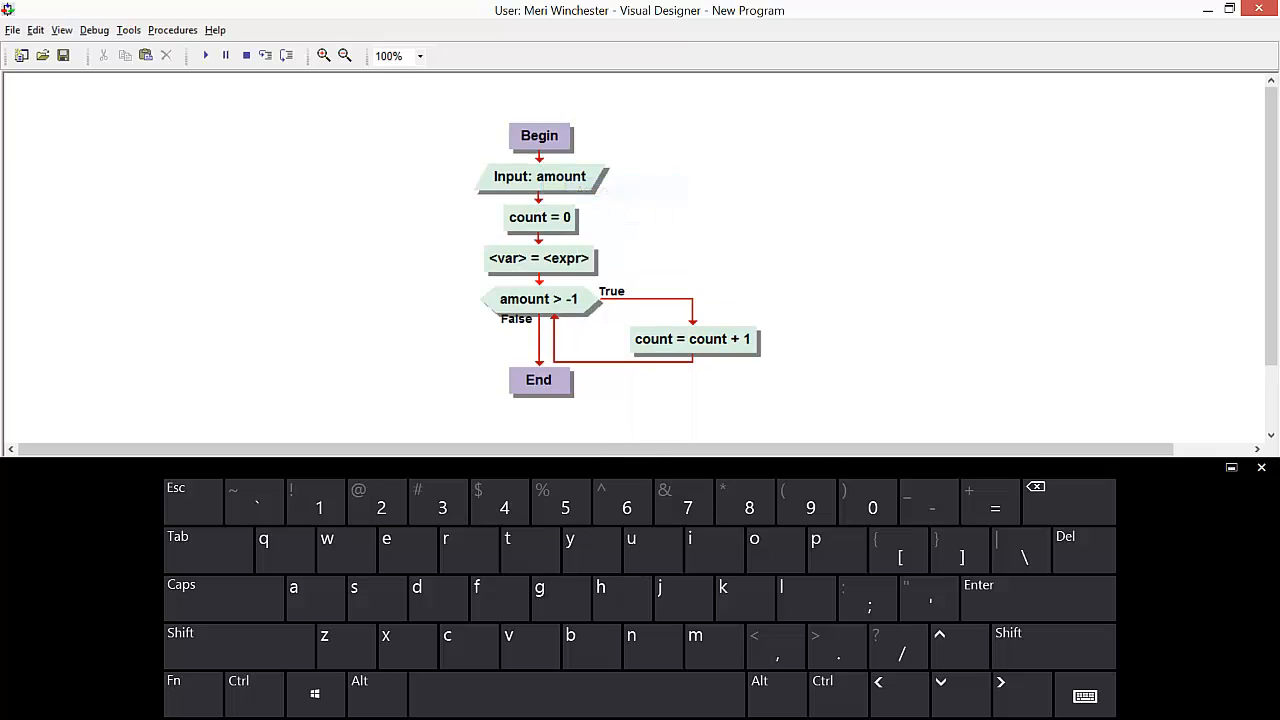
Fill the empty assignment before the loop as total = 0, correcting a misspelled name.
left_click(540, 258)
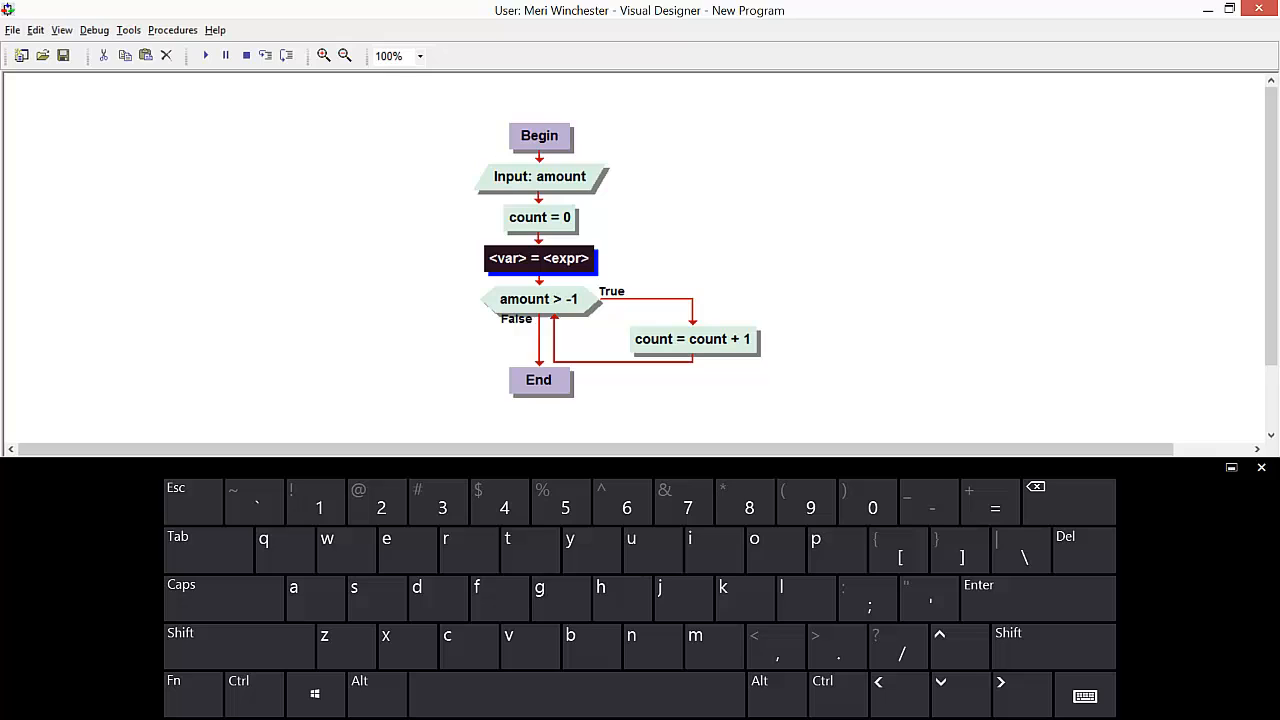
double_click(540, 258)
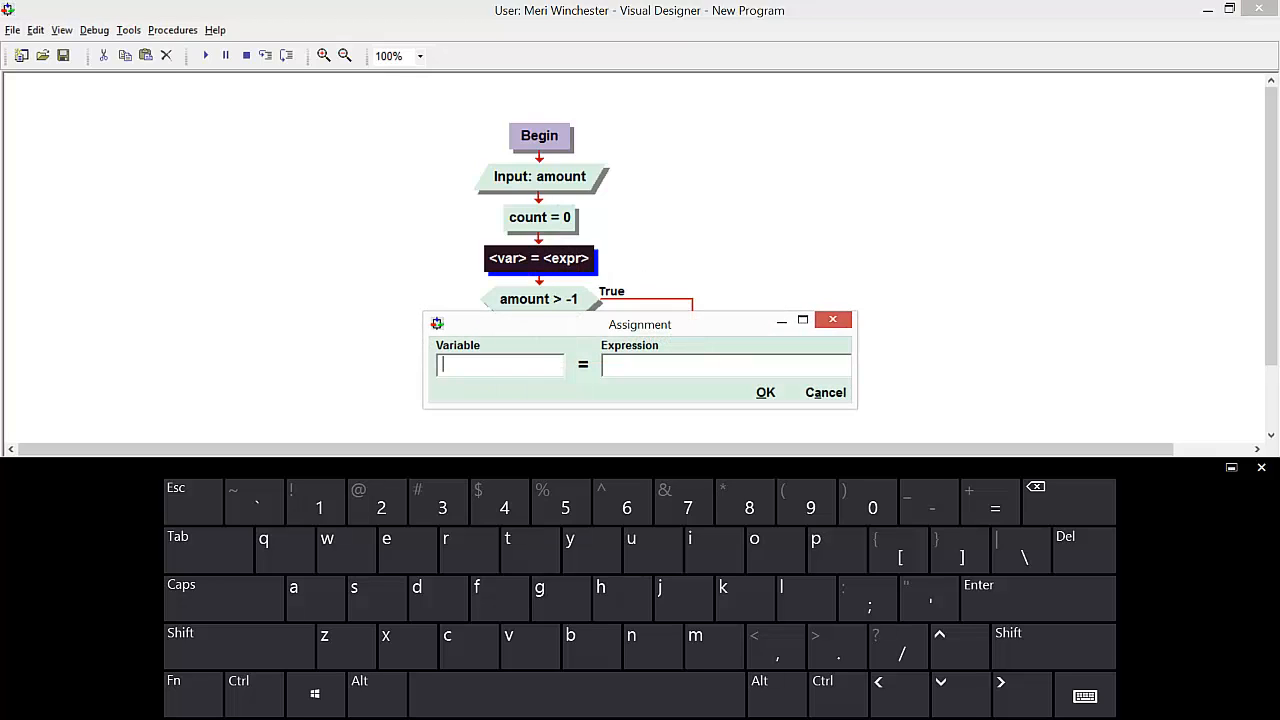
type("rot")
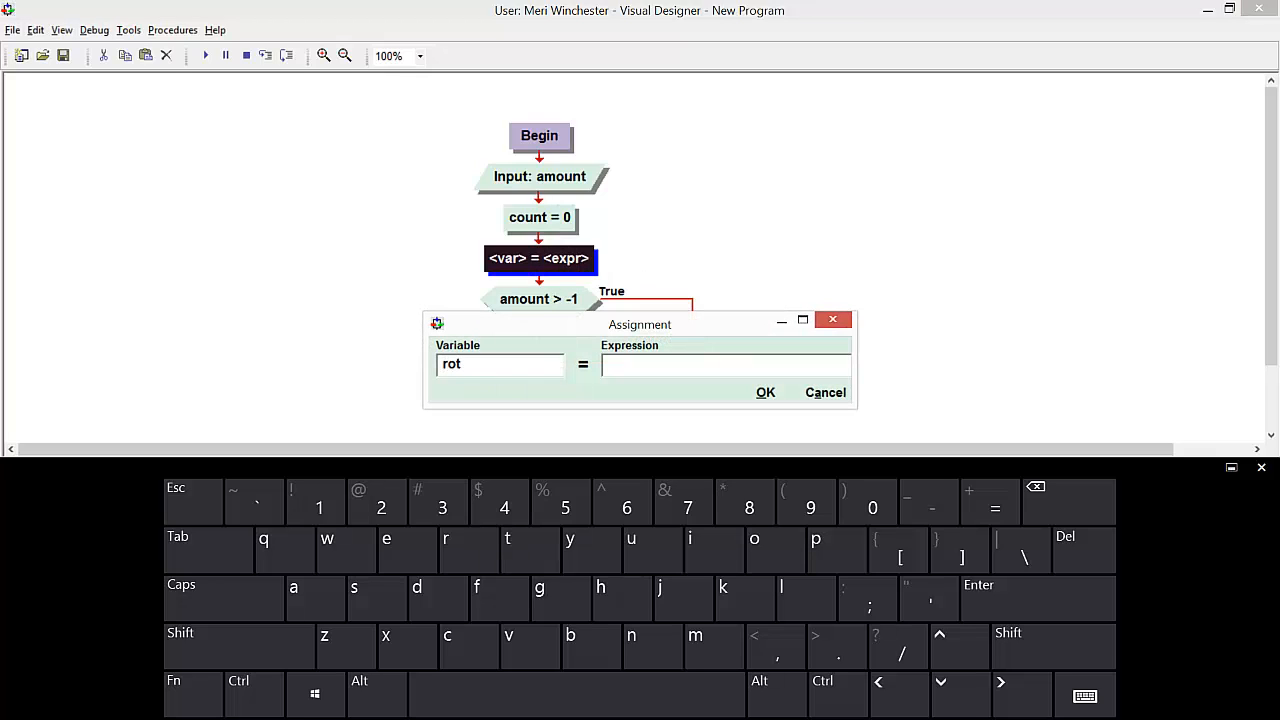
type("al")
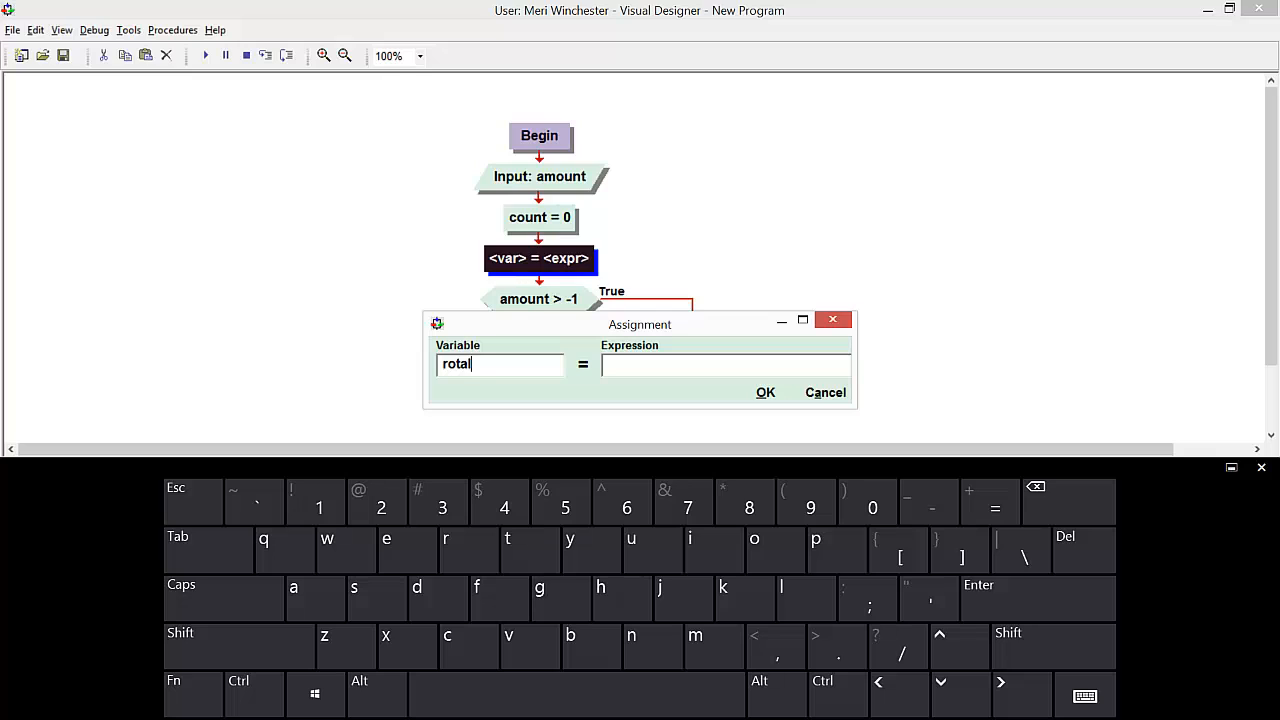
key("BackSpace")
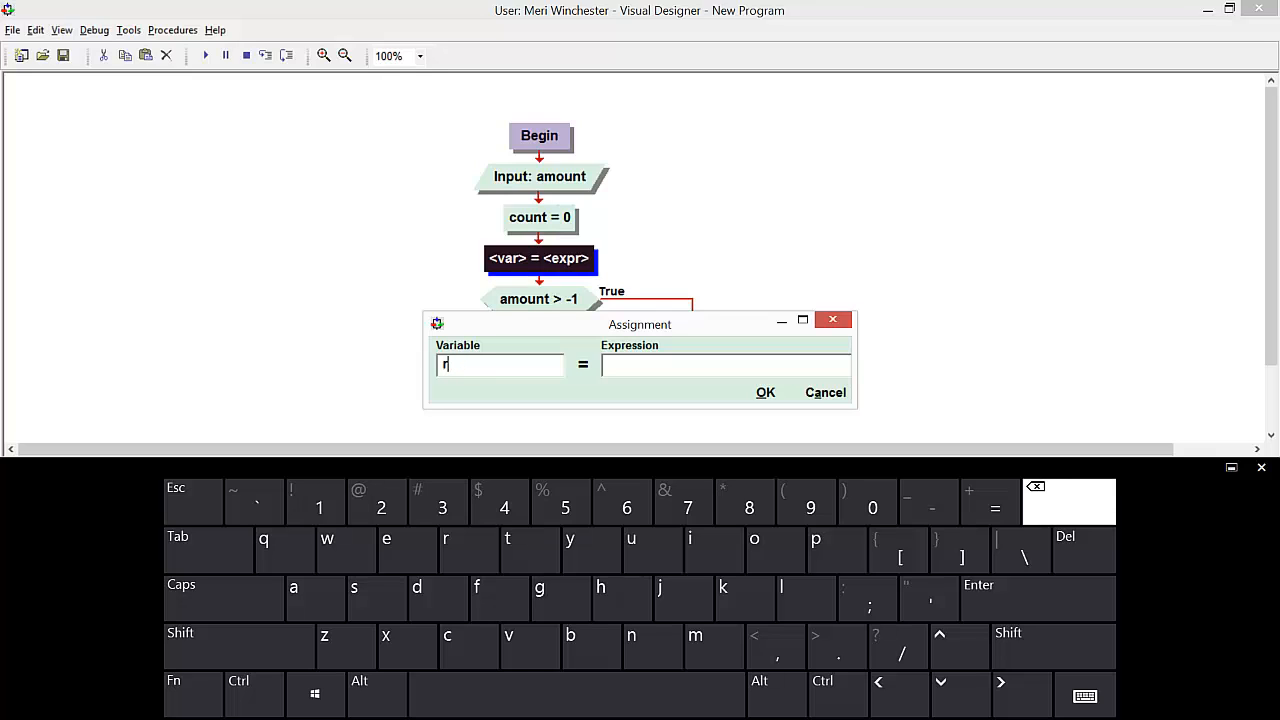
key("Backspace")
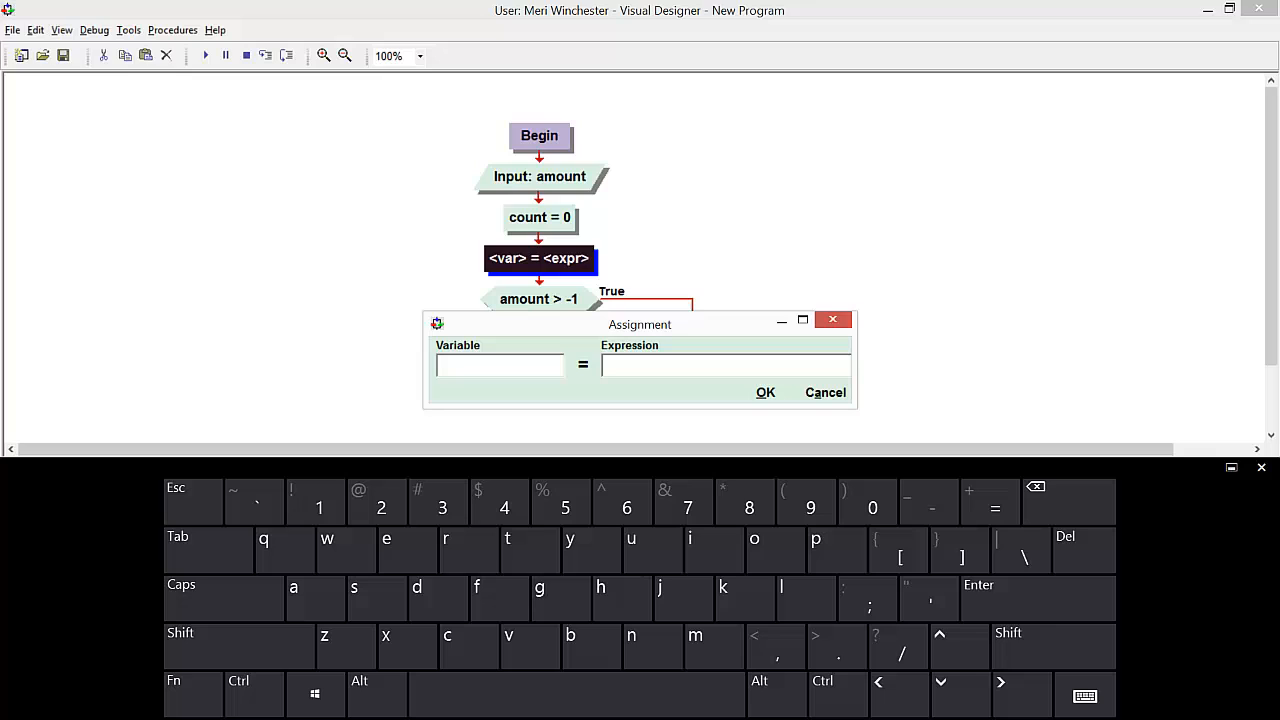
type("rot")
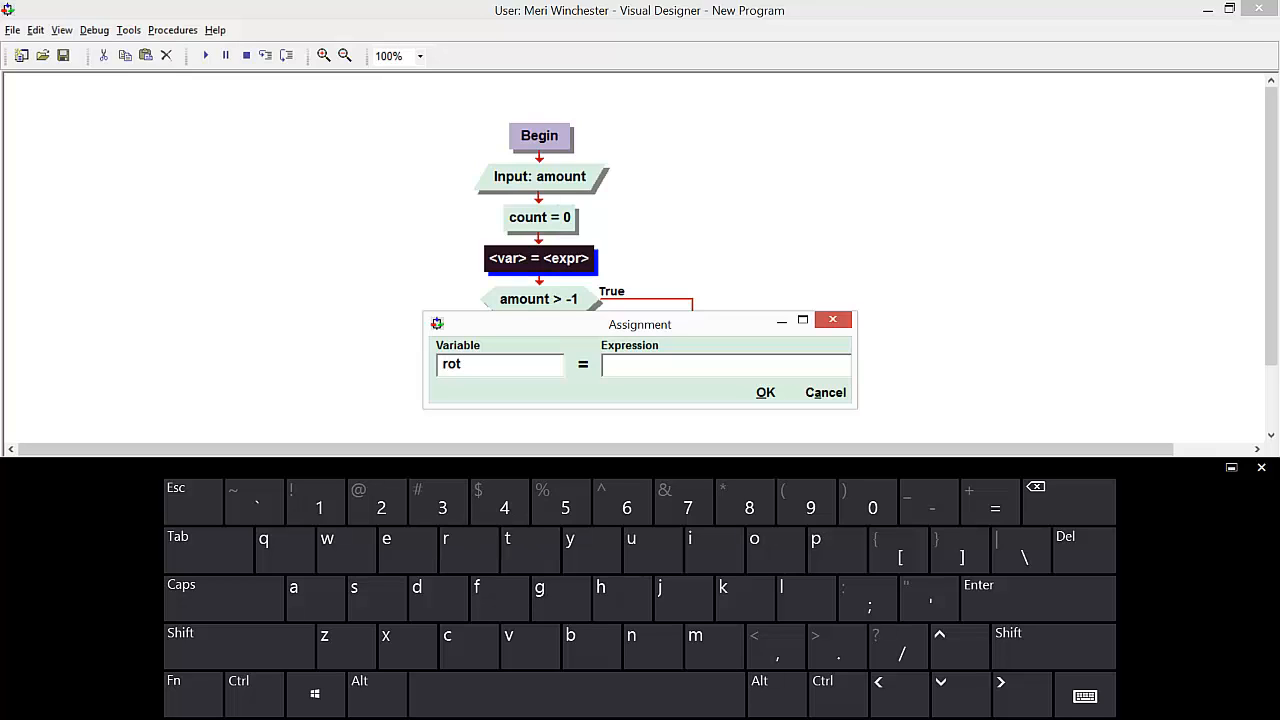
key("BackSpace")
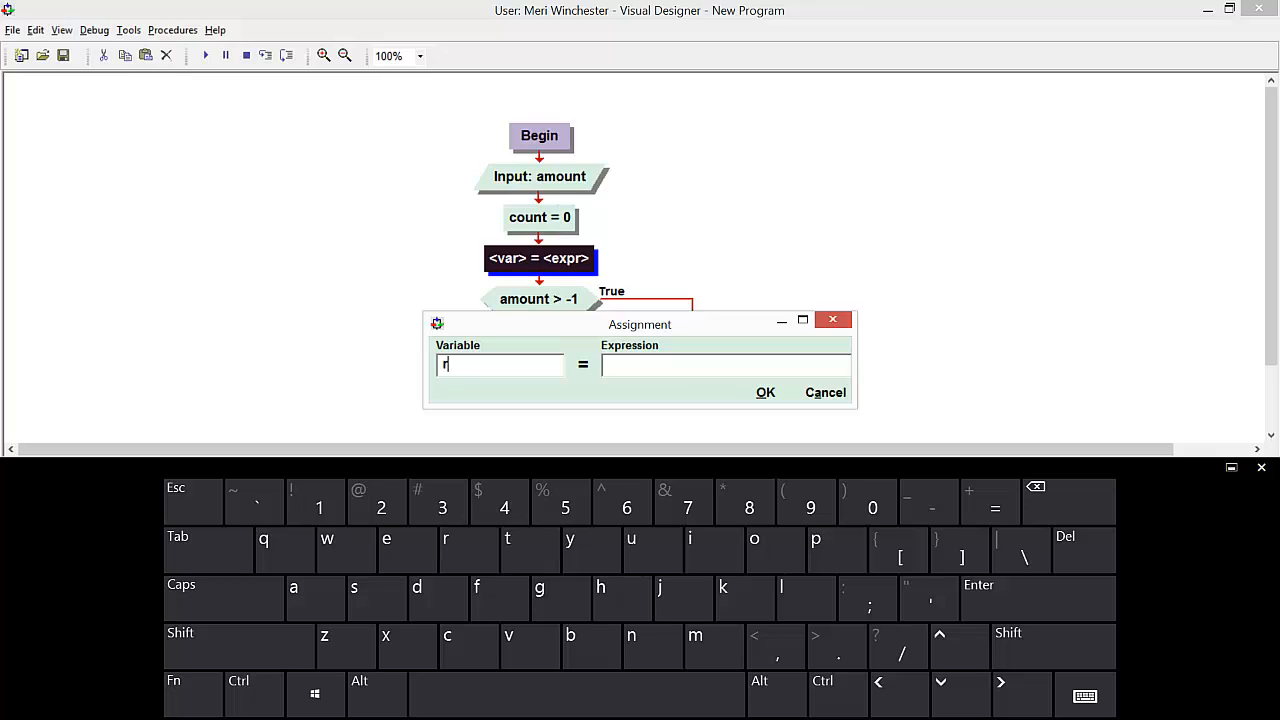
key("Backspace")
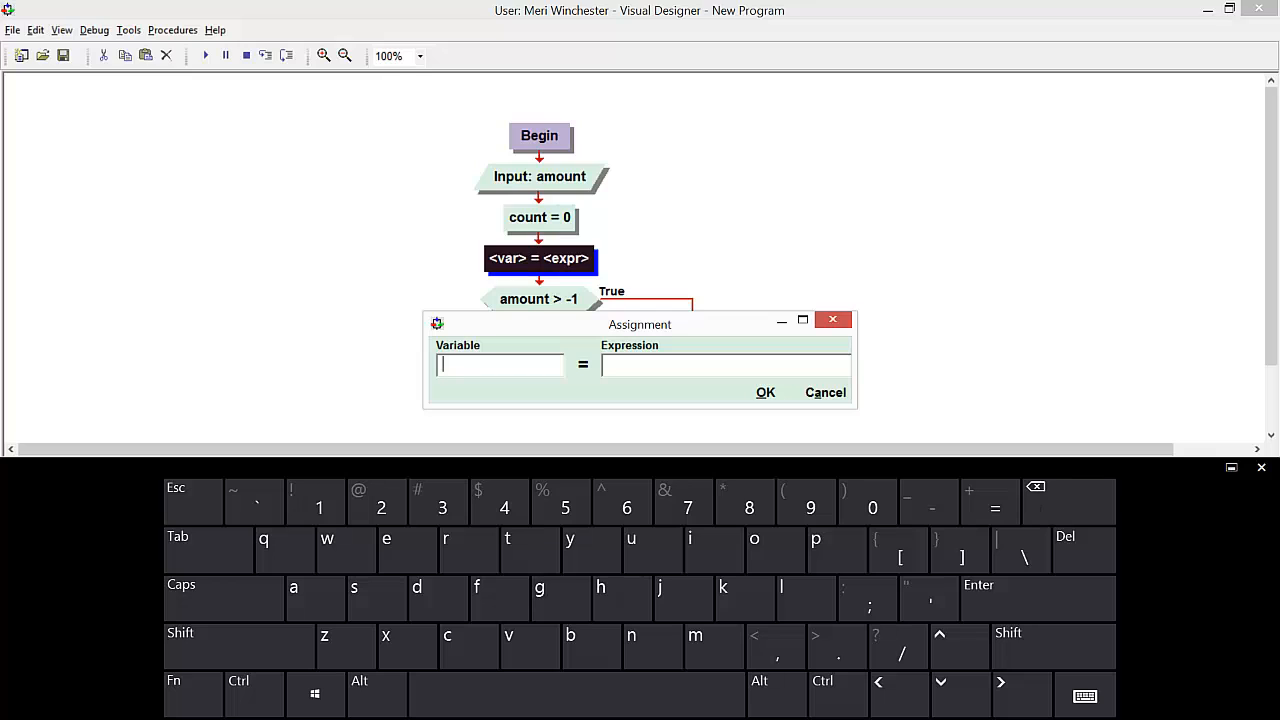
type("total")
left_click(726, 364)
type("0")
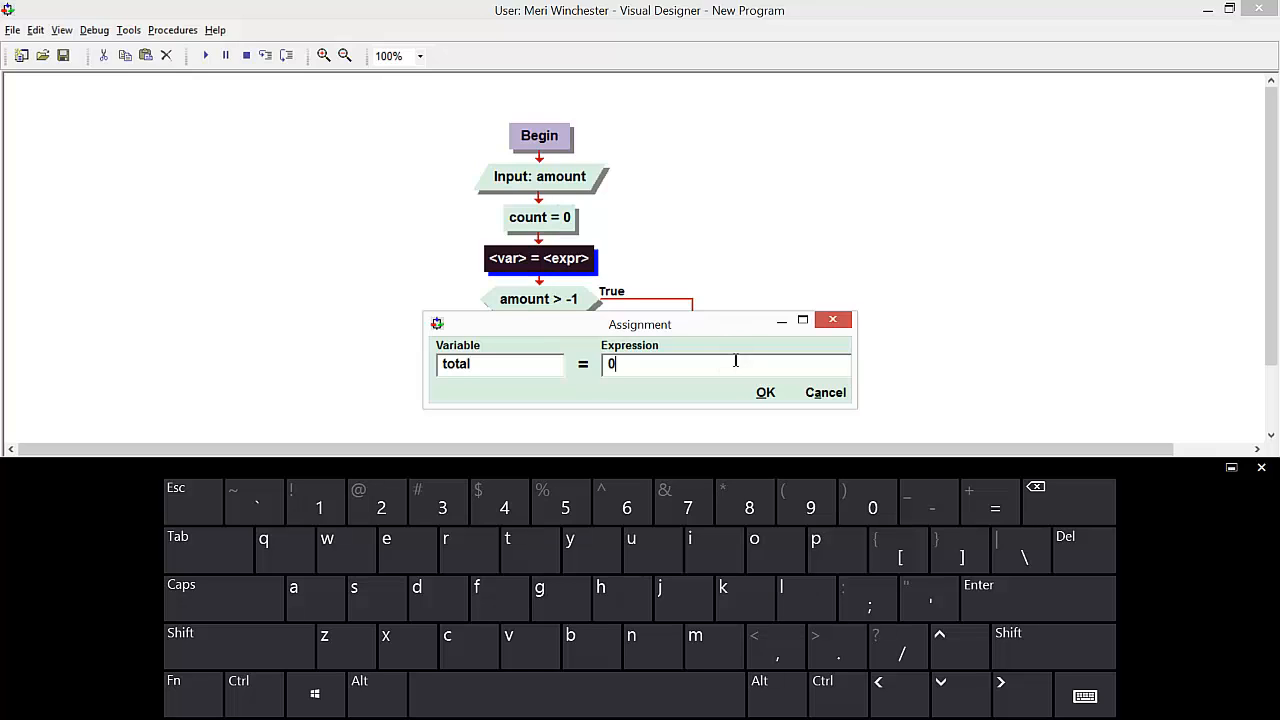
left_click(764, 392)
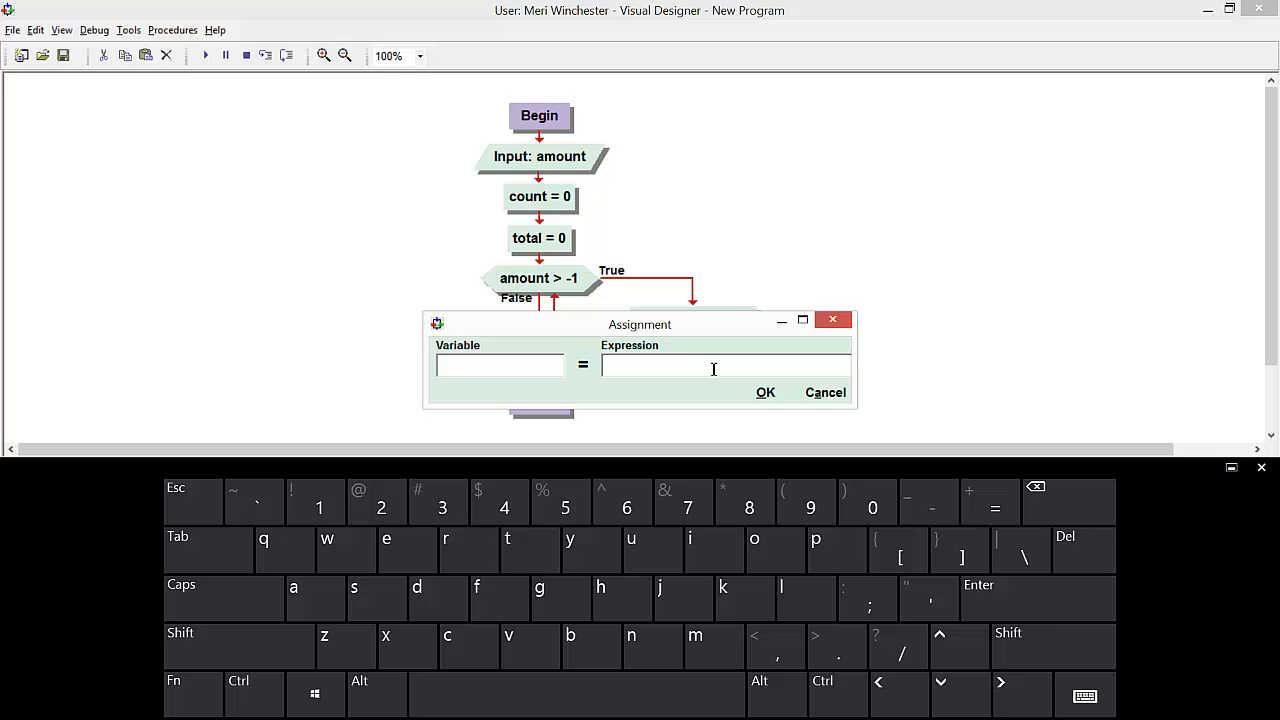
Fill the next assignment as total = total + amount.
type("tota")
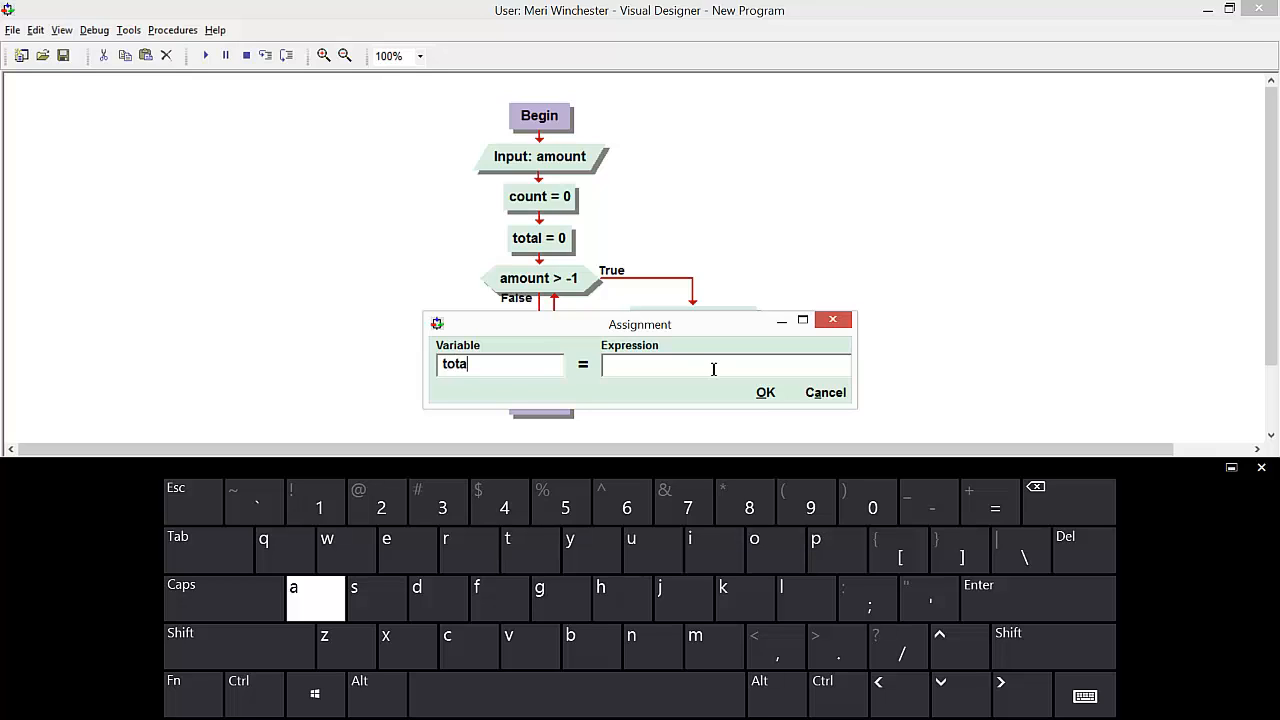
type("l")
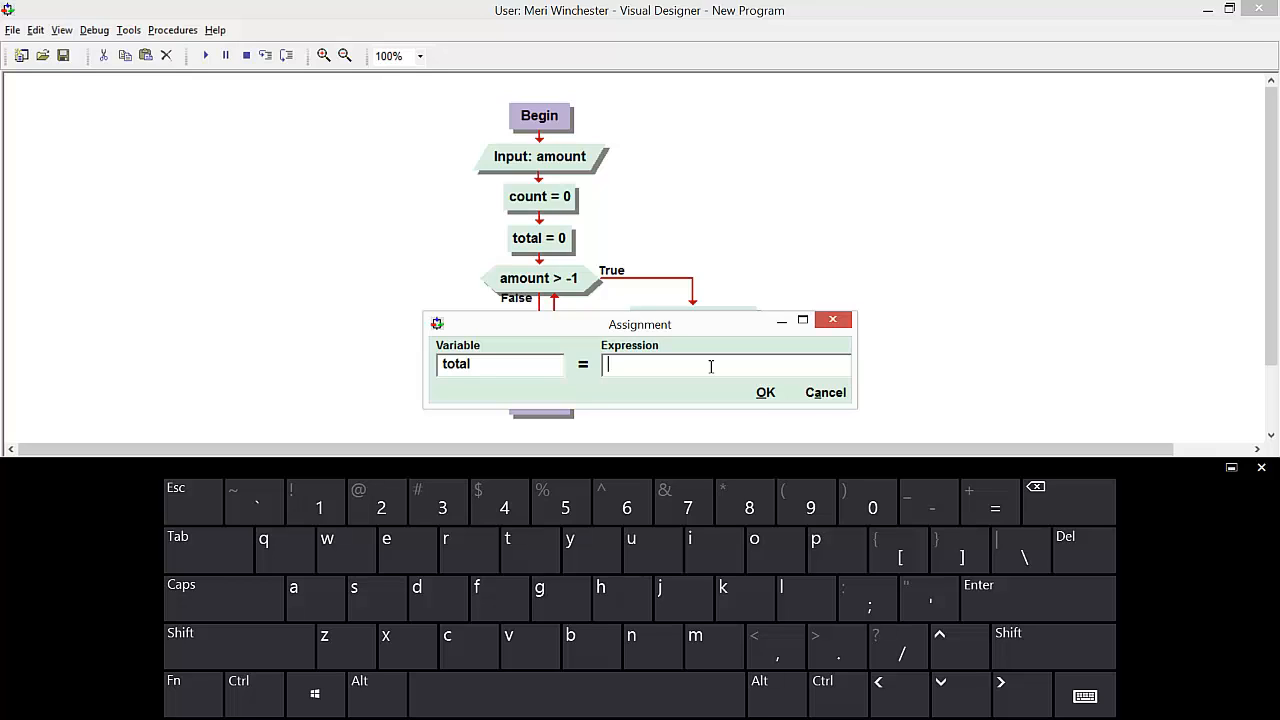
type("to")
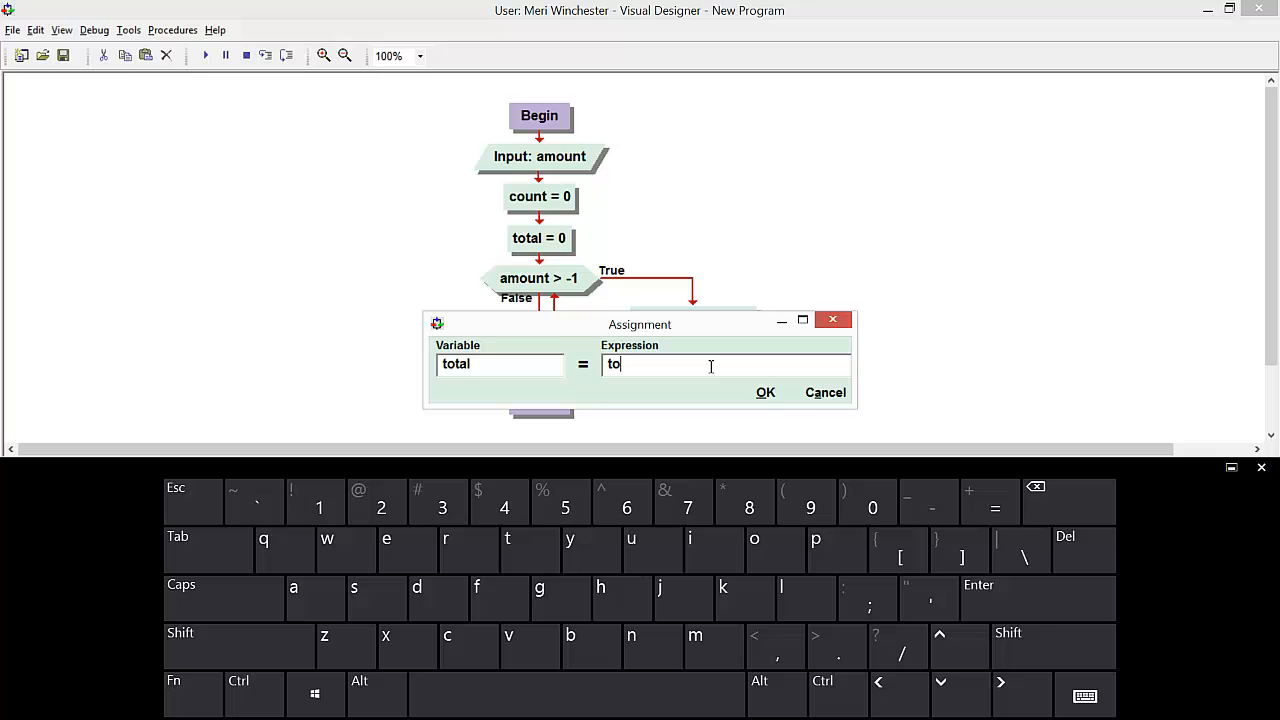
type("tal")
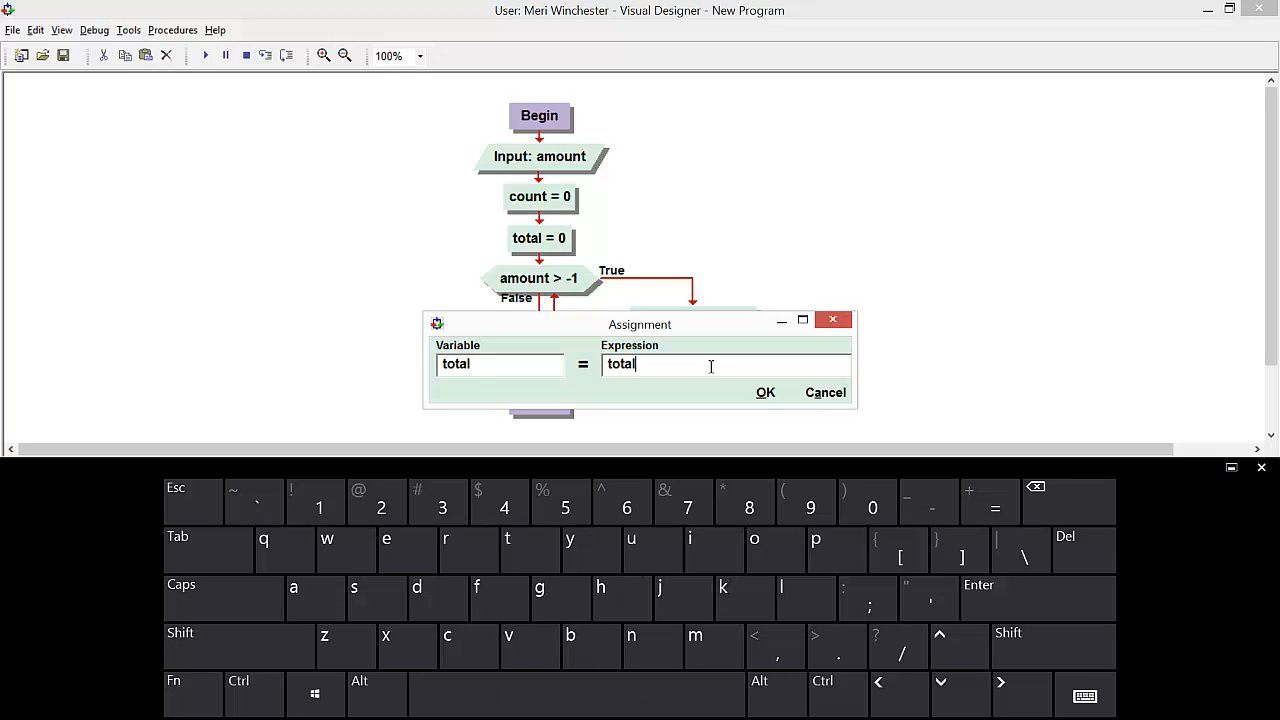
type("+ a")
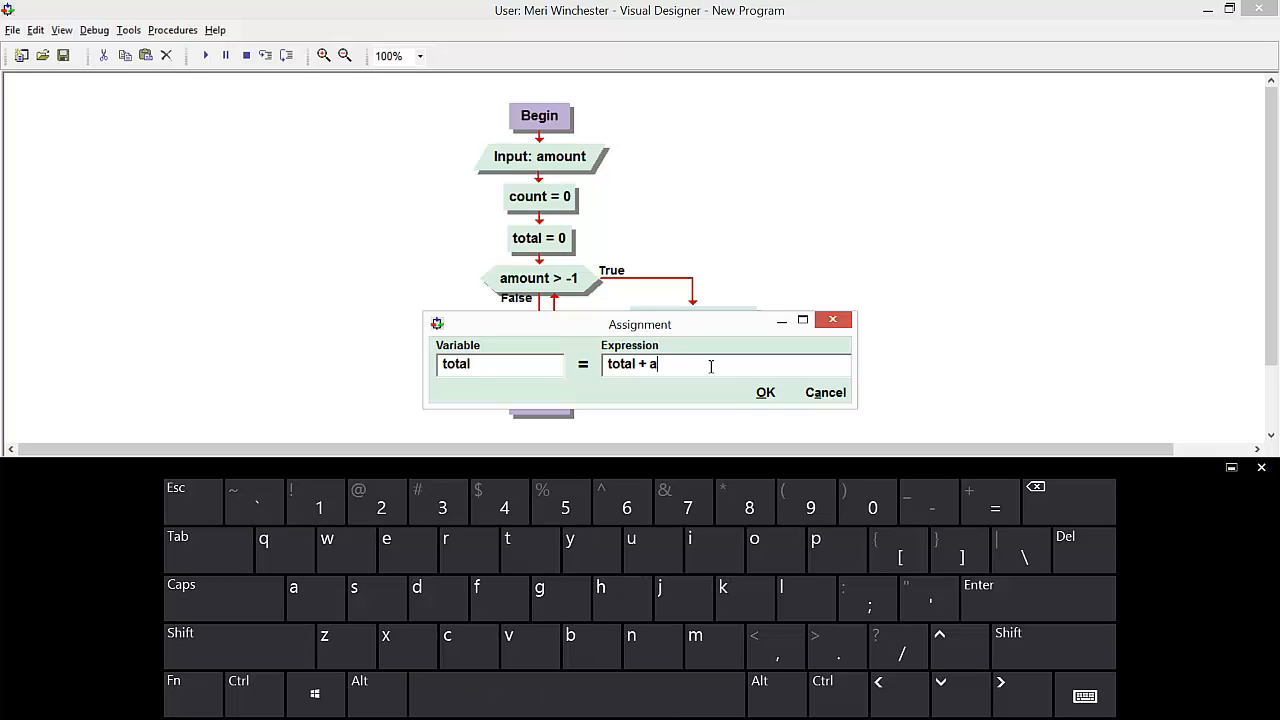
type("mount")
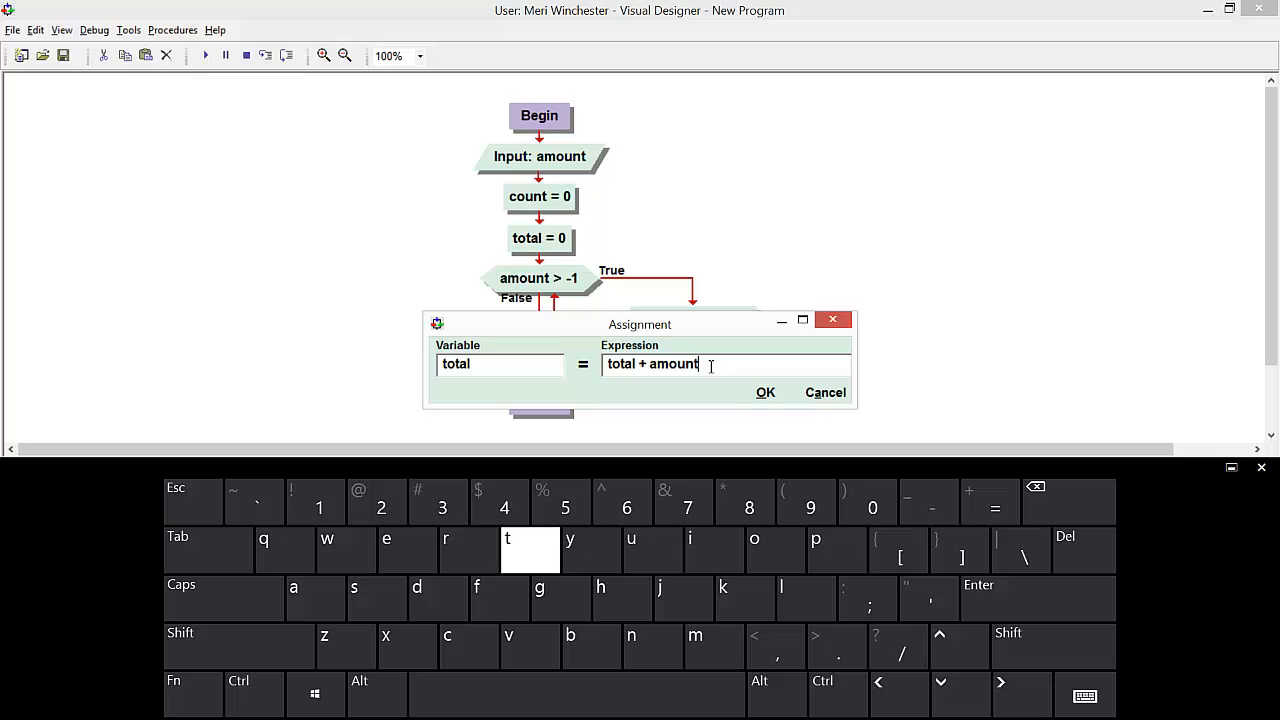
left_click(764, 392)
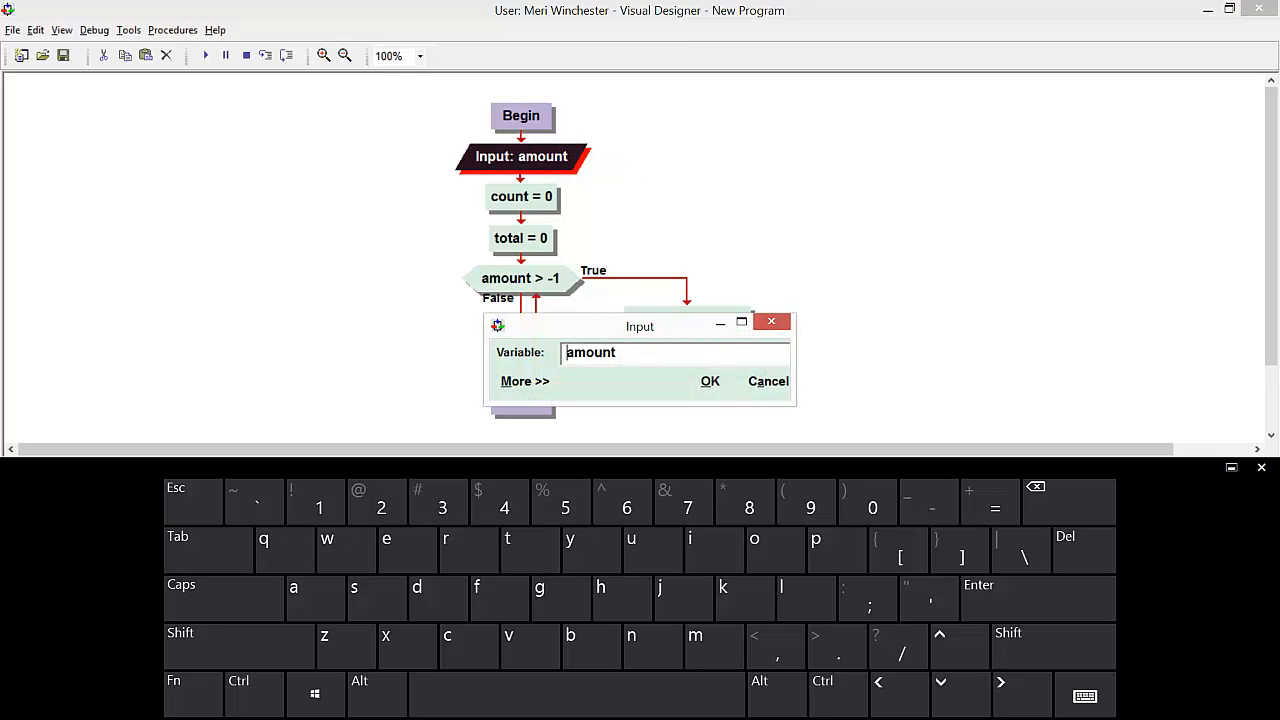
Give the amount input a prompt asking for an amount, noting a negative number means done.
left_click(524, 380)
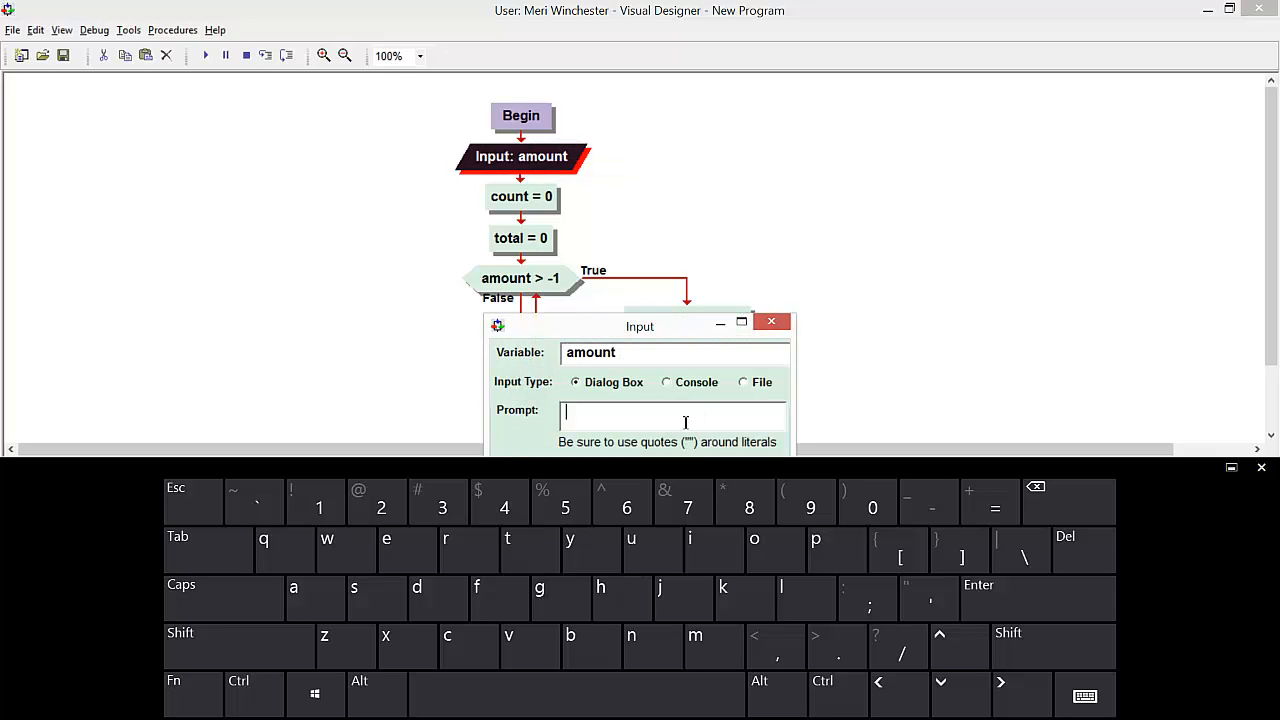
type("pleas")
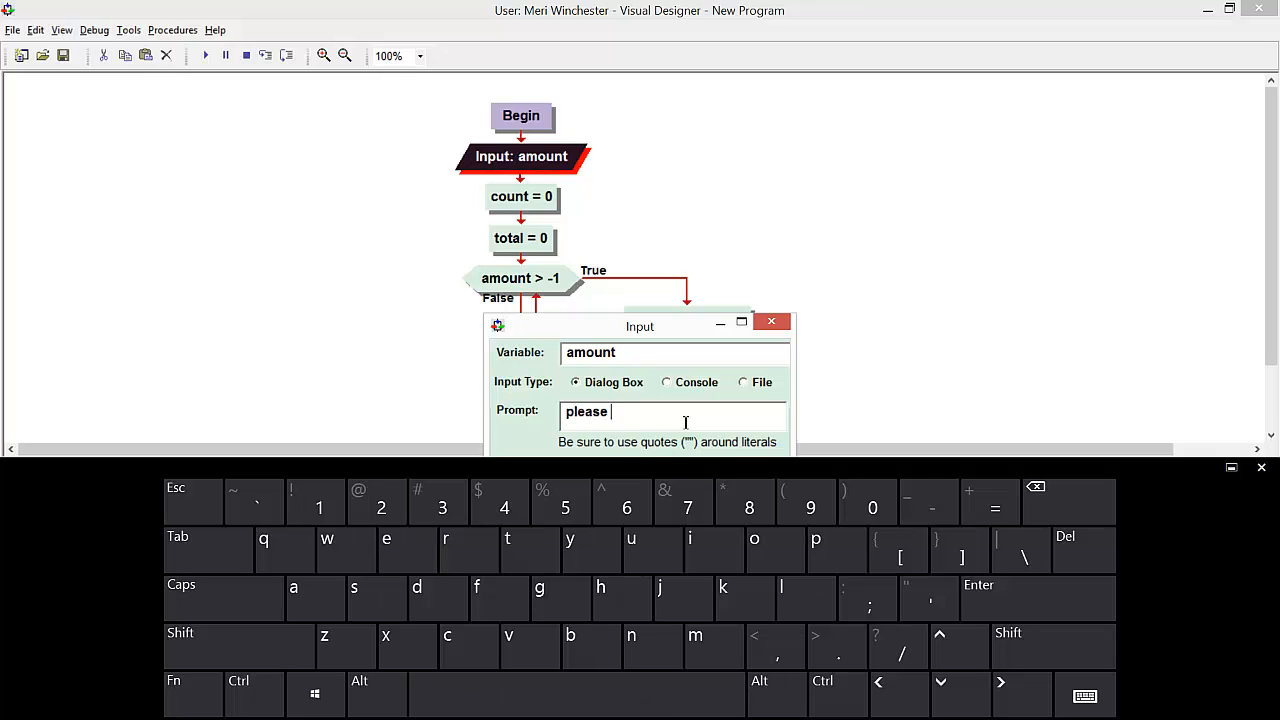
type("enter an am")
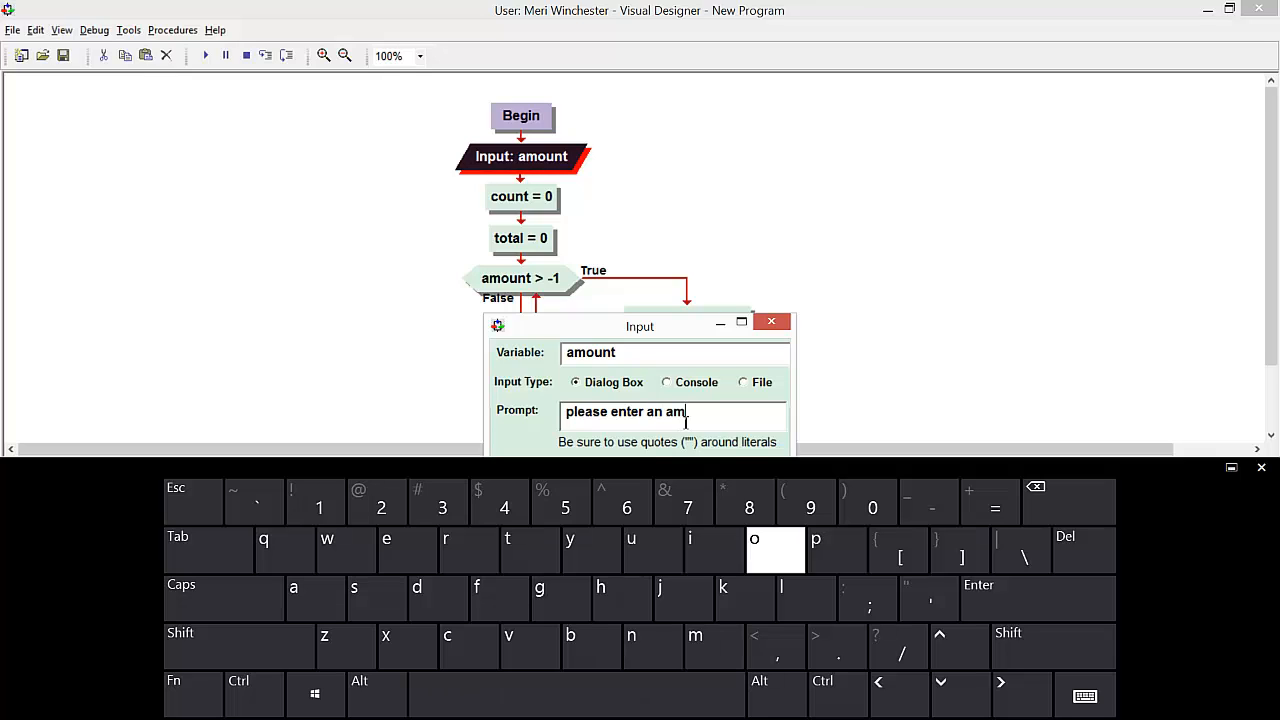
type("ount")
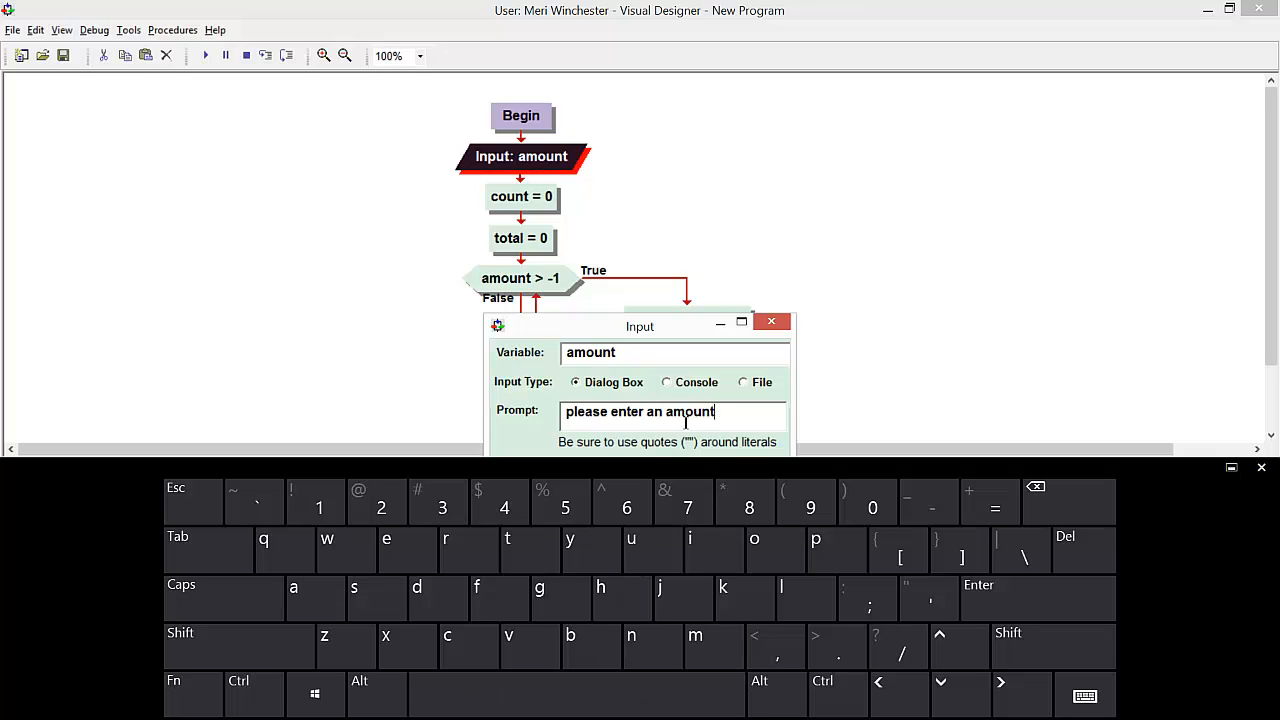
type(".")
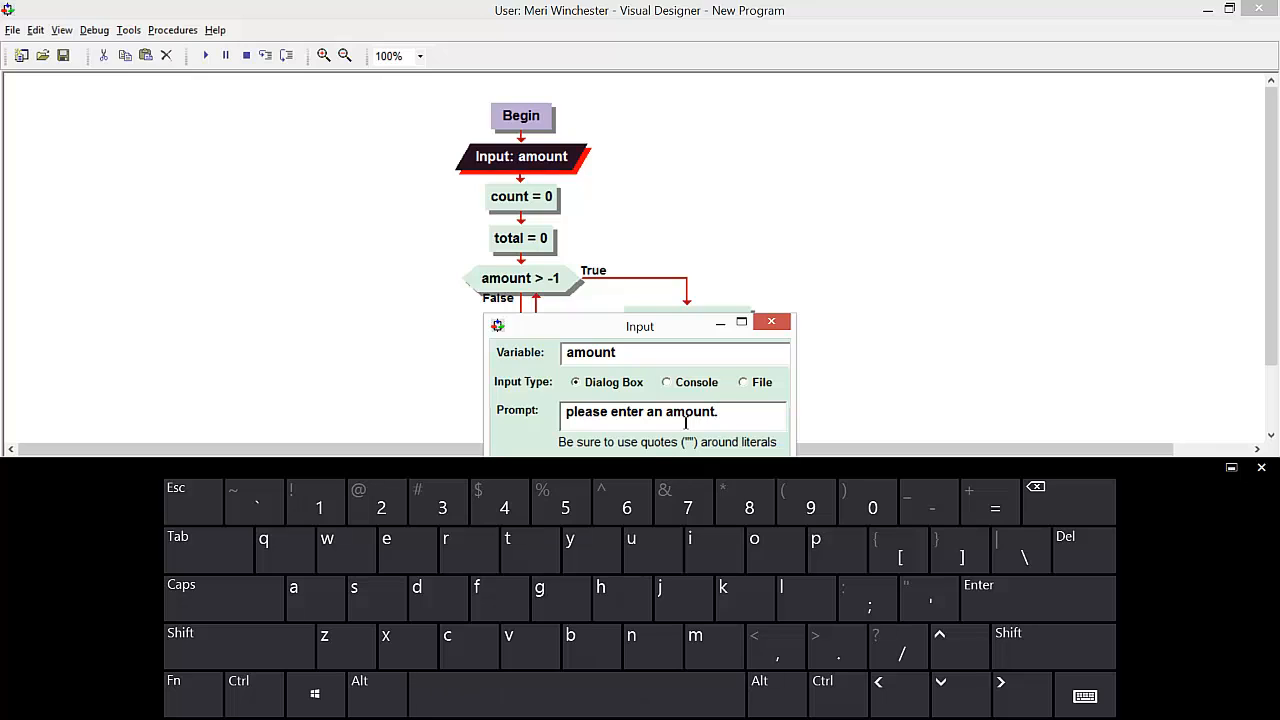
type("When y")
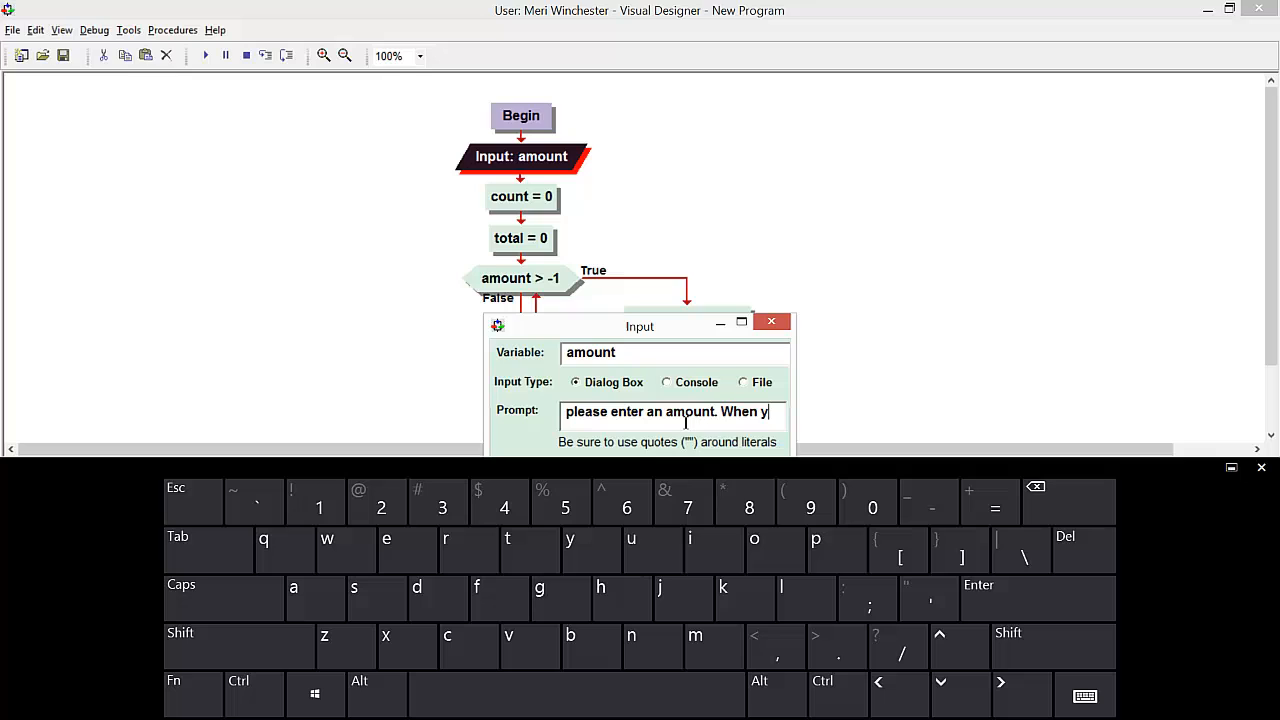
type("ou en")
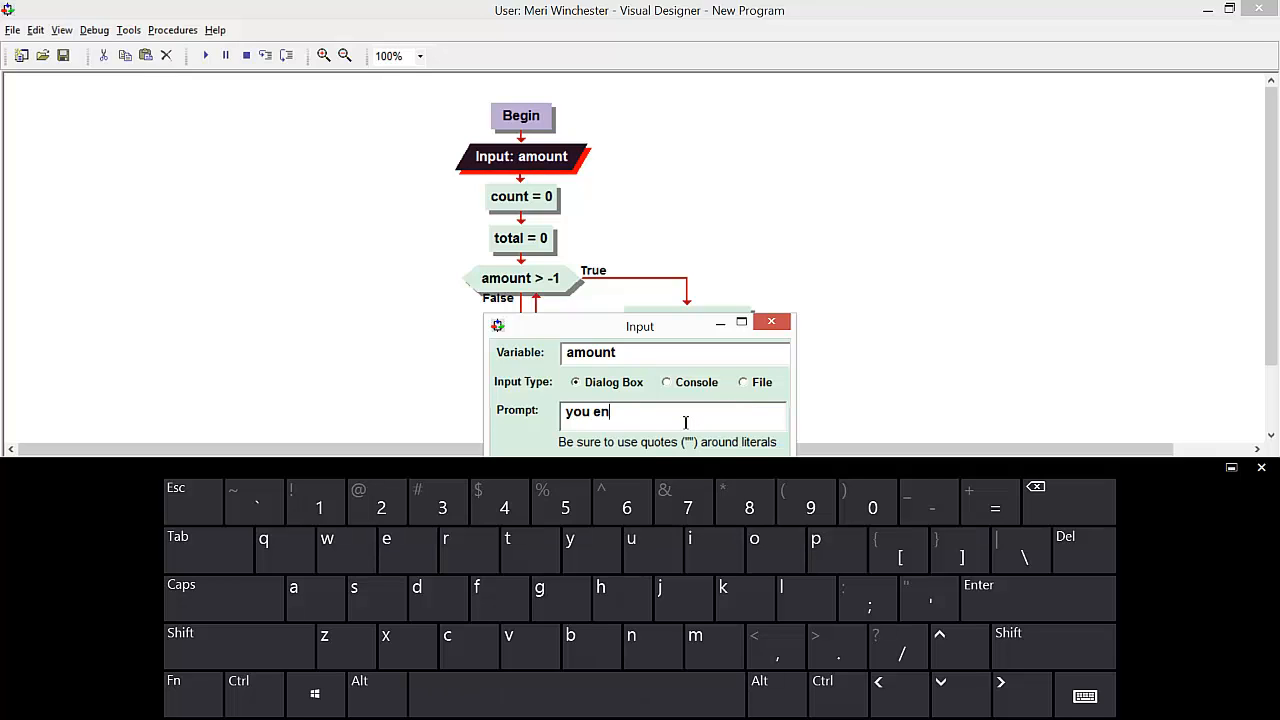
type("ter a")
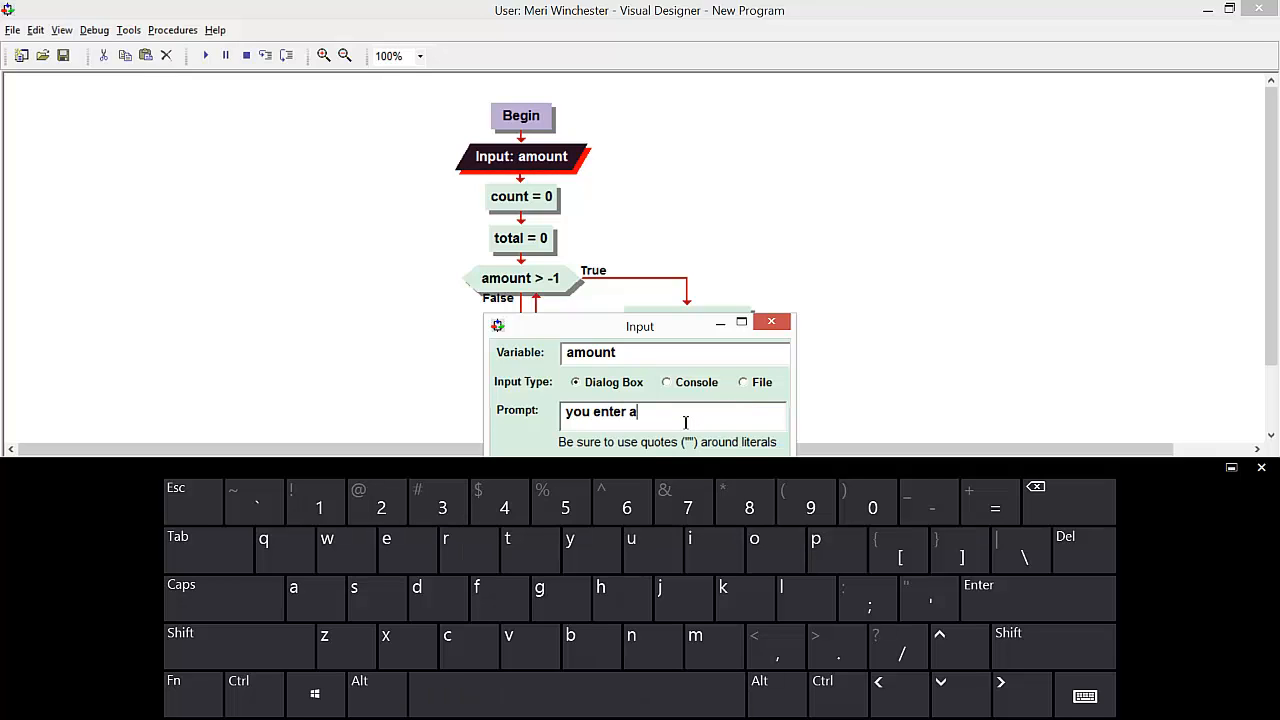
type("nega")
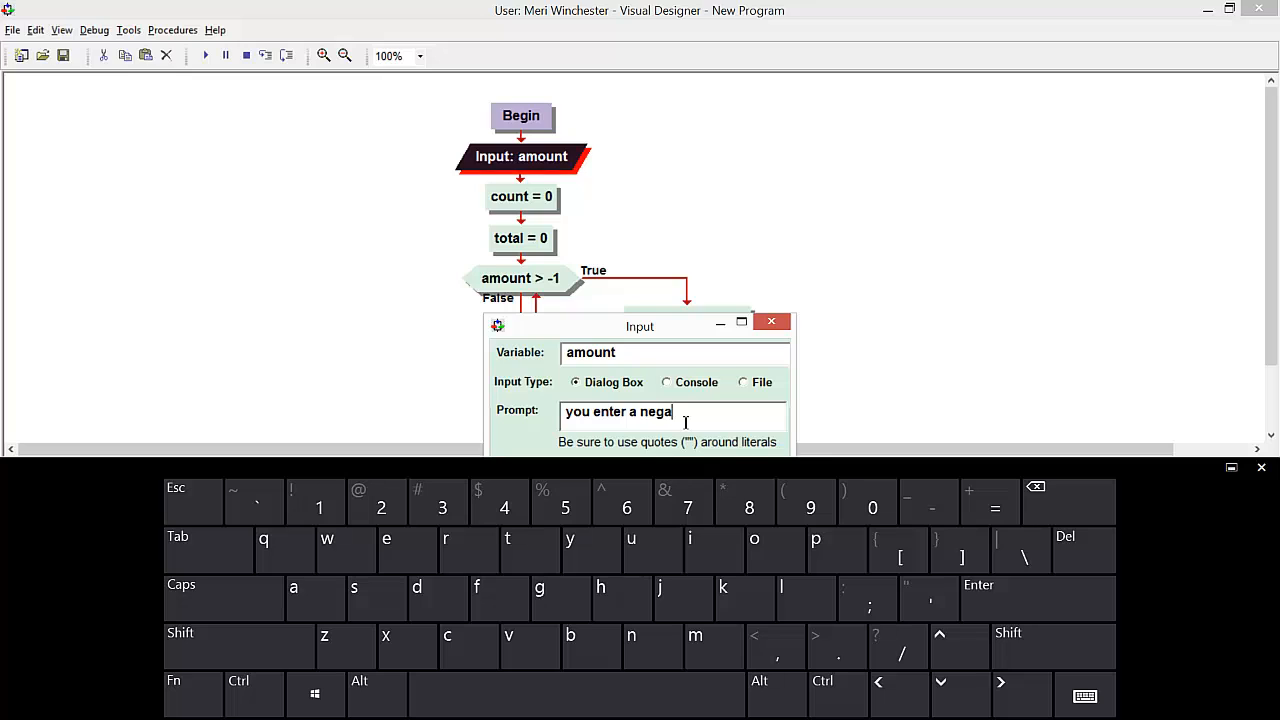
type("tive")
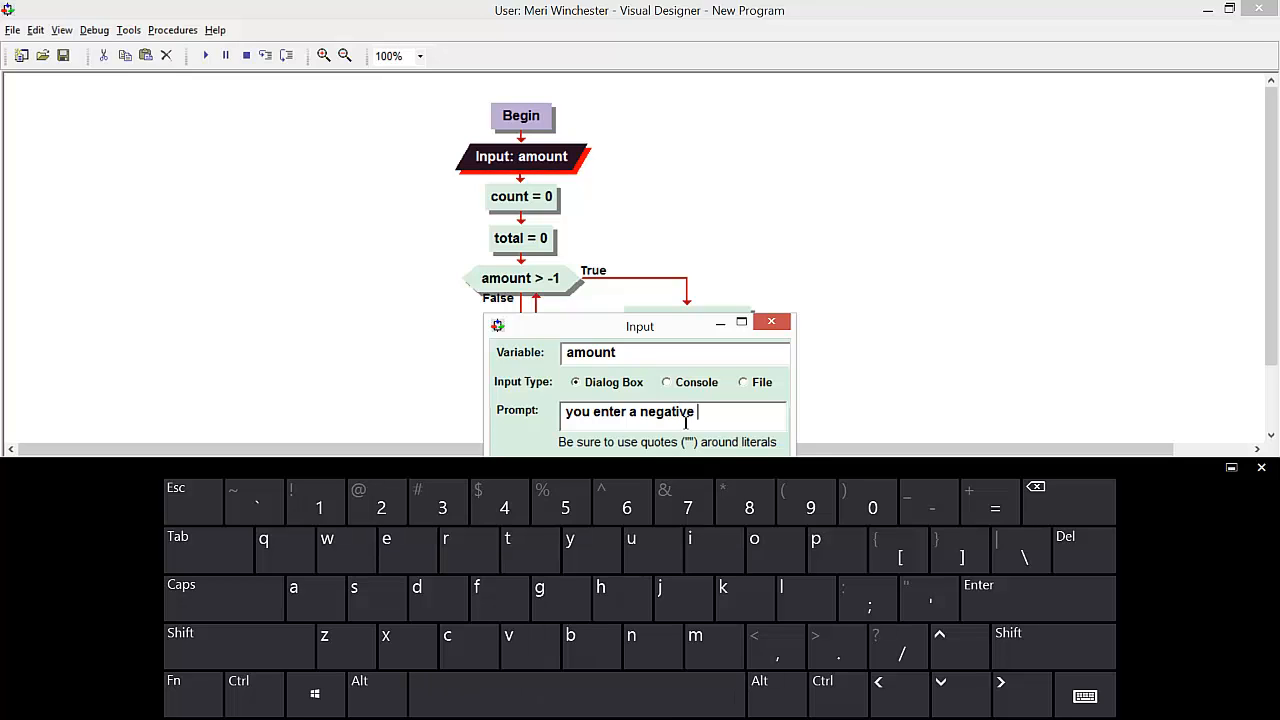
type("number")
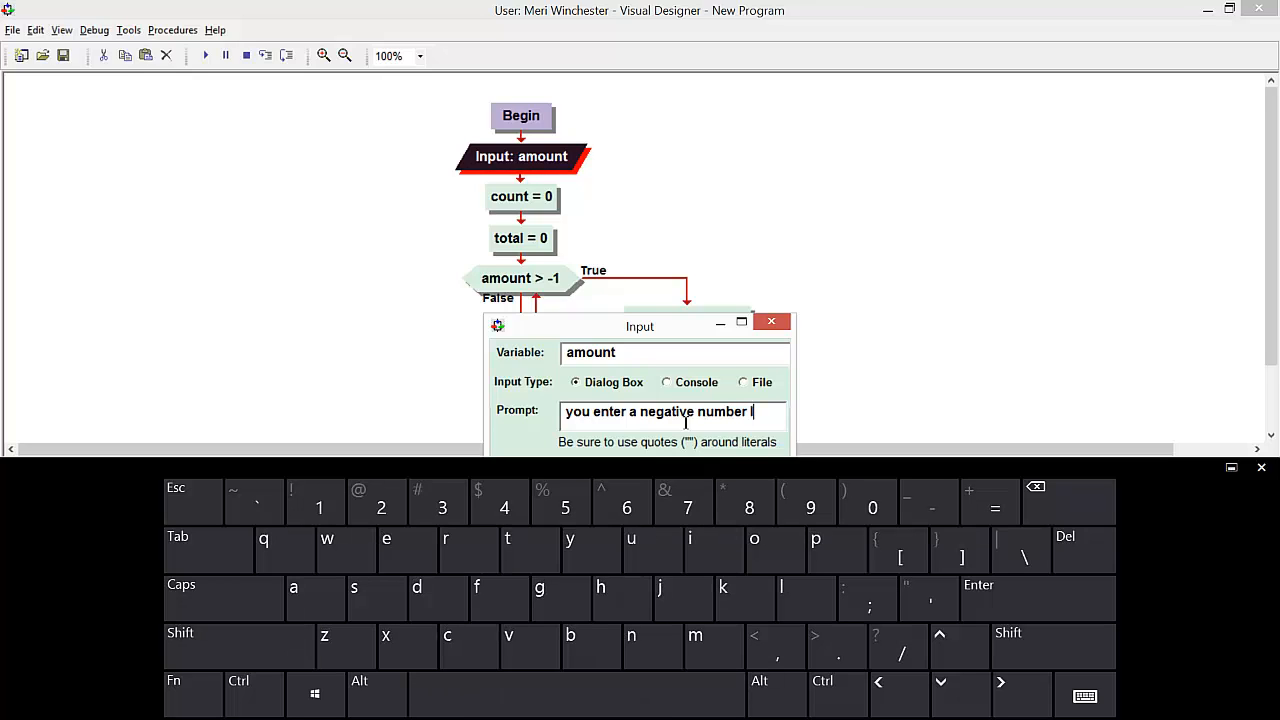
type("will")
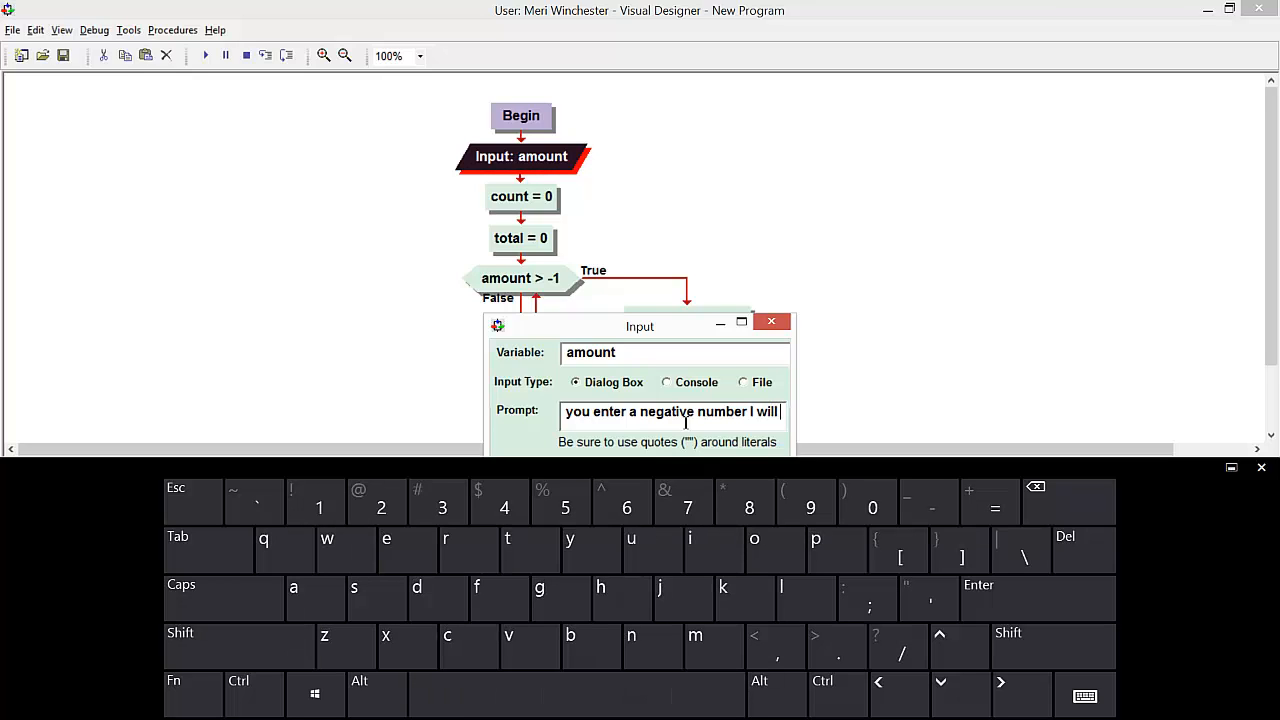
type("know")
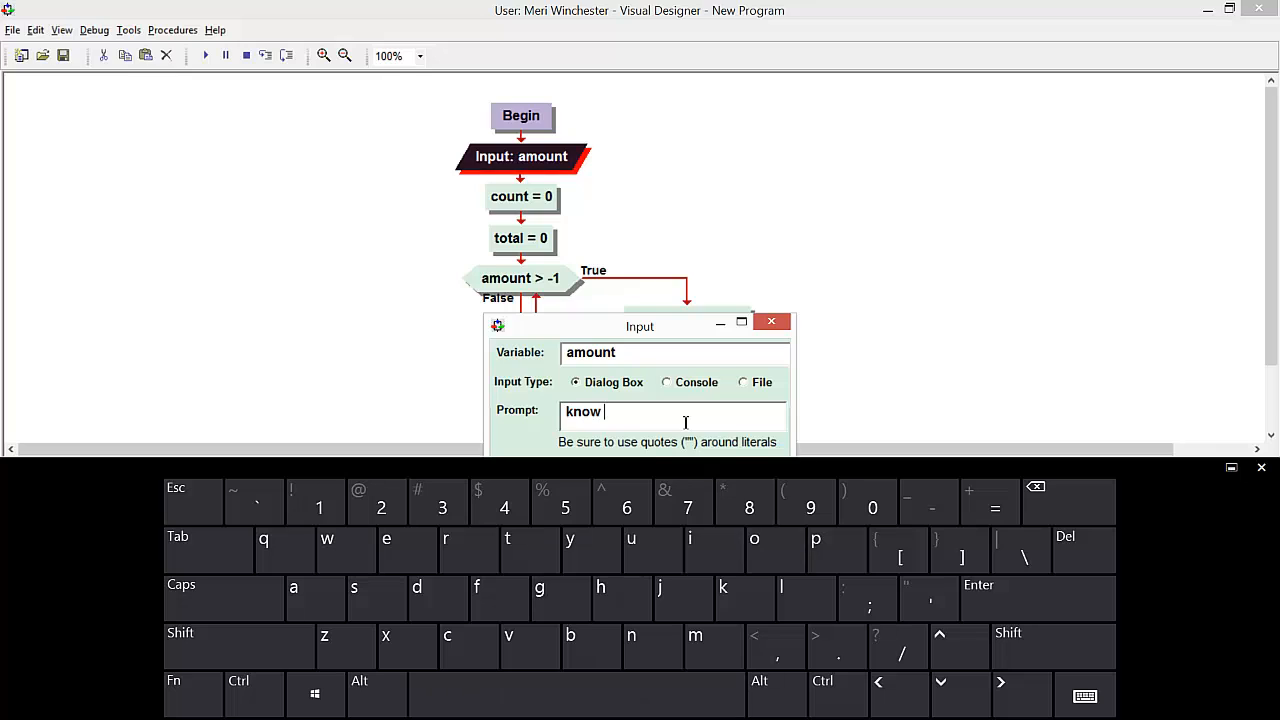
type("you")
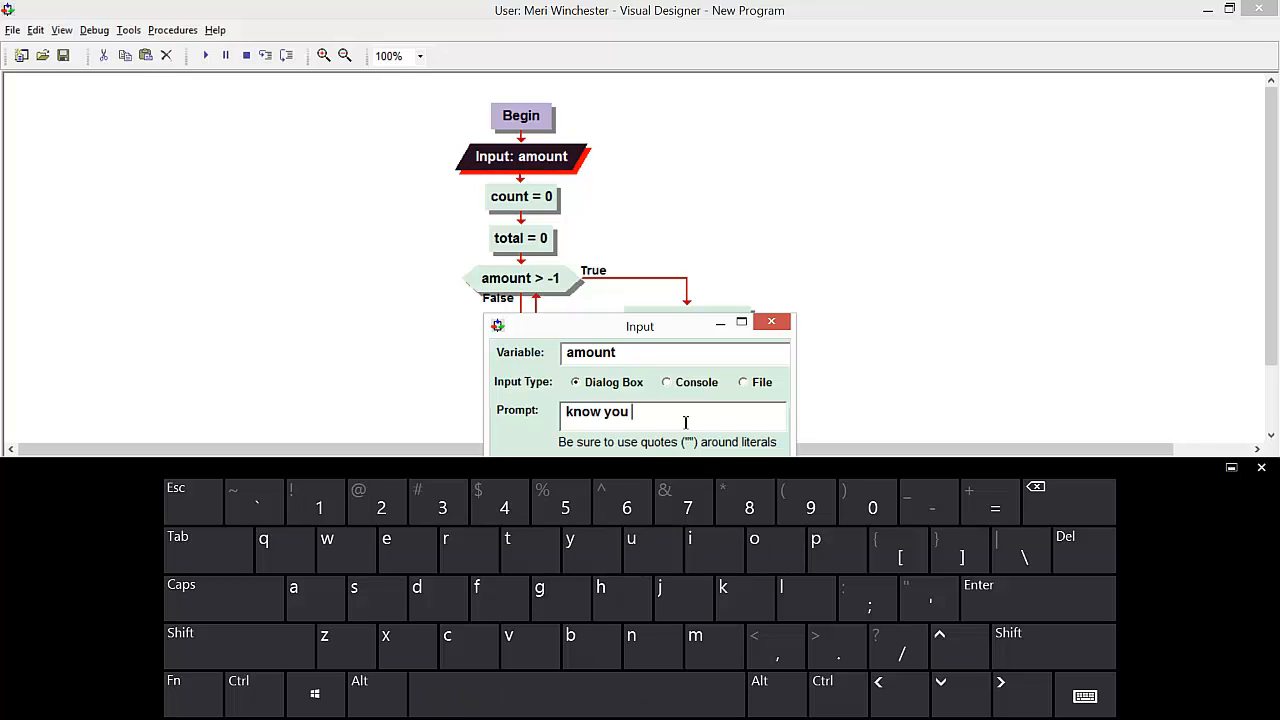
type("are")
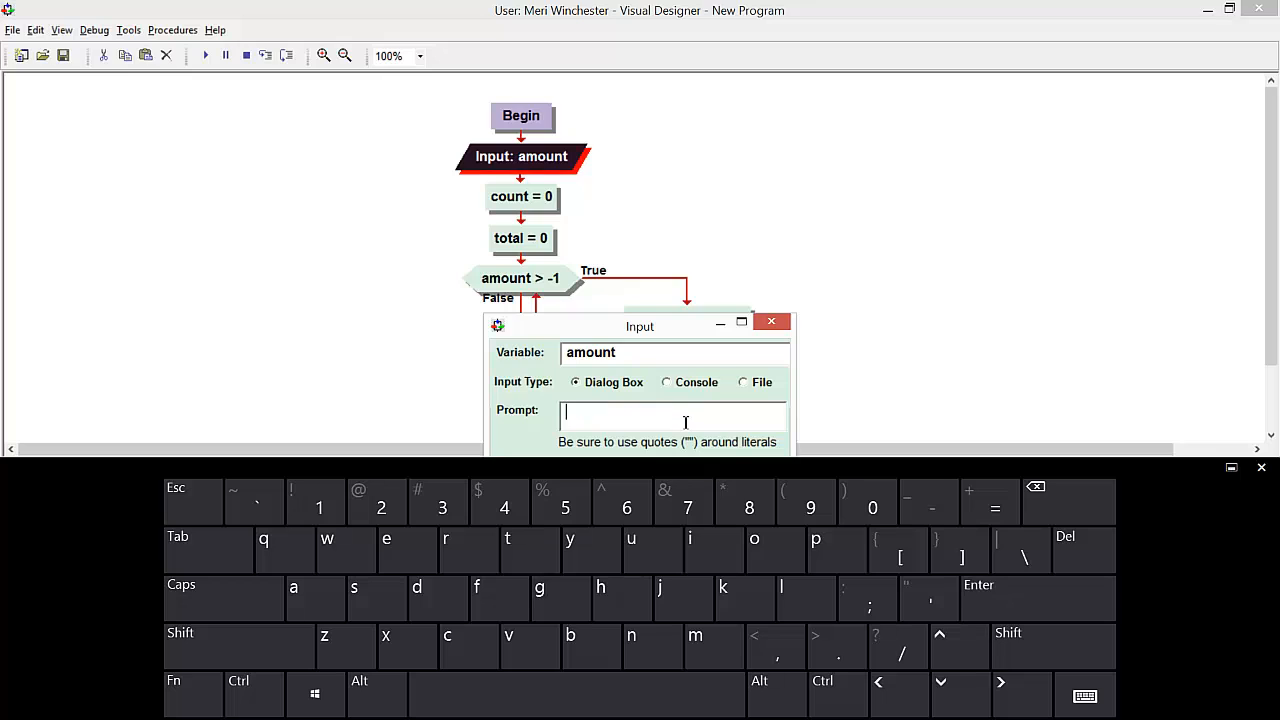
type("know you are done.")
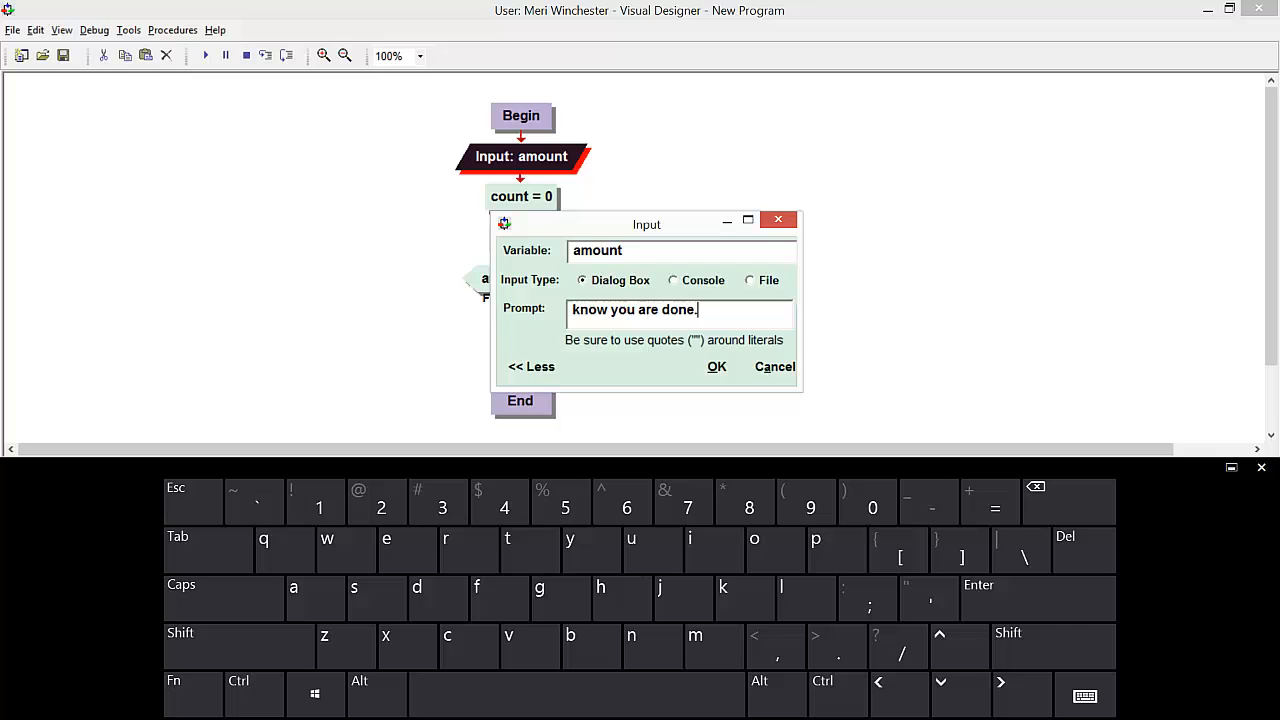
left_click(716, 366)
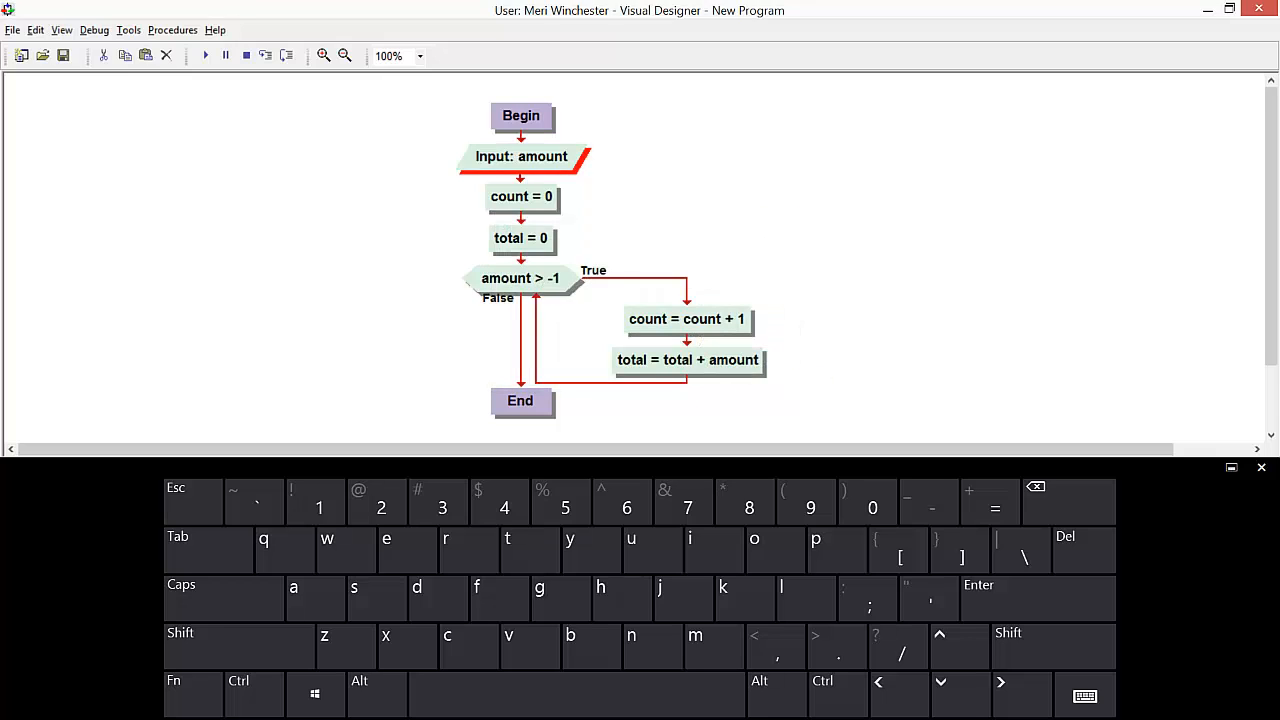
Copy the amount input and paste it at the end of the loop after total = total + amount.
right_click(520, 156)
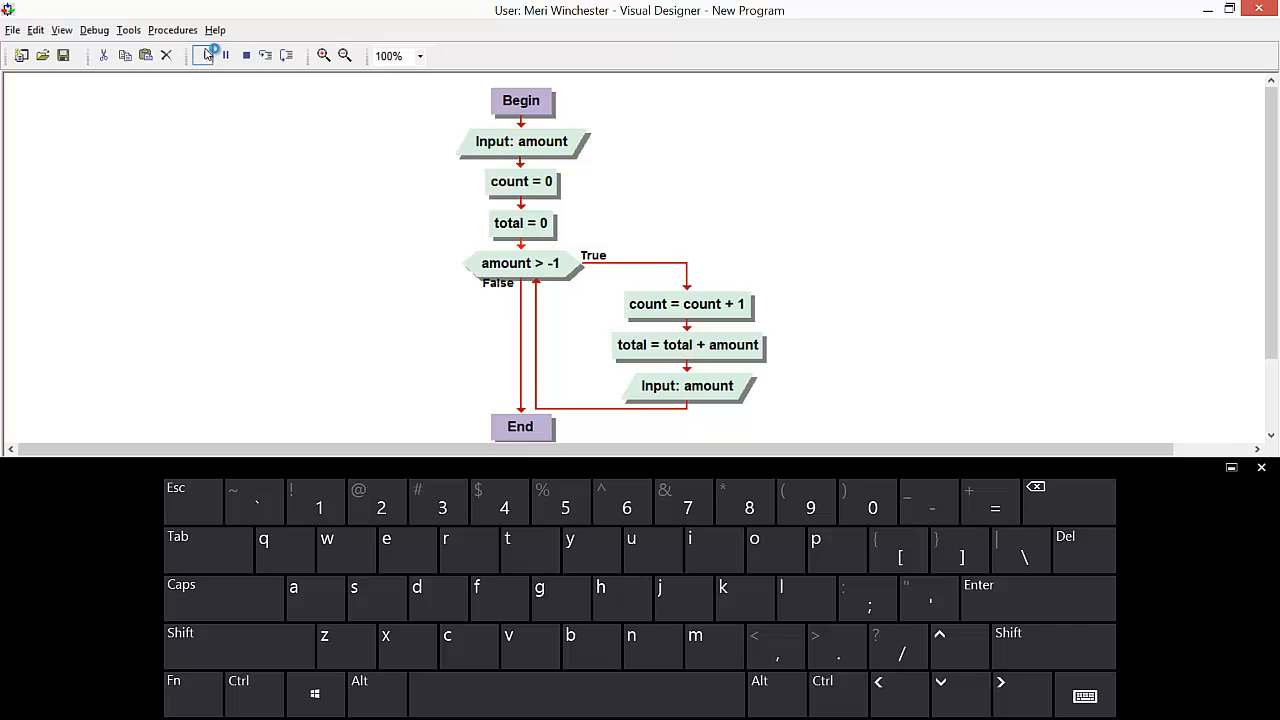
Test-run the flowchart, dismiss the amount input error and termination notices, reopen that input.
left_click(204, 56)
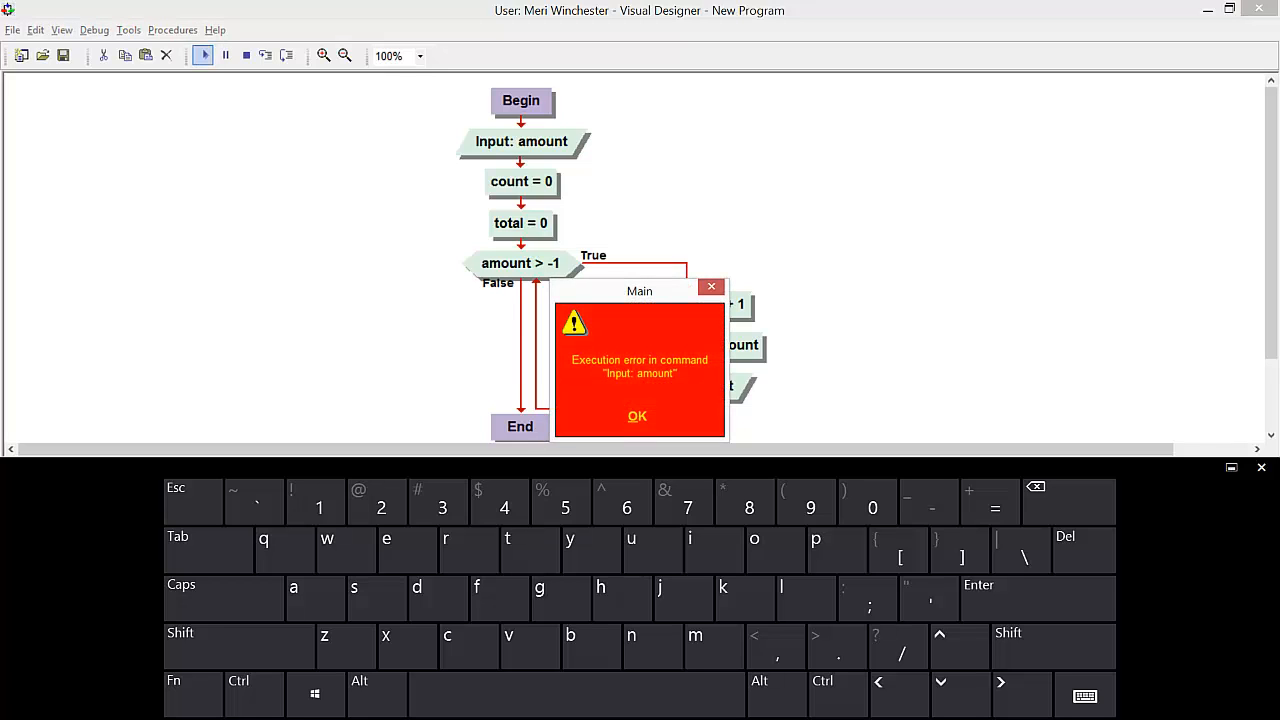
left_click(636, 416)
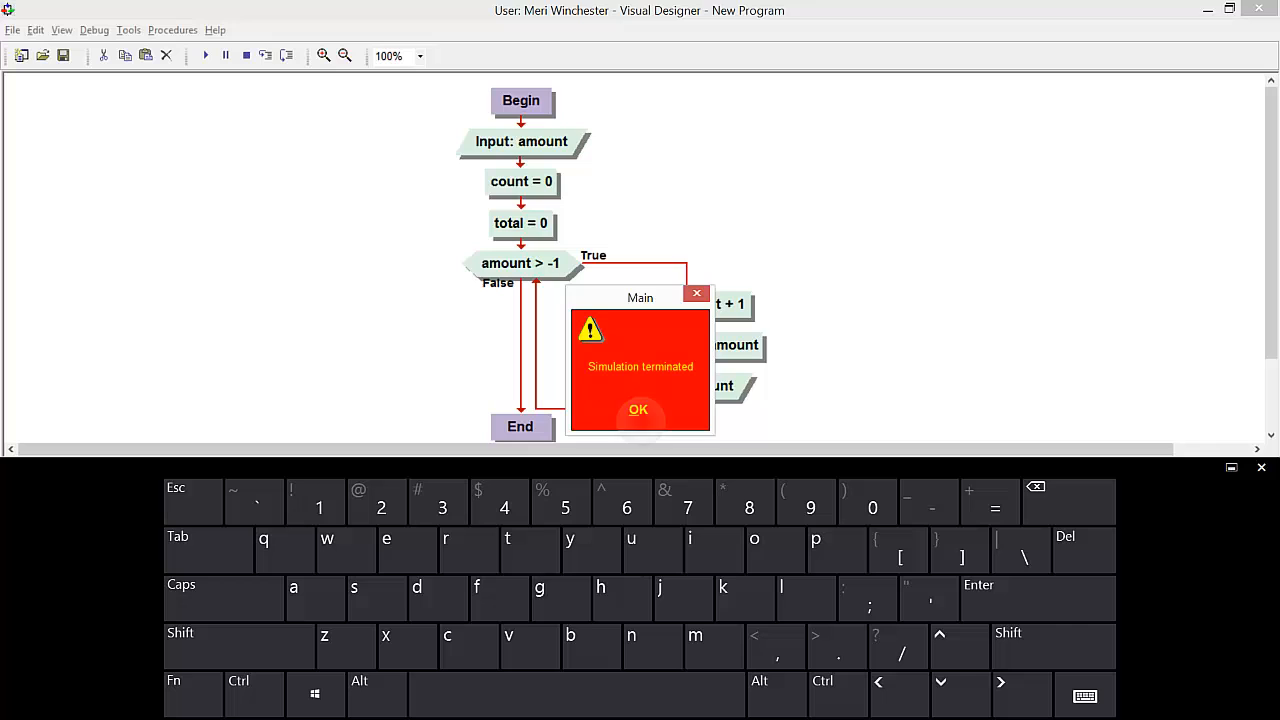
left_click(638, 408)
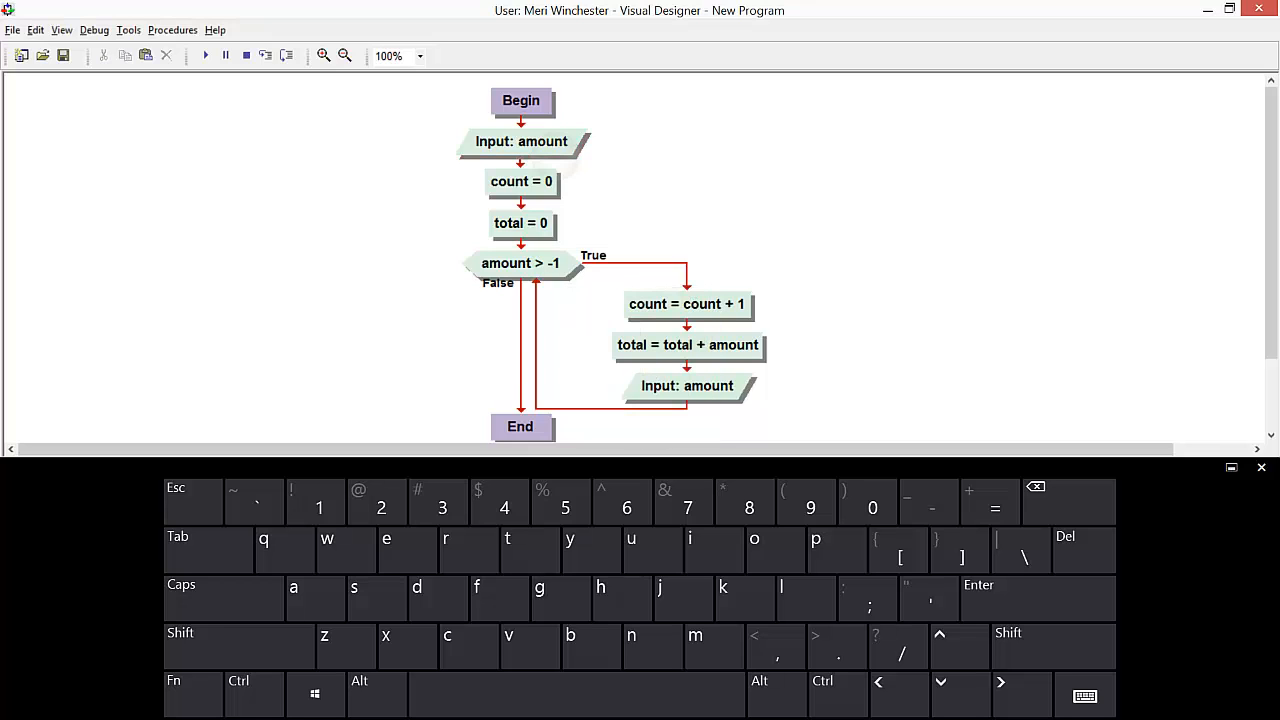
double_click(520, 140)
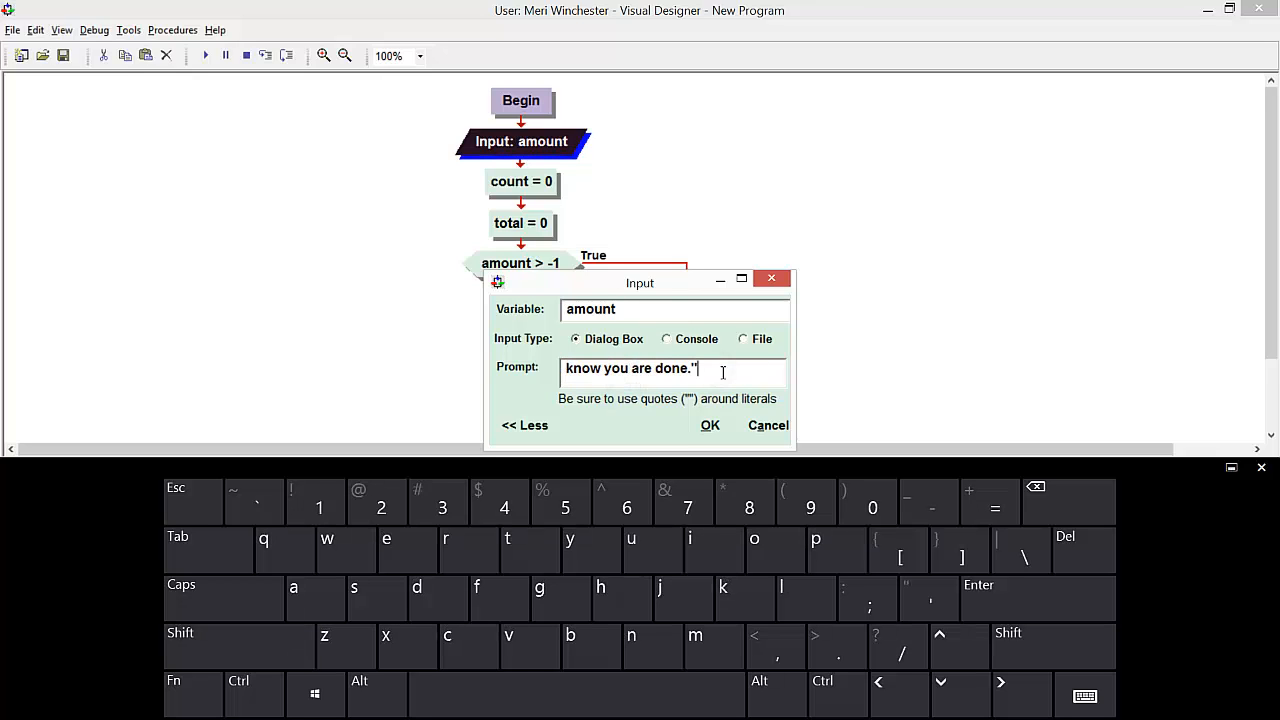
Add an opening quote to the prompt and rerun so the flowchart asks for an amount.
left_click_drag(636, 368, 696, 368)
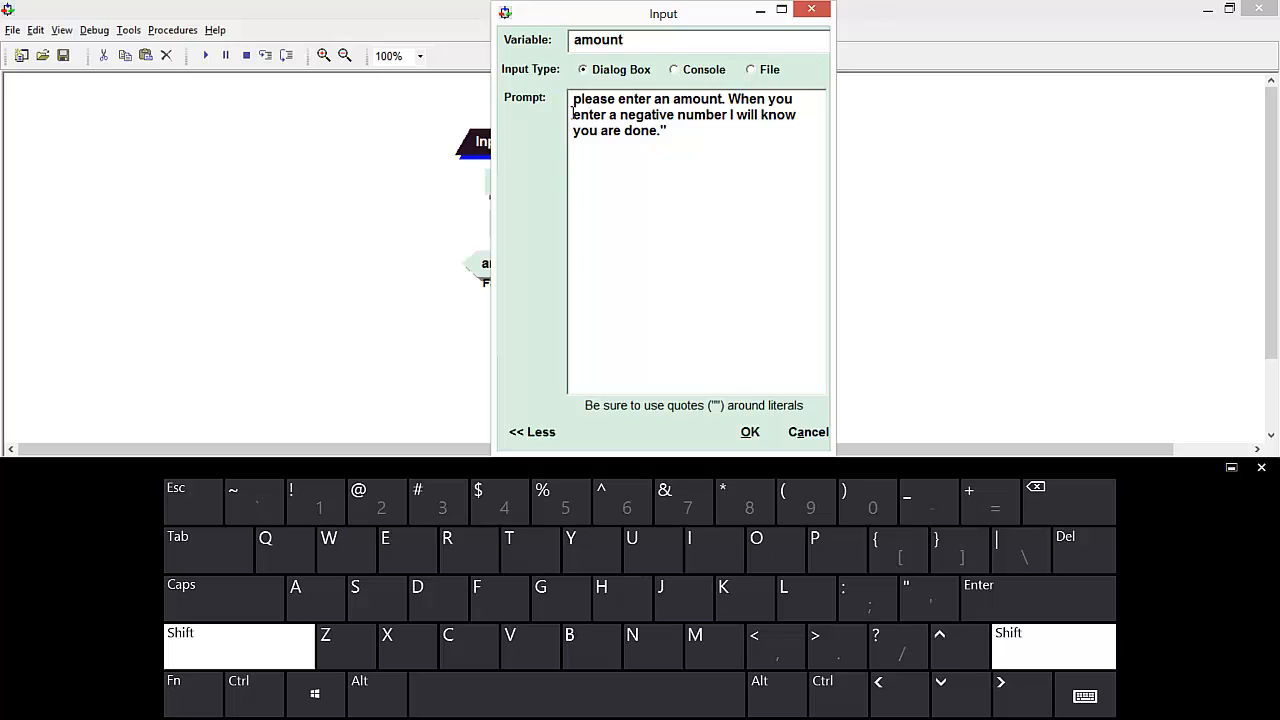
left_click(576, 98)
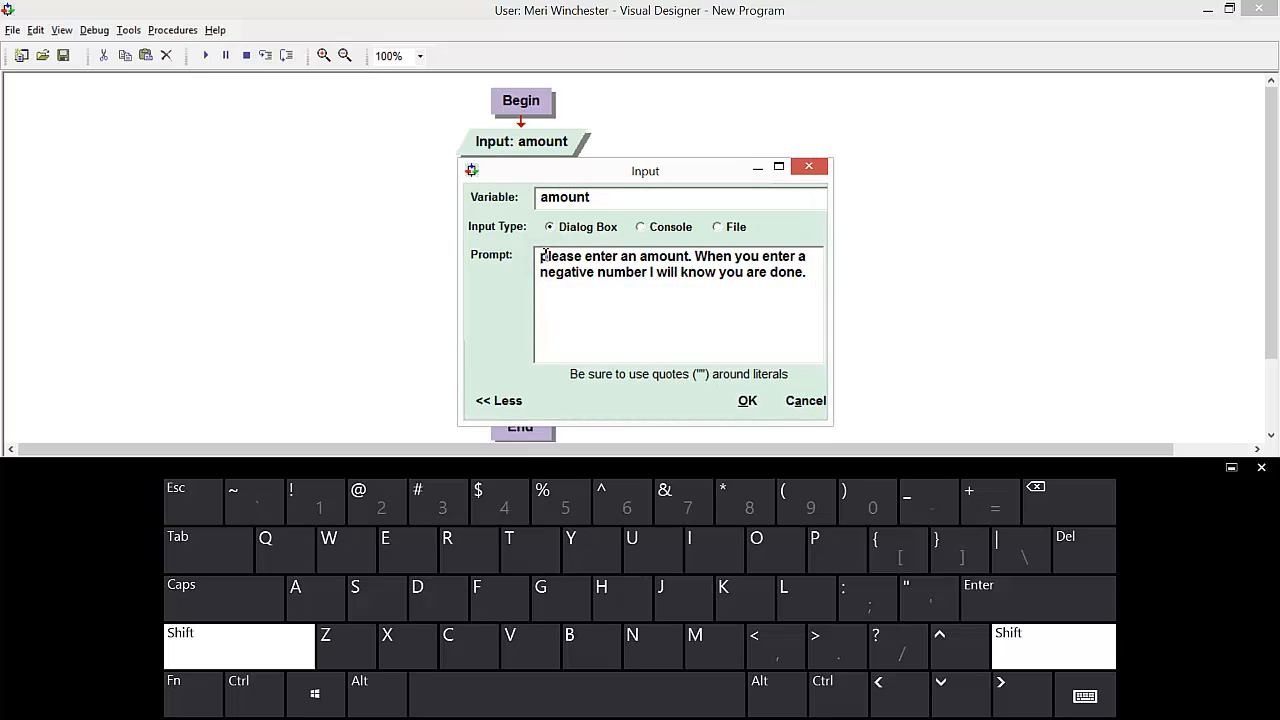
type("\"")
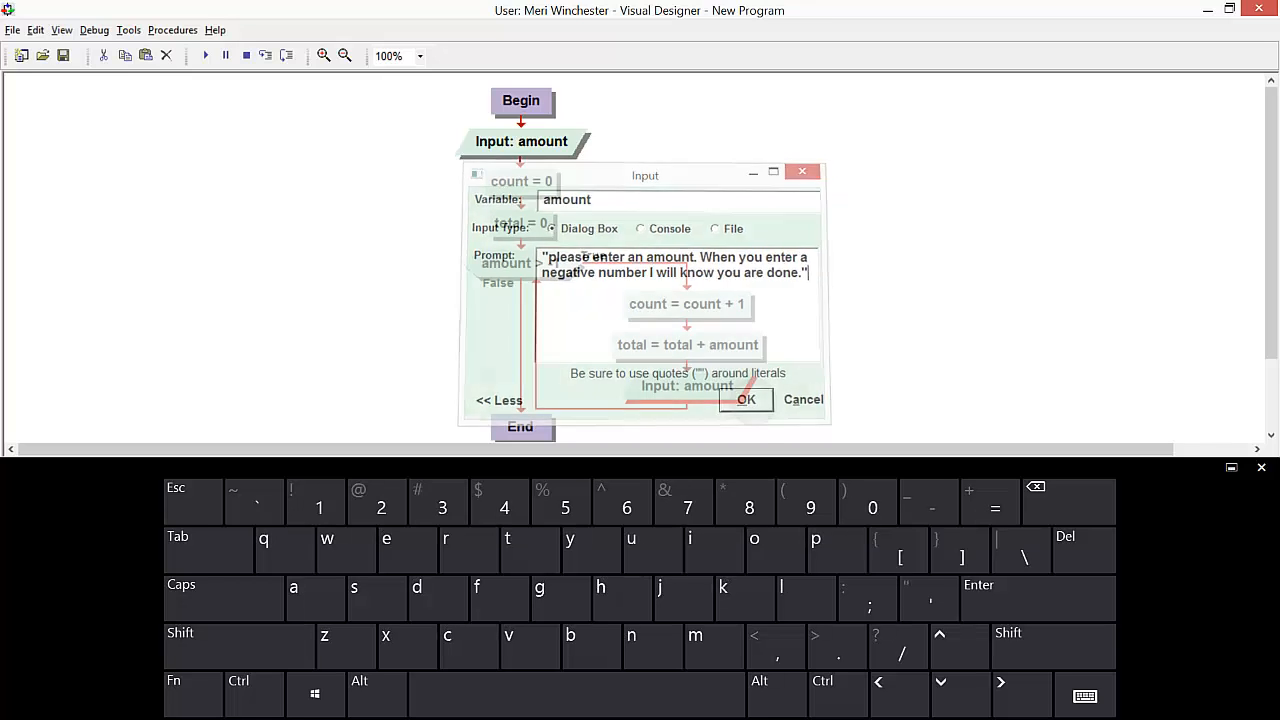
left_click(744, 400)
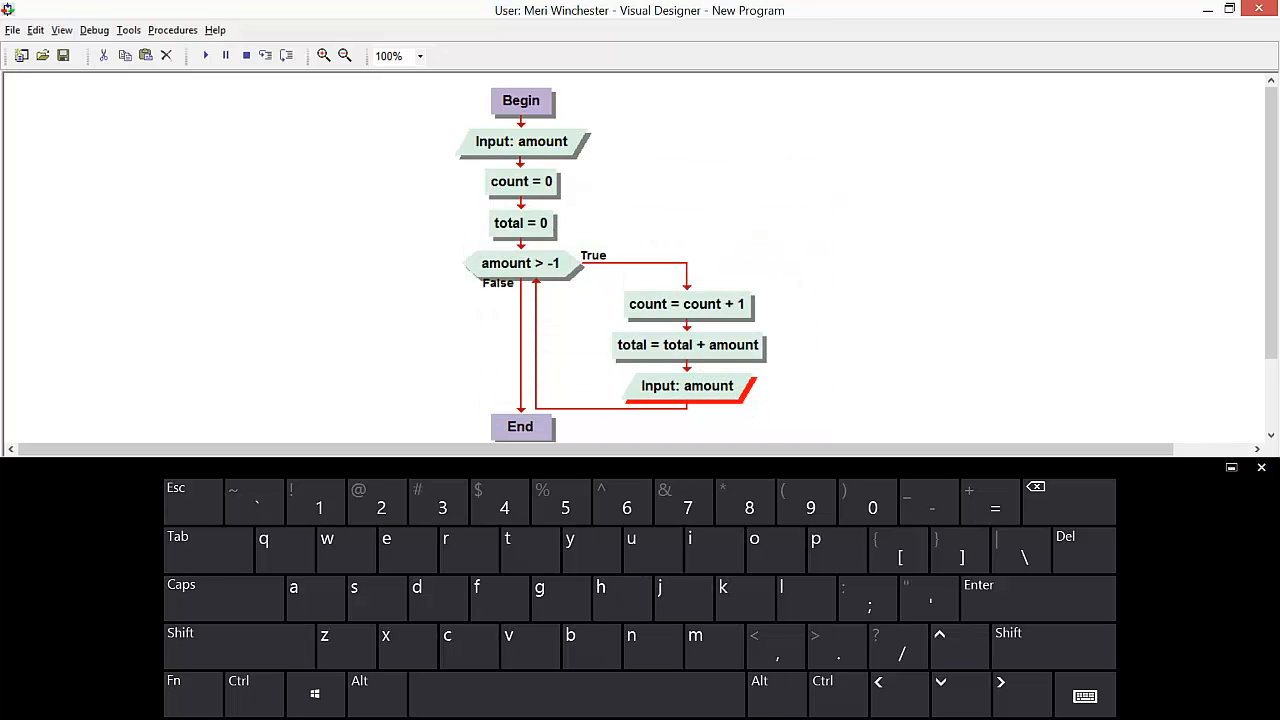
left_click(204, 56)
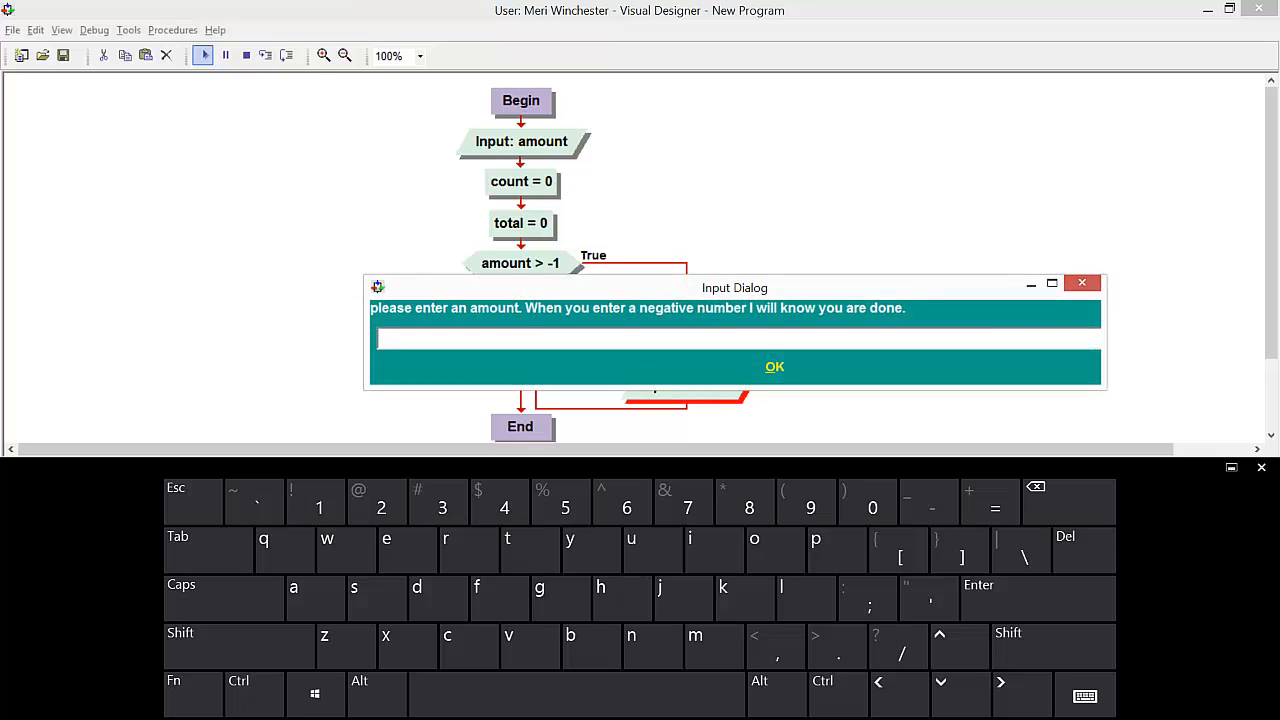
Answer the running flowchart's amount prompt with 66.
type("66")
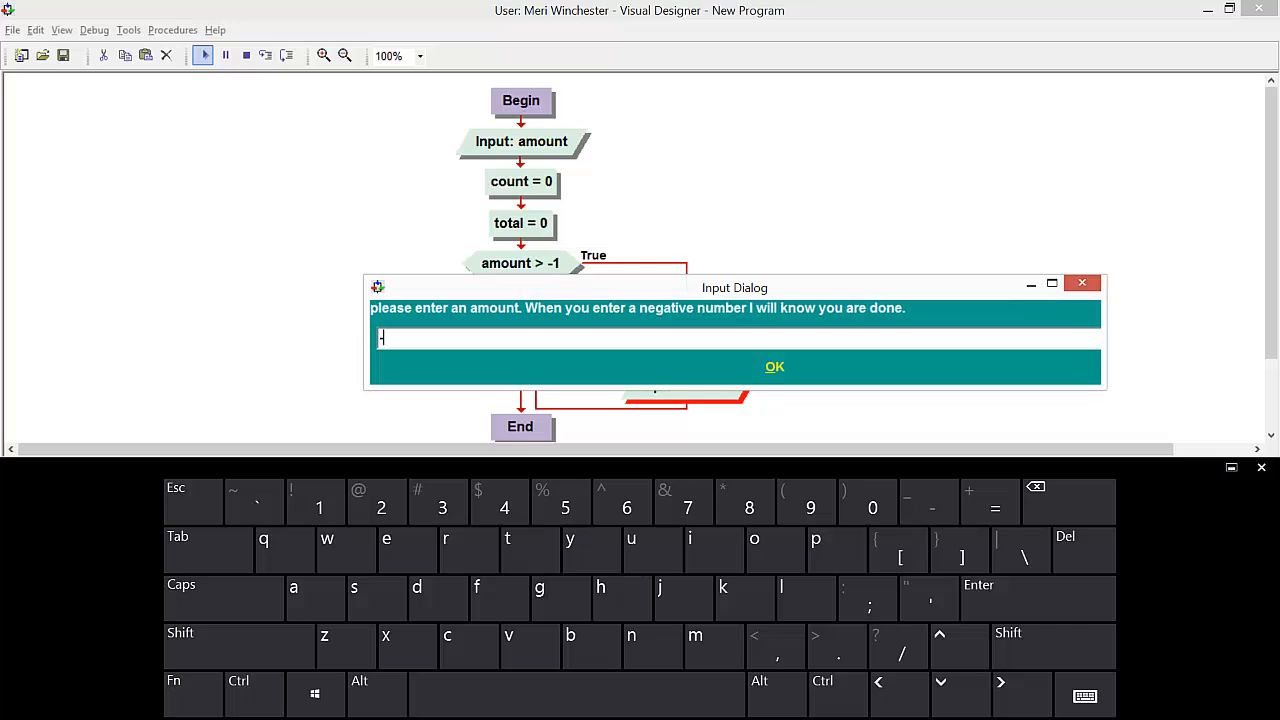
left_click(774, 366)
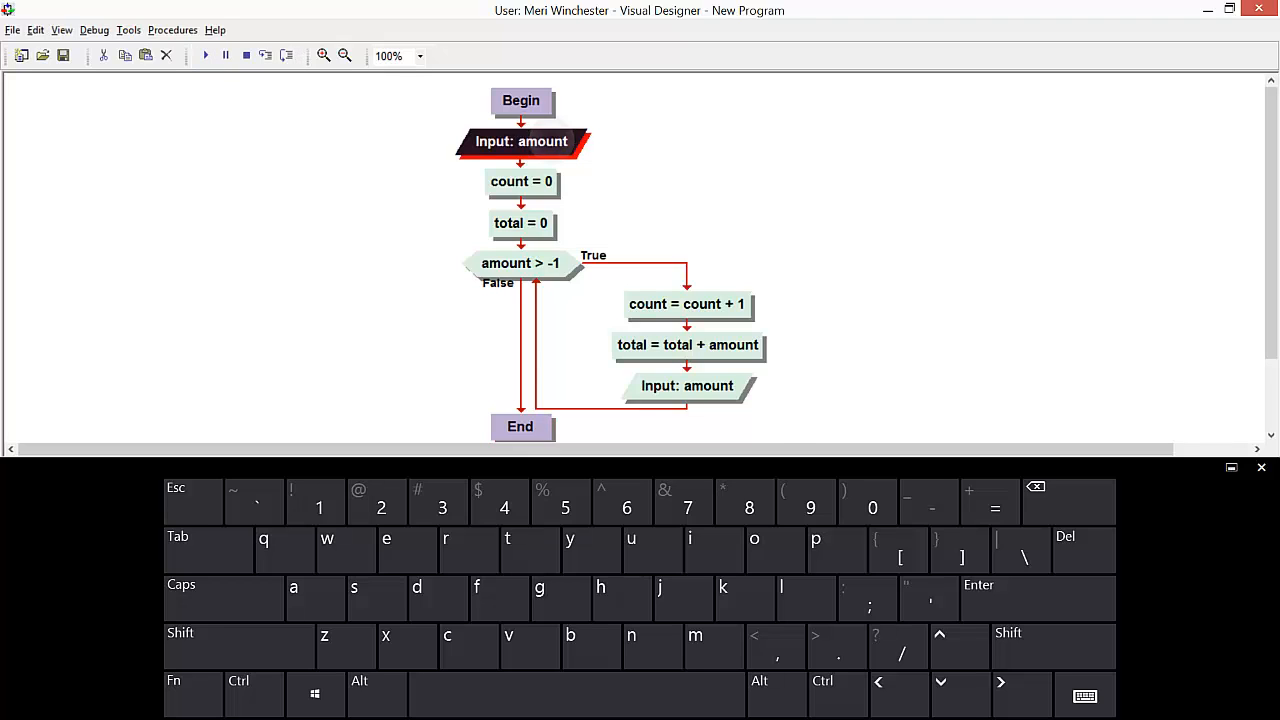
double_click(520, 140)
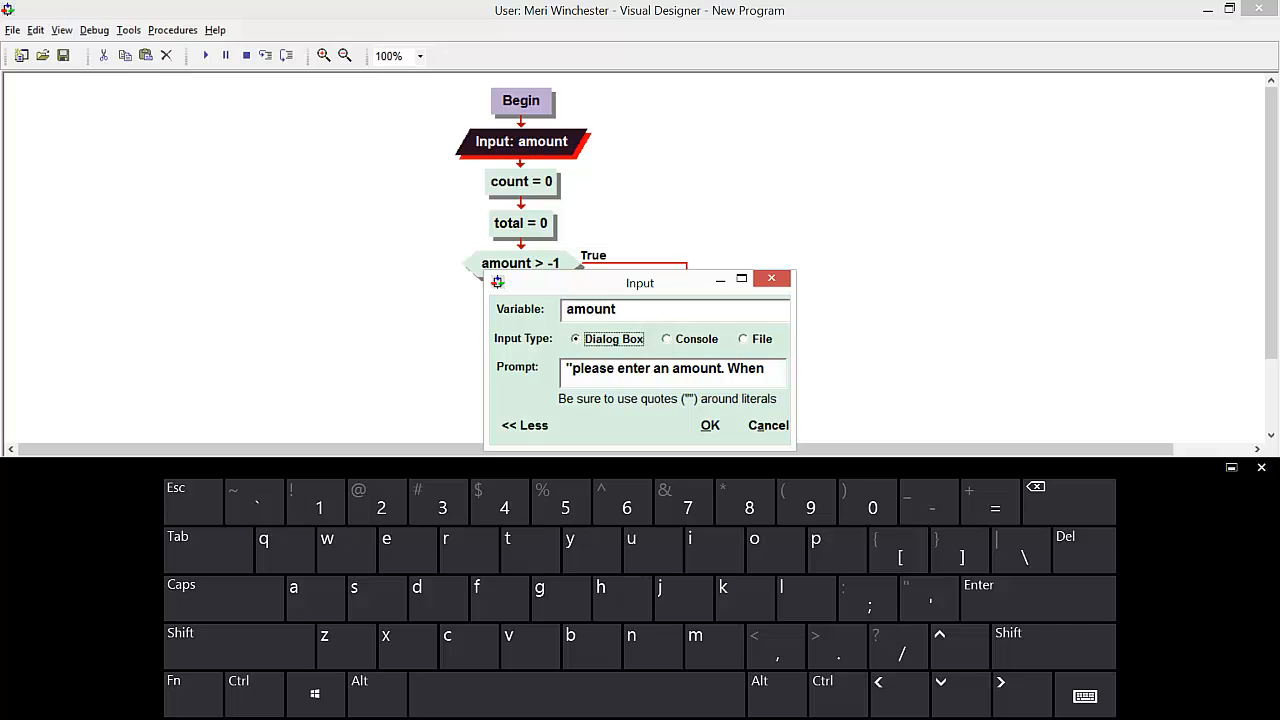
left_click(708, 424)
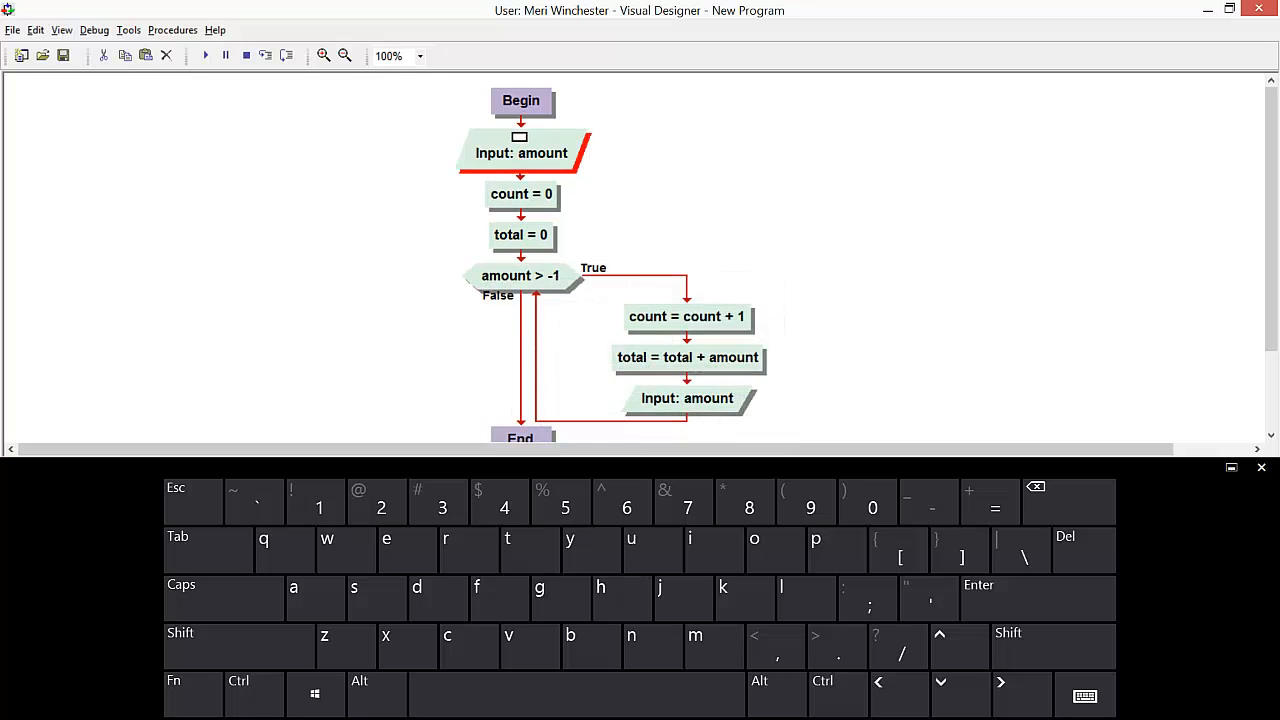
double_click(520, 152)
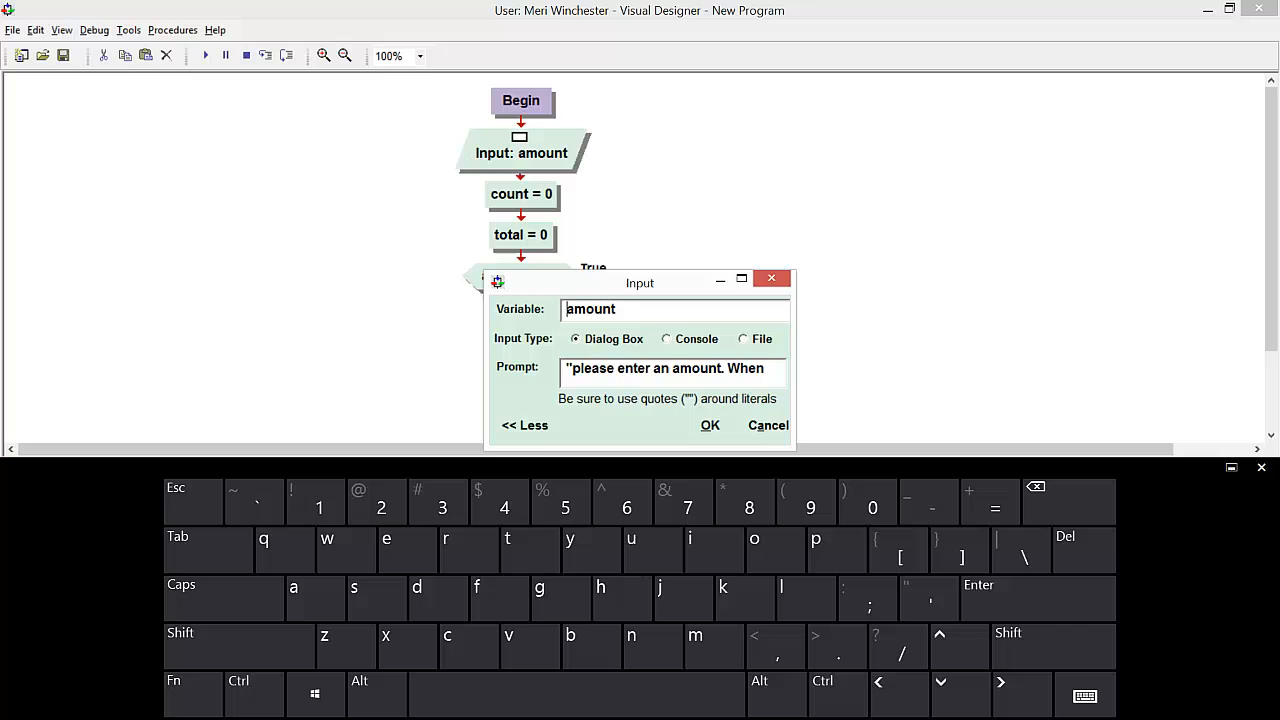
left_click(708, 424)
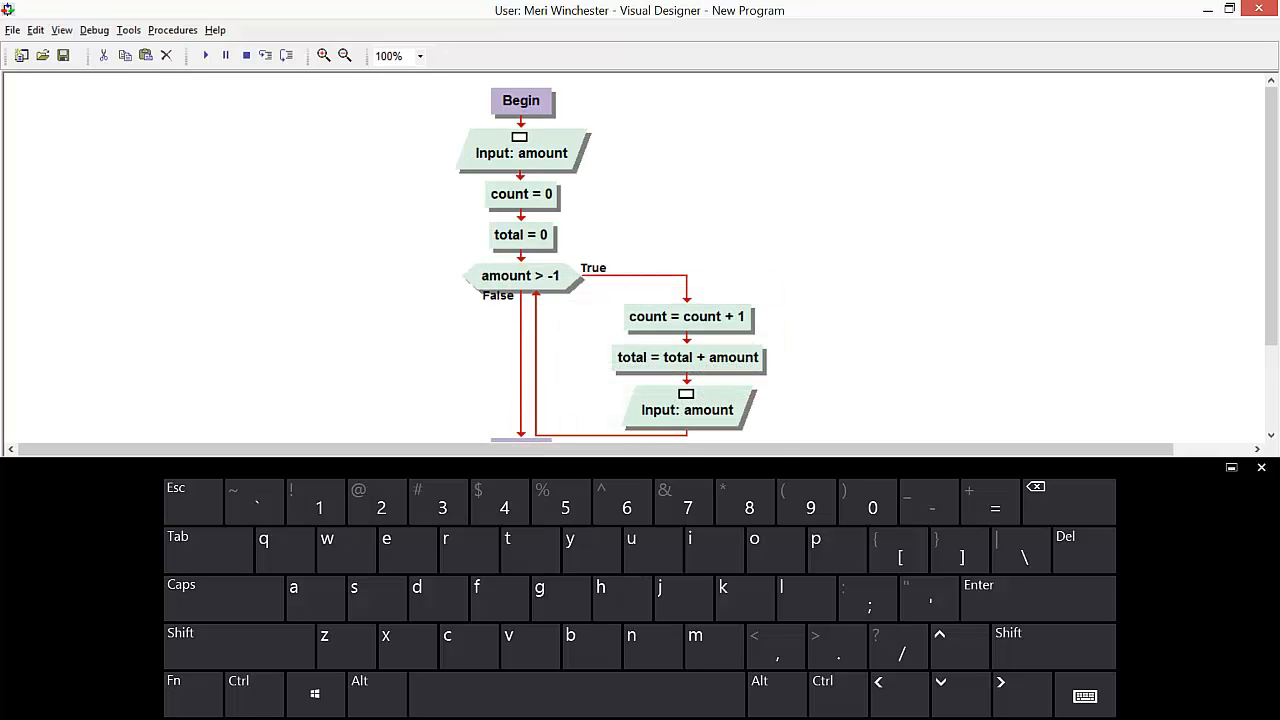
Begin the output expression "the average of " + count + " numbers is ", fixing a typo after is.
scroll("down", 3)
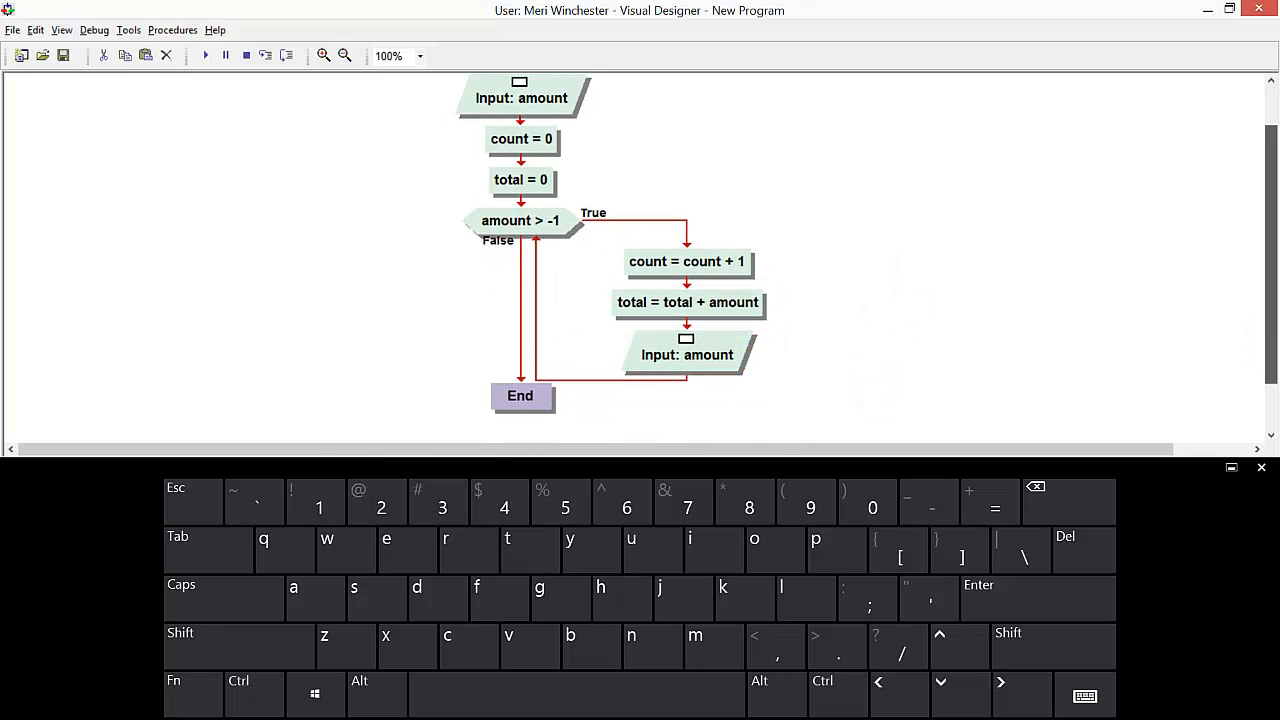
scroll("down", 3)
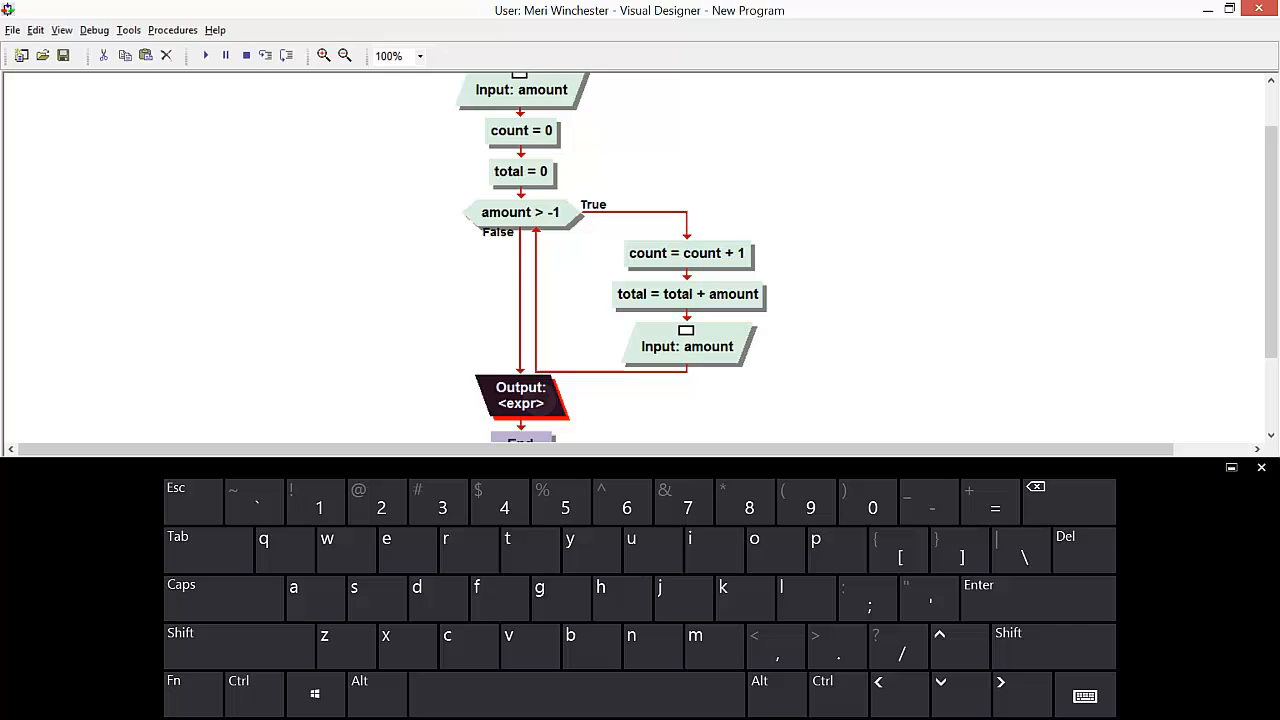
double_click(520, 396)
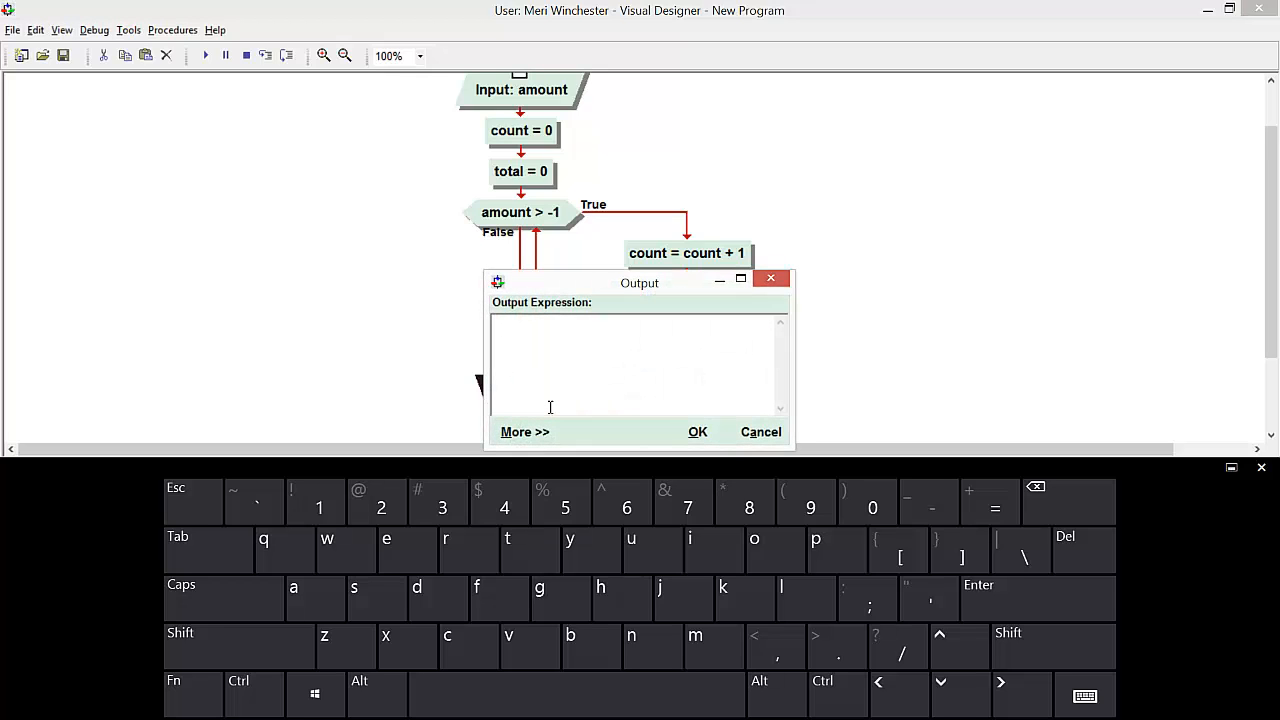
type("\"")
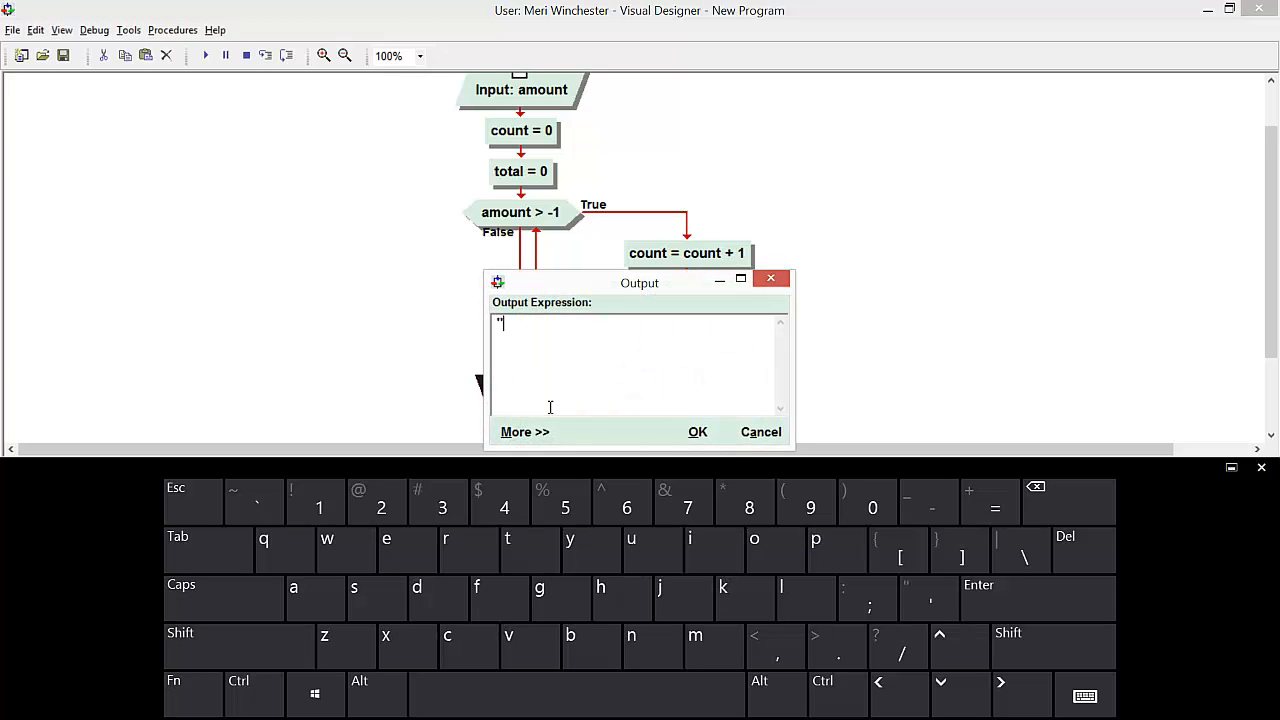
type("the av")
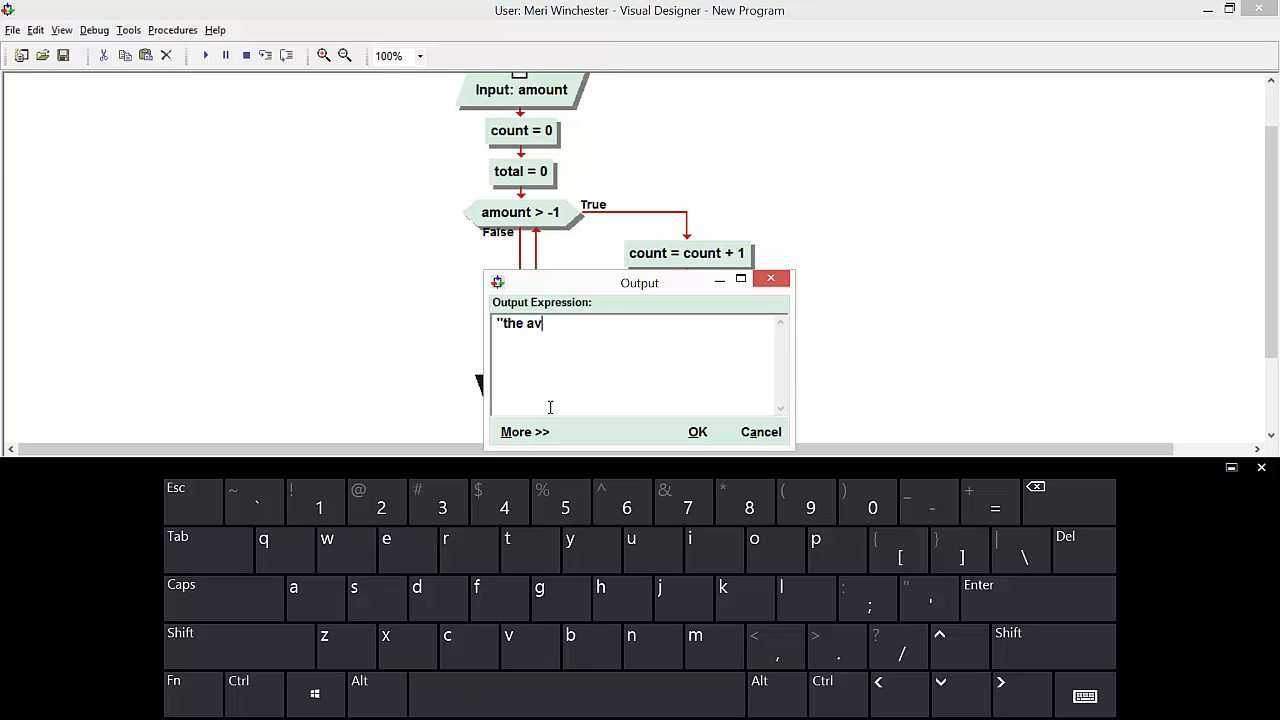
type("era")
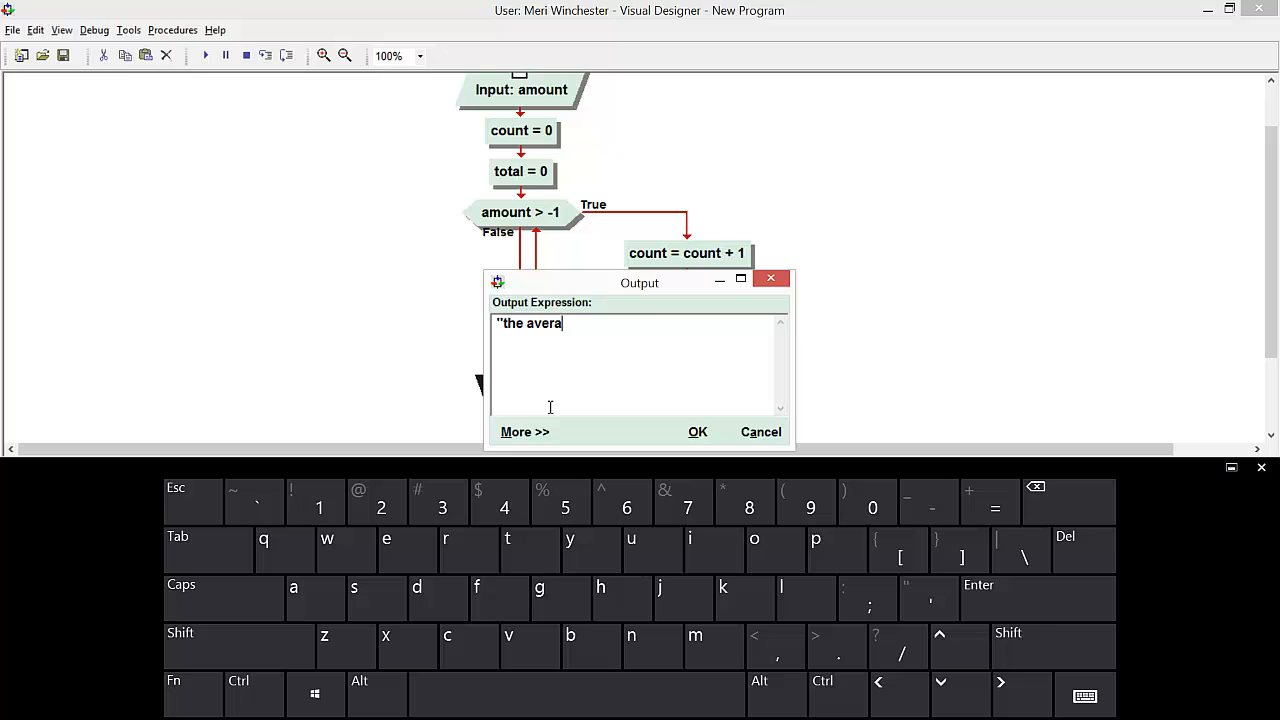
type("ge of")
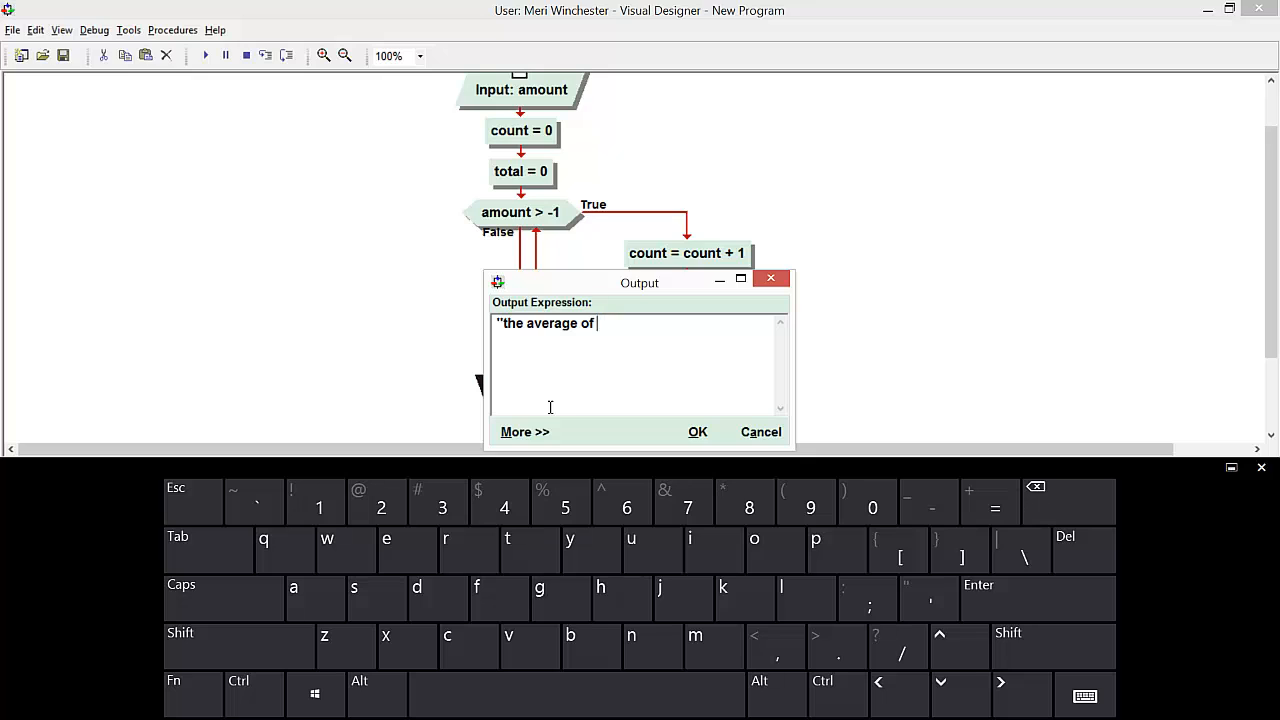
type("\"")
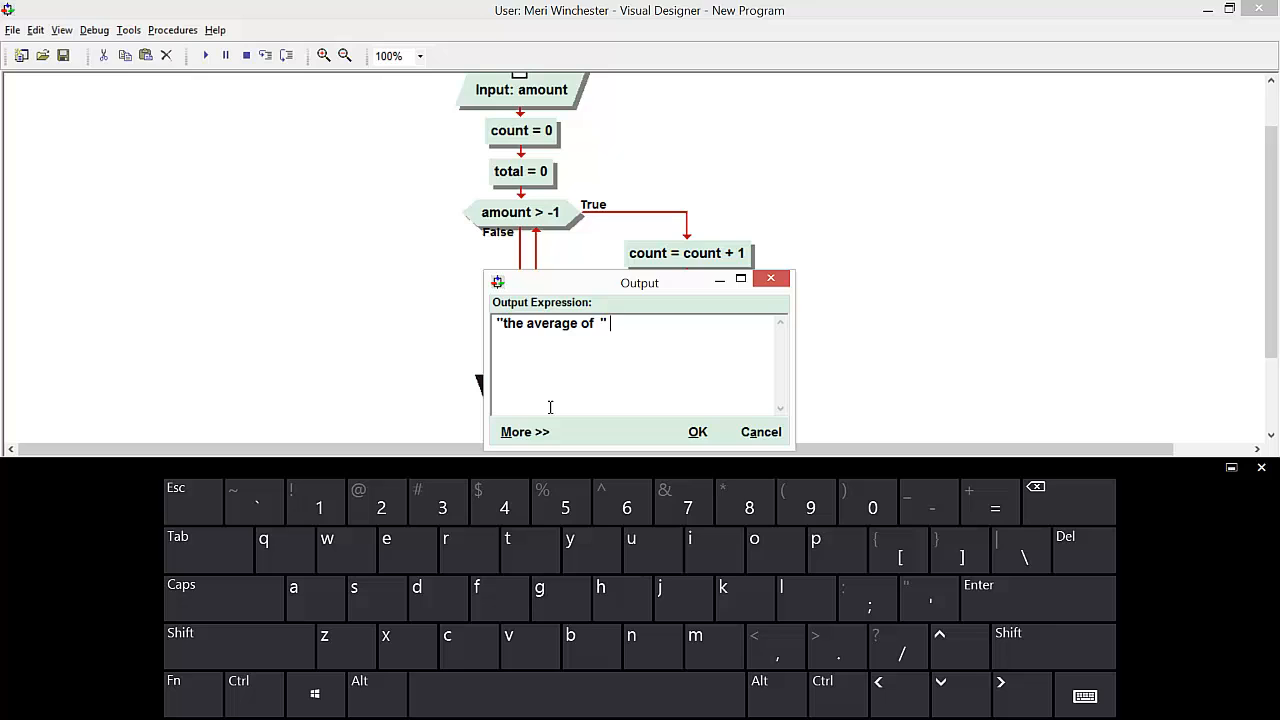
type("+")
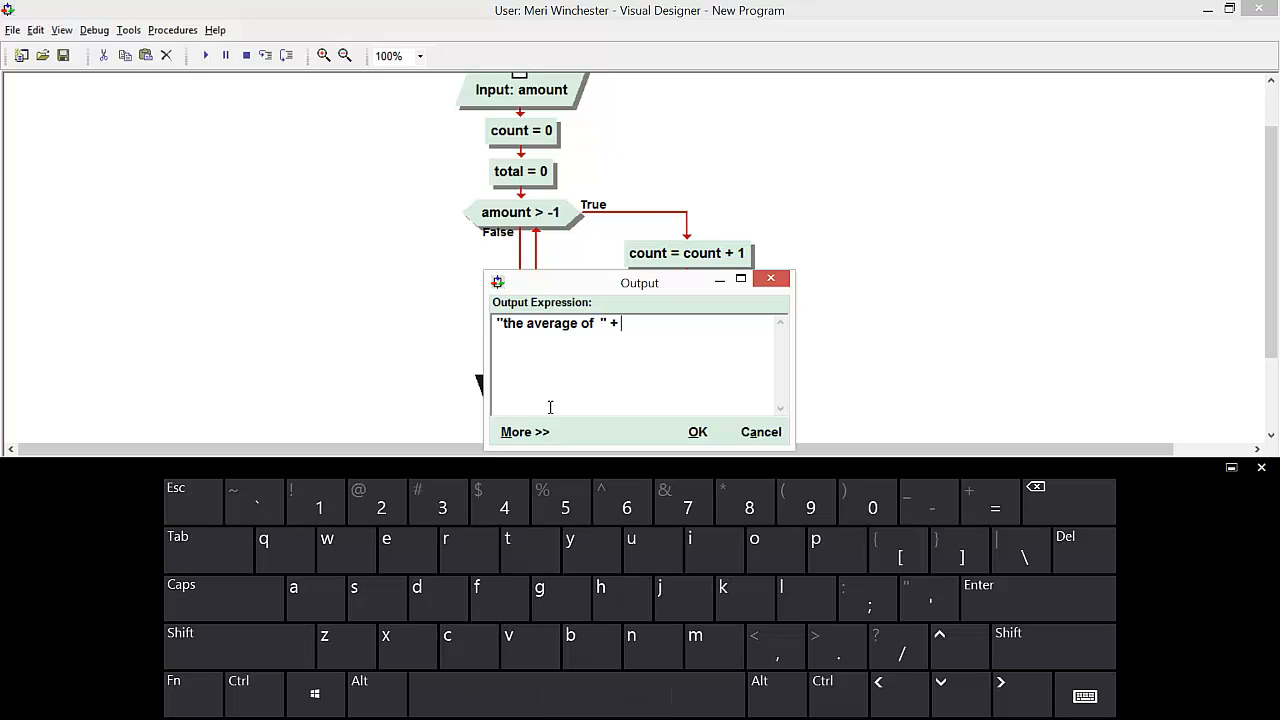
type("coun")
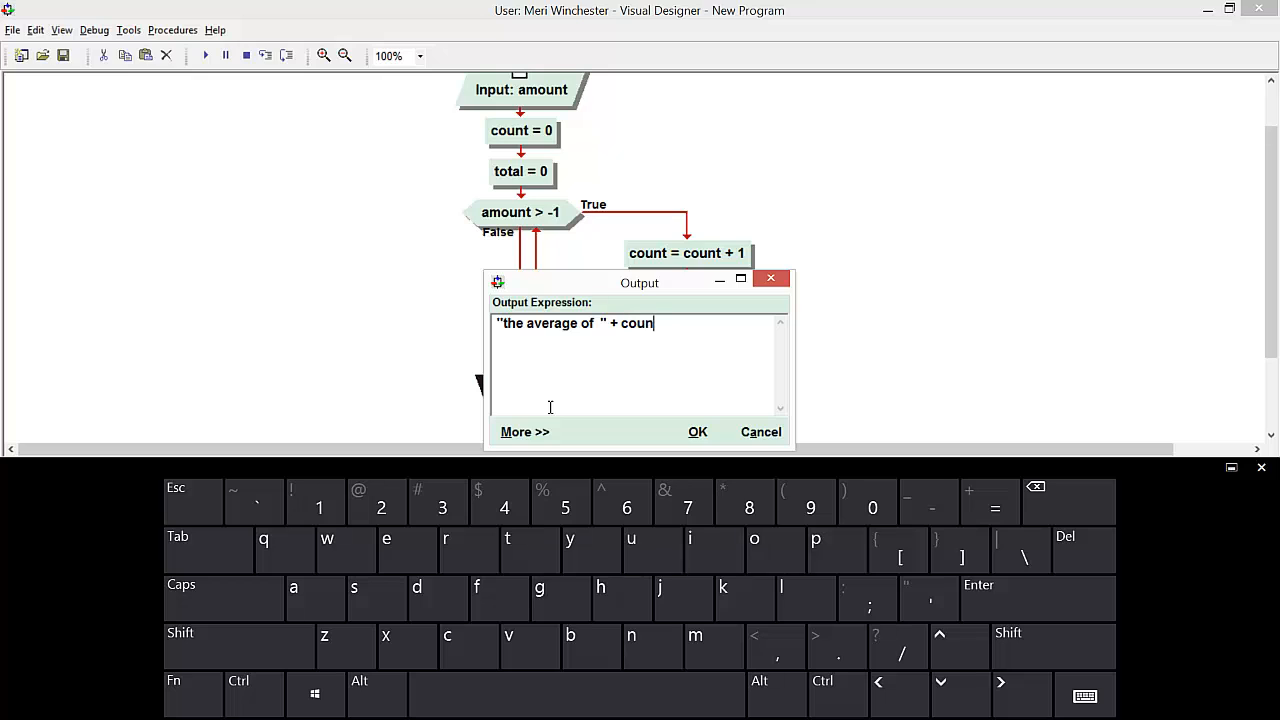
type("t +")
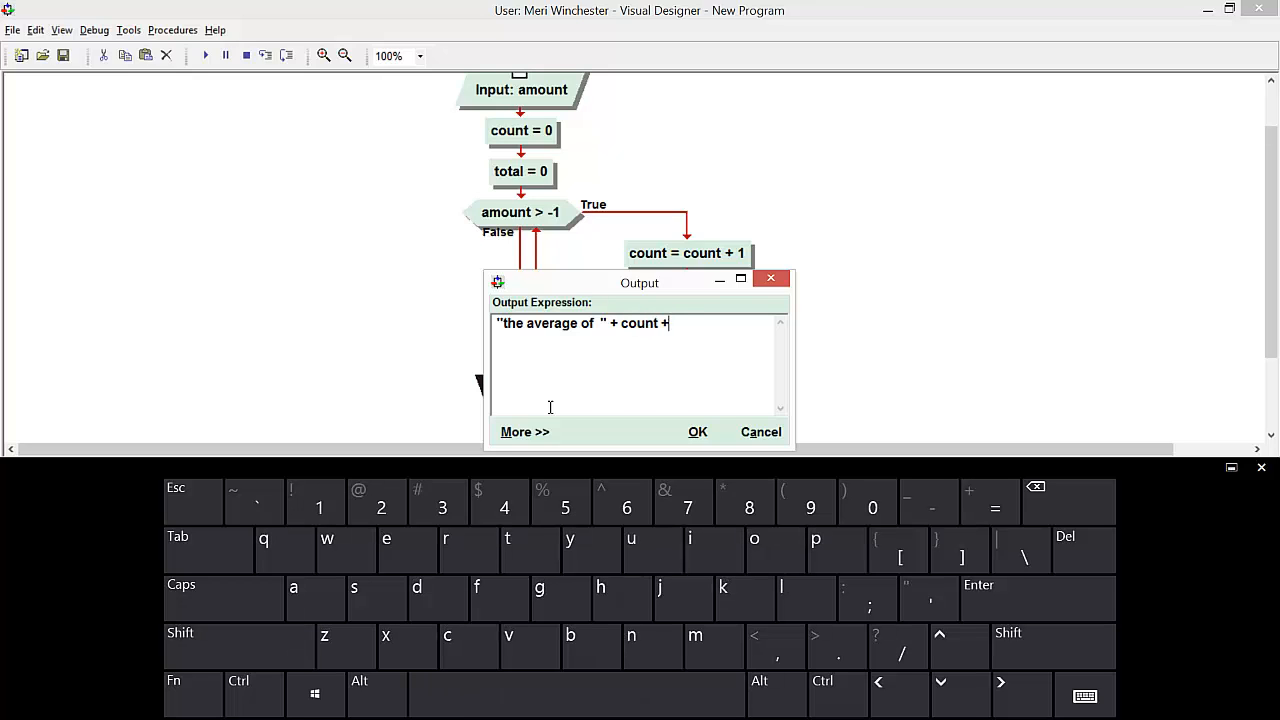
type("\" numbers \" +")
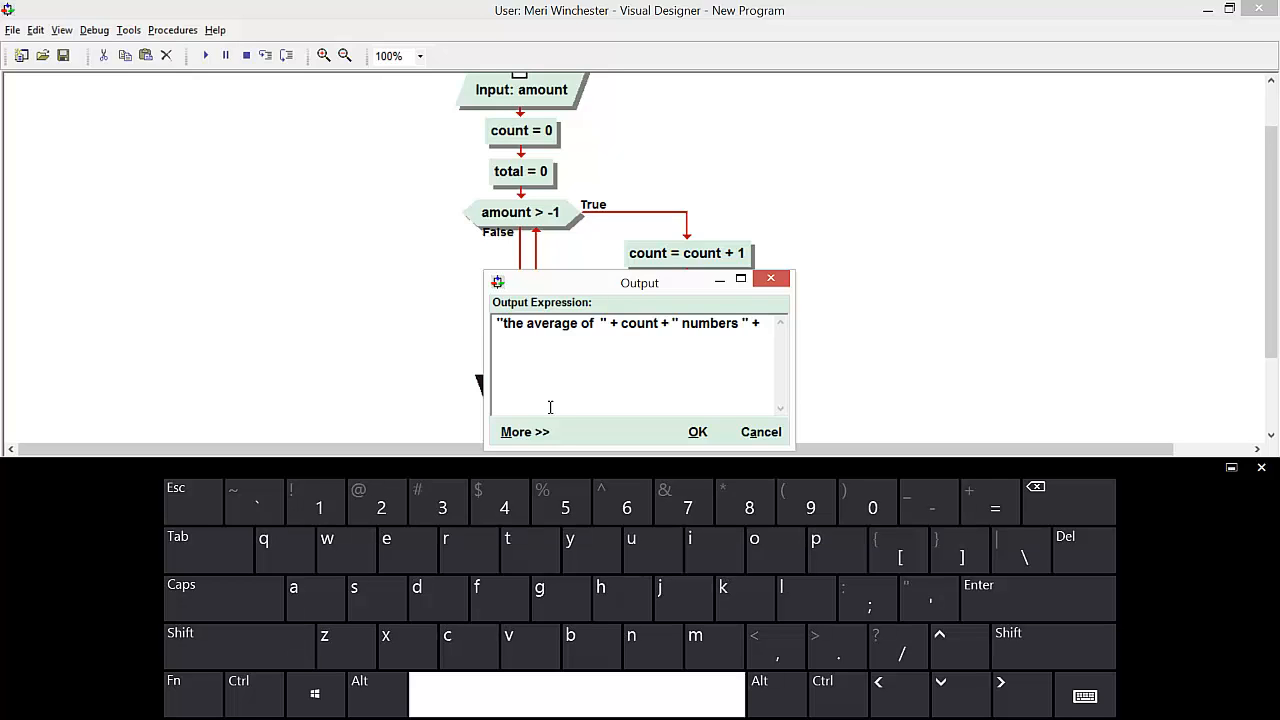
type("is round")
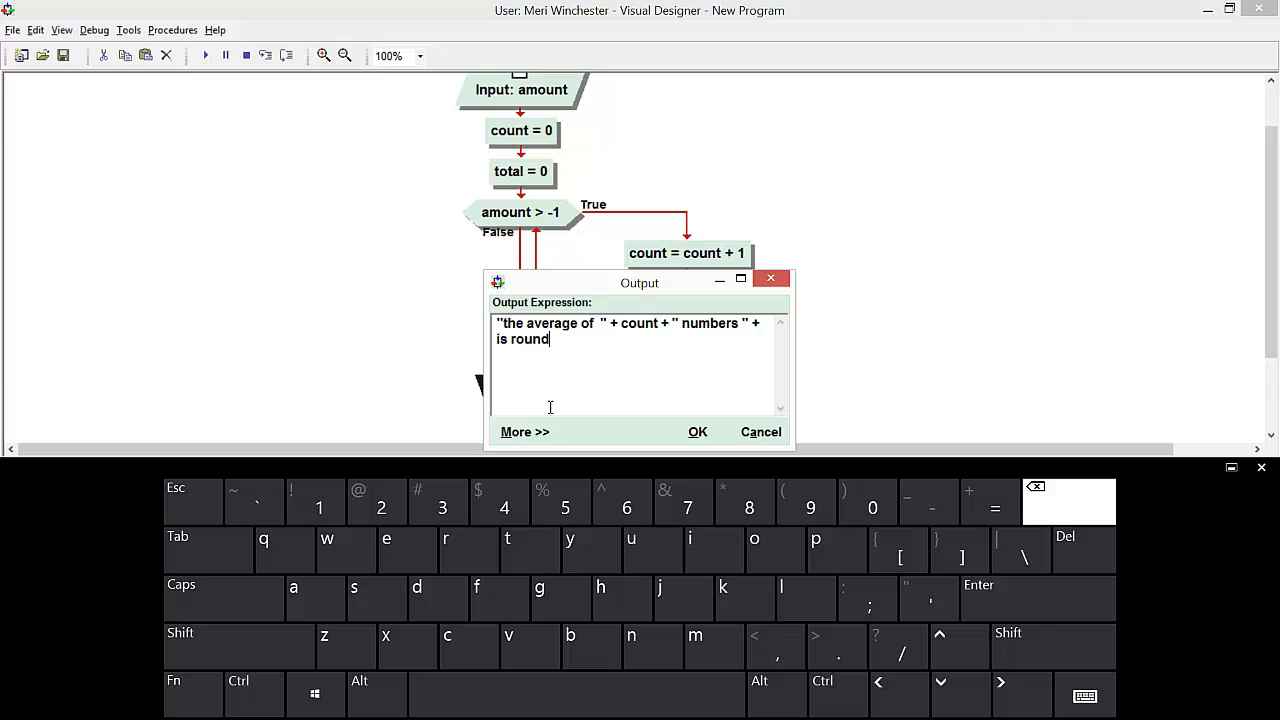
key("backspace")
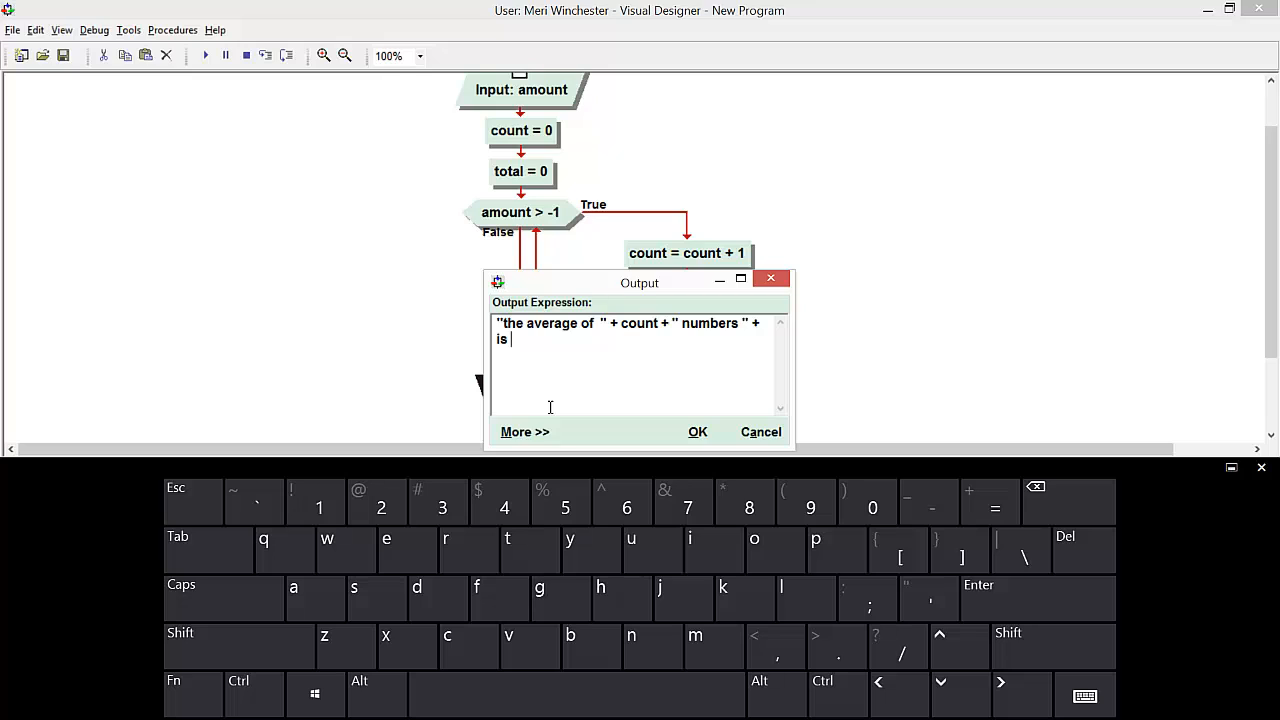
Finish the expression with total/amount, confirm the output step and run the flowchart.
type("ro")
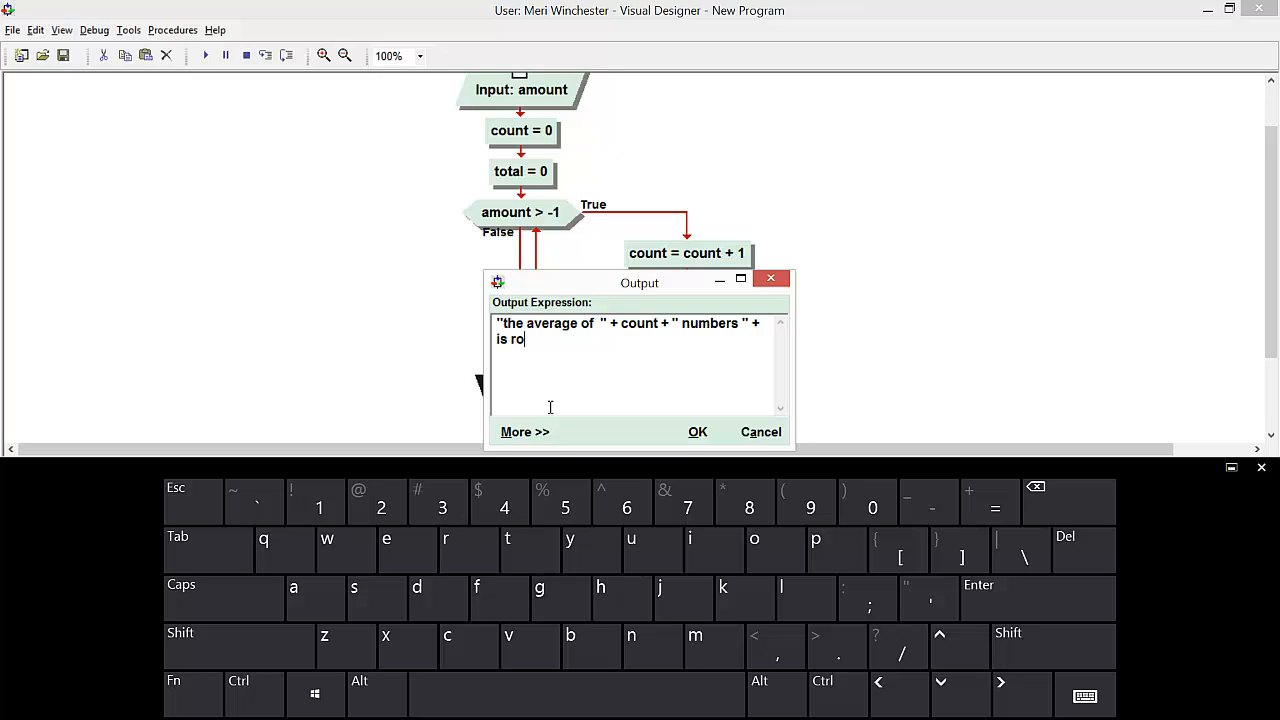
type("tal")
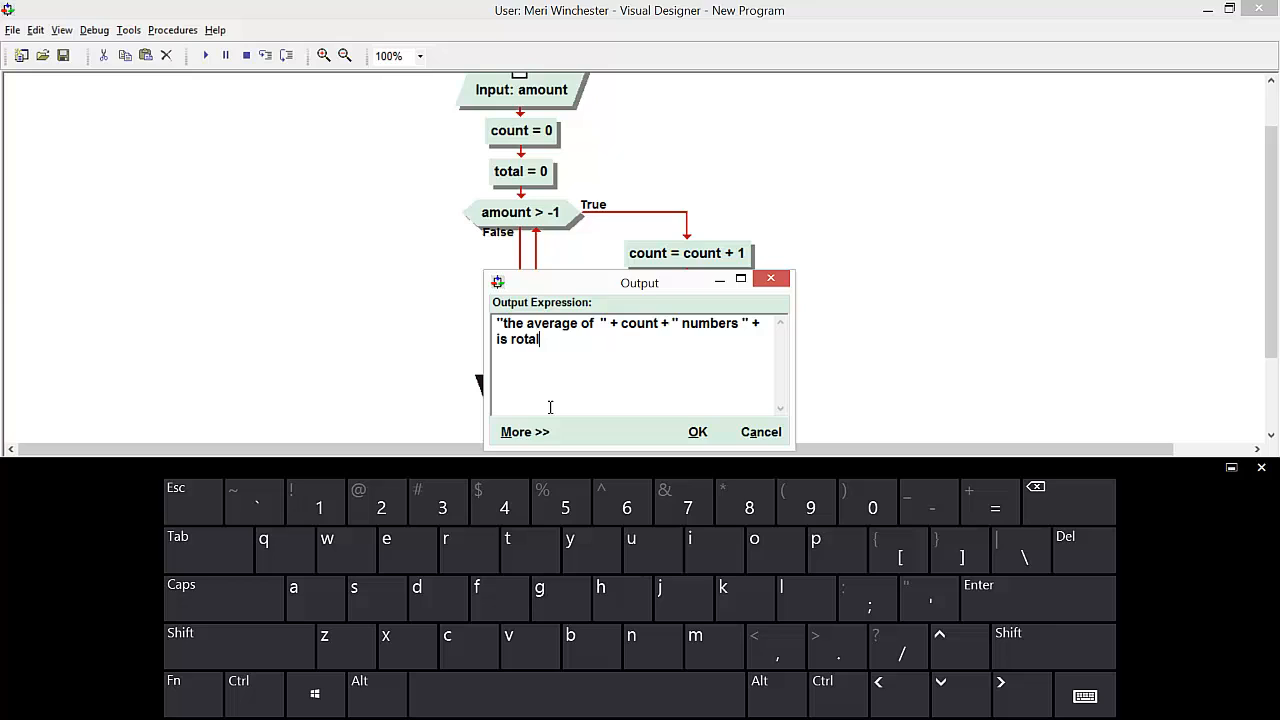
key("backspace")
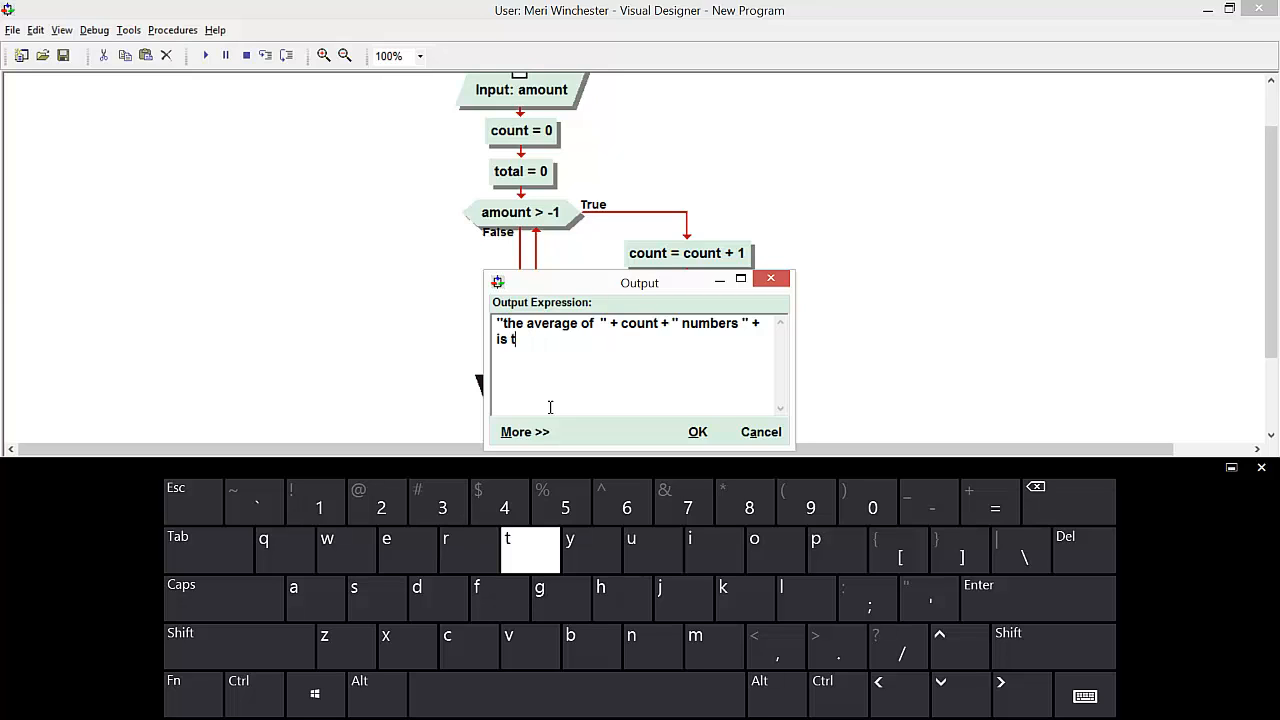
type("ot")
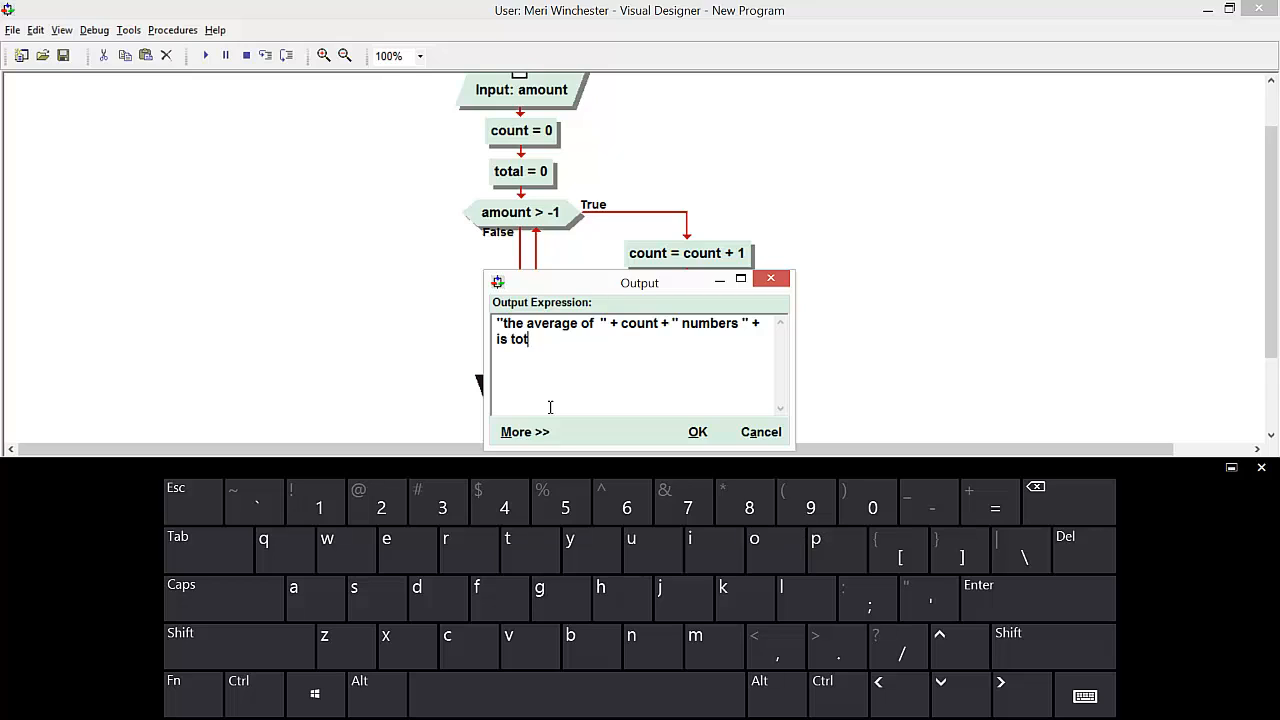
type("al")
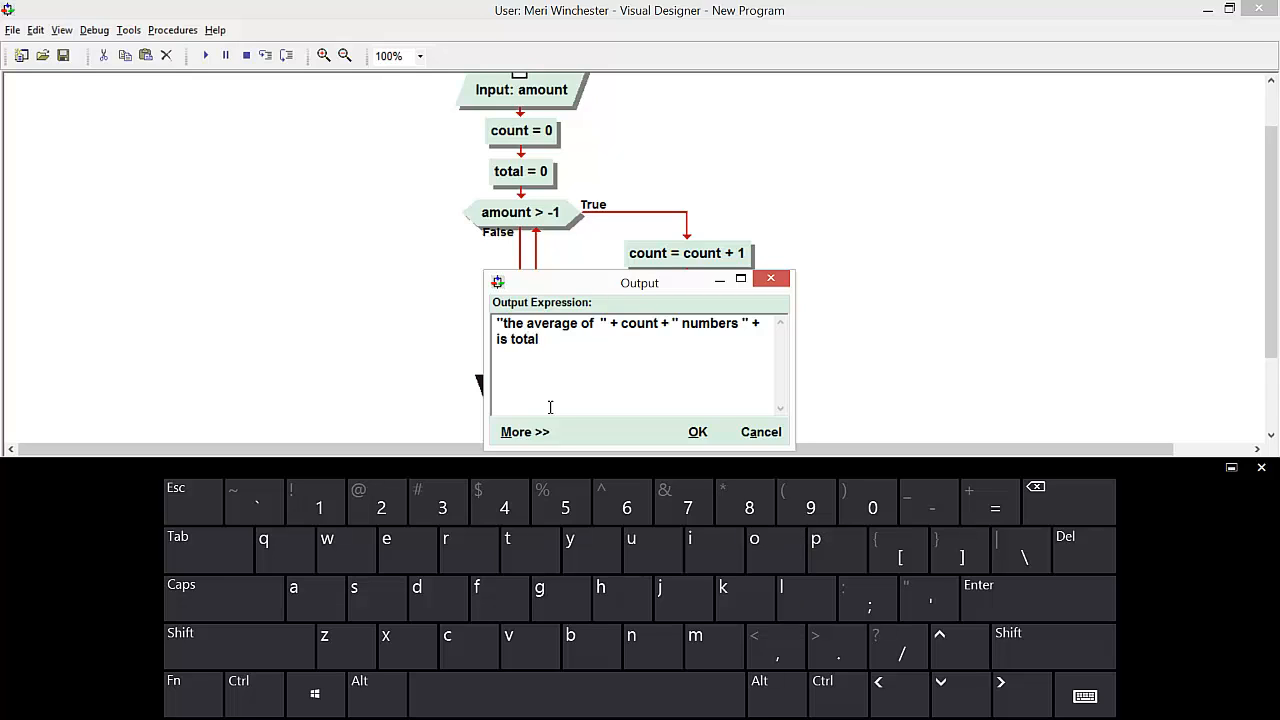
type("/")
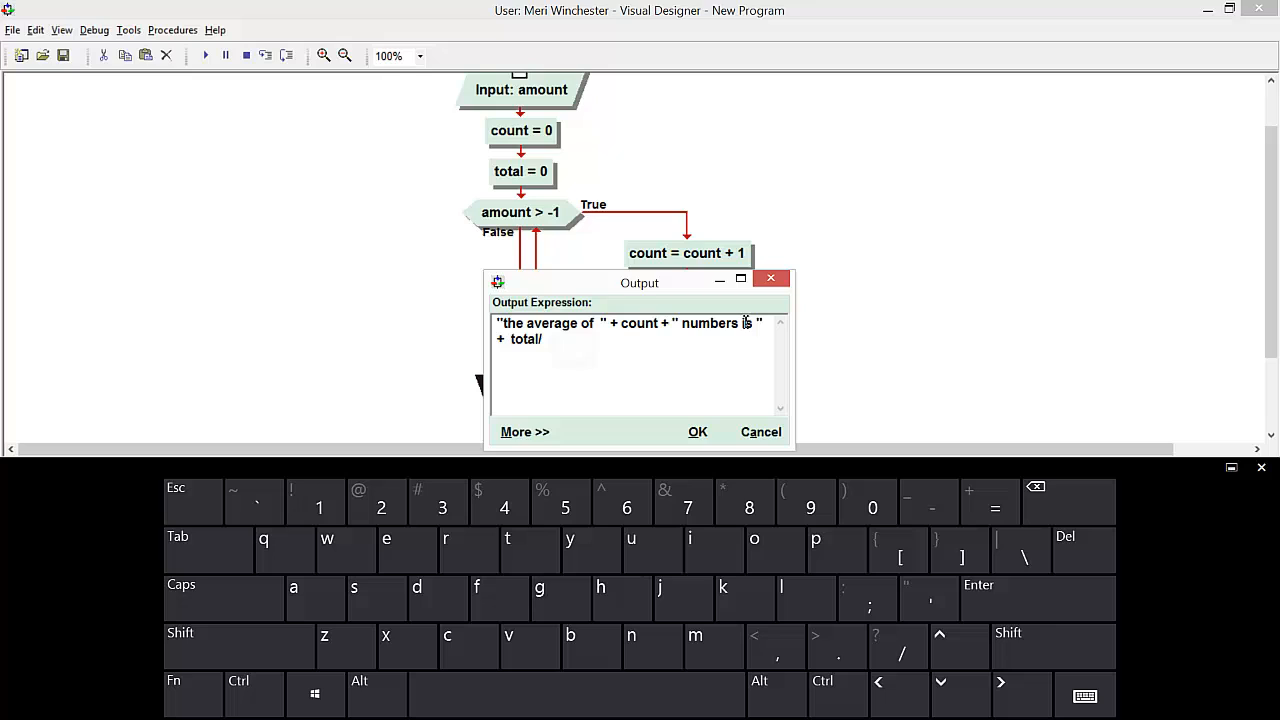
type("amount")
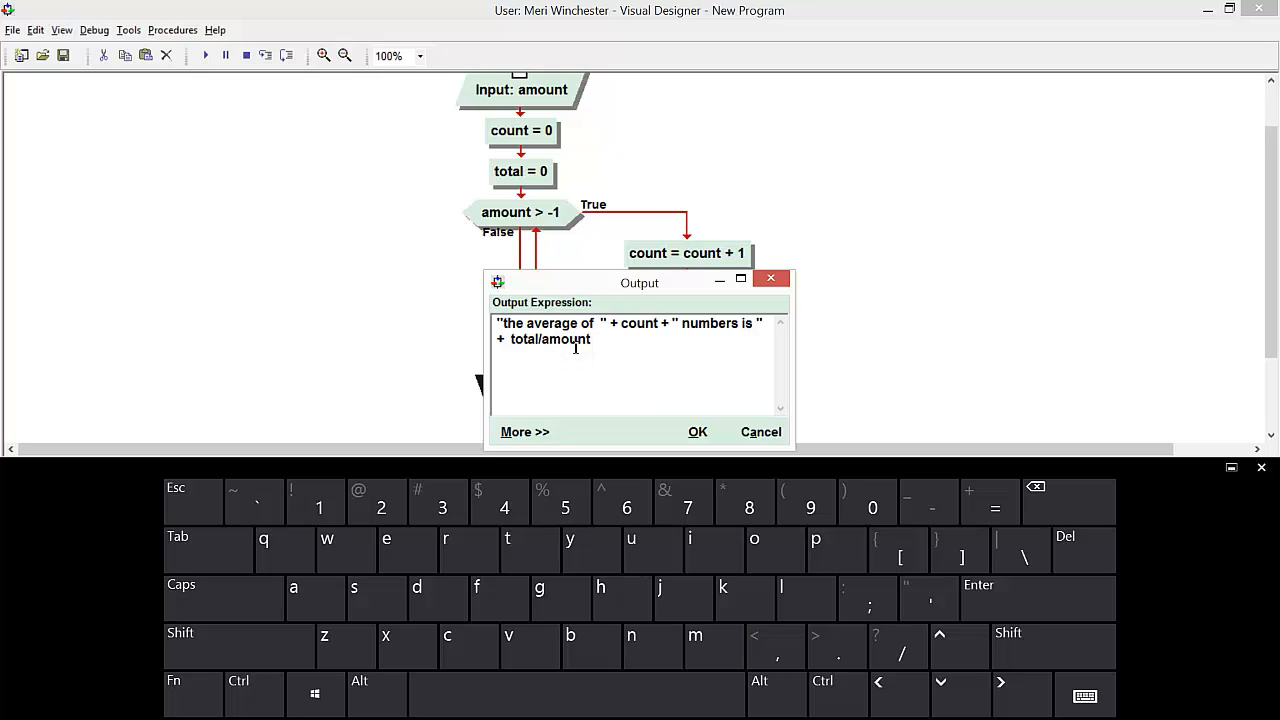
left_click(696, 432)
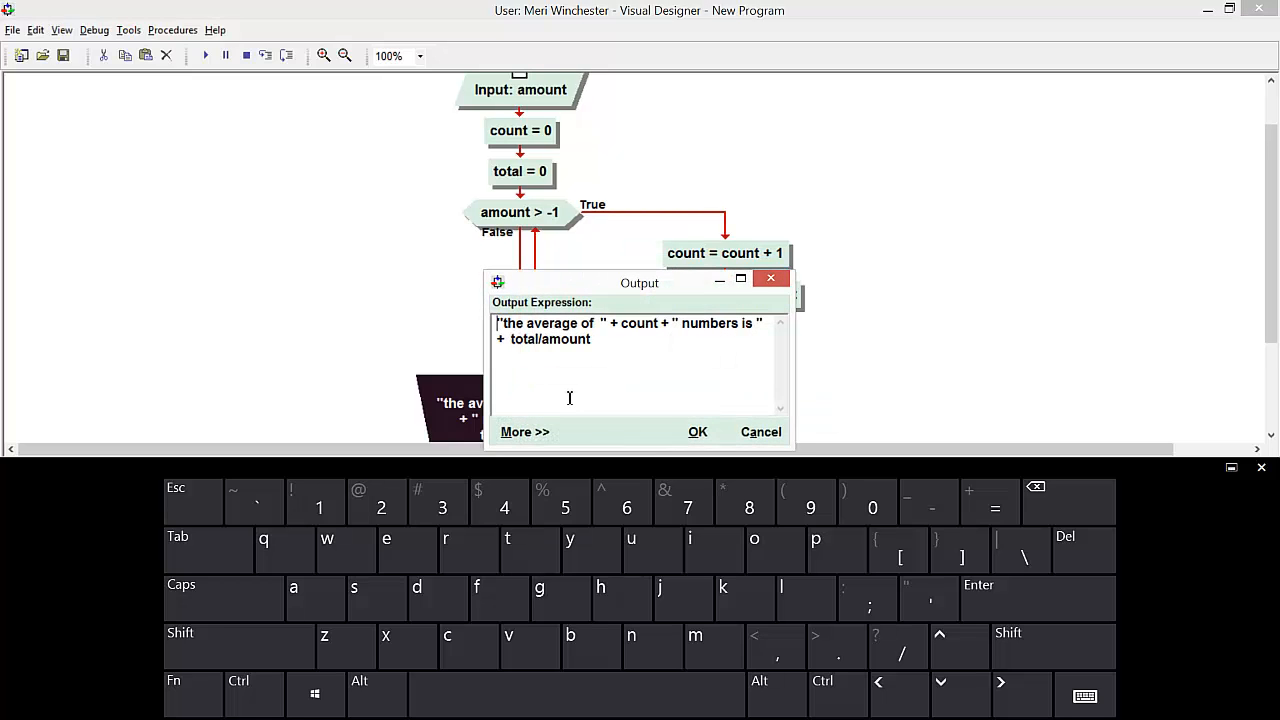
left_click(524, 432)
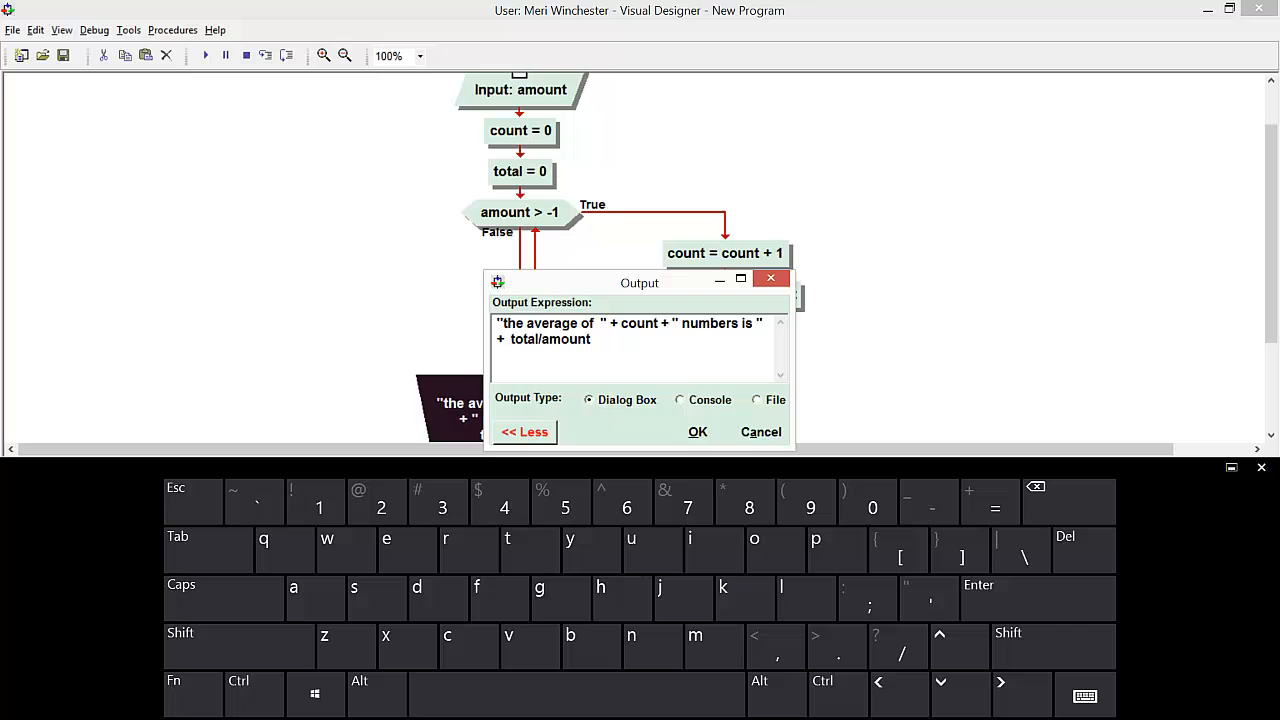
left_click(696, 432)
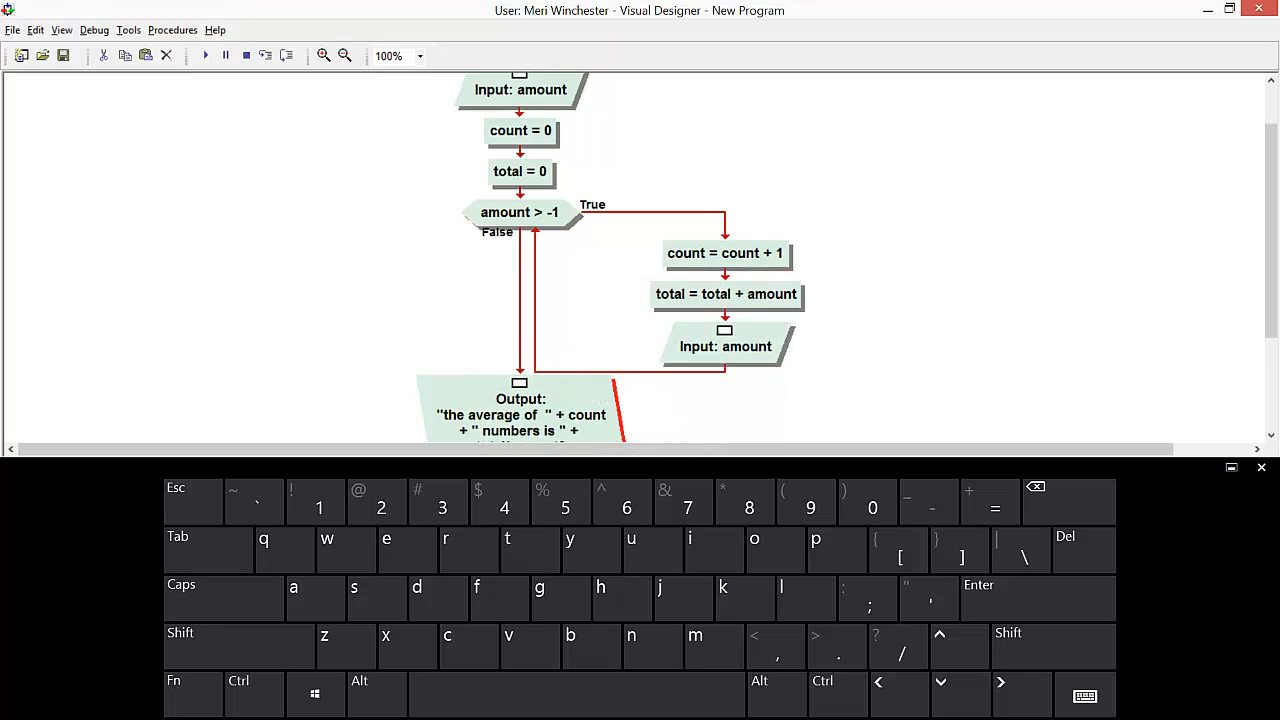
left_click(204, 56)
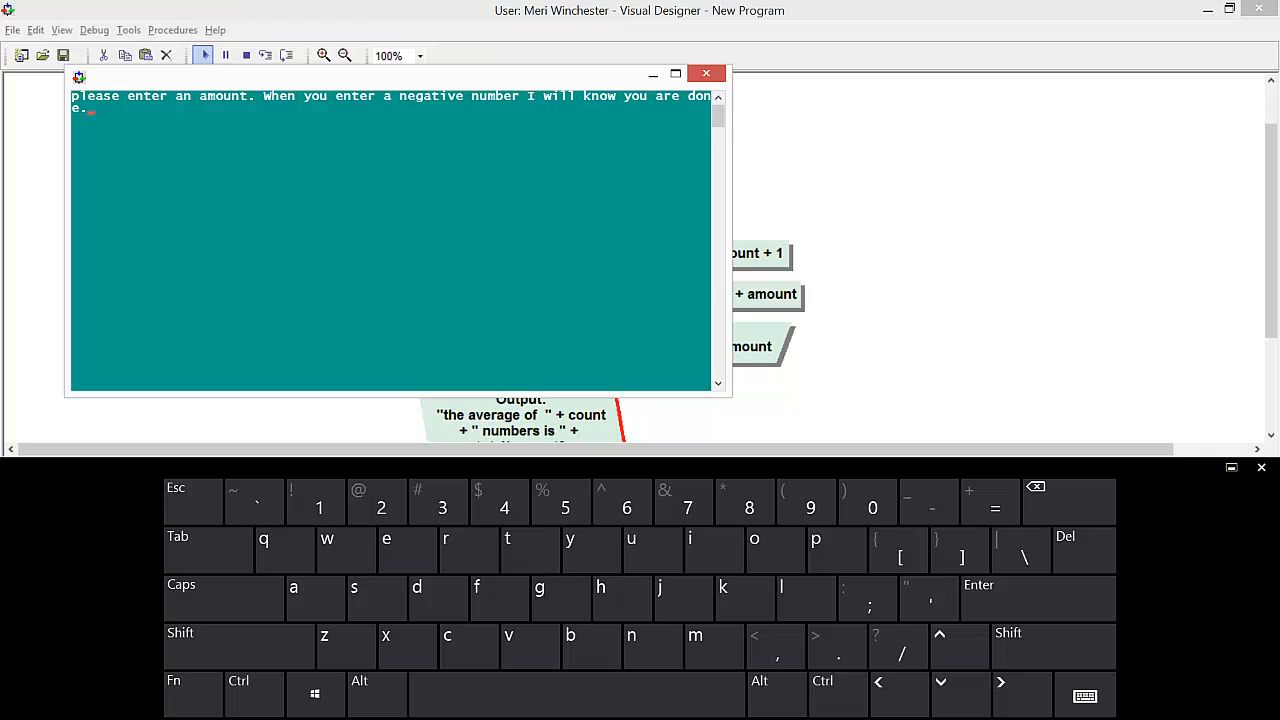
type("66")
type("09")
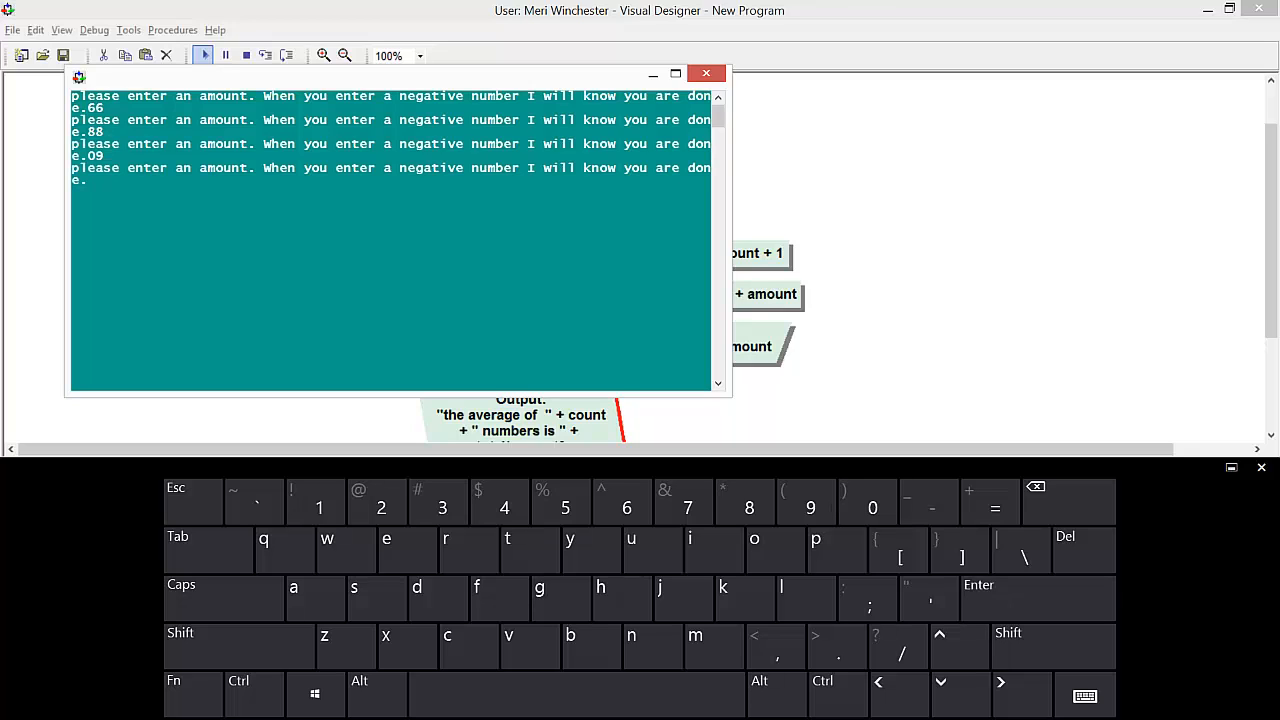
type("55")
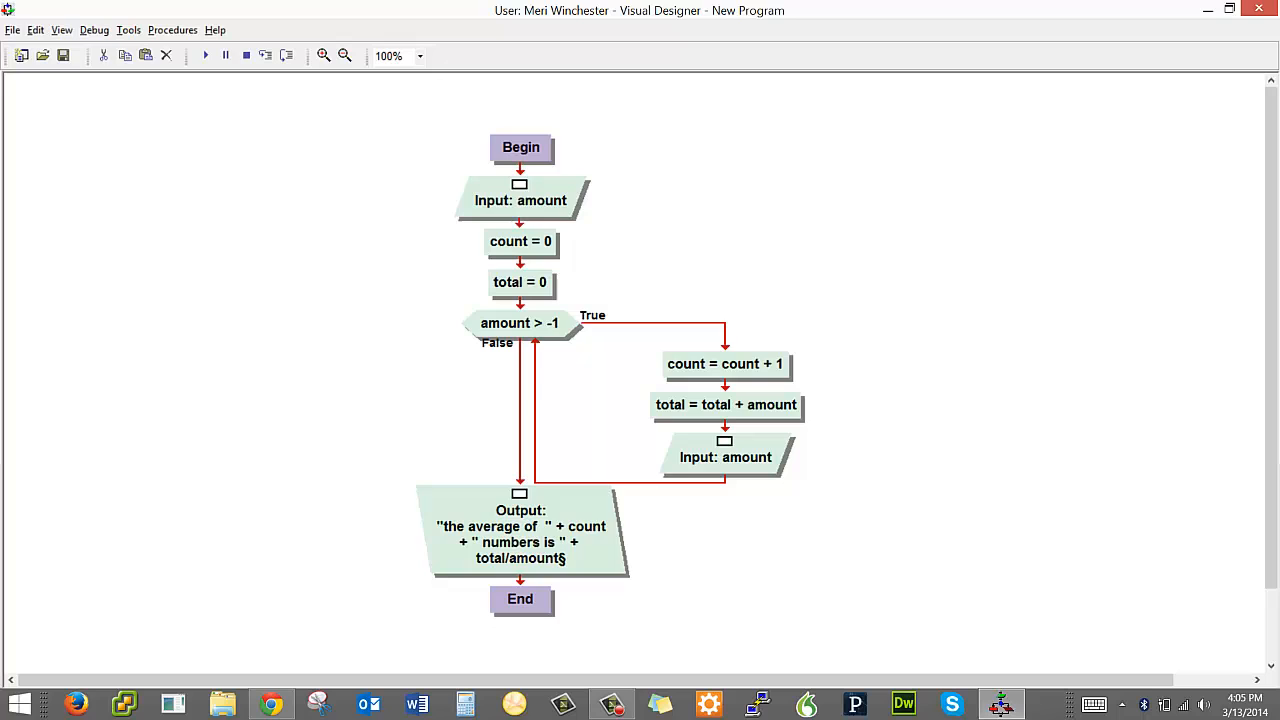
Edit the count = 0 assignment's expression to 0 before starting a new program.
double_click(520, 240)
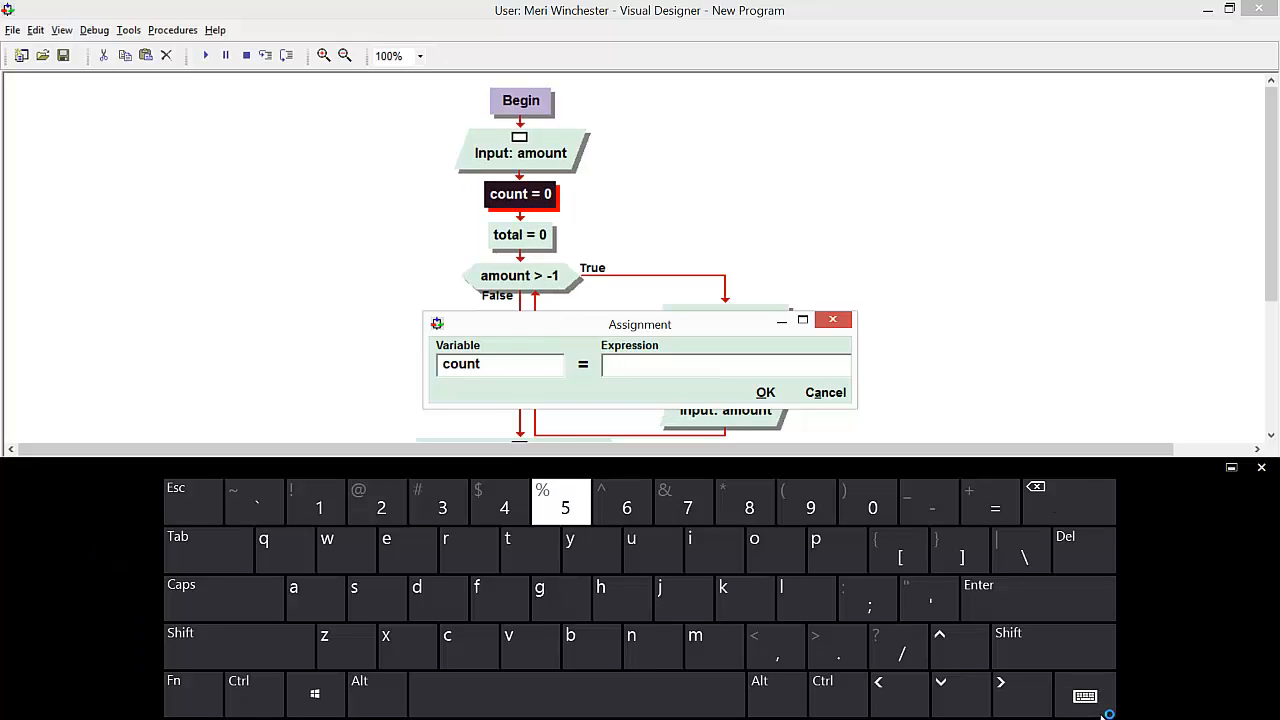
left_click(764, 390)
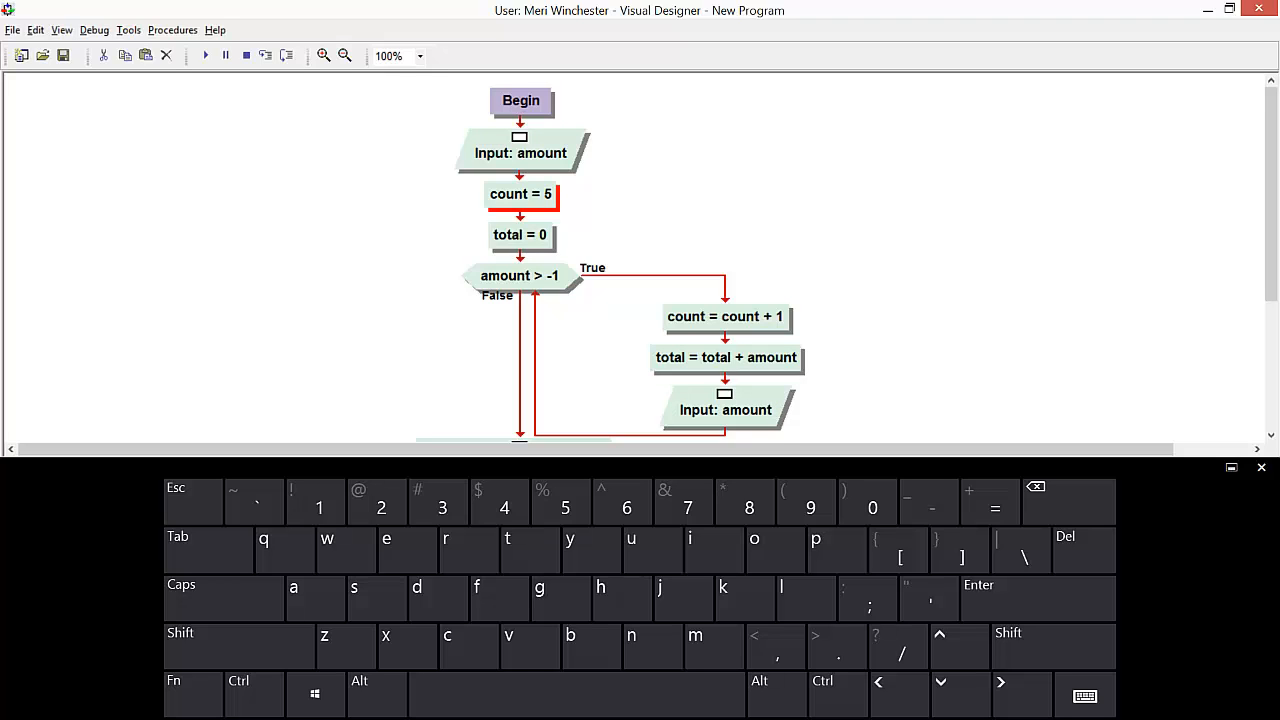
double_click(520, 192)
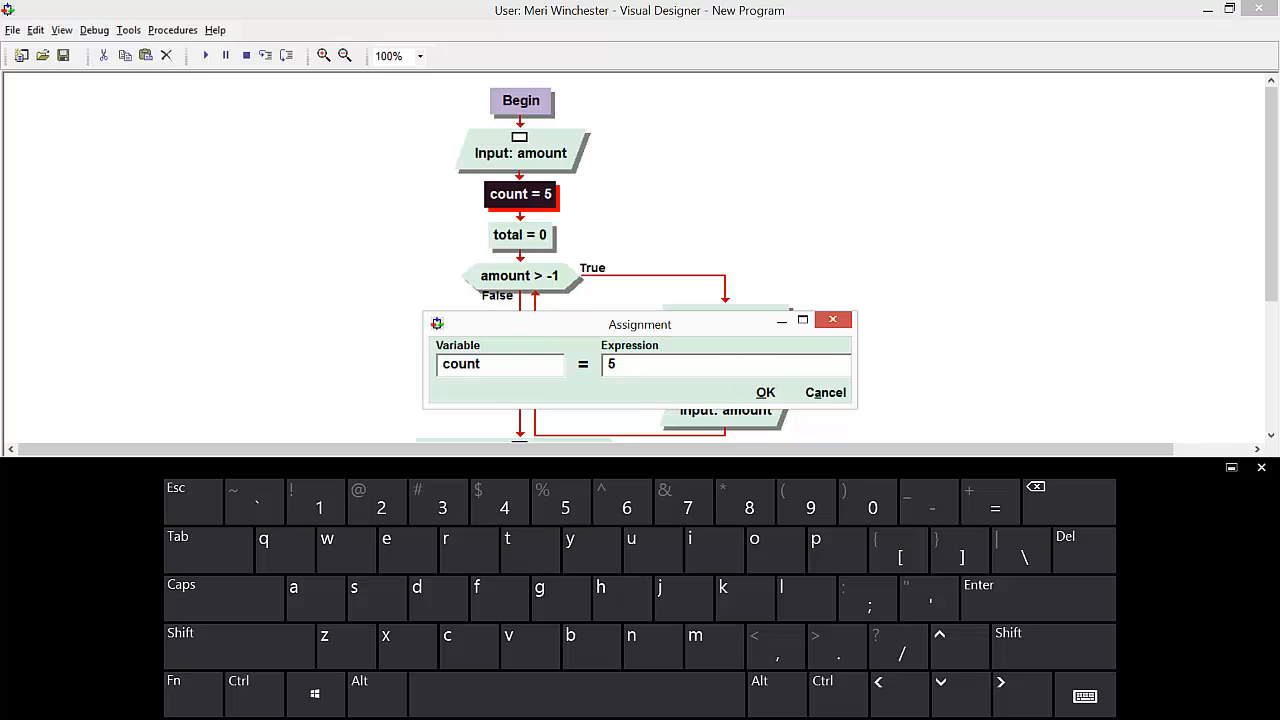
type("0")
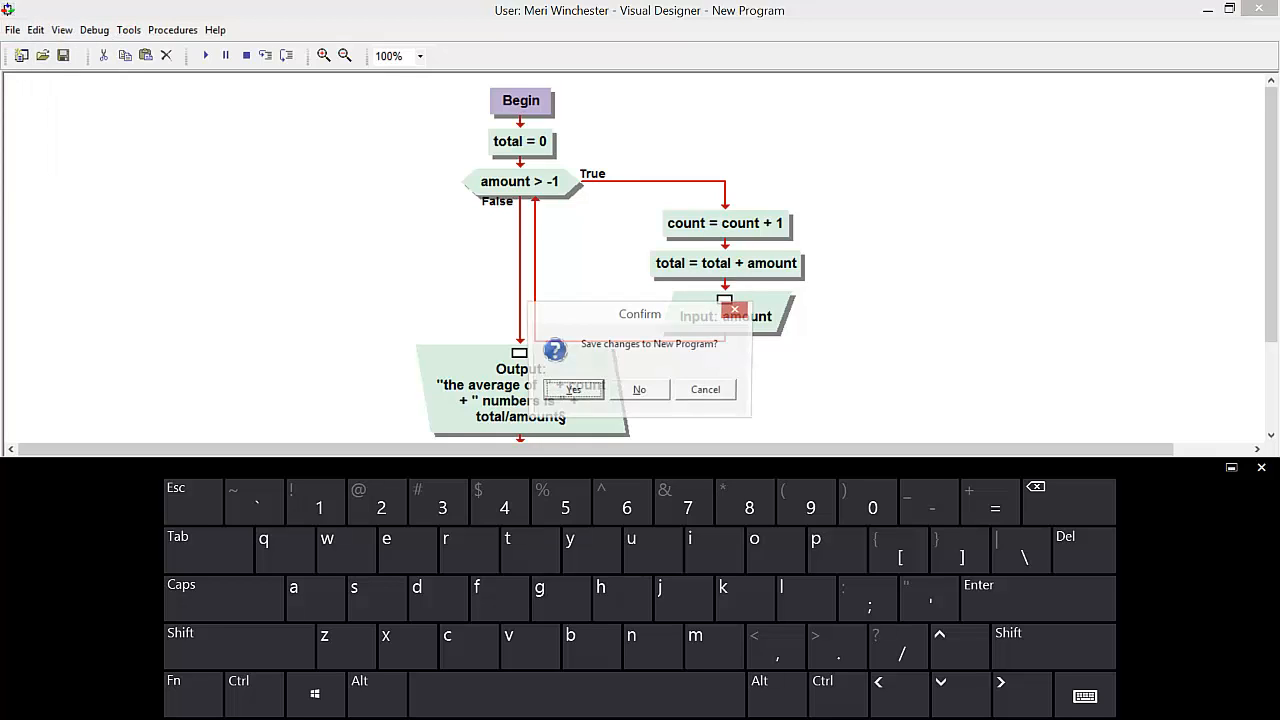
Discard the old flowchart and insert a Make Array step after Begin.
left_click(572, 388)
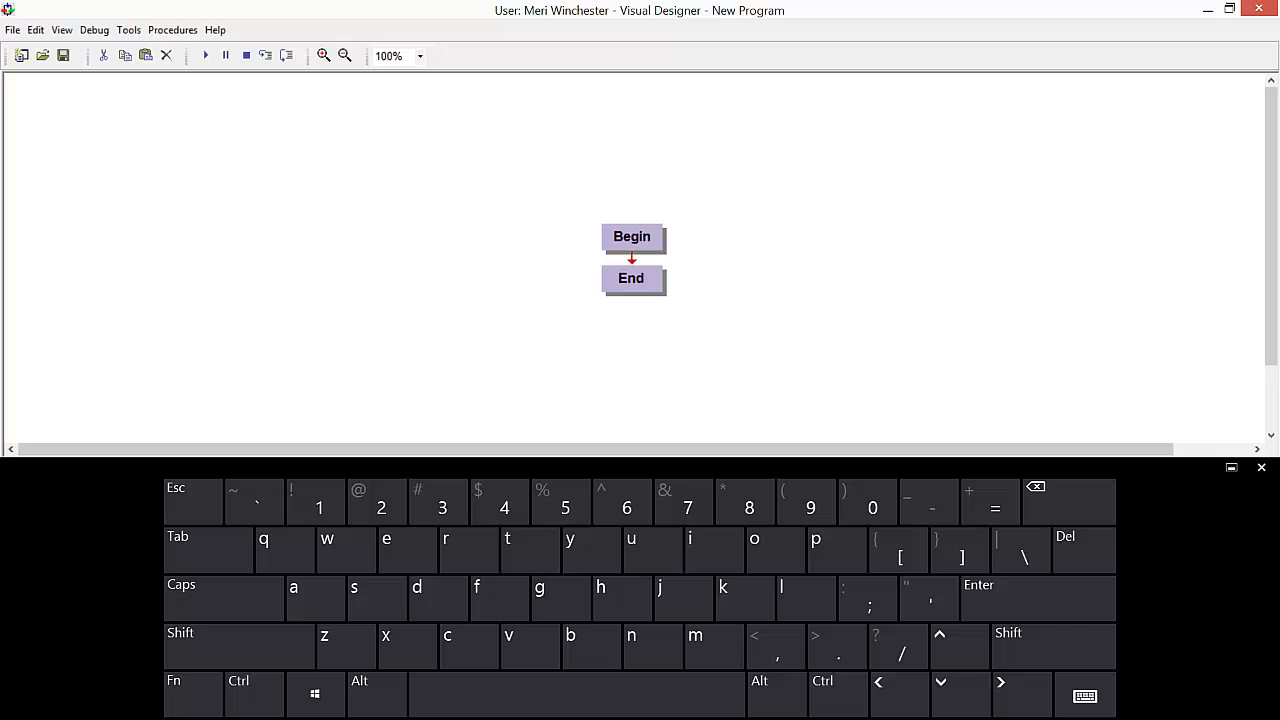
right_click(632, 258)
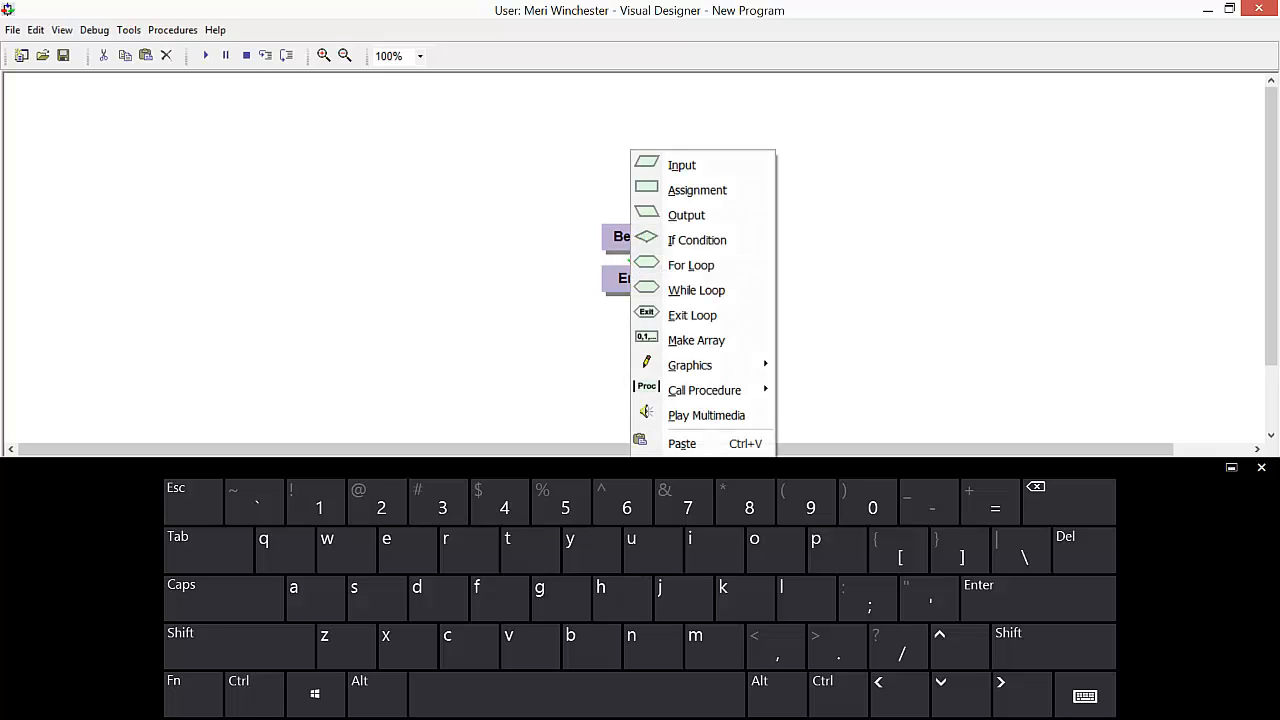
left_click(696, 340)
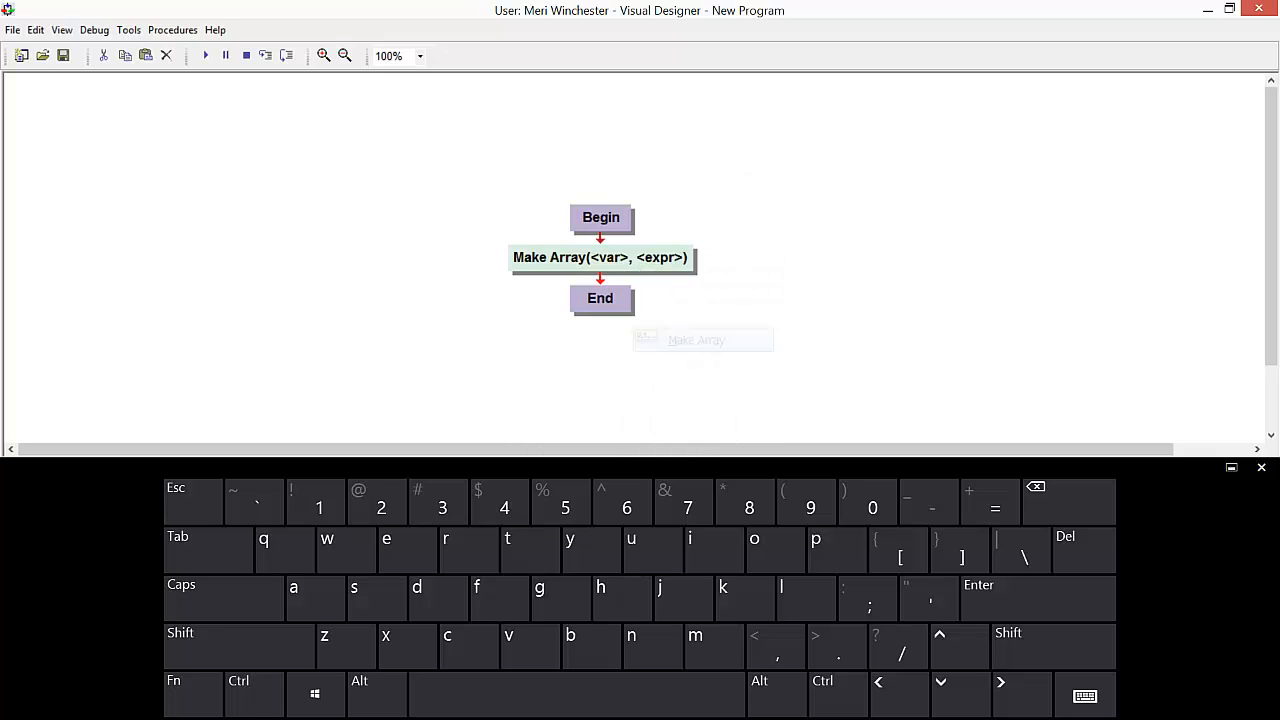
double_click(600, 256)
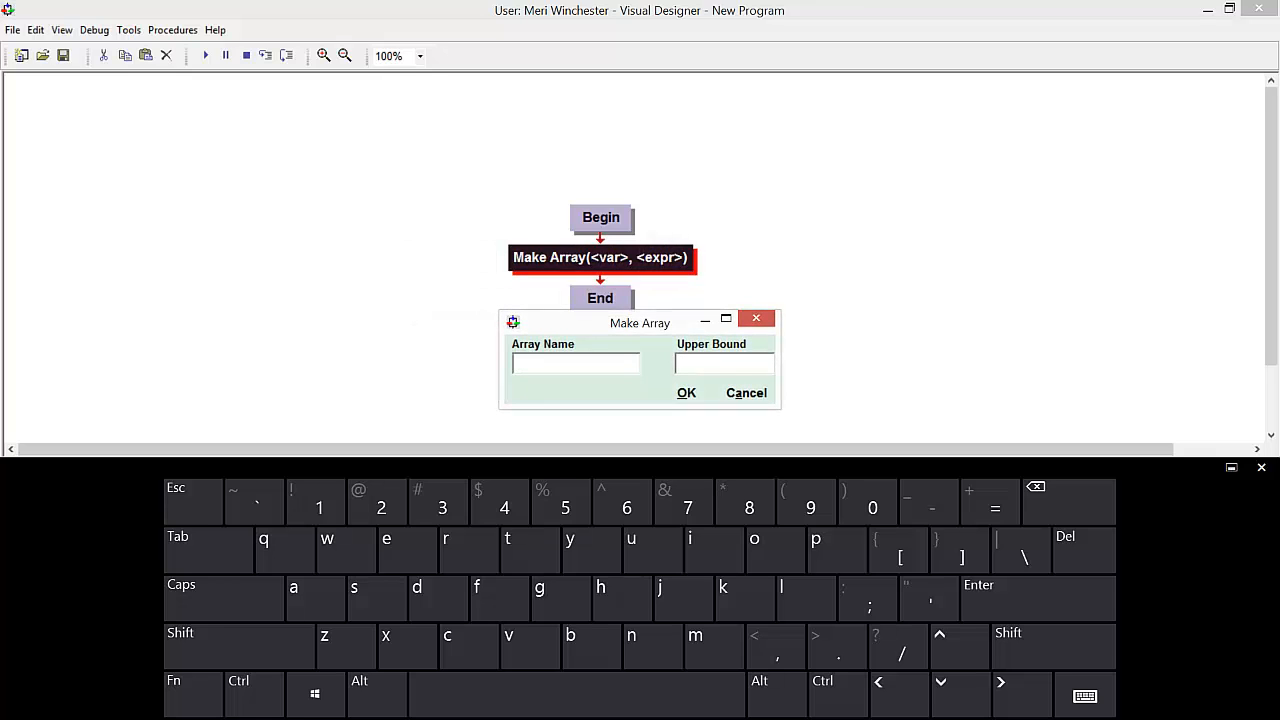
Name the array numbers with upper bound 5 and confirm.
type("numb")
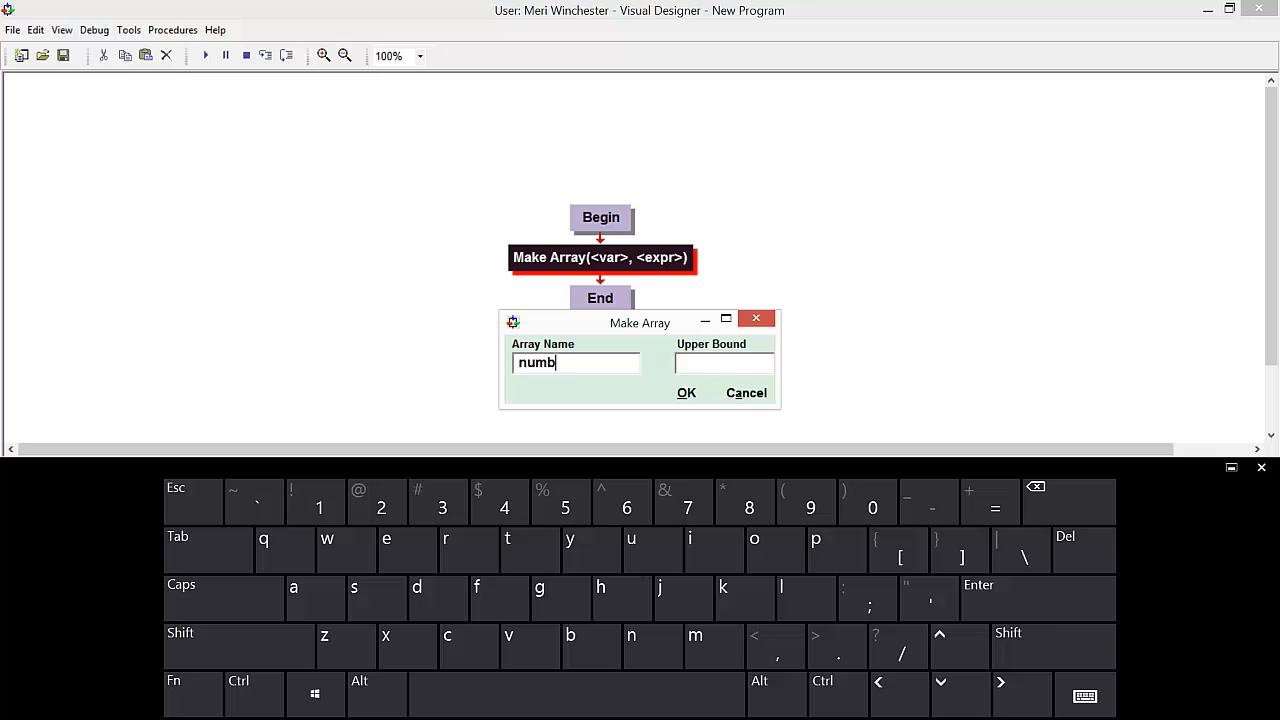
type("ers")
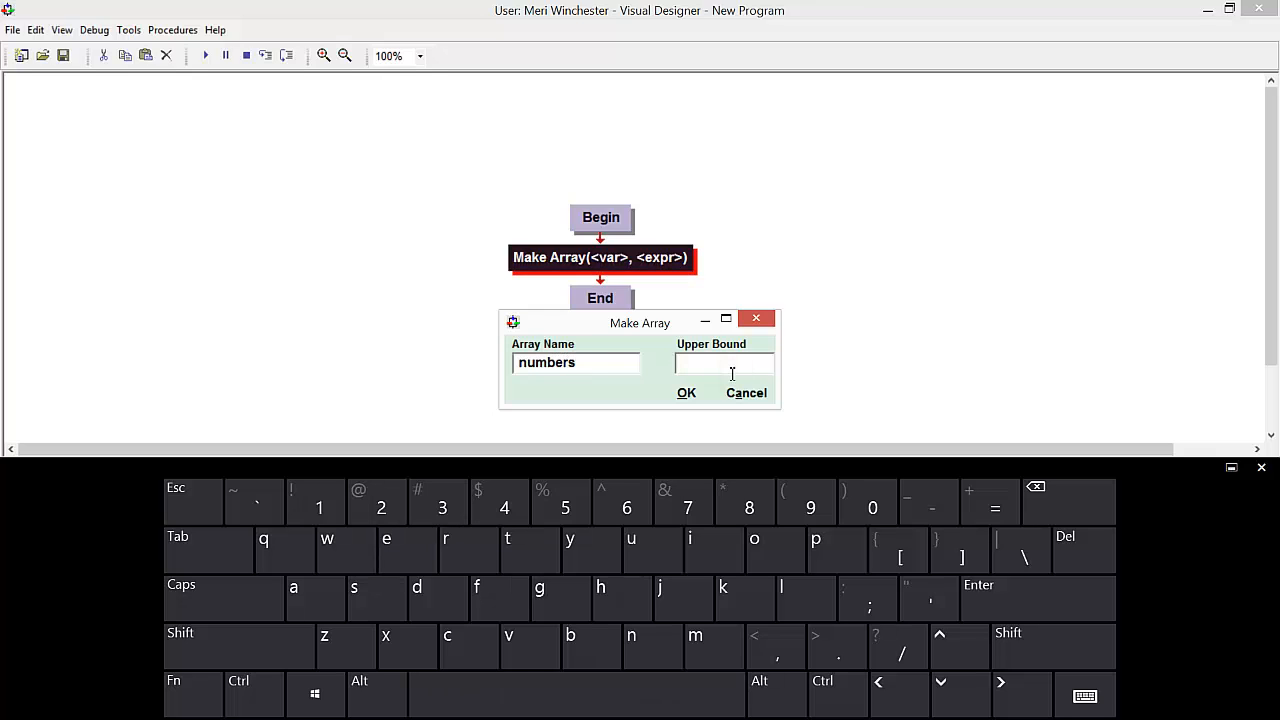
left_click(724, 362)
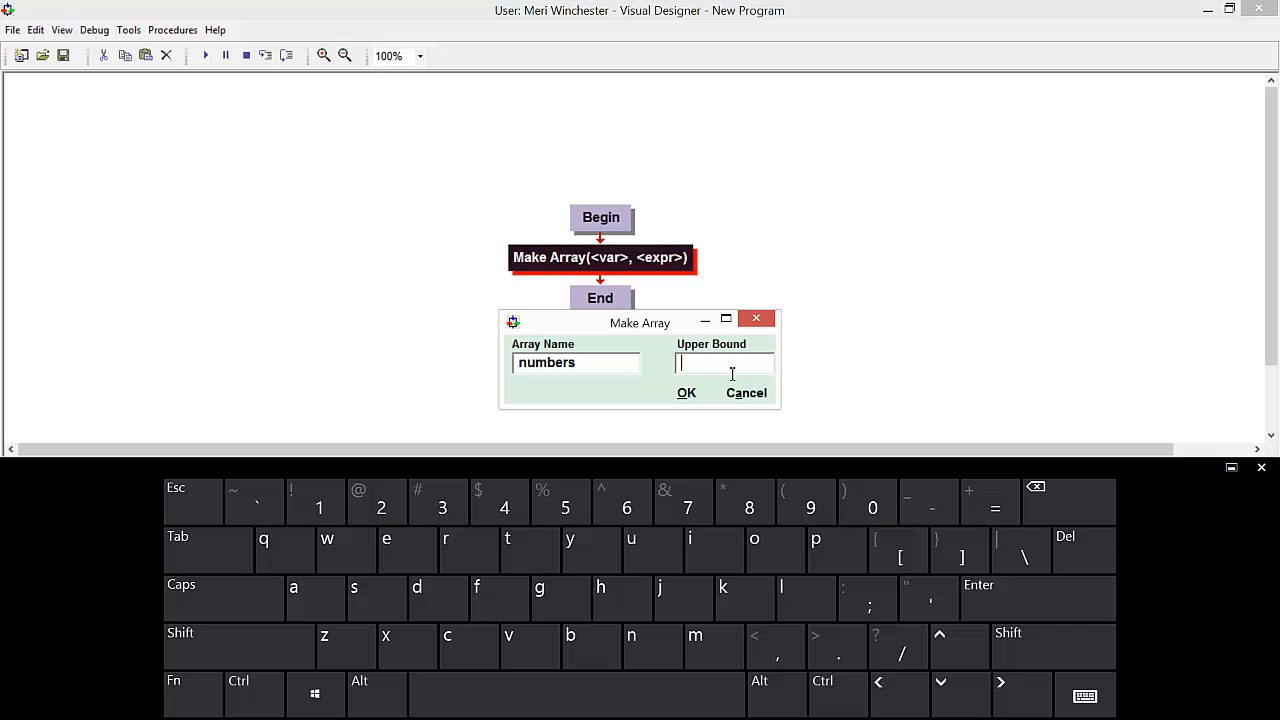
left_click(686, 392)
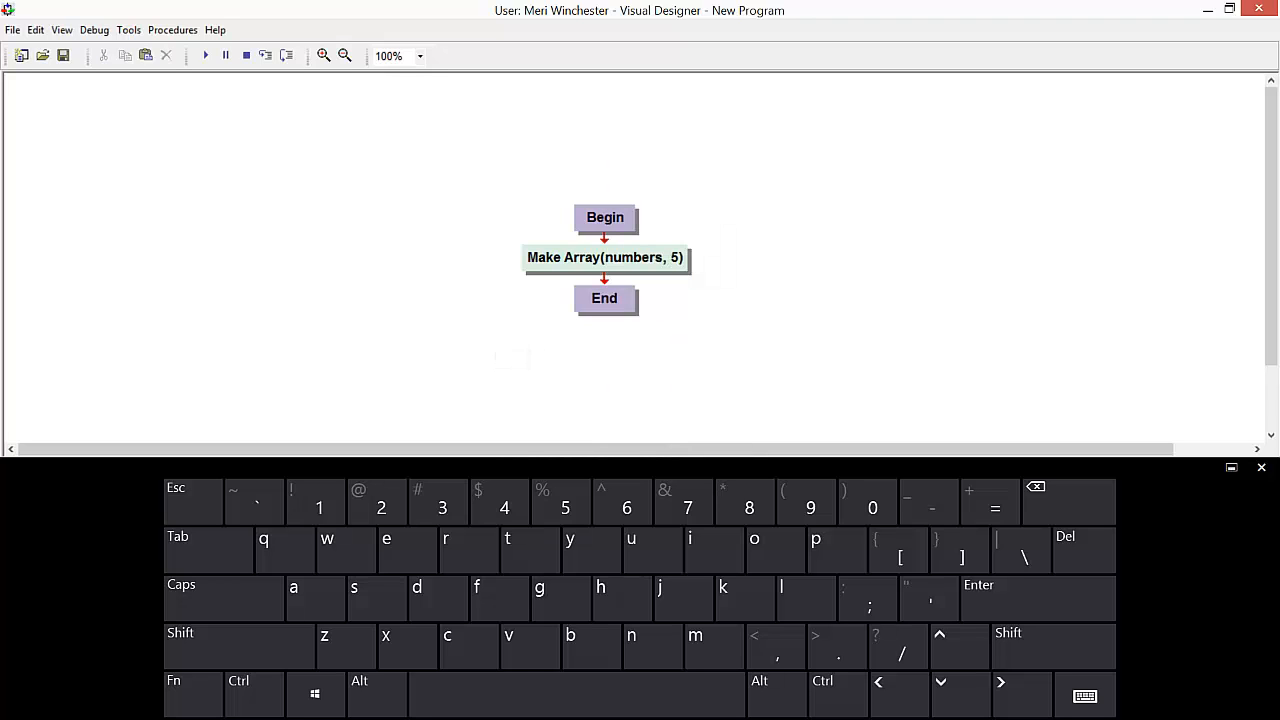
Insert a For loop after Make Array with variable i from 0 to 4.
right_click(604, 256)
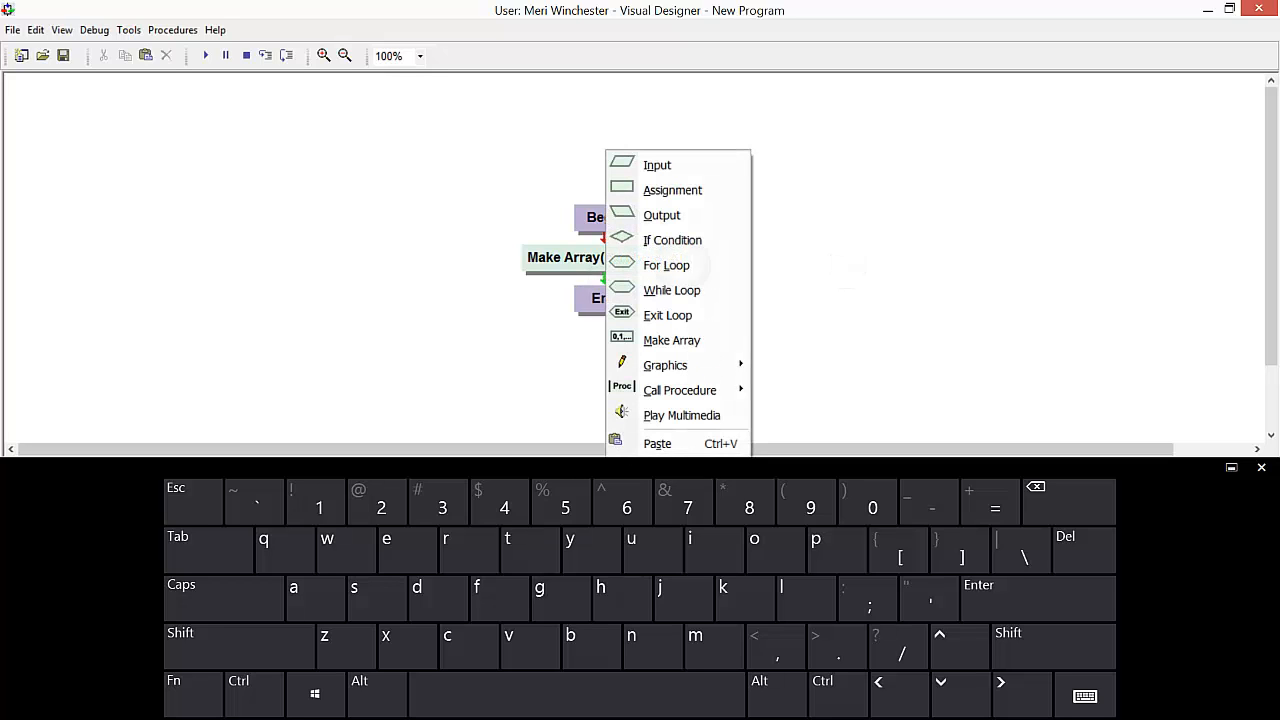
left_click(666, 264)
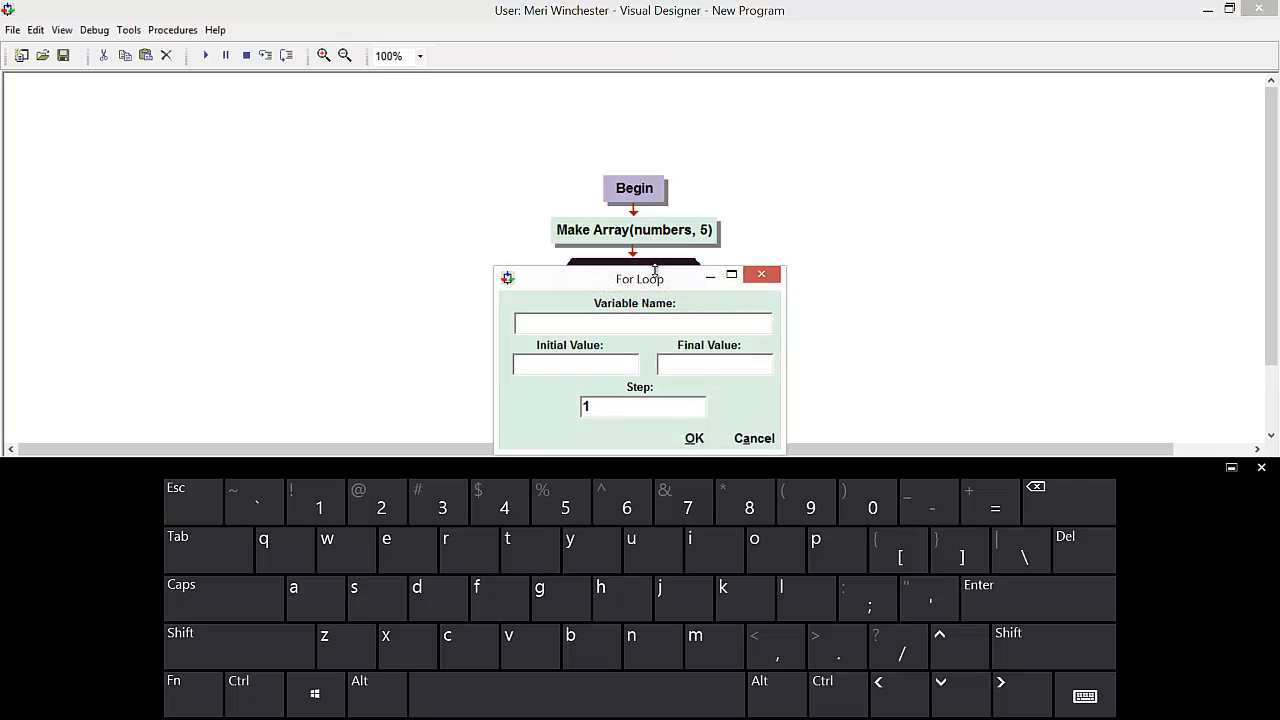
type("i")
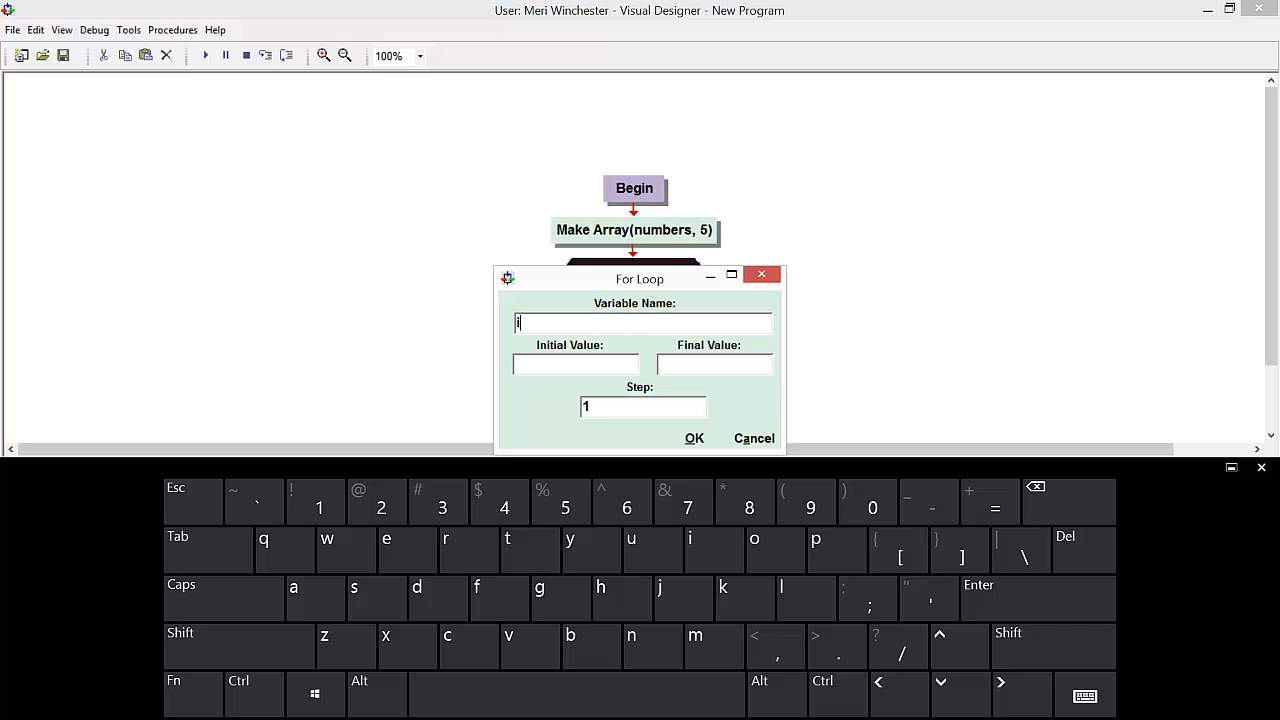
type("0")
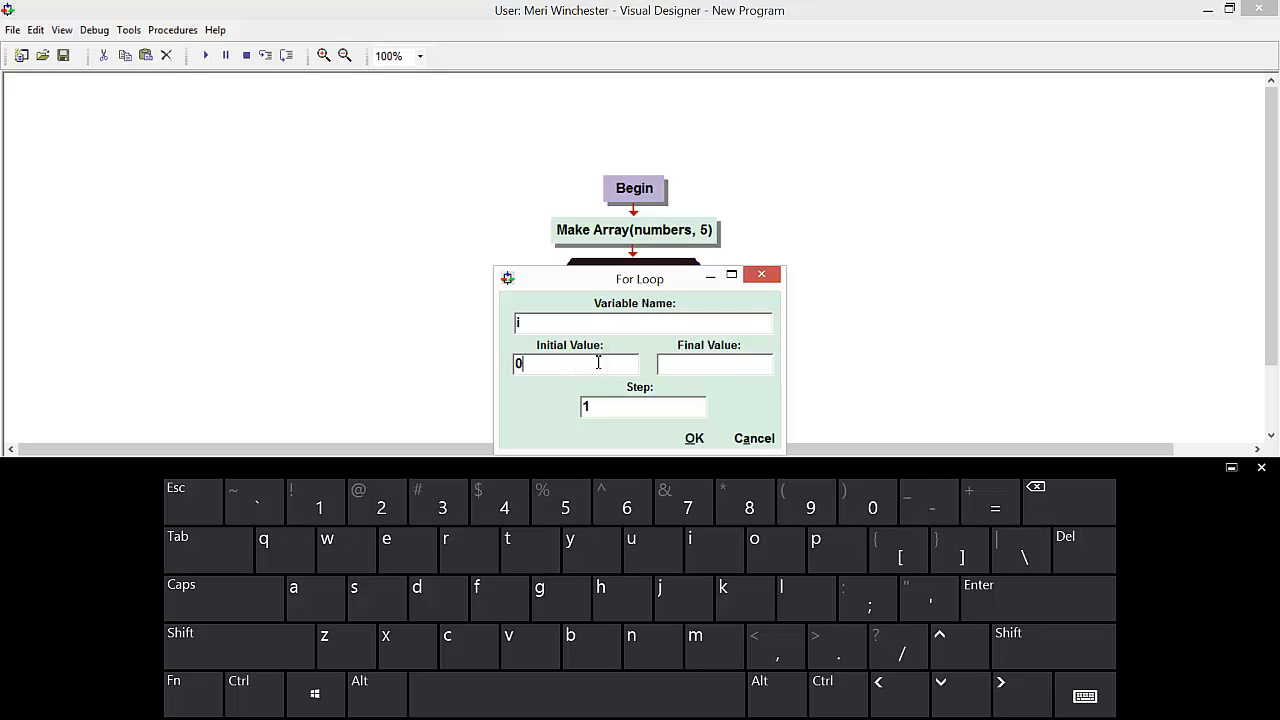
type("4")
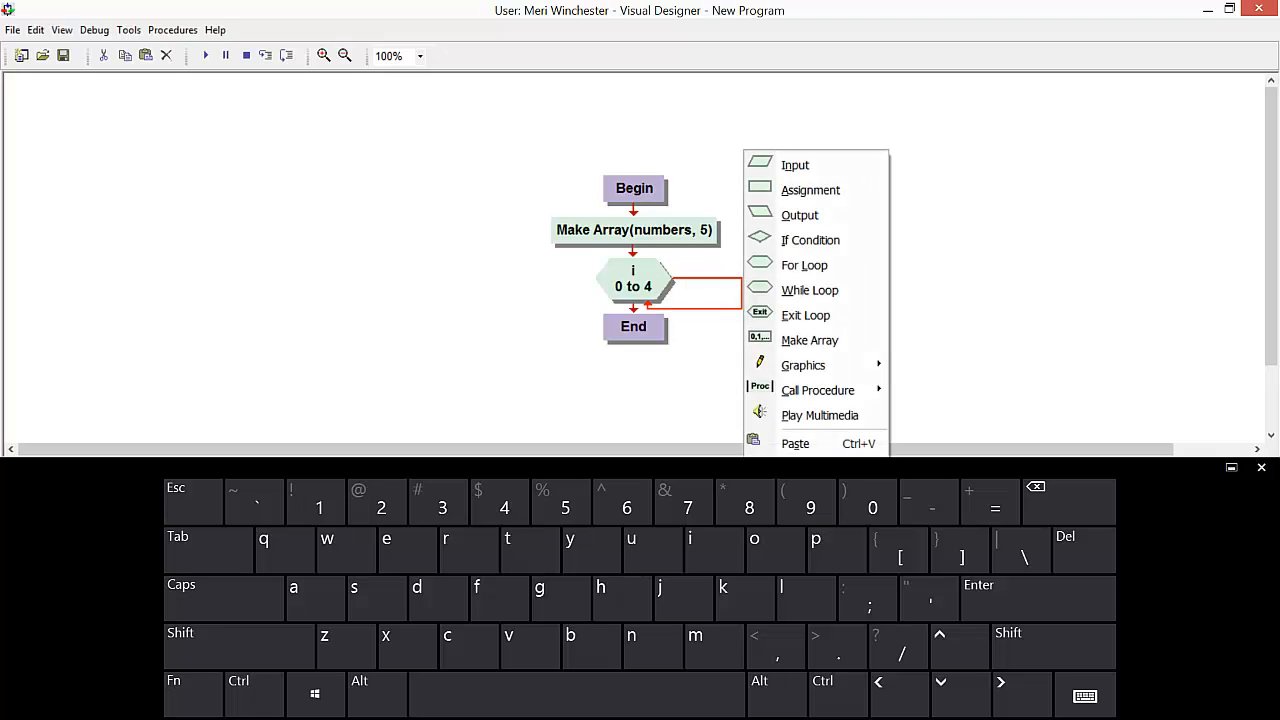
Insert an Input step in the loop body reading into numbers(i).
left_click(796, 164)
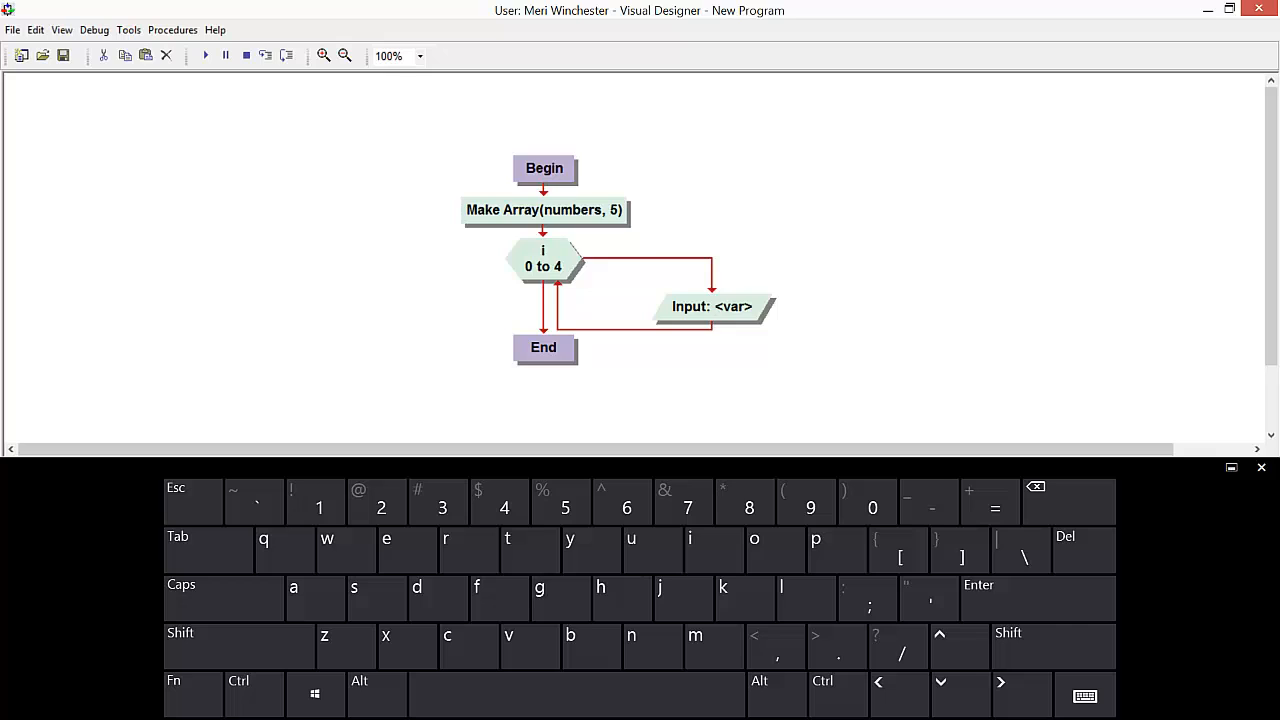
left_click(712, 306)
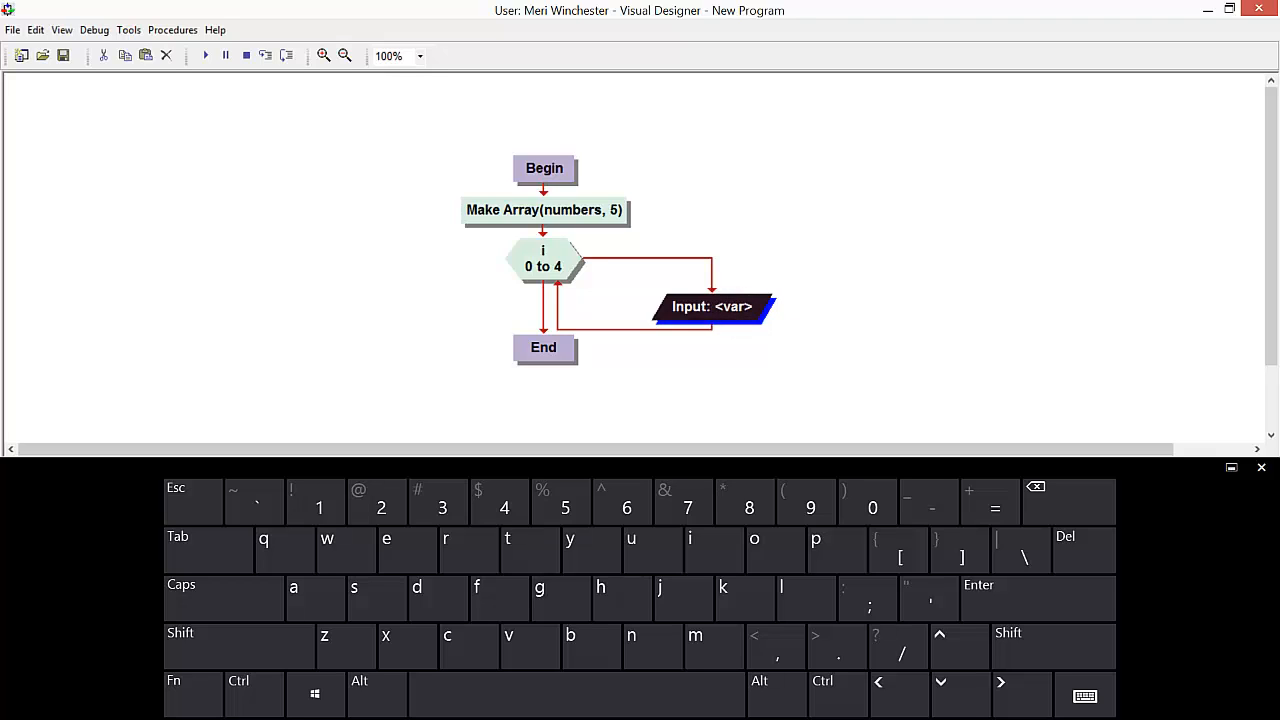
double_click(712, 306)
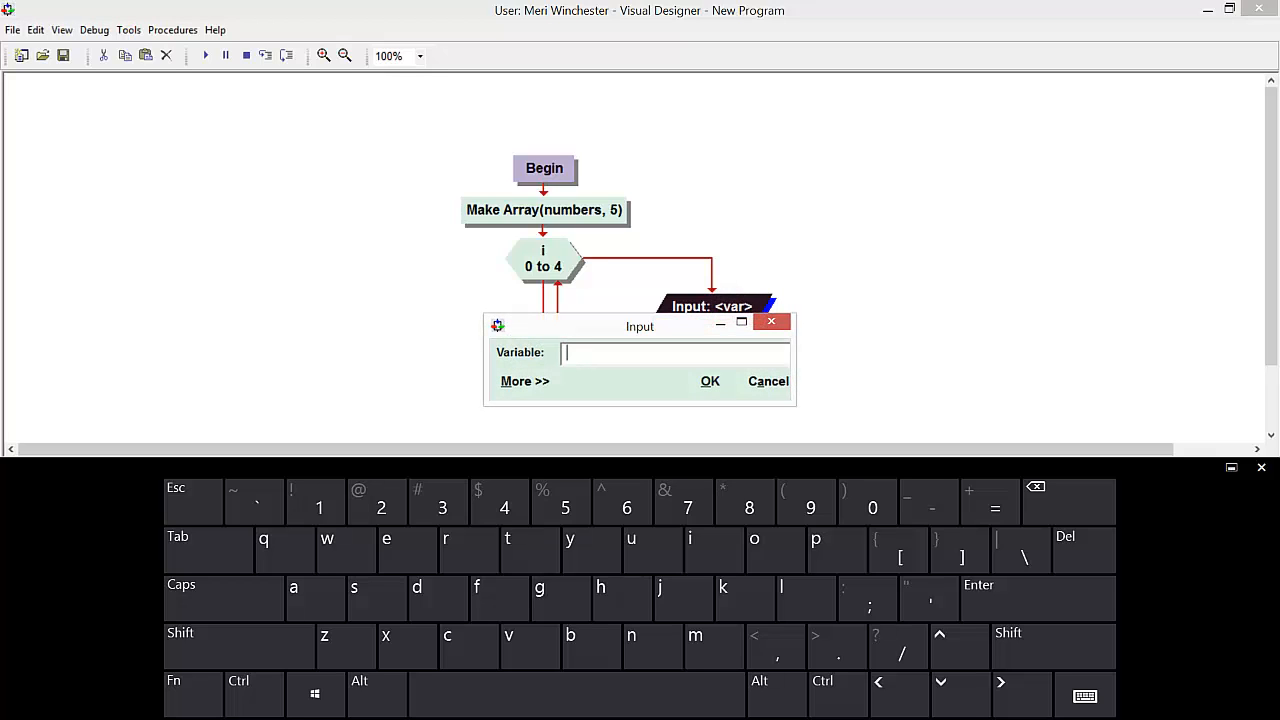
type("nu")
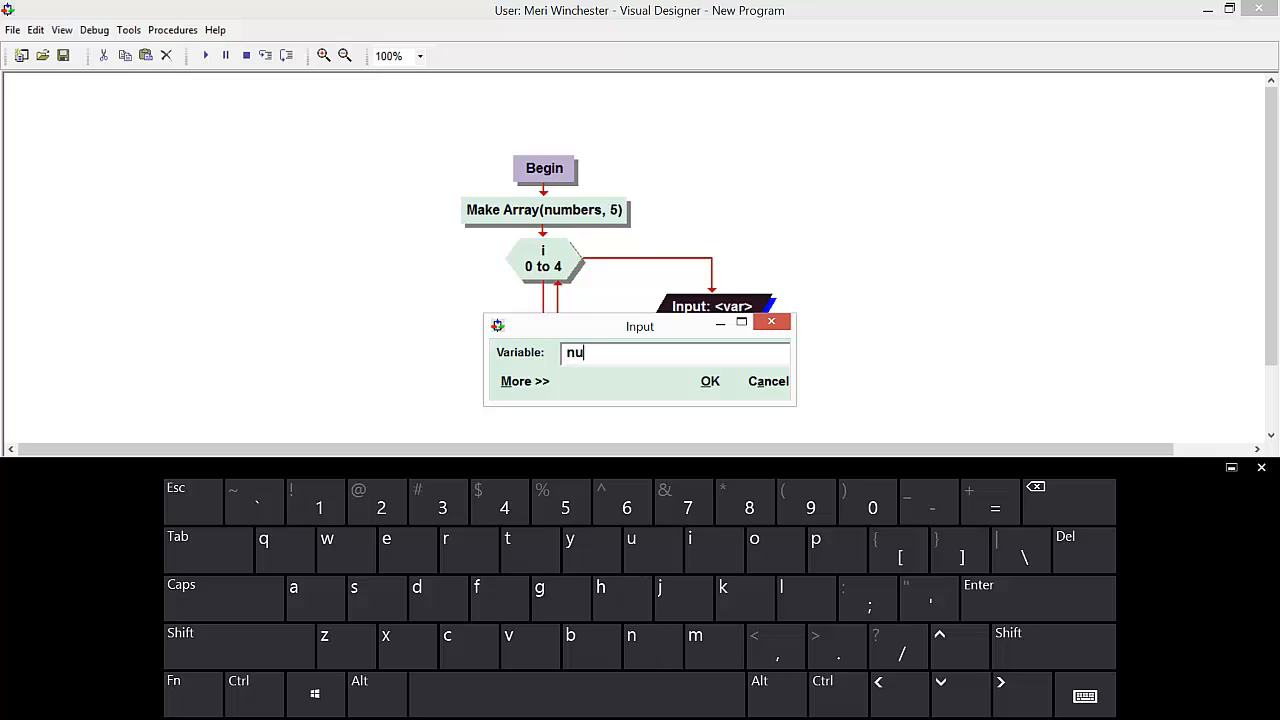
type("mbe")
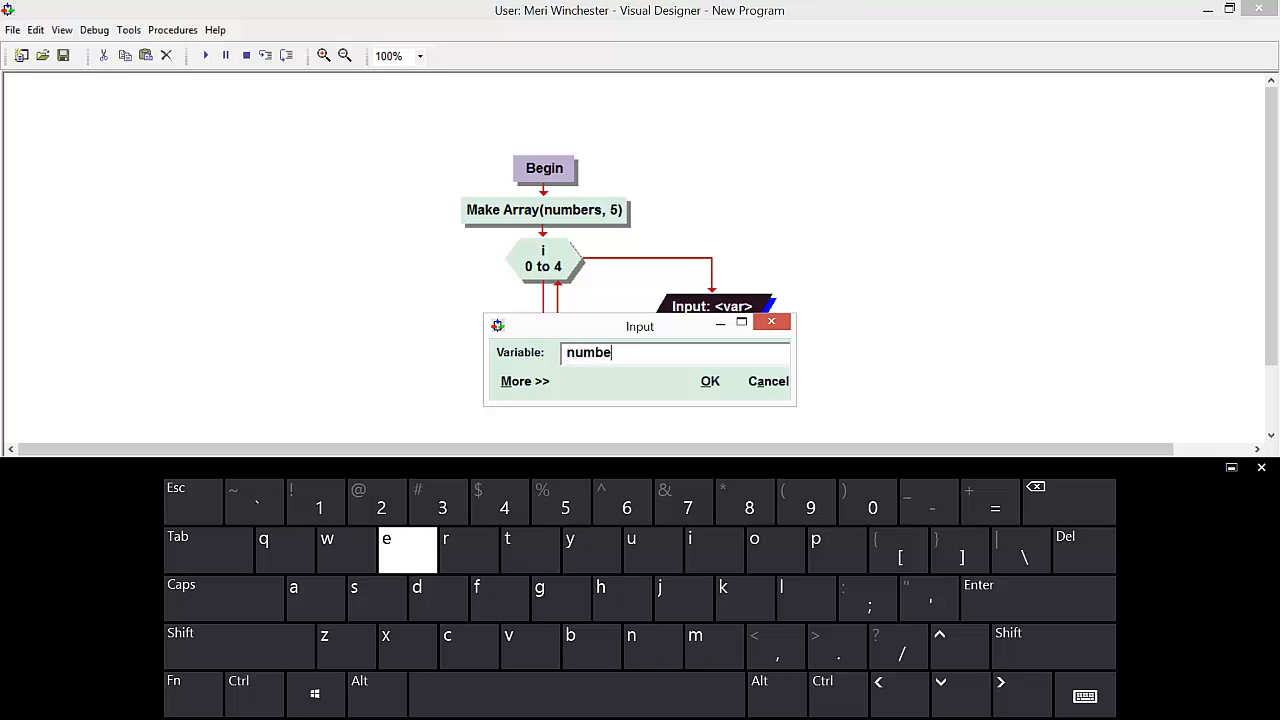
type("s")
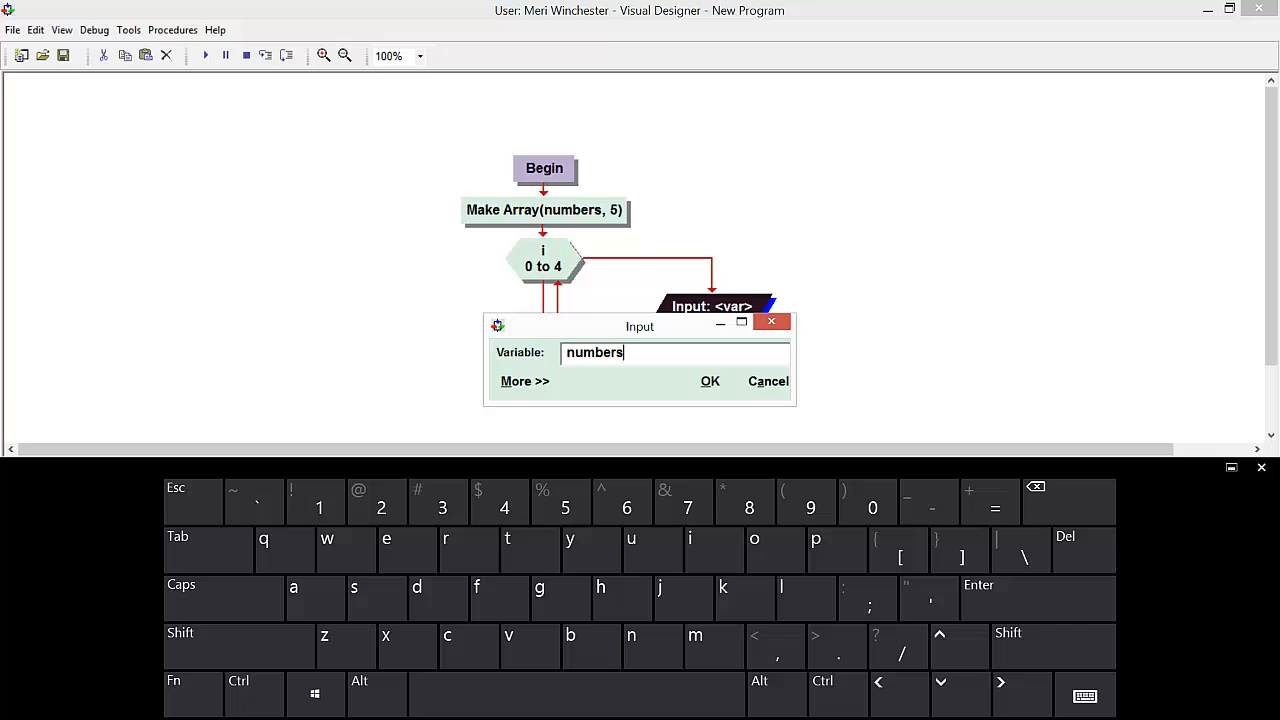
left_click(238, 632)
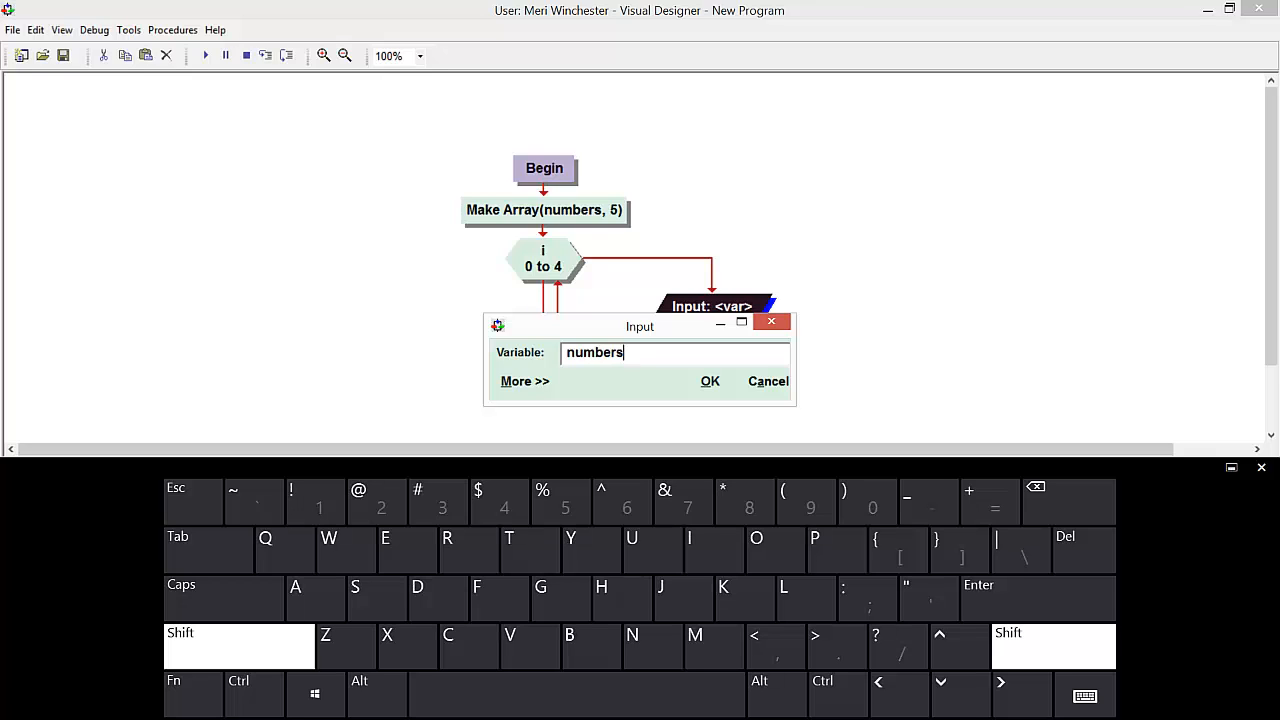
type("(i")
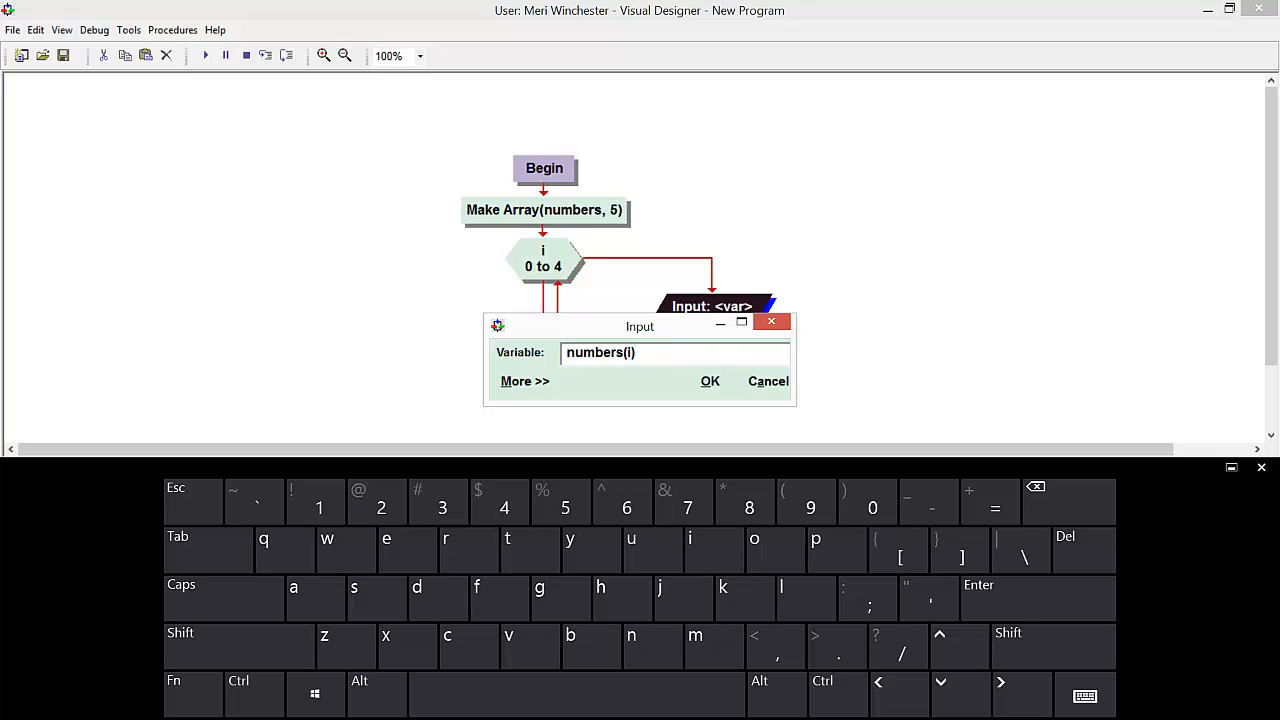
left_click(708, 380)
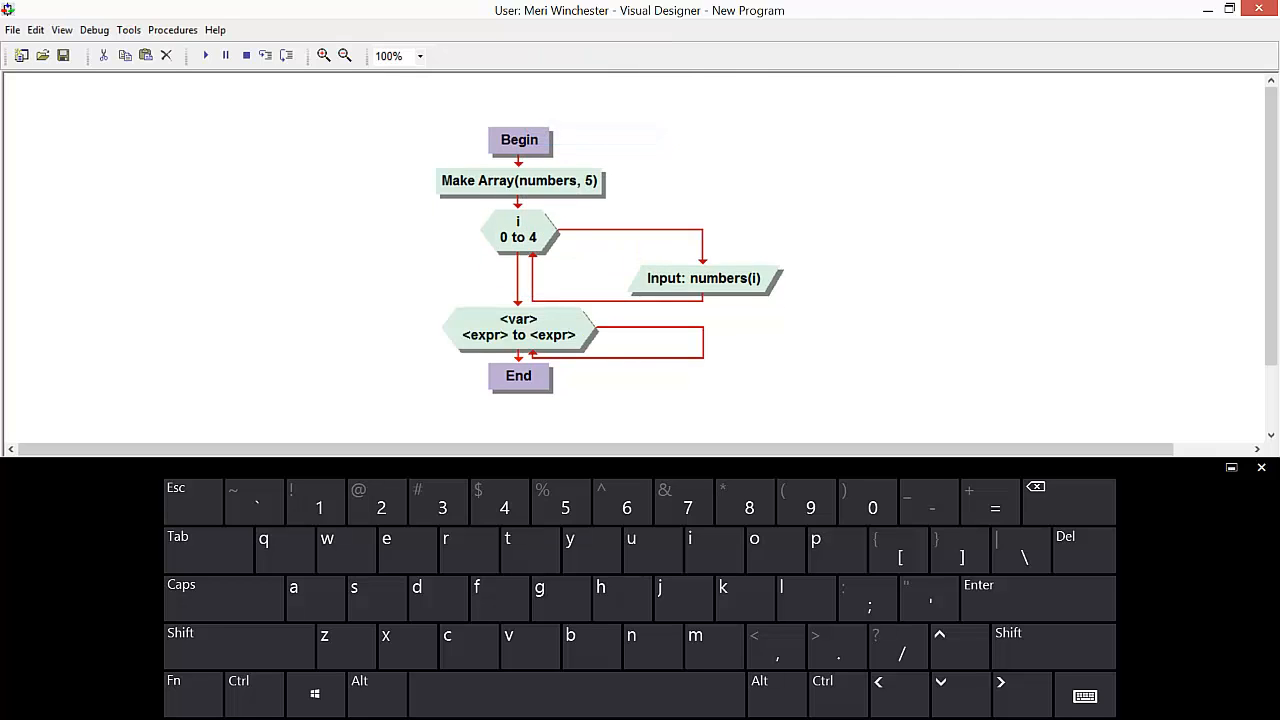
Fill the second For loop with variable i running from 0 to 4.
double_click(518, 328)
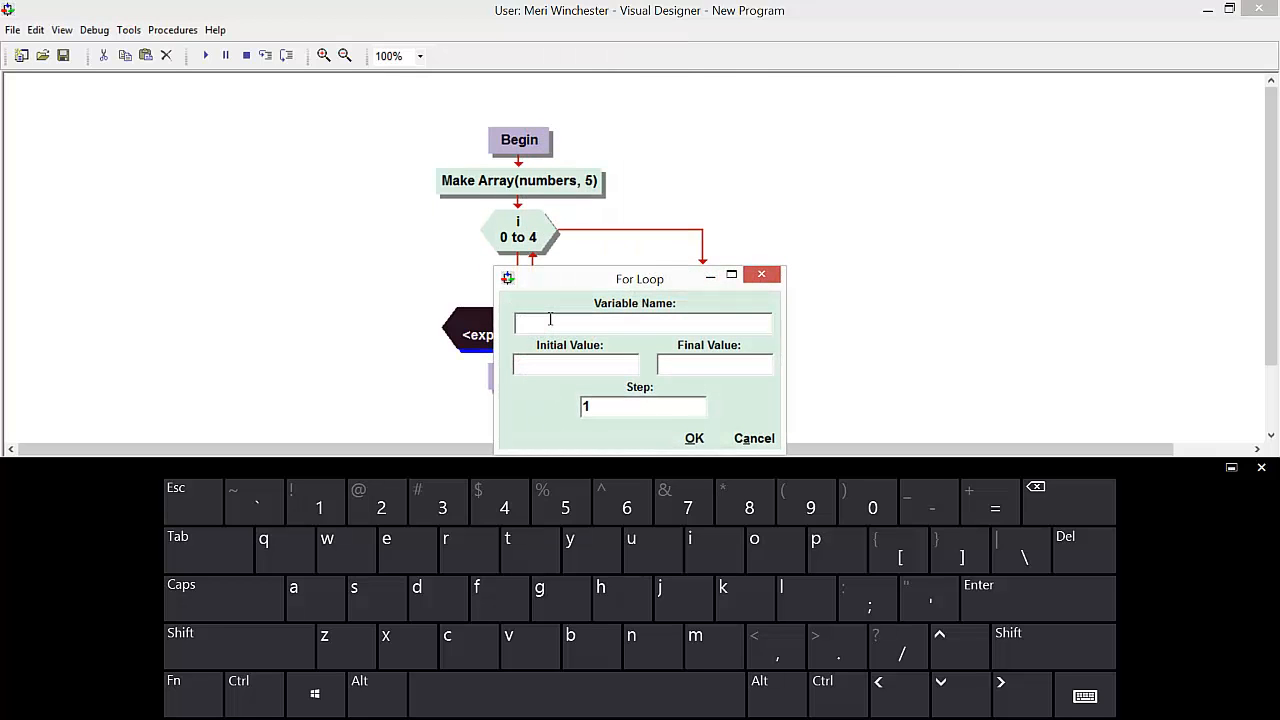
type("i")
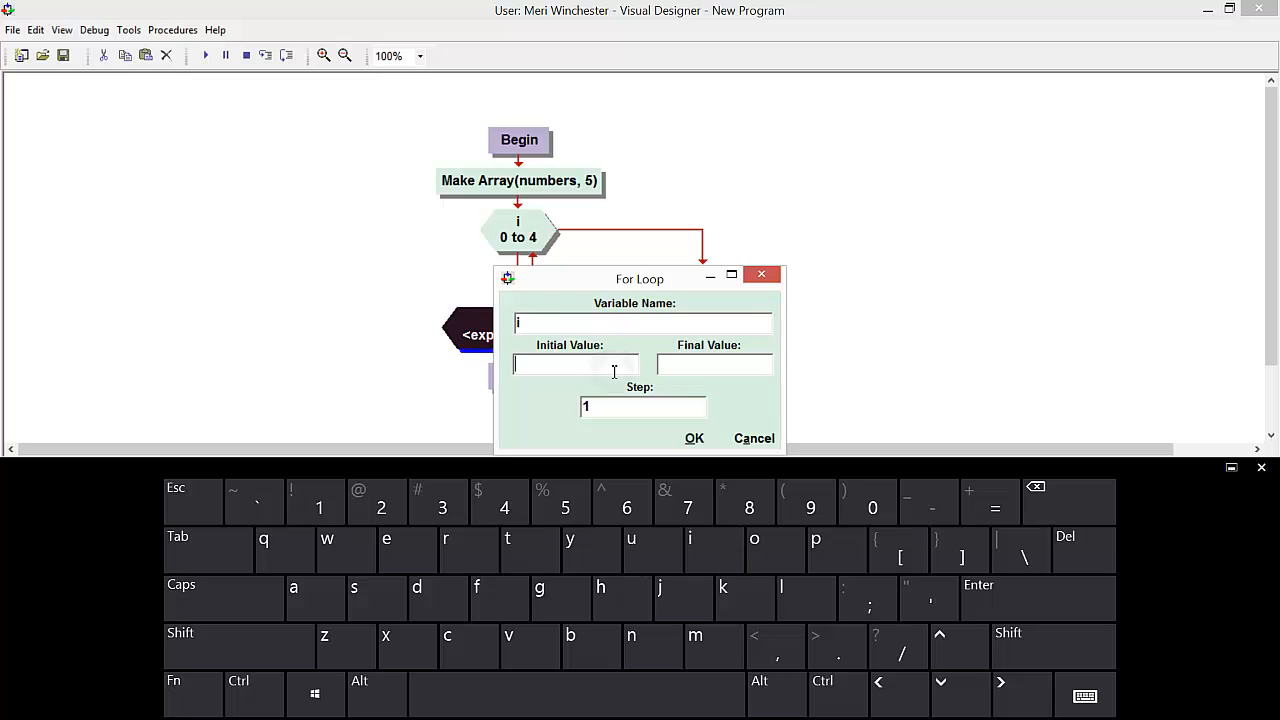
type("0")
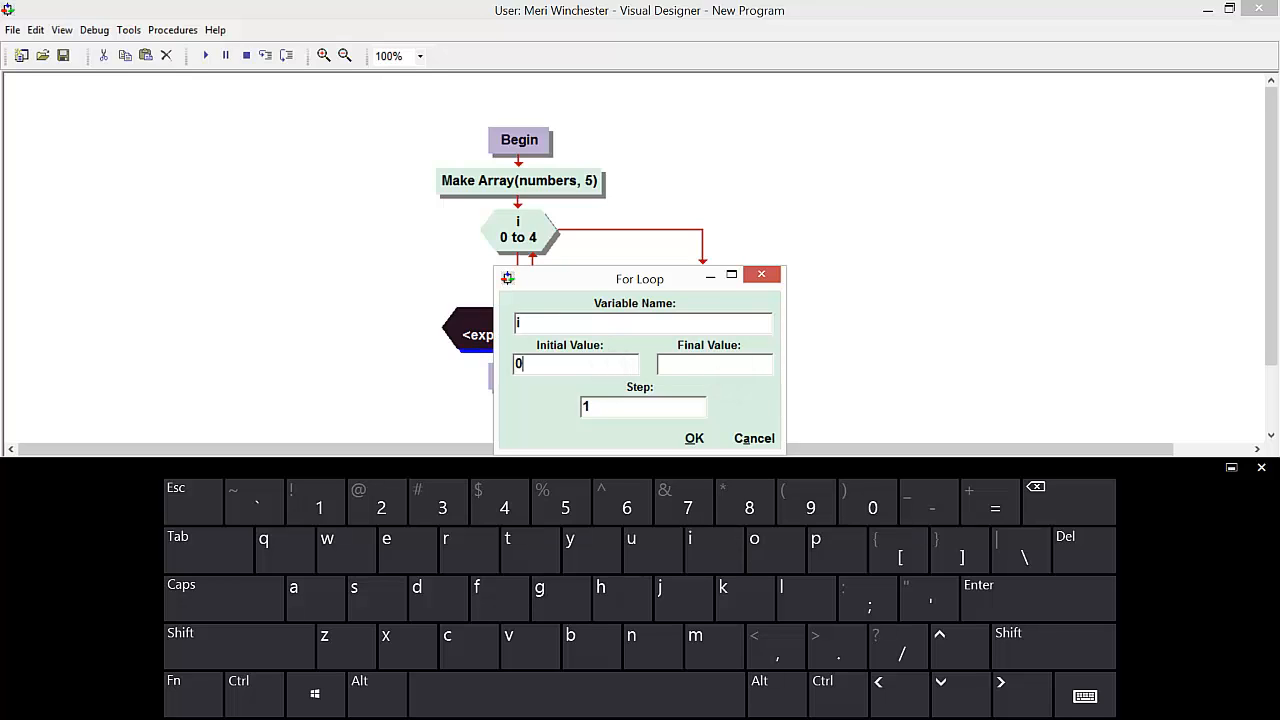
type("4")
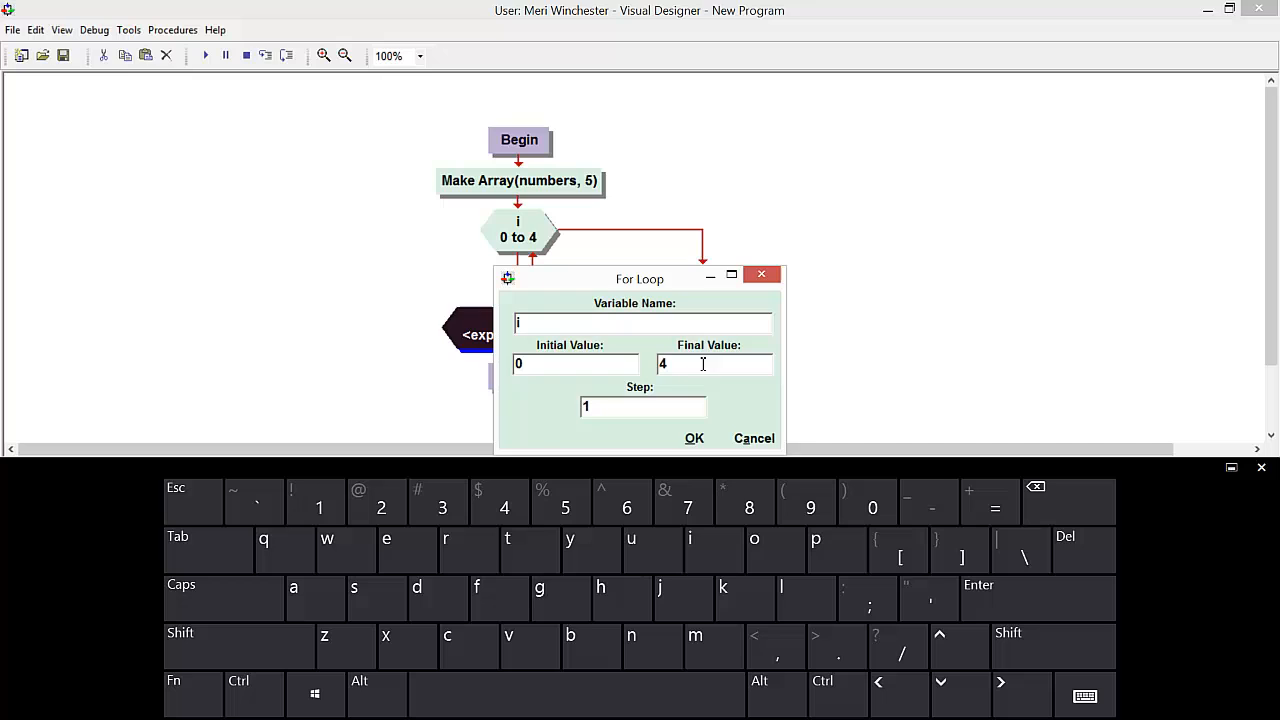
left_click(692, 438)
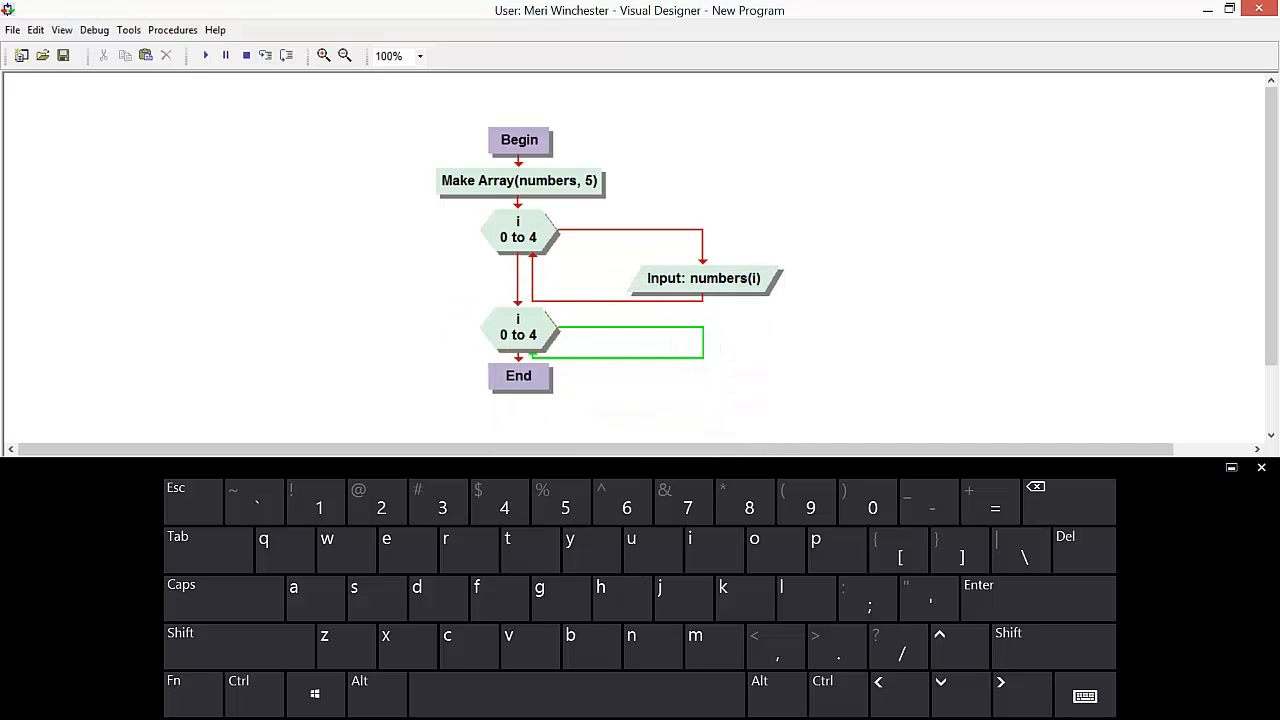
Insert an assignment total = 0 before the first loop.
right_click(620, 342)
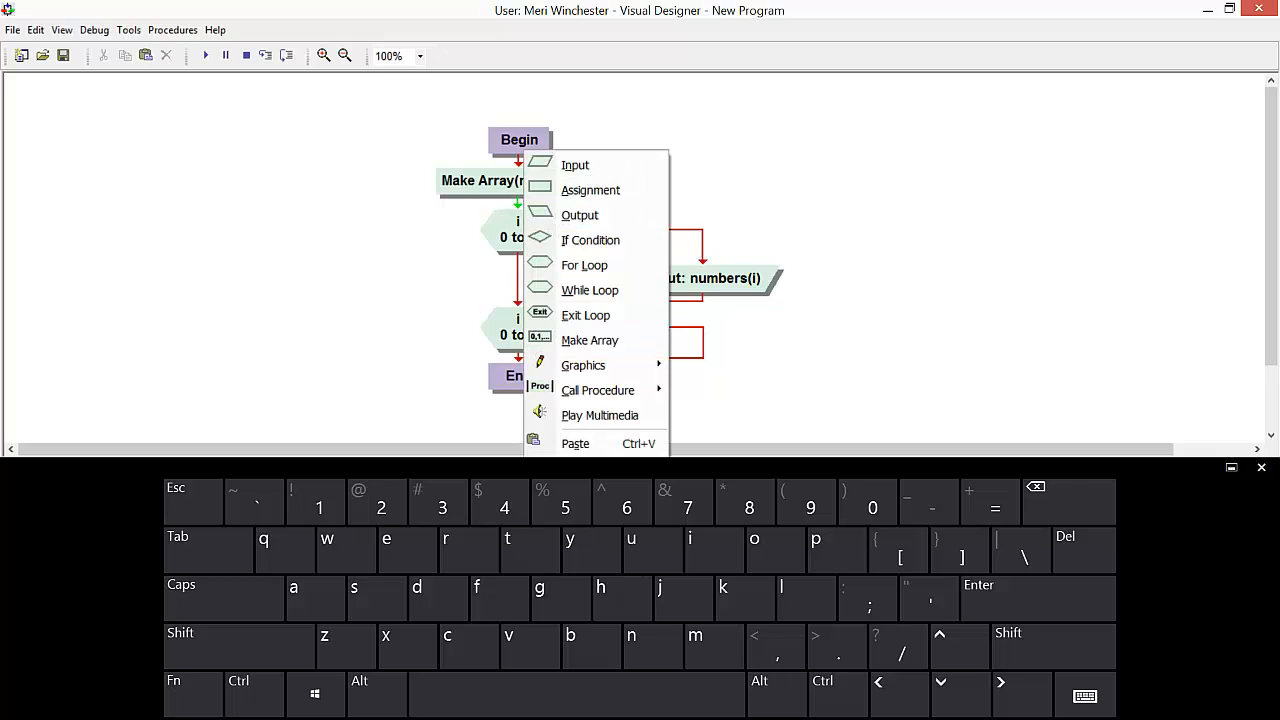
left_click(590, 190)
type("tota")
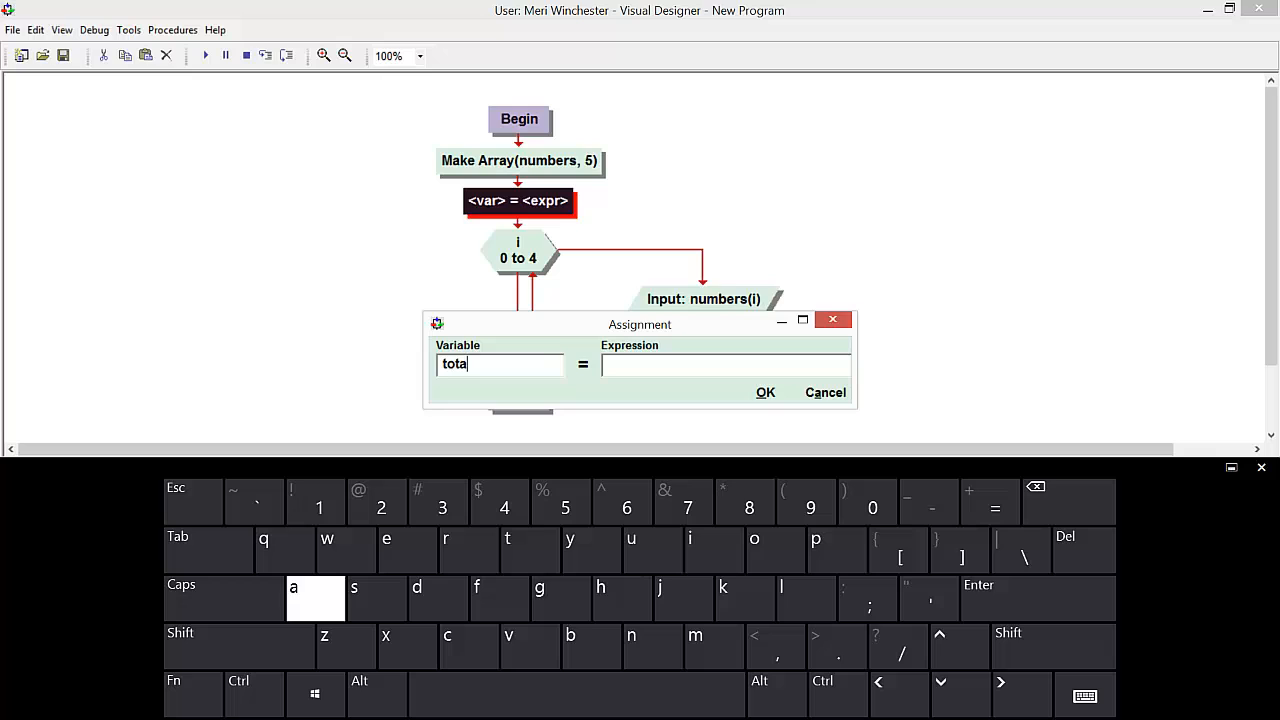
type("0")
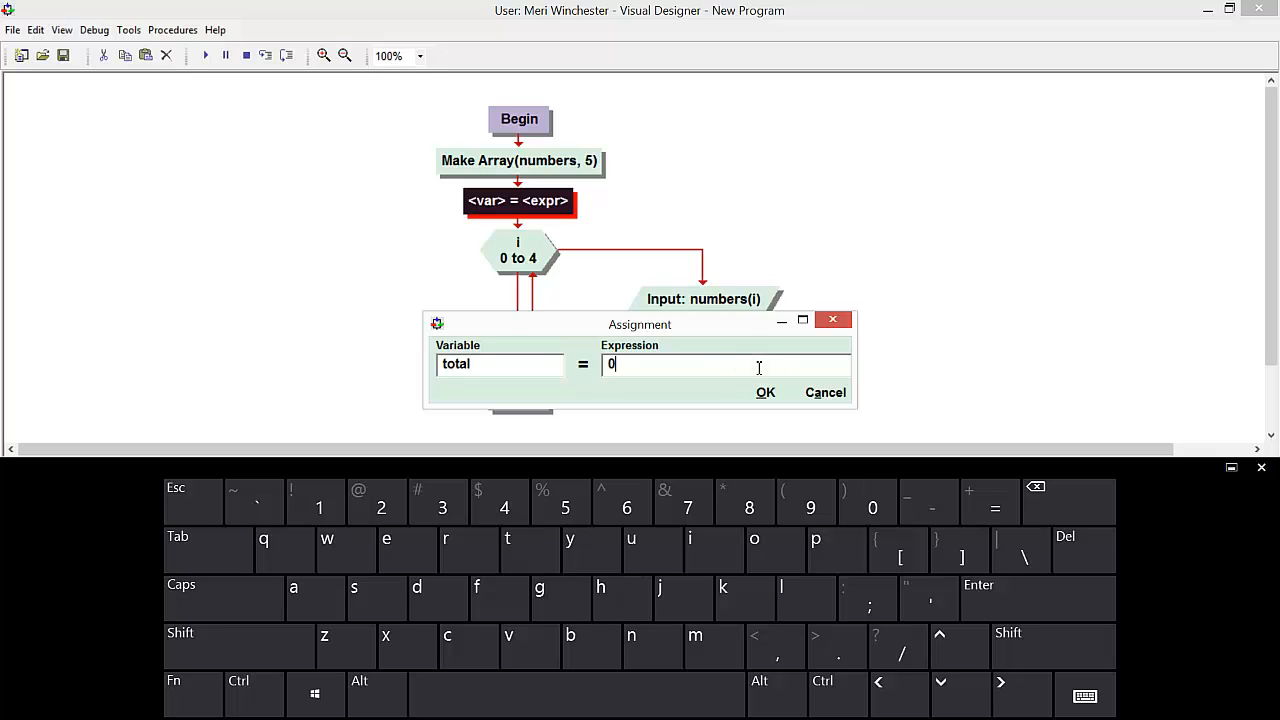
left_click(764, 392)
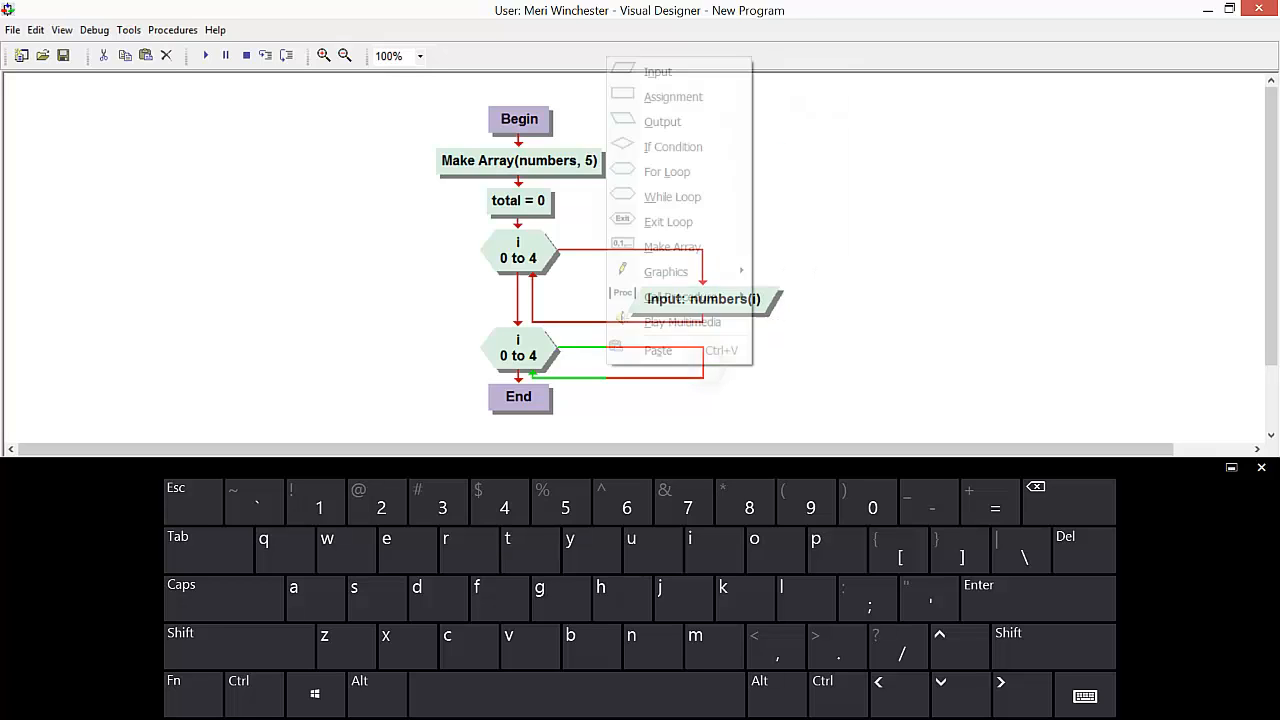
Add total = total + numbers(i) as the second loop's body.
left_click(672, 96)
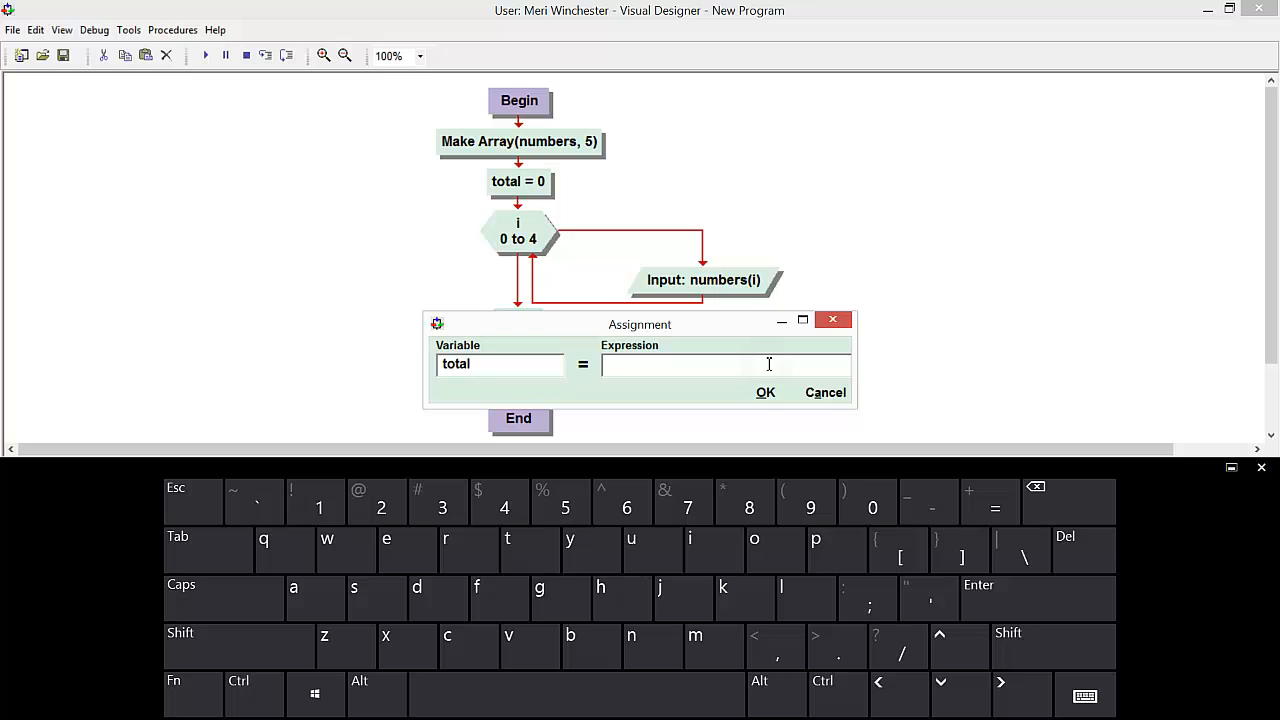
type("total")
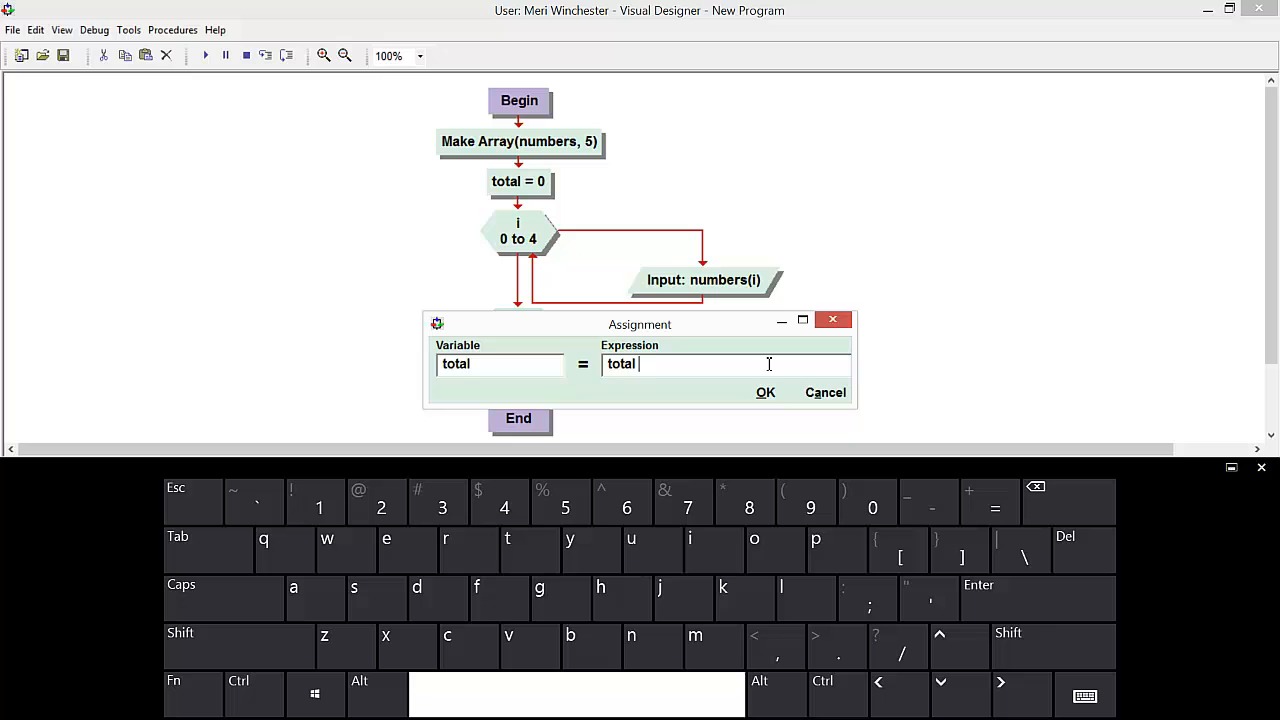
type("+")
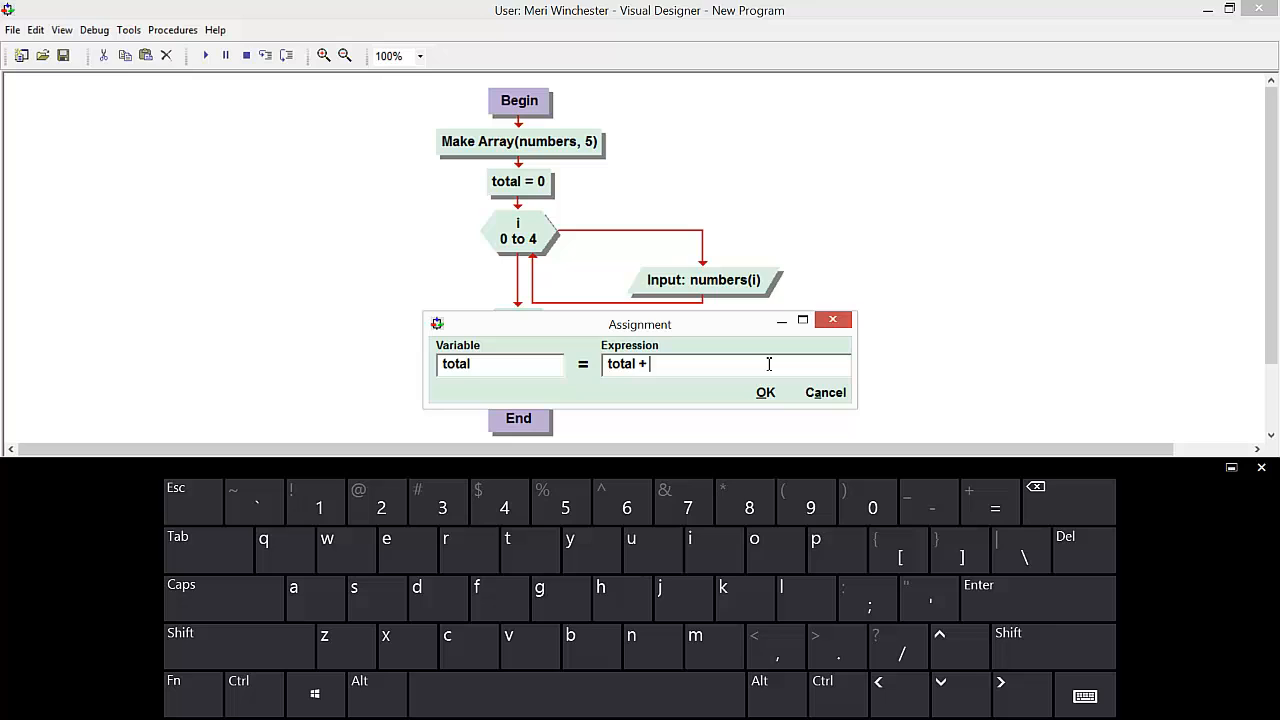
type("numb")
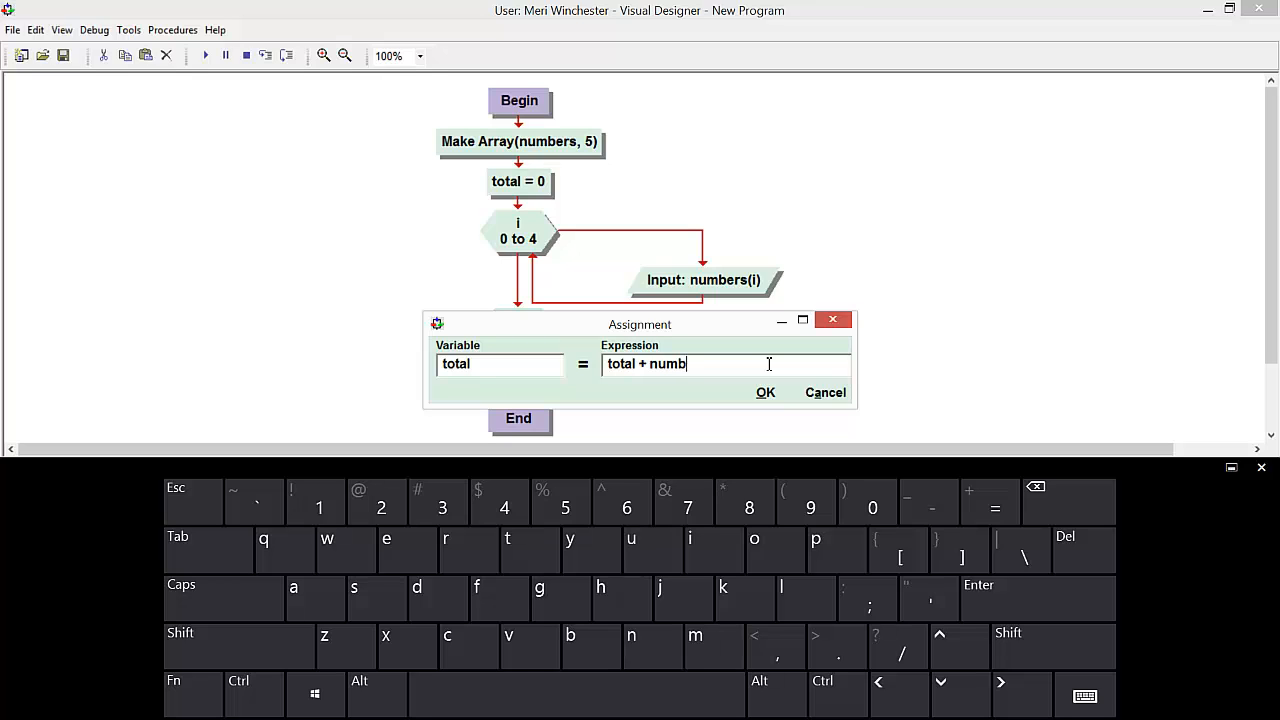
type("ers")
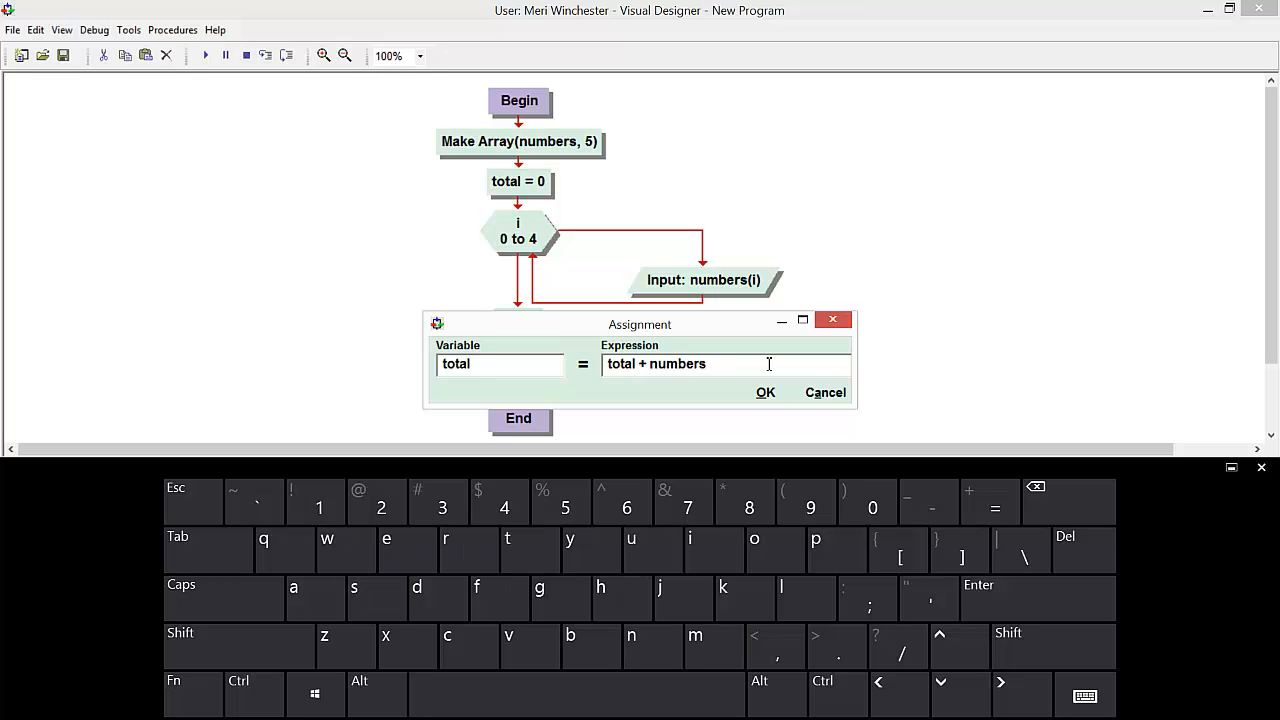
type("(i")
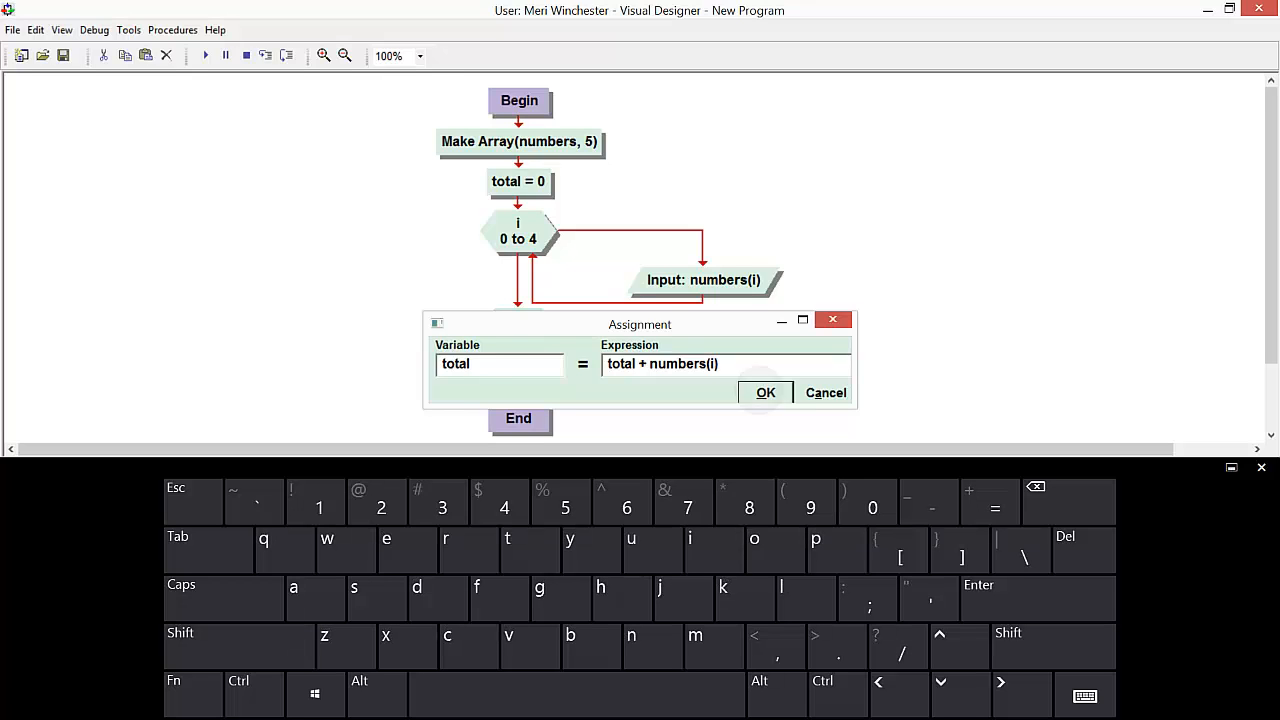
left_click(764, 392)
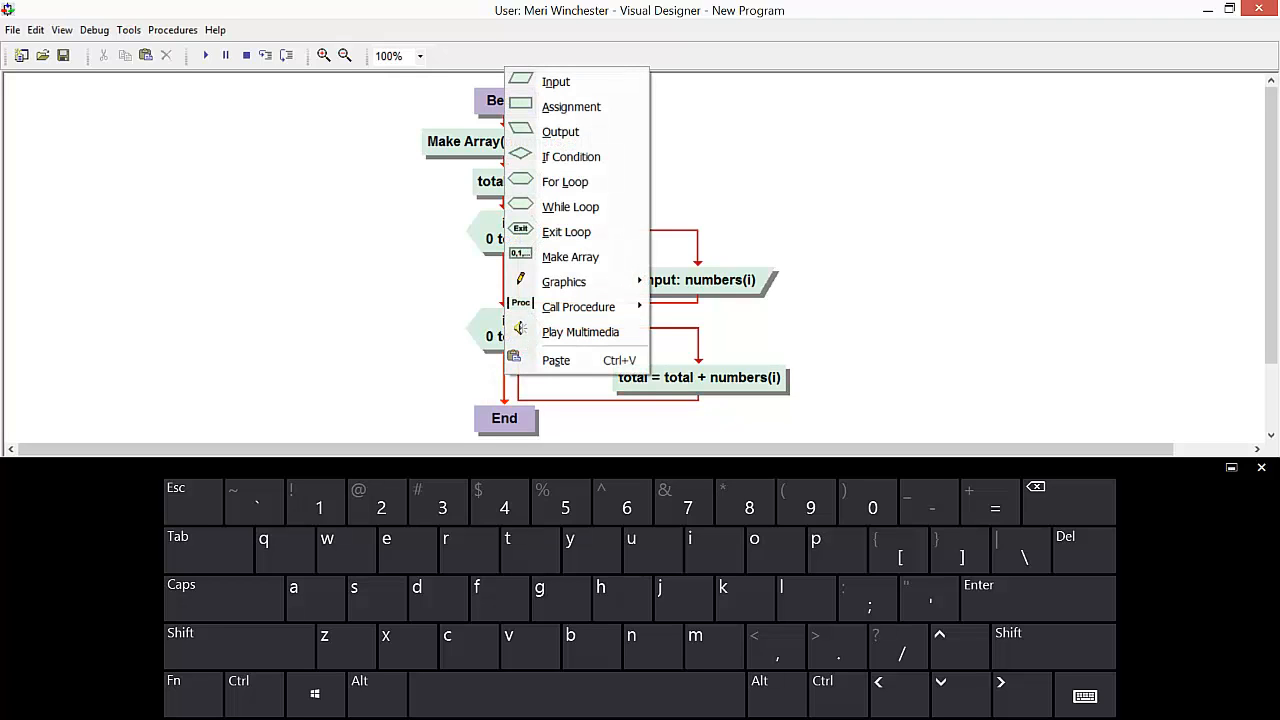
Add an Output step of total/5 after the second loop.
left_click(560, 132)
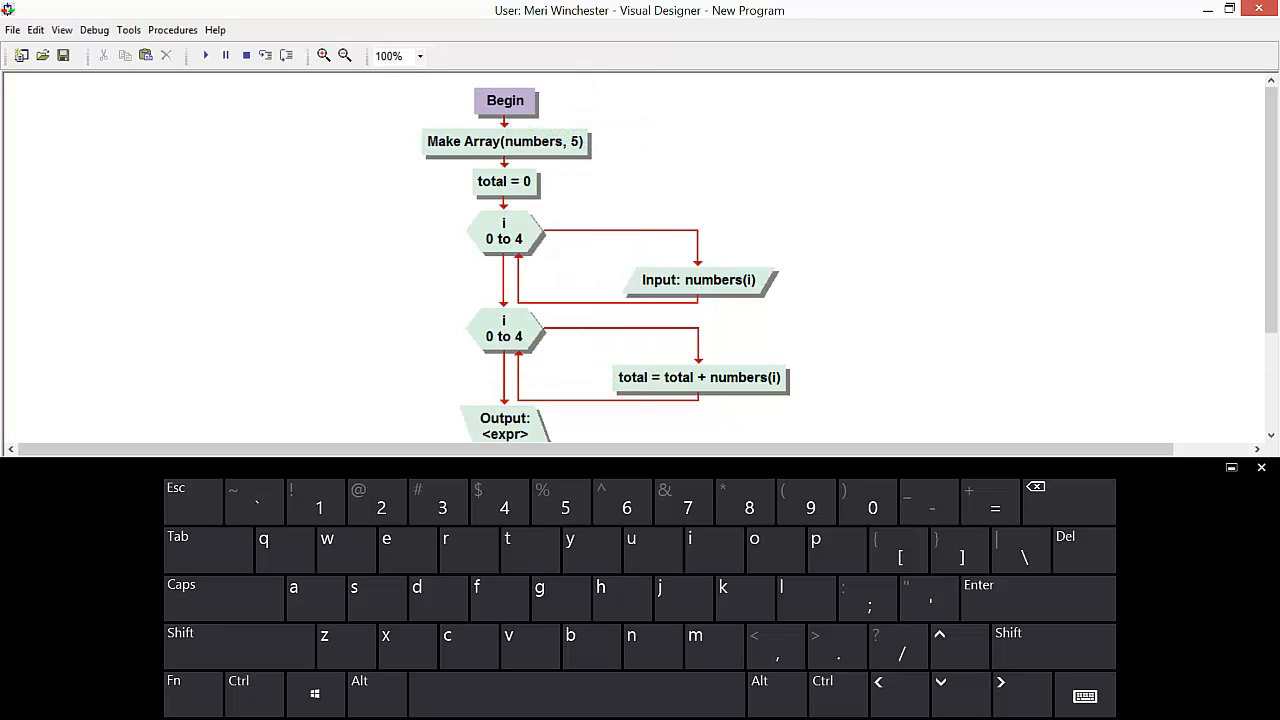
left_click(504, 424)
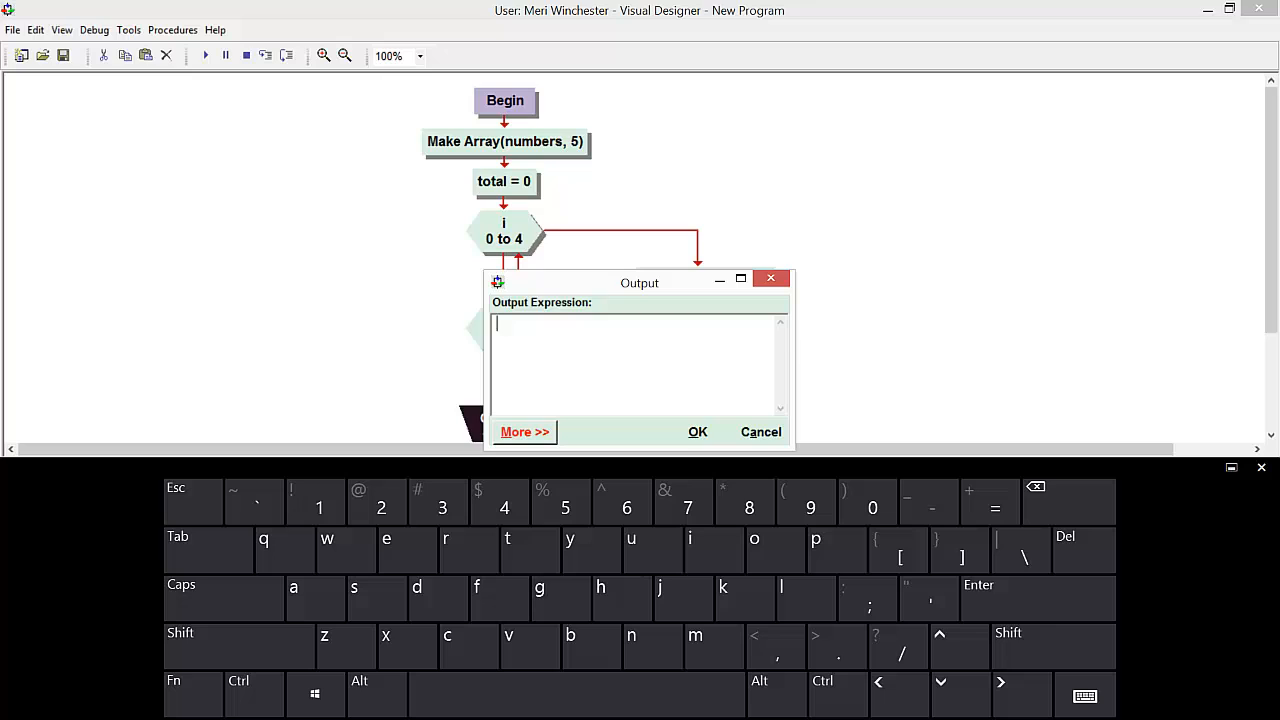
type("tot")
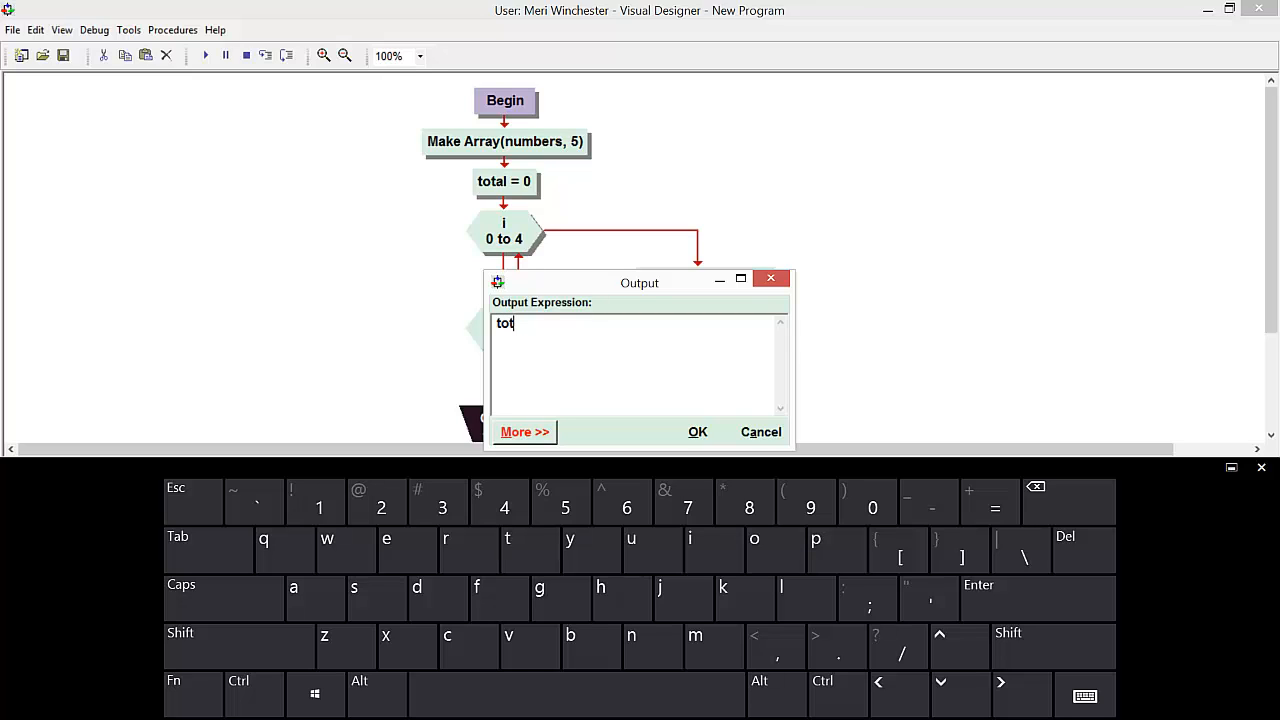
type("al/")
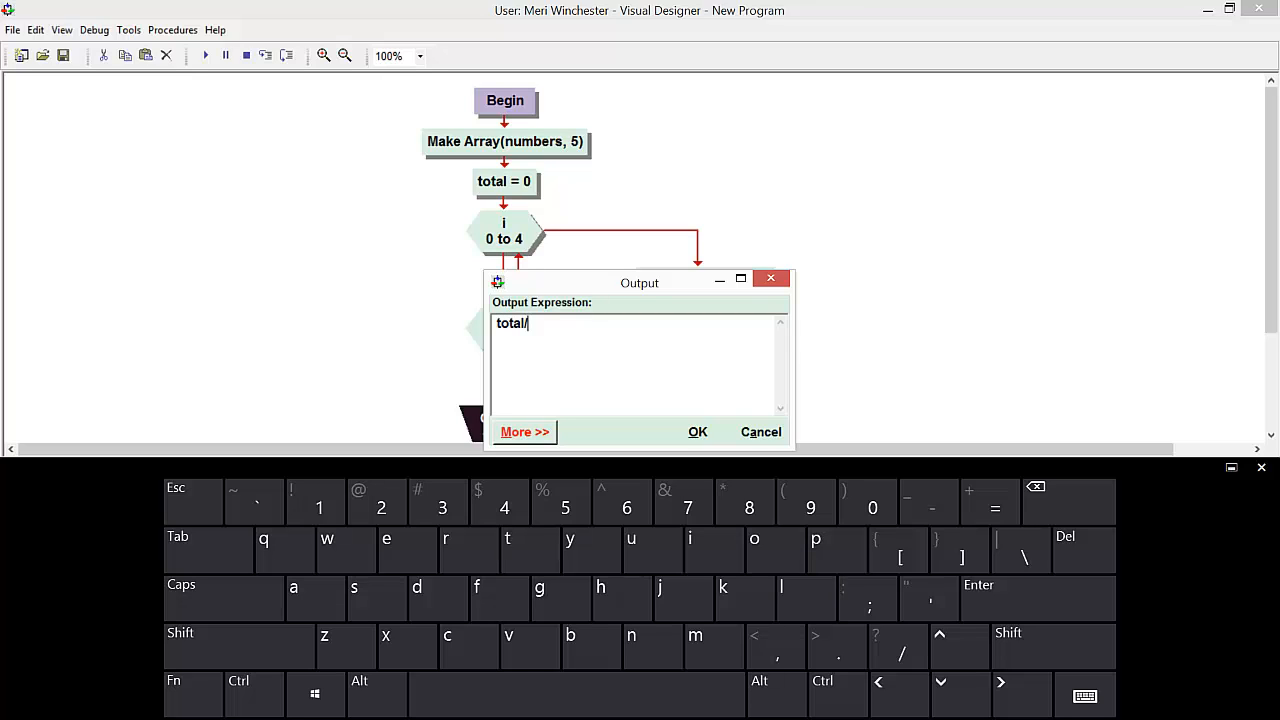
left_click(696, 432)
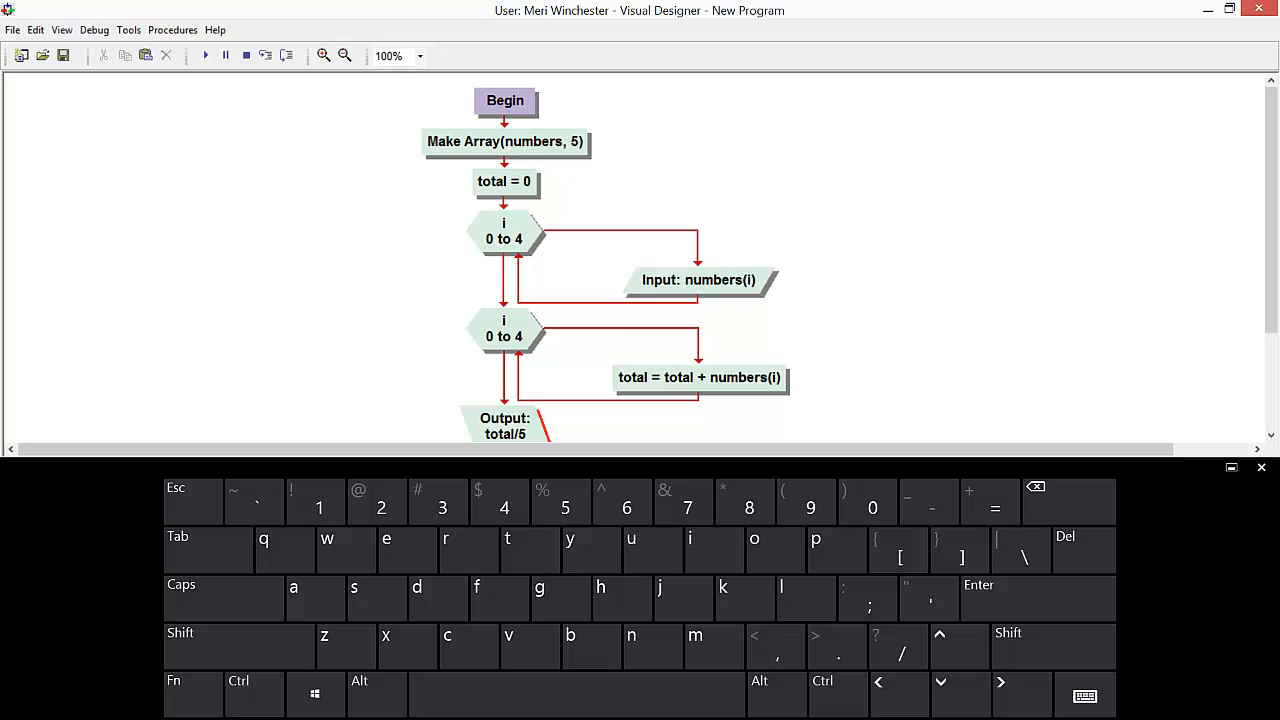
Review the output step's type options, then run the flowchart.
double_click(698, 280)
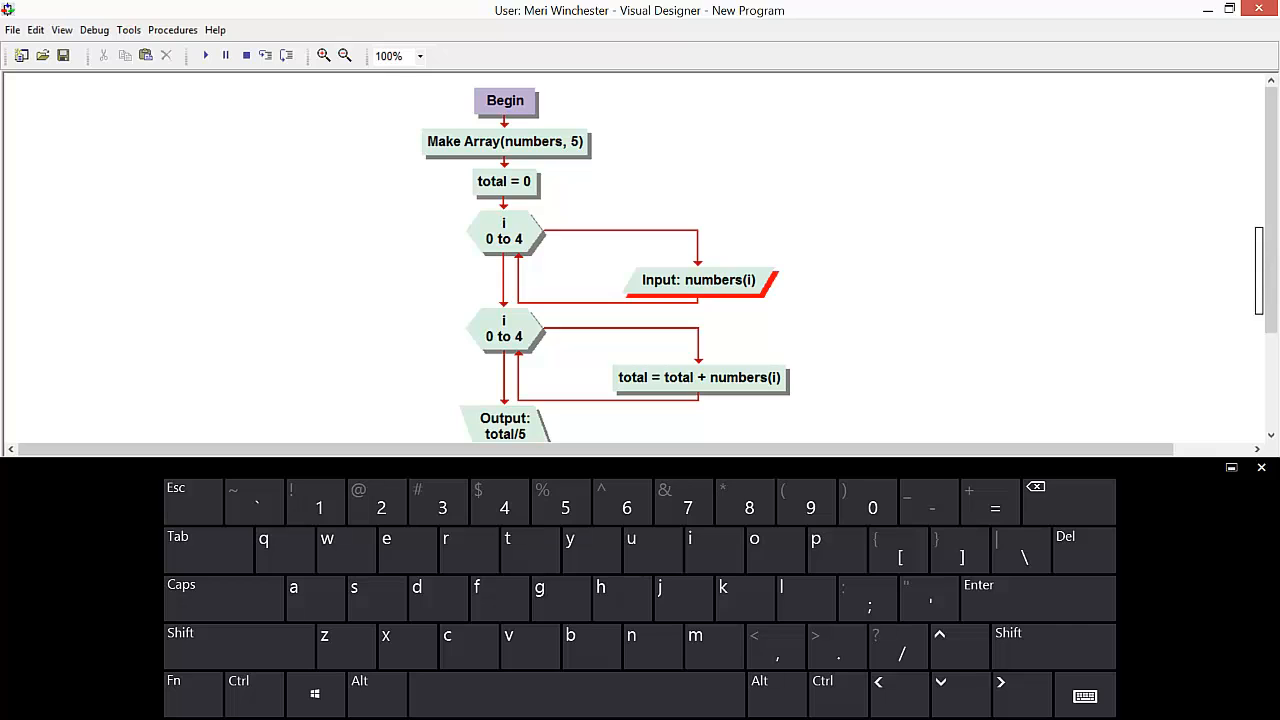
scroll("down", 3)
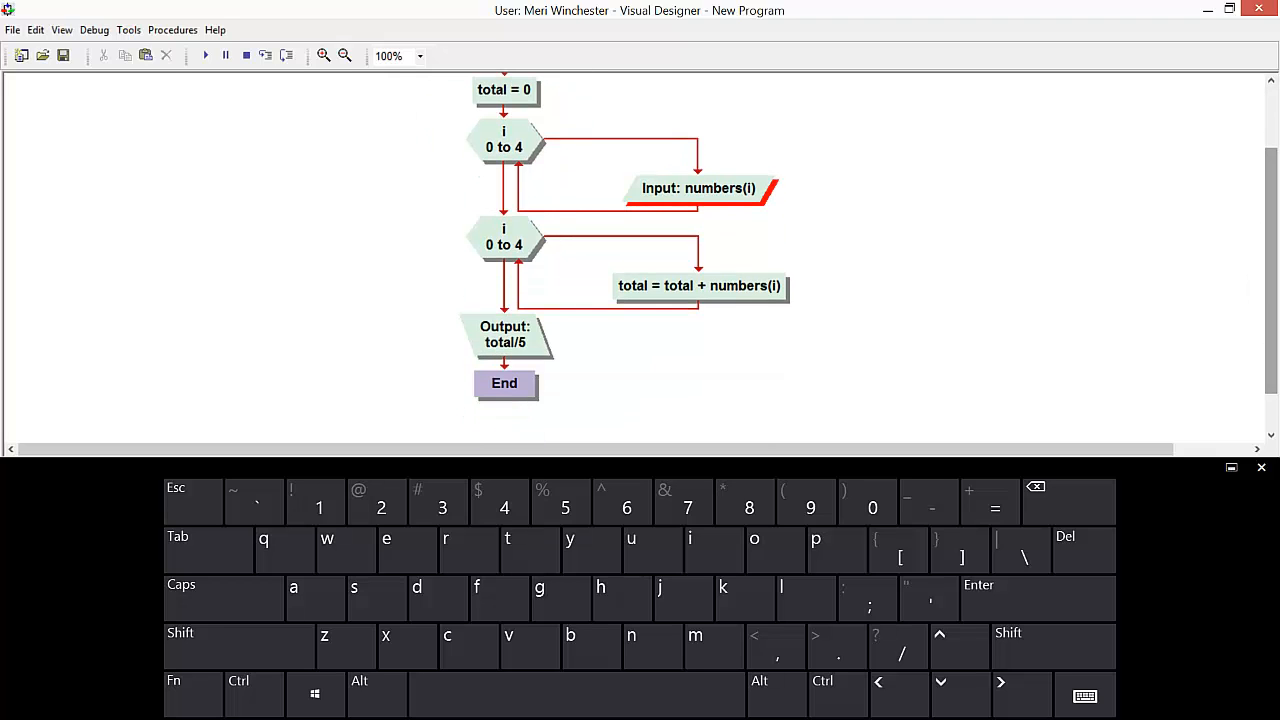
double_click(504, 334)
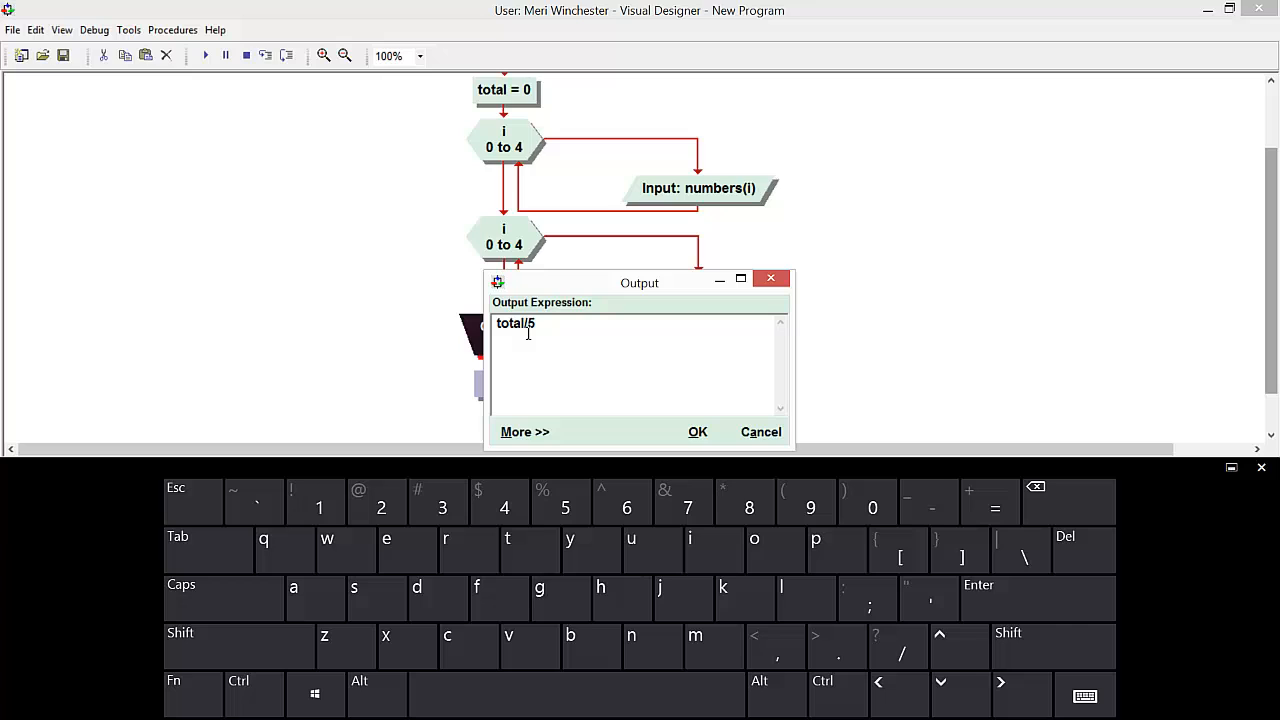
left_click(524, 432)
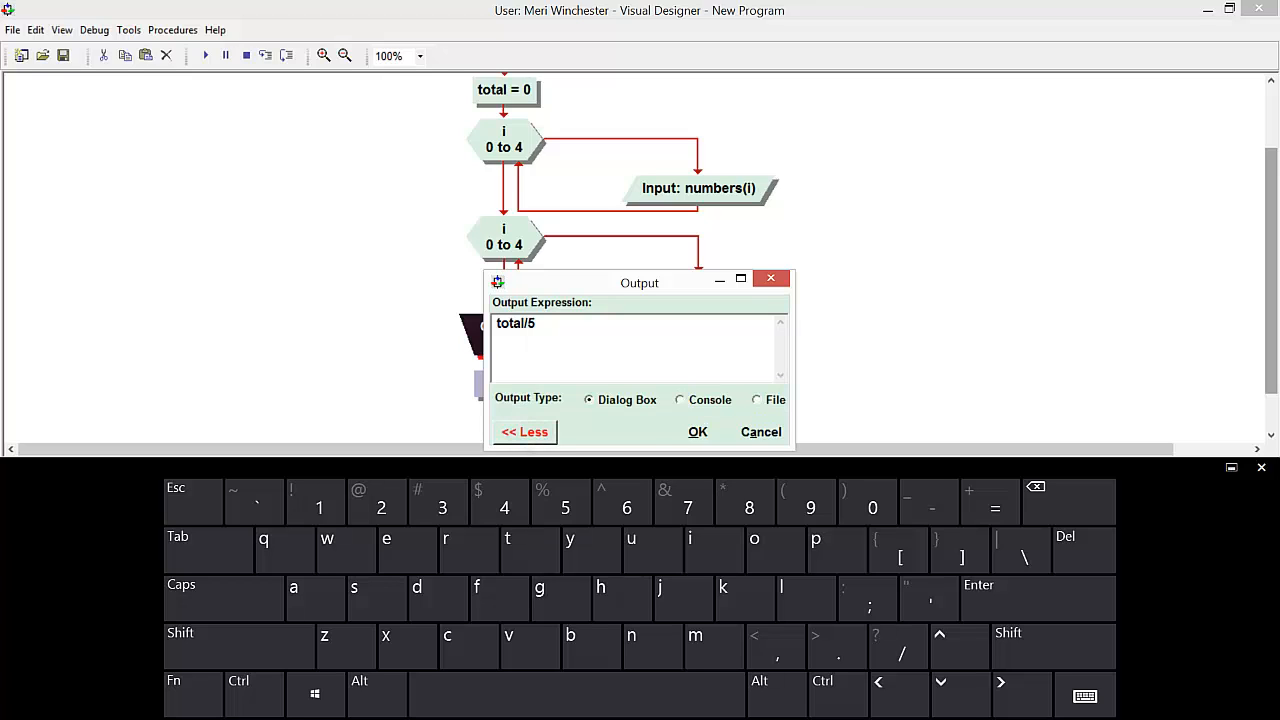
left_click(696, 432)
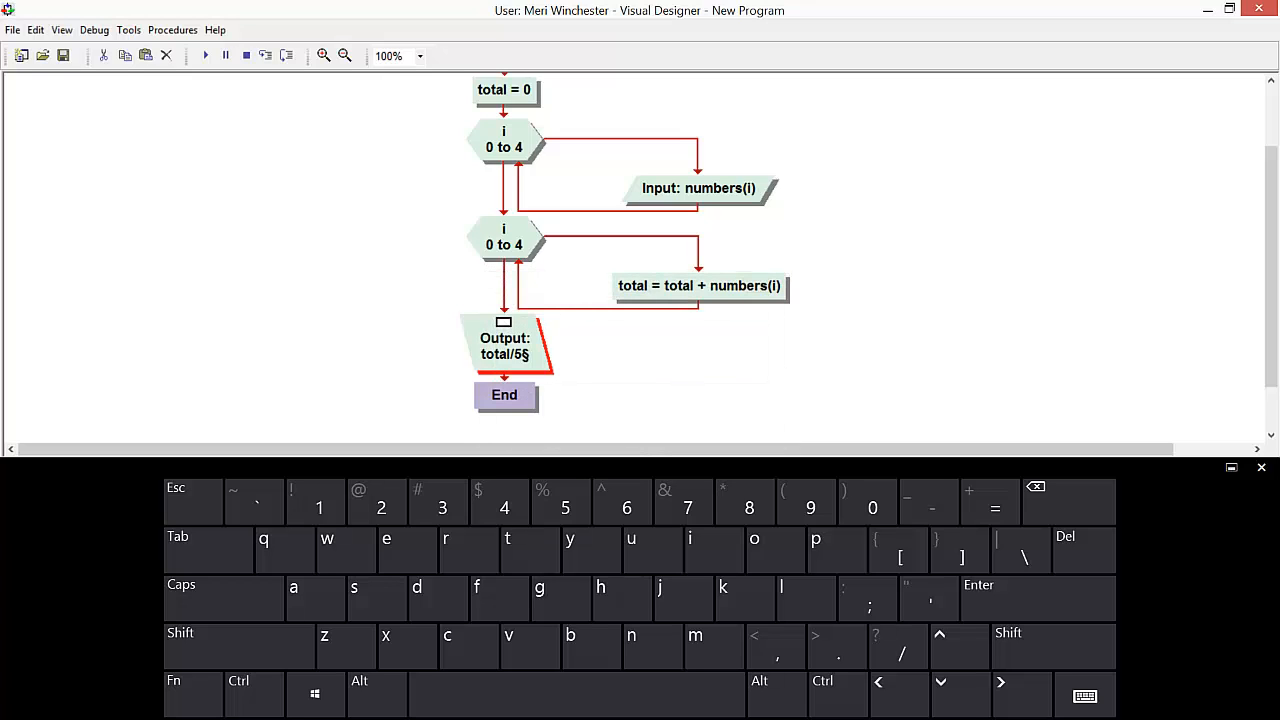
left_click(204, 56)
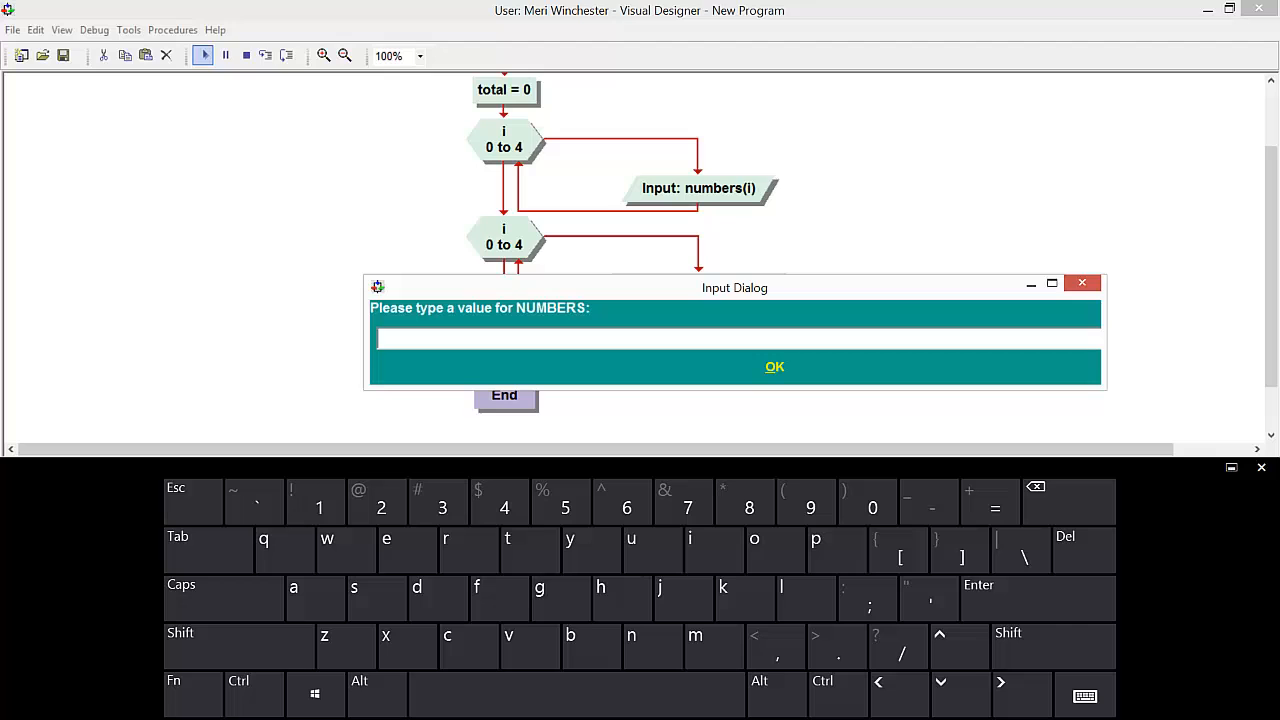
Enter 3 at the numbers prompt, then set the numbers(i) input to read from Console.
type("3")
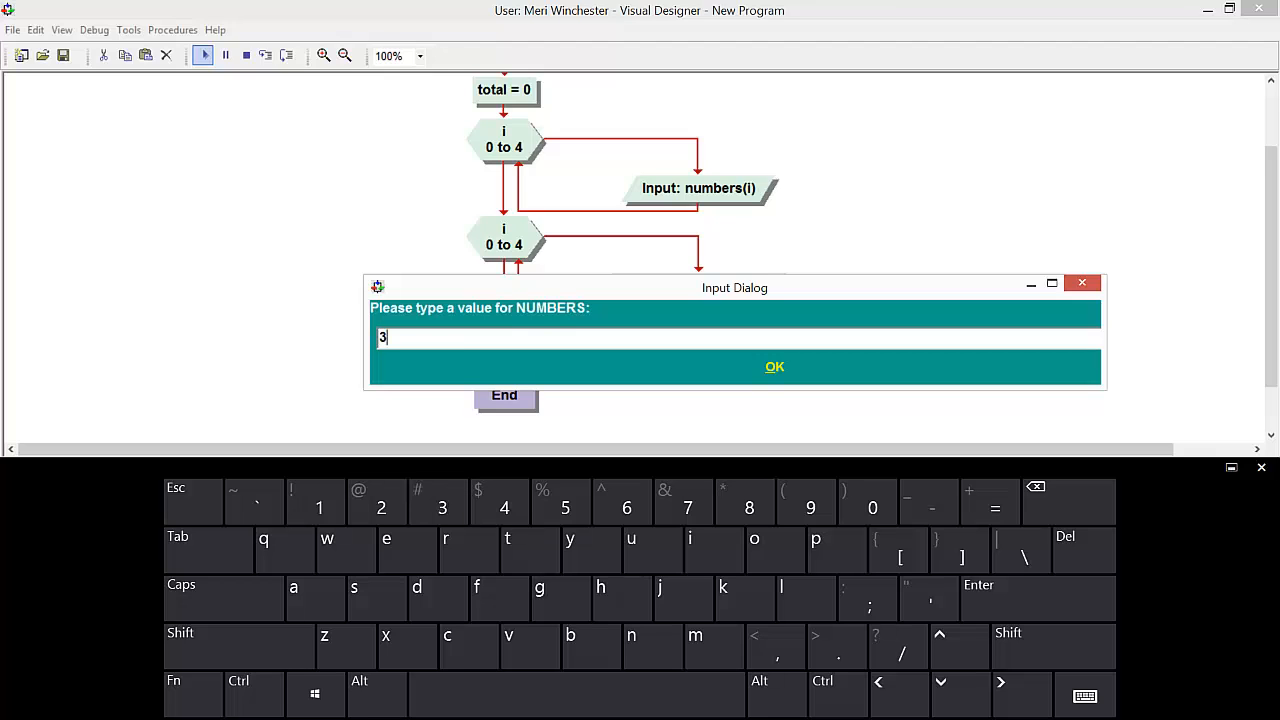
key("backspace")
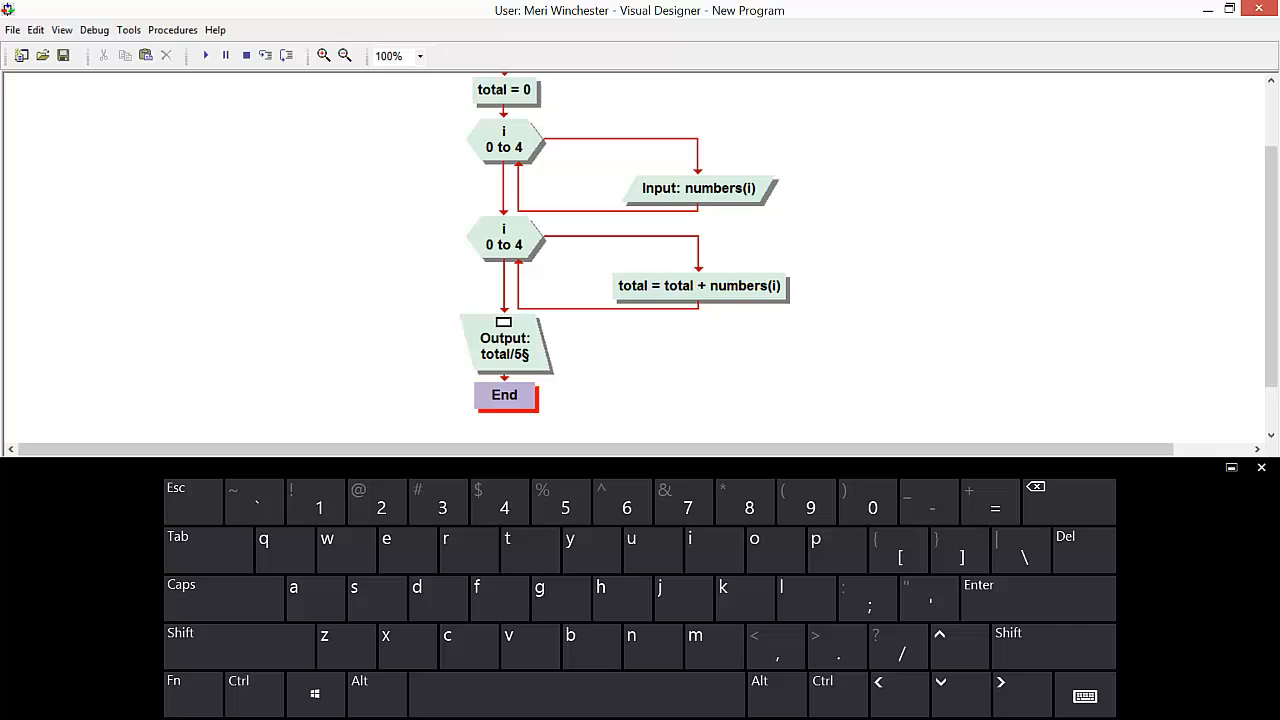
double_click(698, 188)
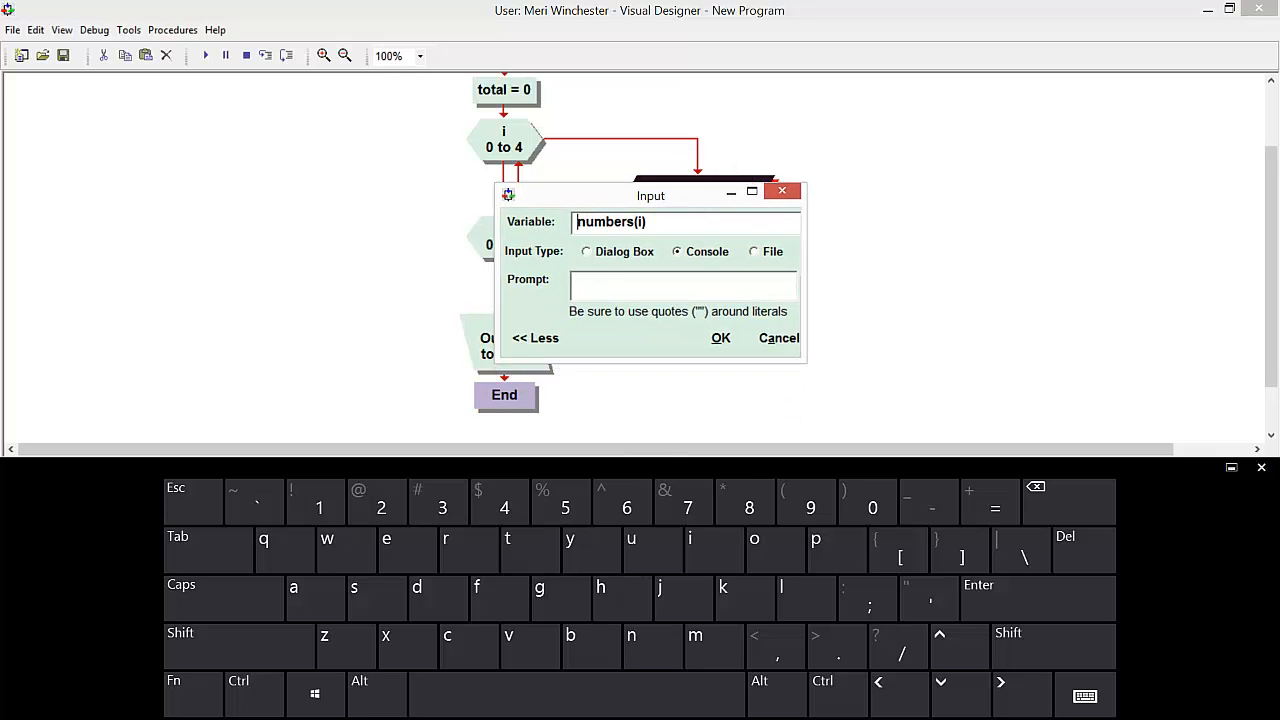
left_click(720, 336)
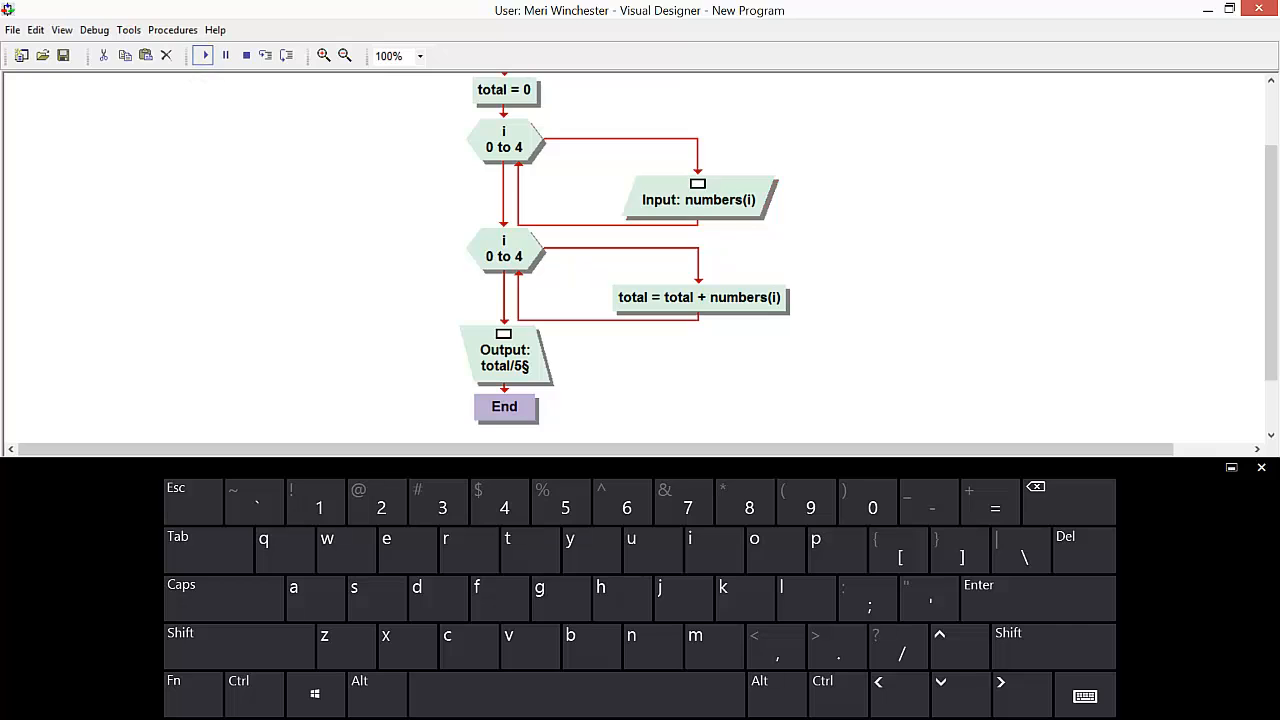